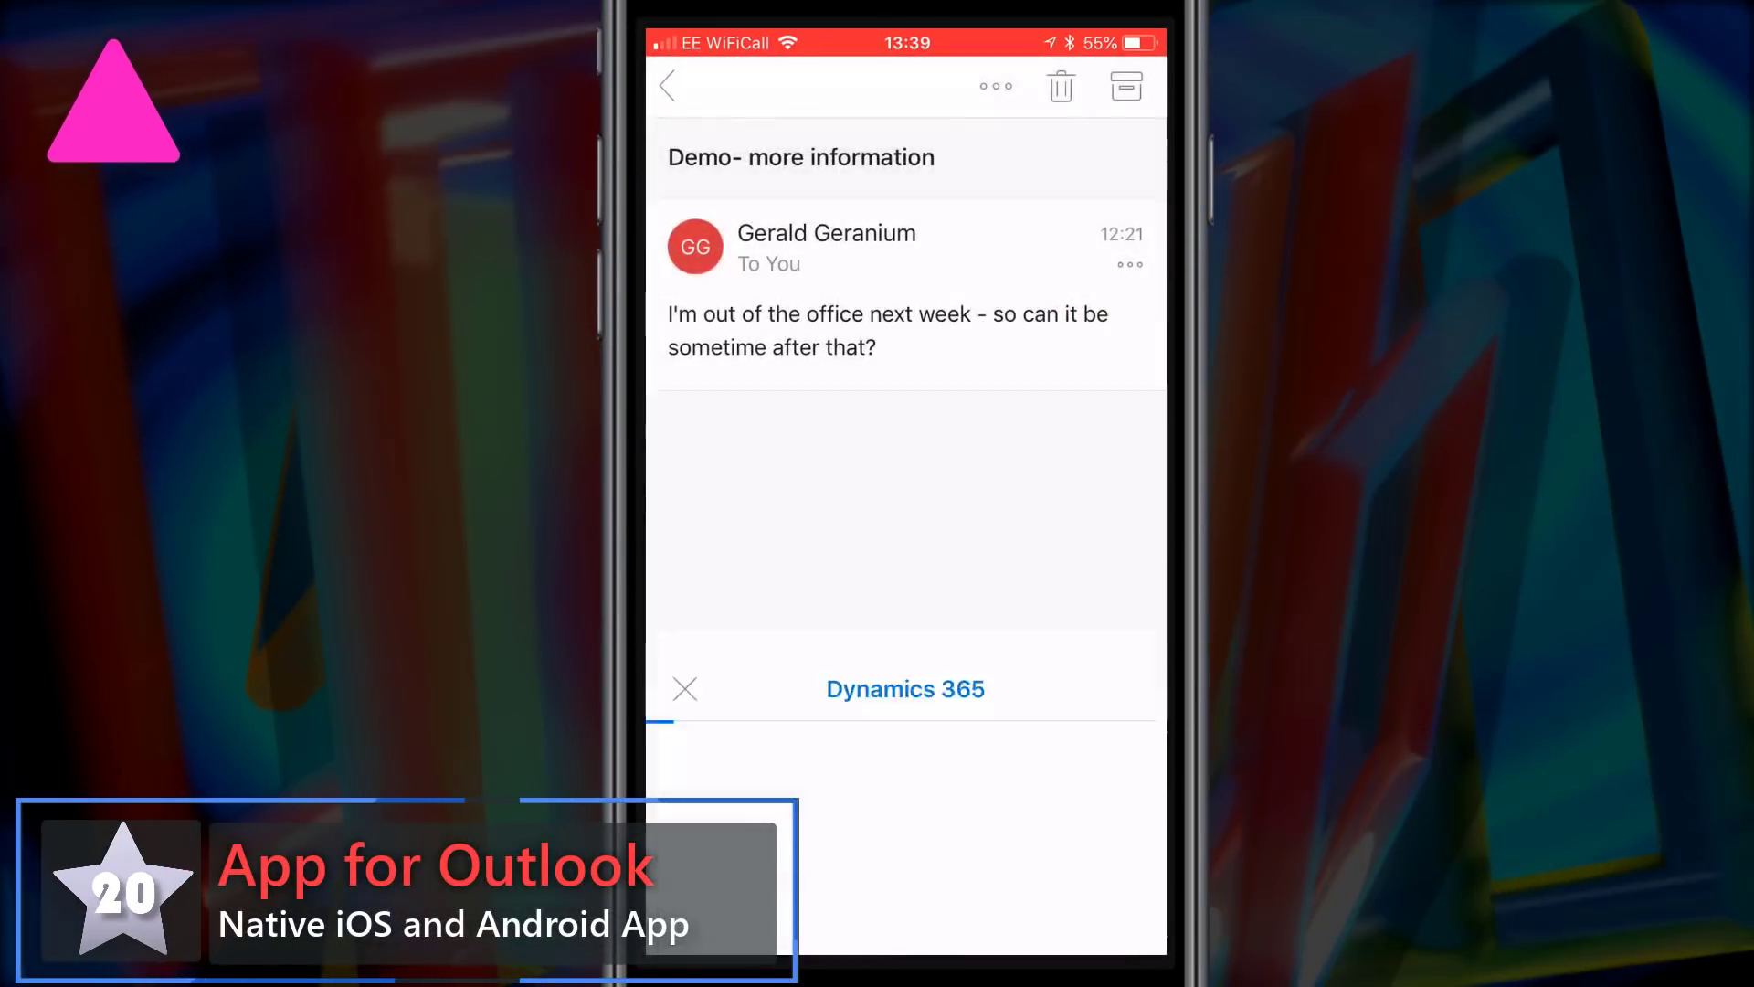
Open the sender's Dynamics 365 info, the Enterprise Widgets opportunity and its related records
{"action": "left_click", "coordinate": [905, 688]}
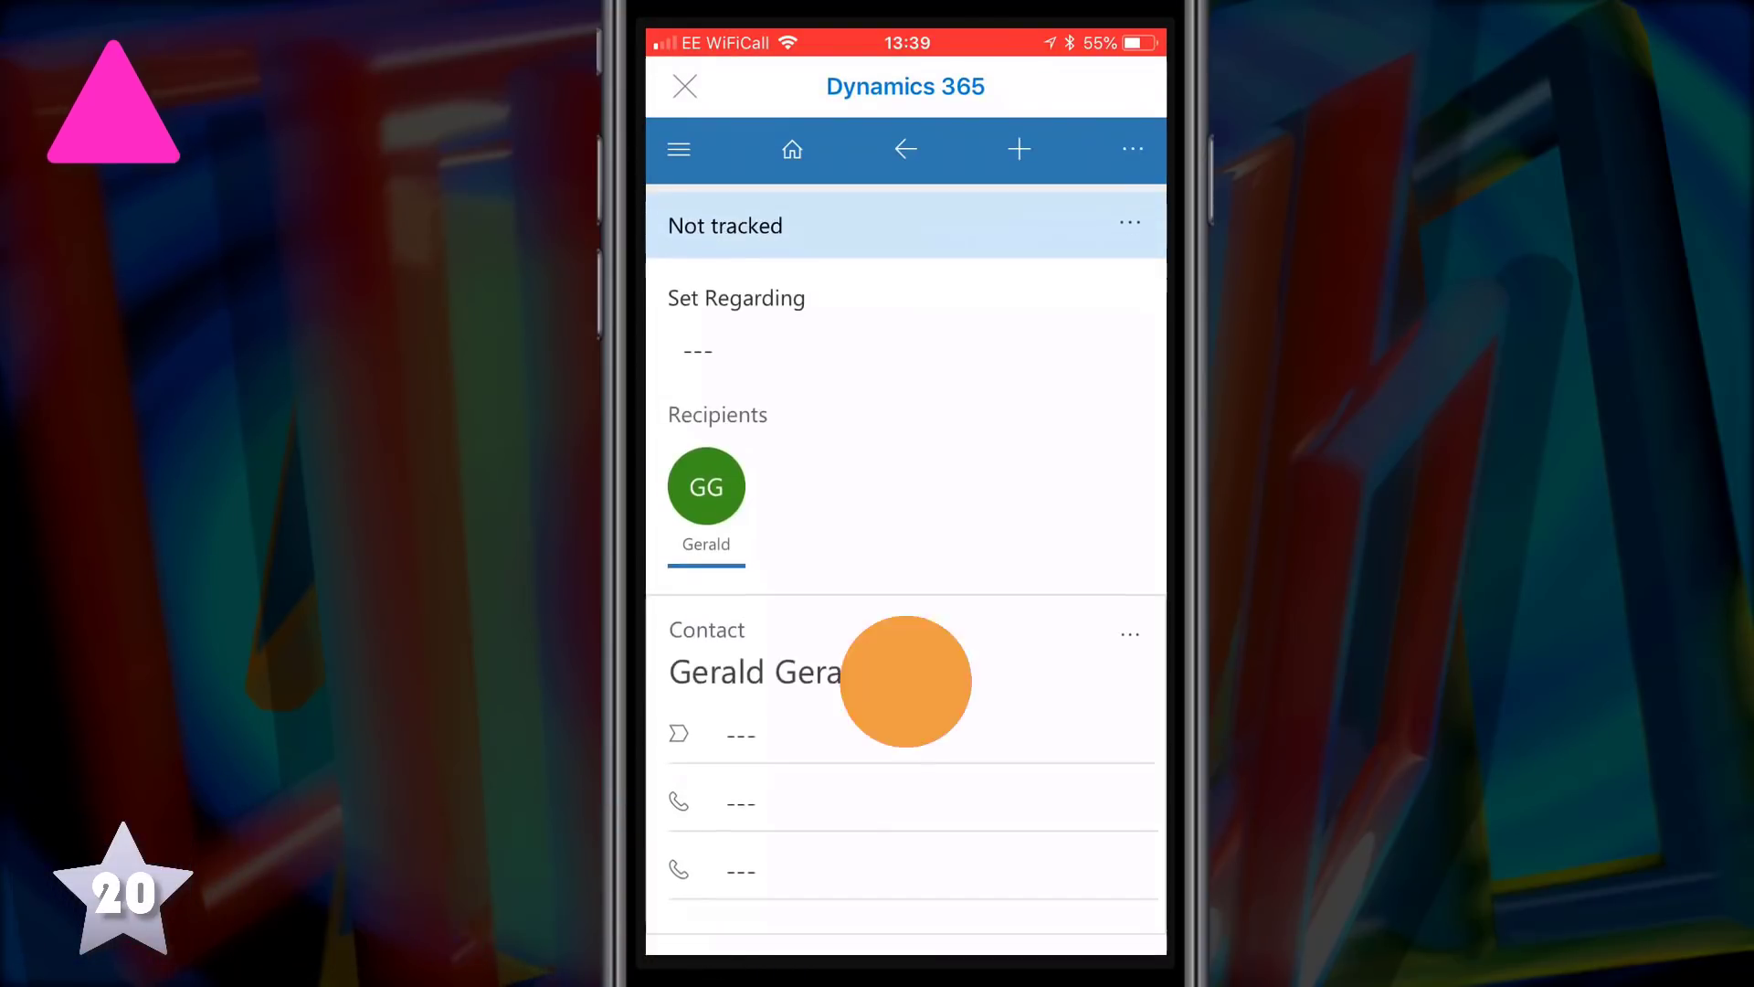
{"action": "scroll", "scroll_direction": "up", "scroll_amount": 3}
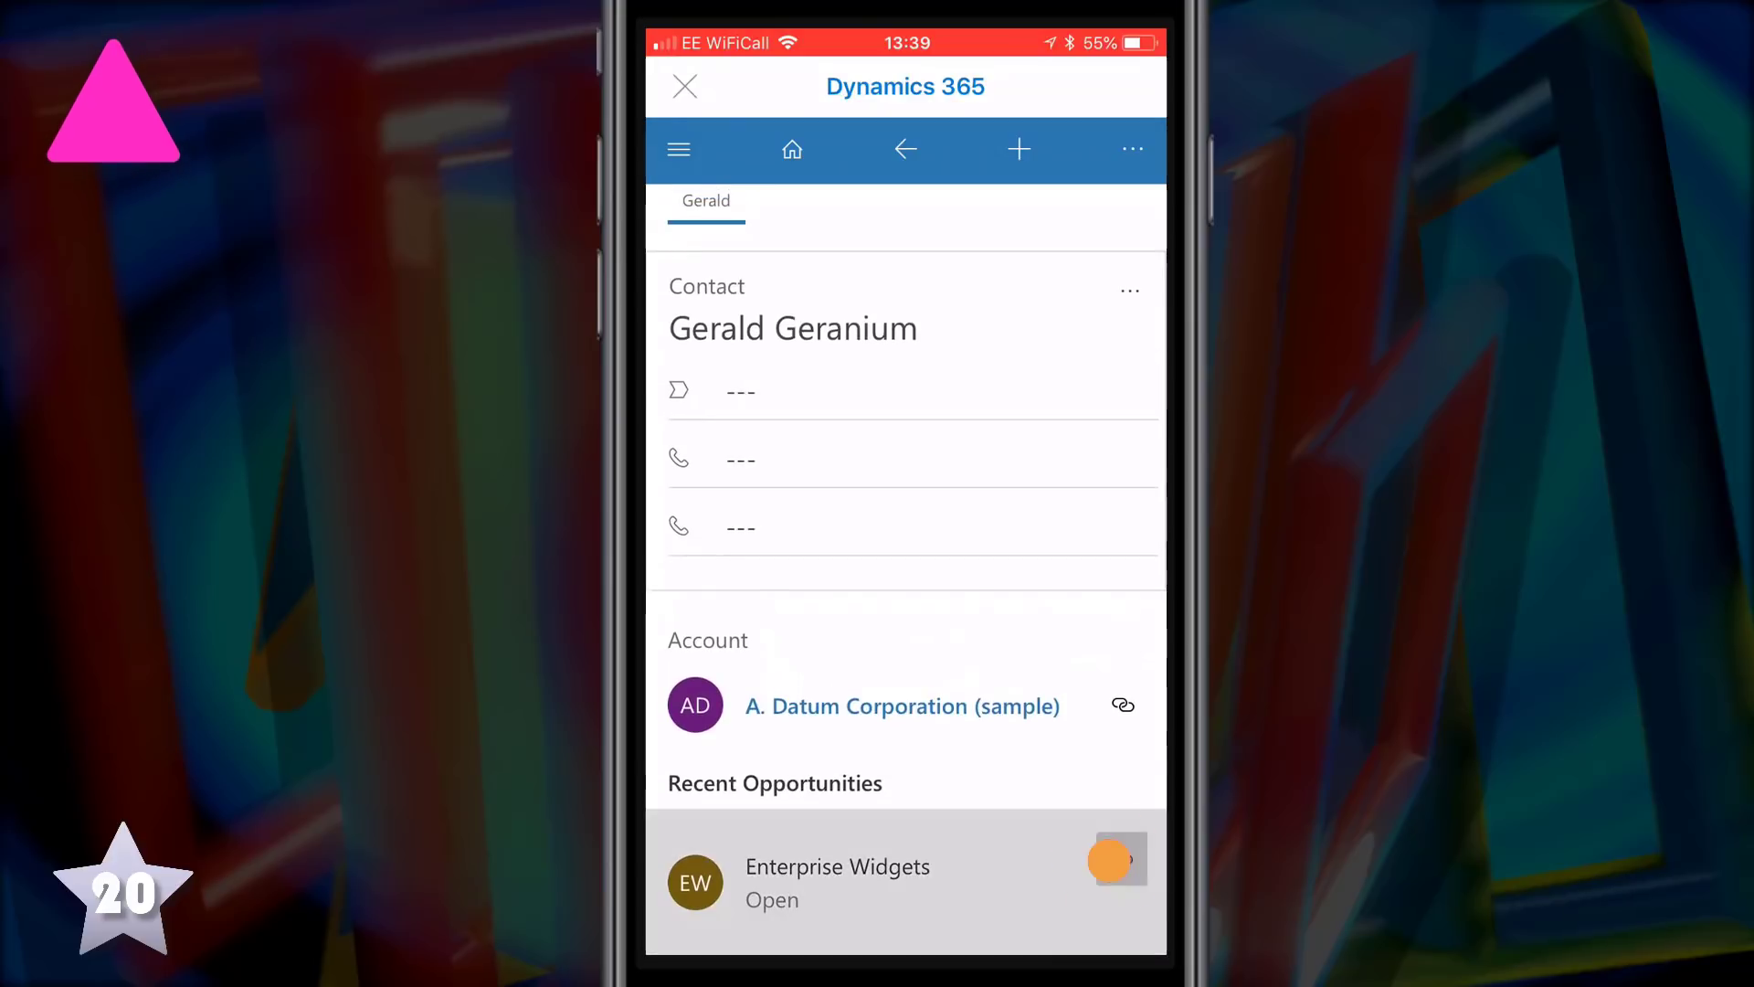
{"action": "left_click", "coordinate": [1118, 859]}
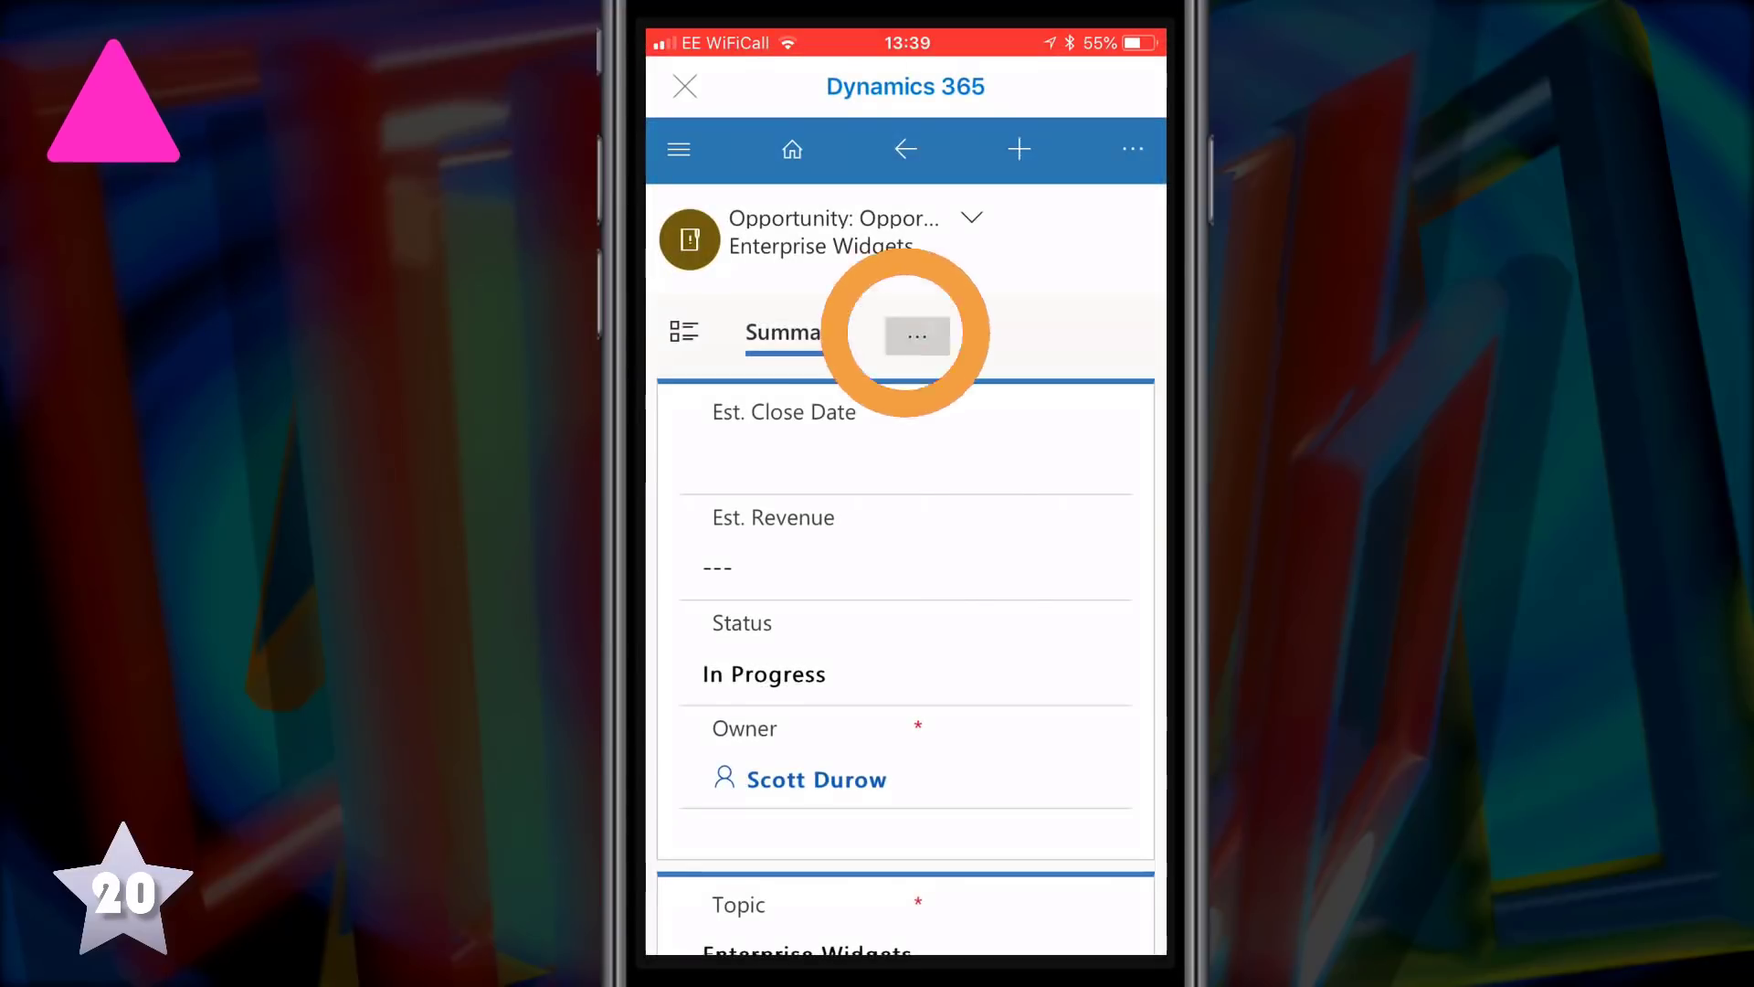
{"action": "left_click", "coordinate": [917, 334]}
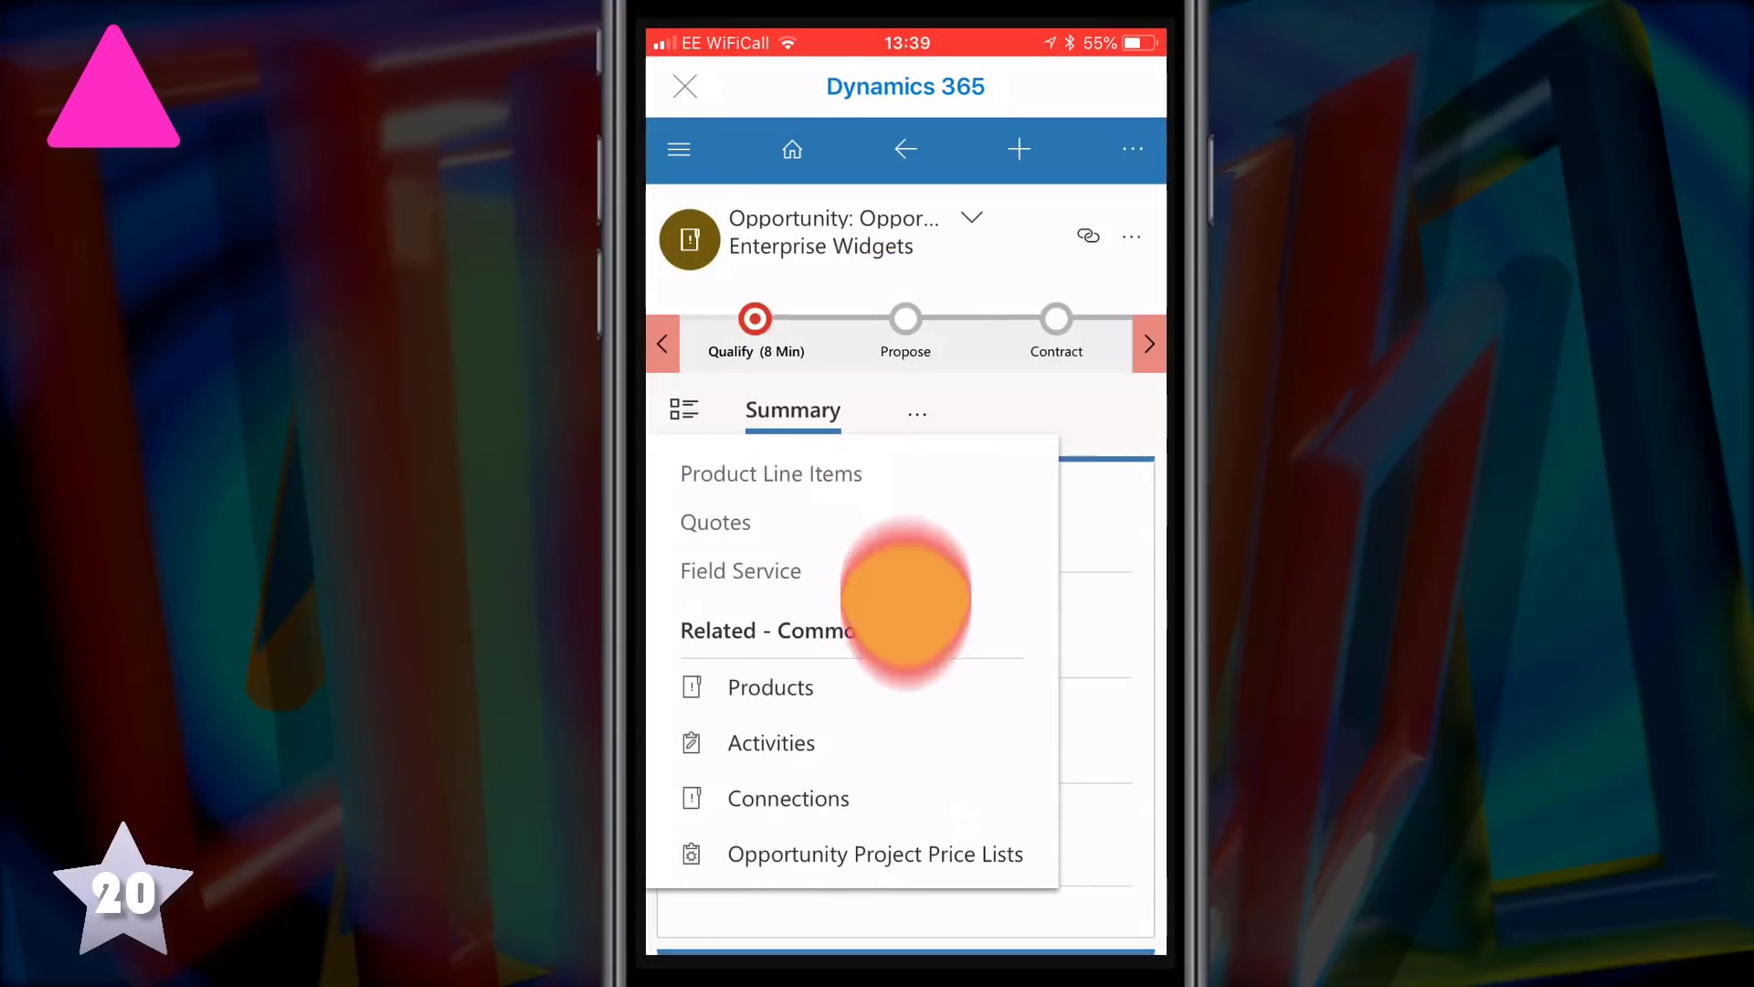
{"action": "left_click", "coordinate": [769, 741]}
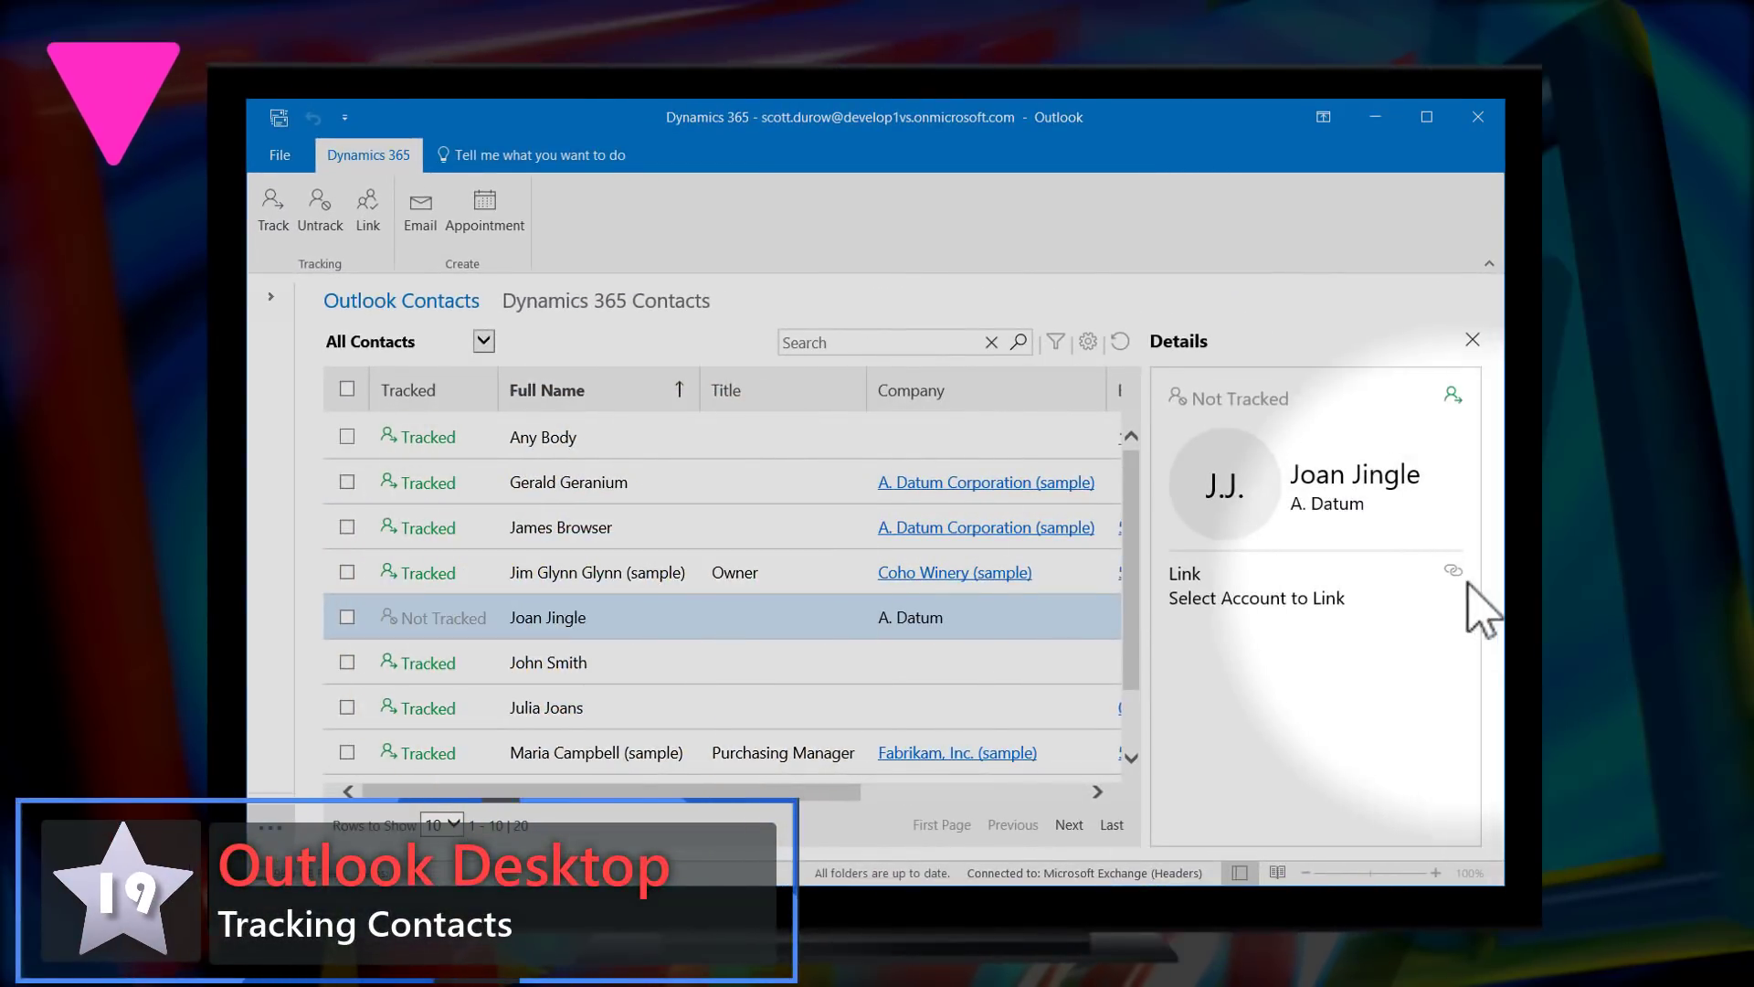
Link the untracked contact Joan Jingle to A. Datum Corporation (sample)
{"action": "left_click", "coordinate": [1452, 570]}
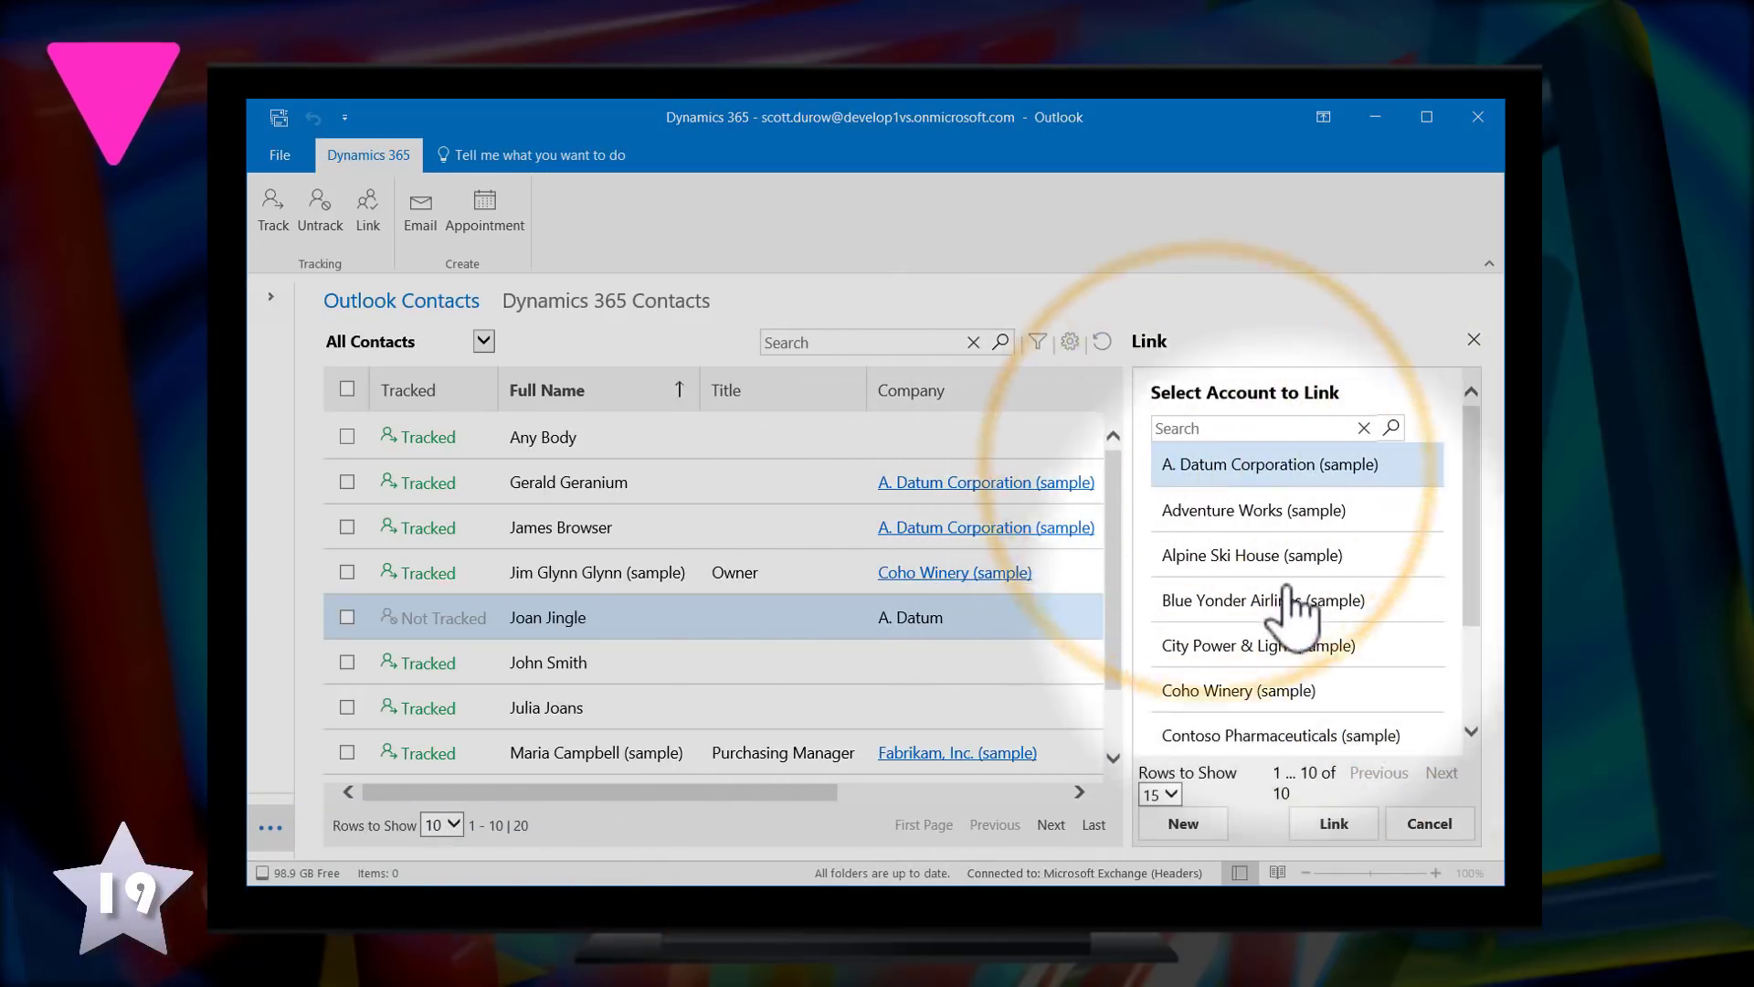
{"action": "left_click", "coordinate": [1331, 824]}
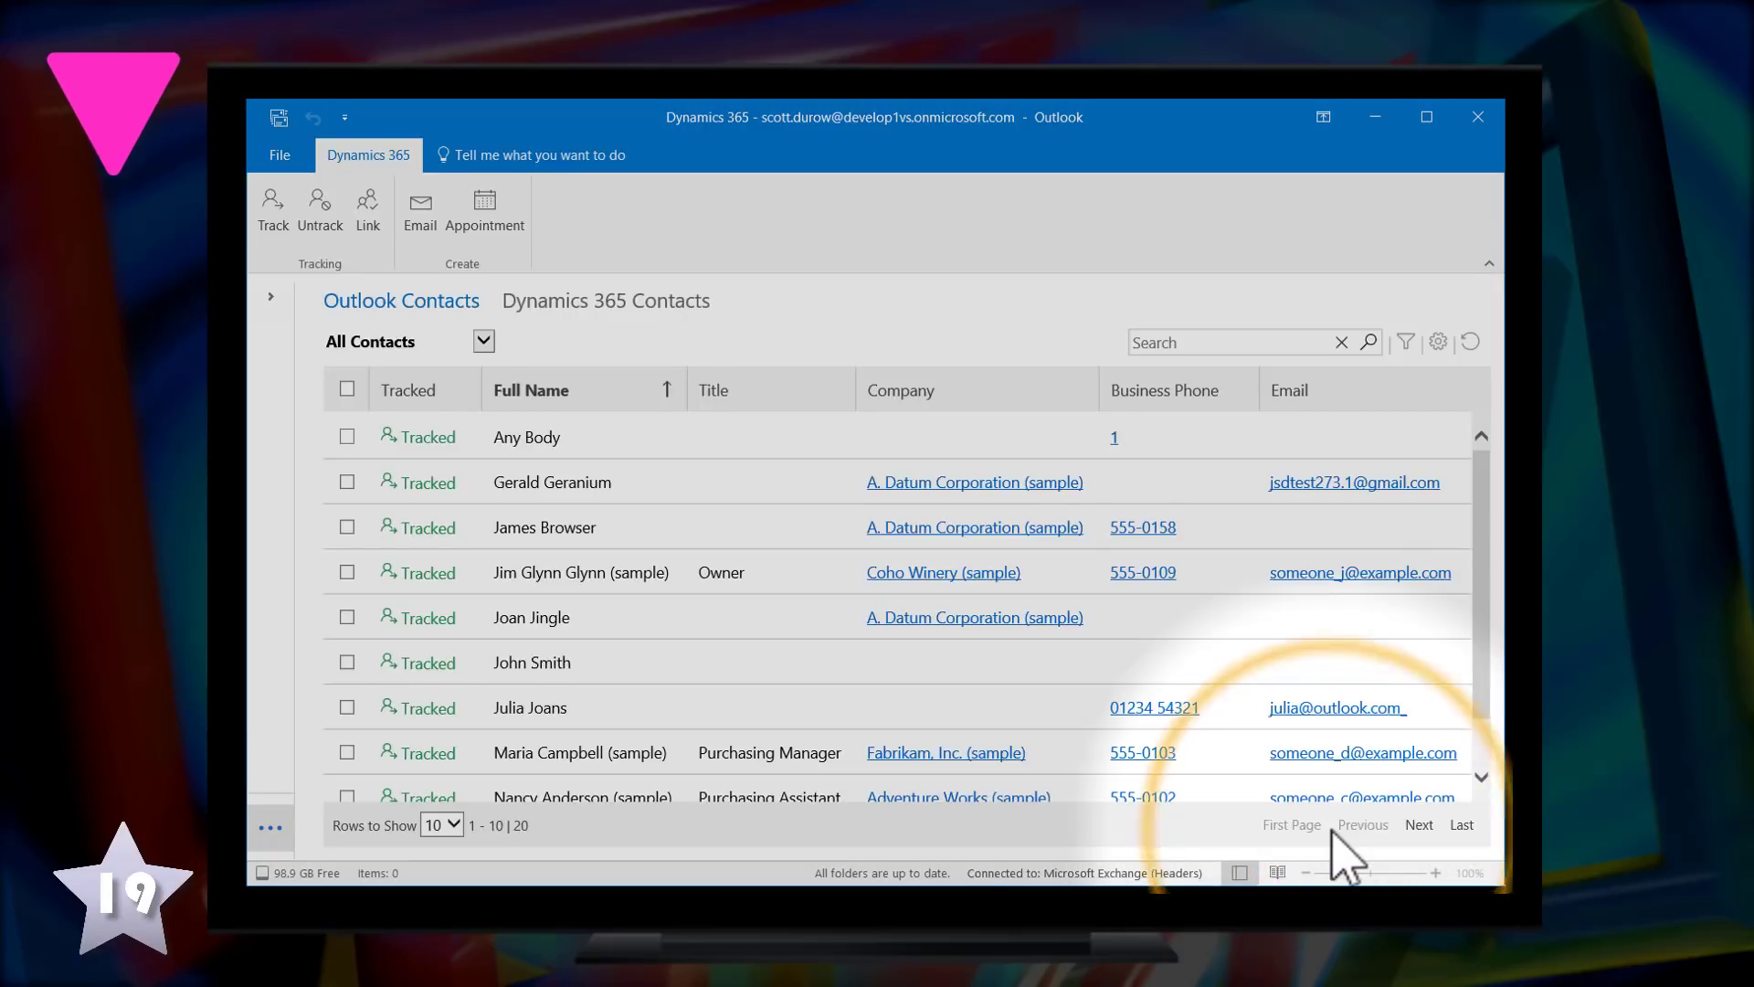
{"action": "mouse_move", "coordinate": [527, 632]}
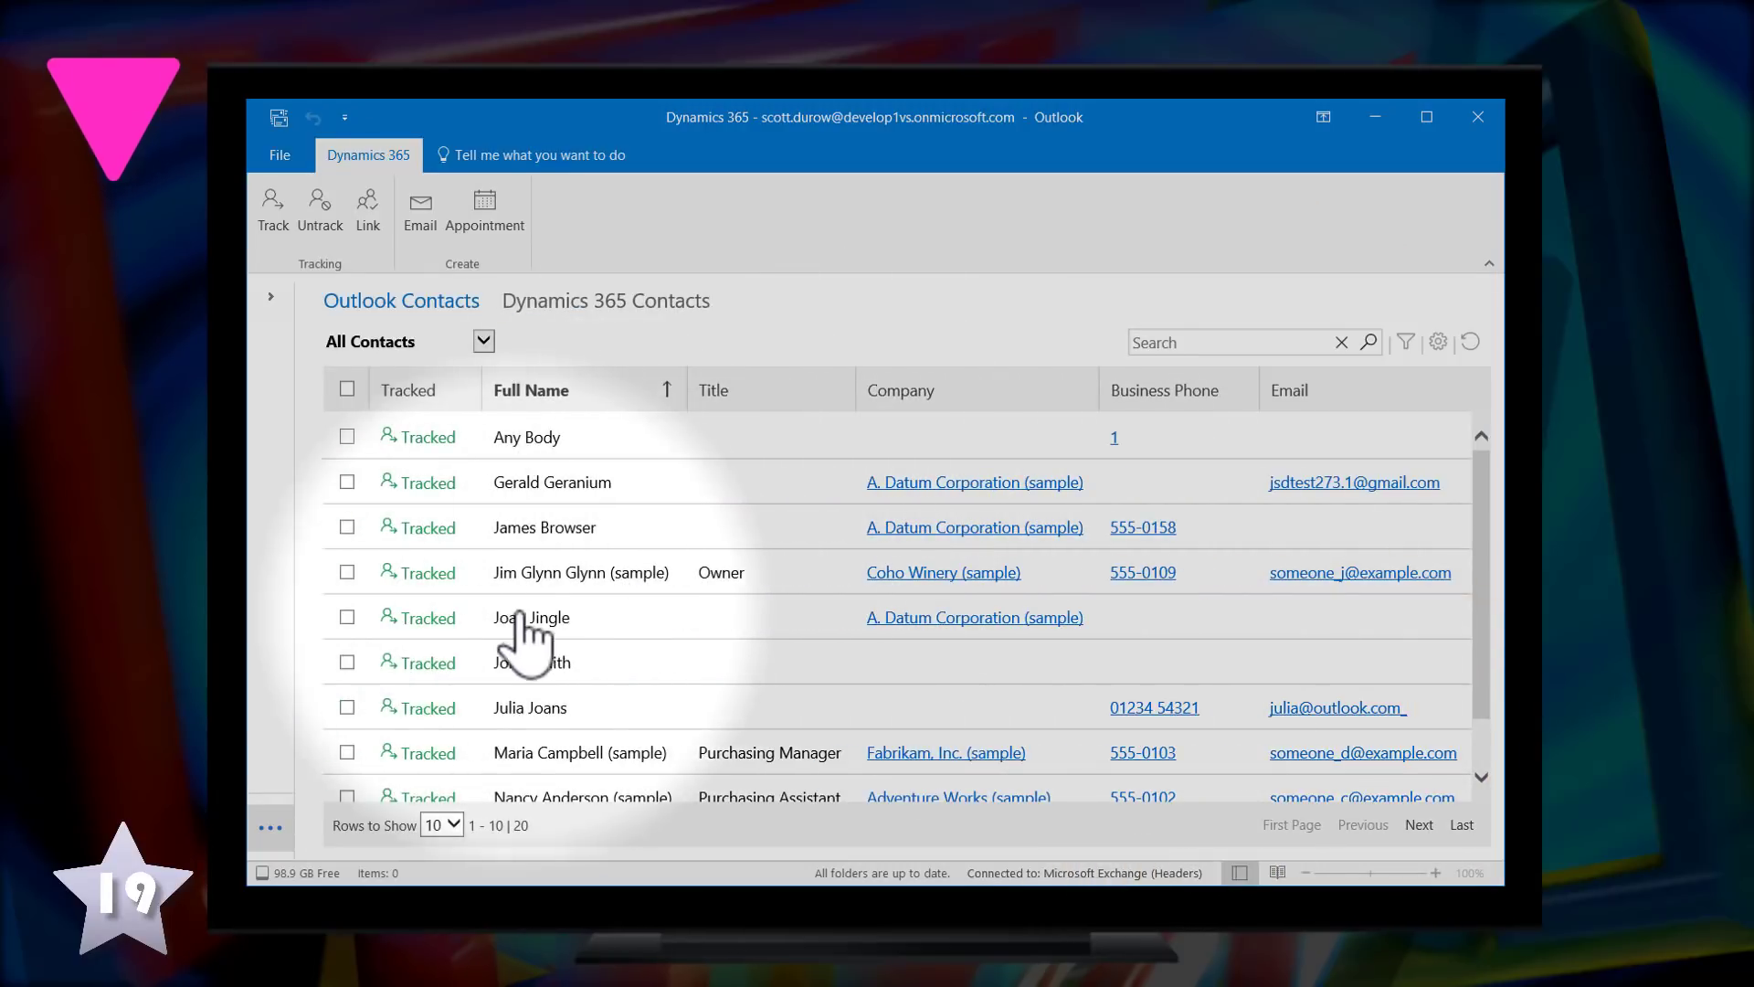
{"action": "left_click", "coordinate": [532, 615]}
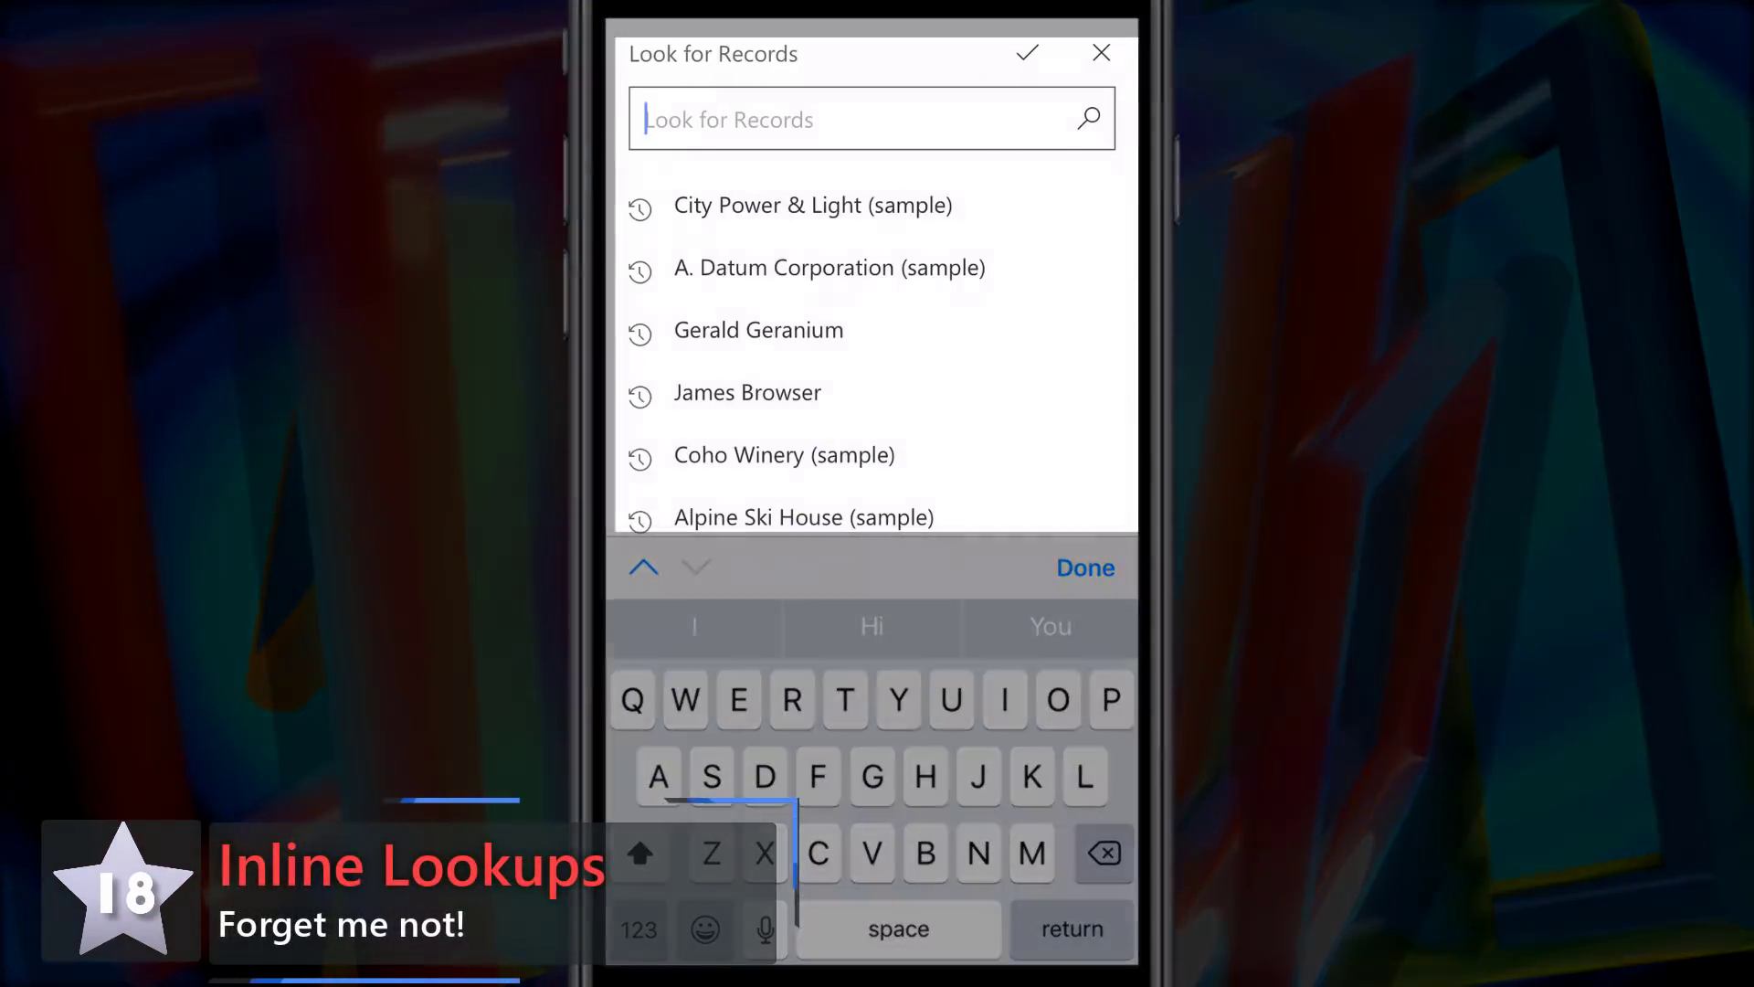
Add Gerald Geranium and James Browser as records in the multi-record lookup
{"action": "left_click", "coordinate": [758, 331]}
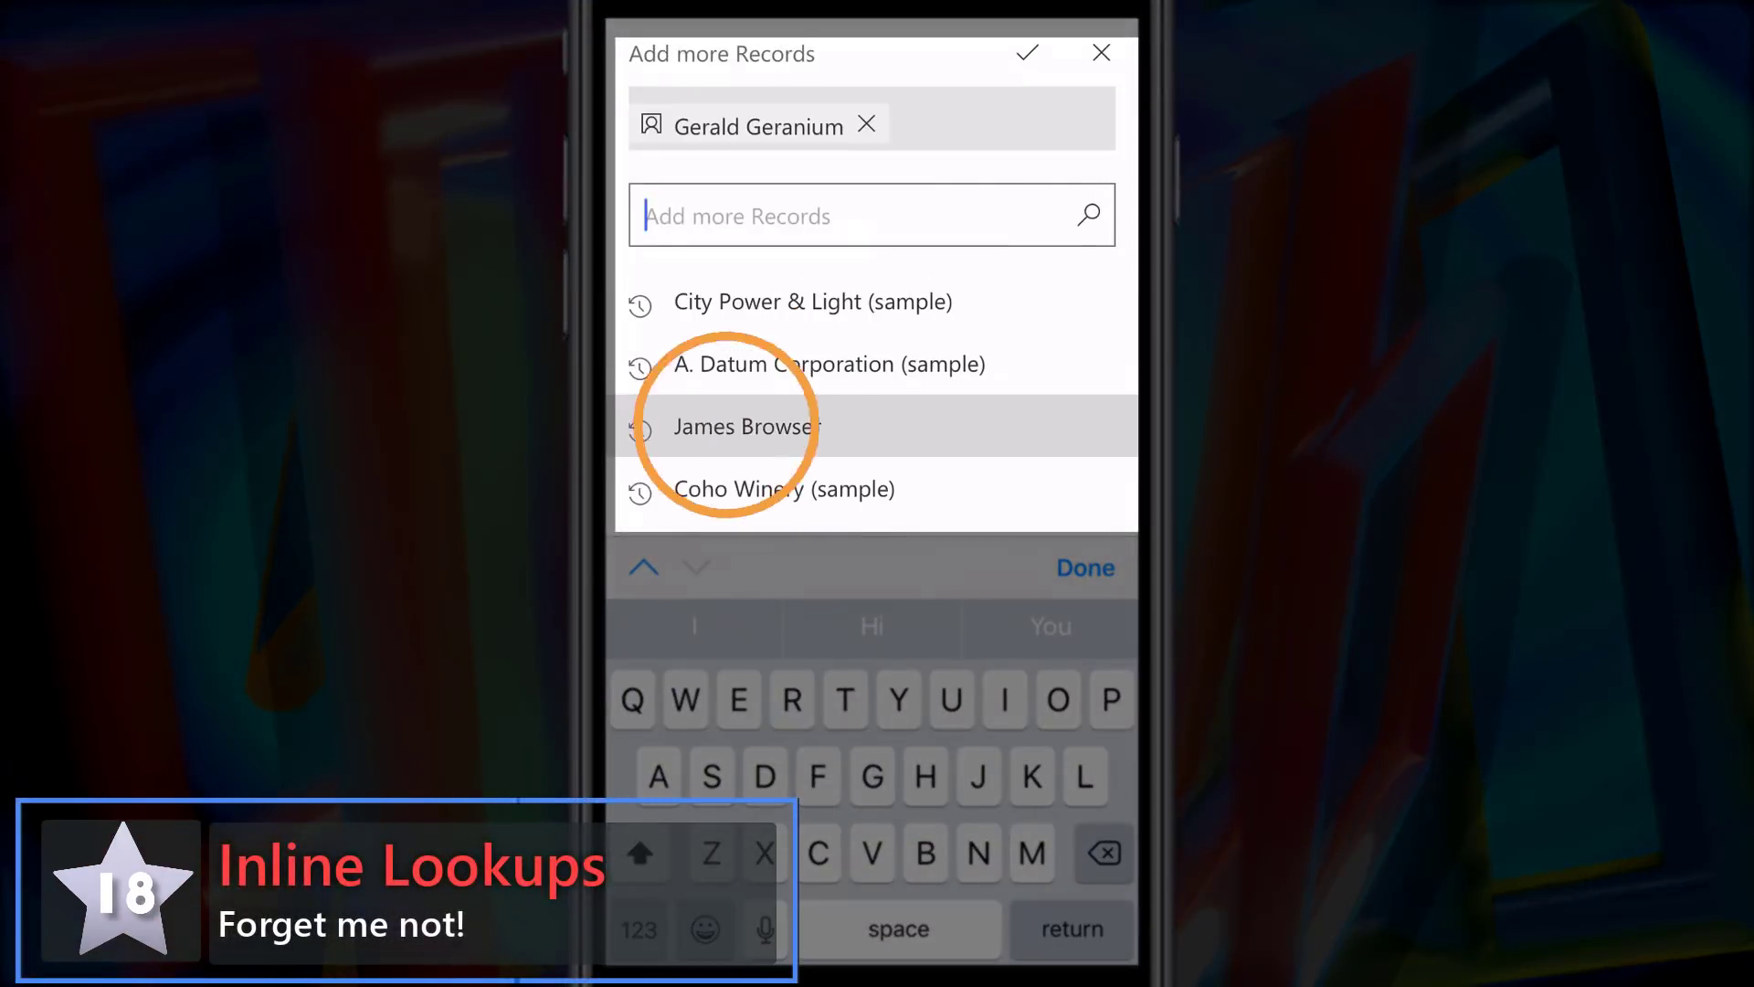
{"action": "left_click", "coordinate": [744, 426]}
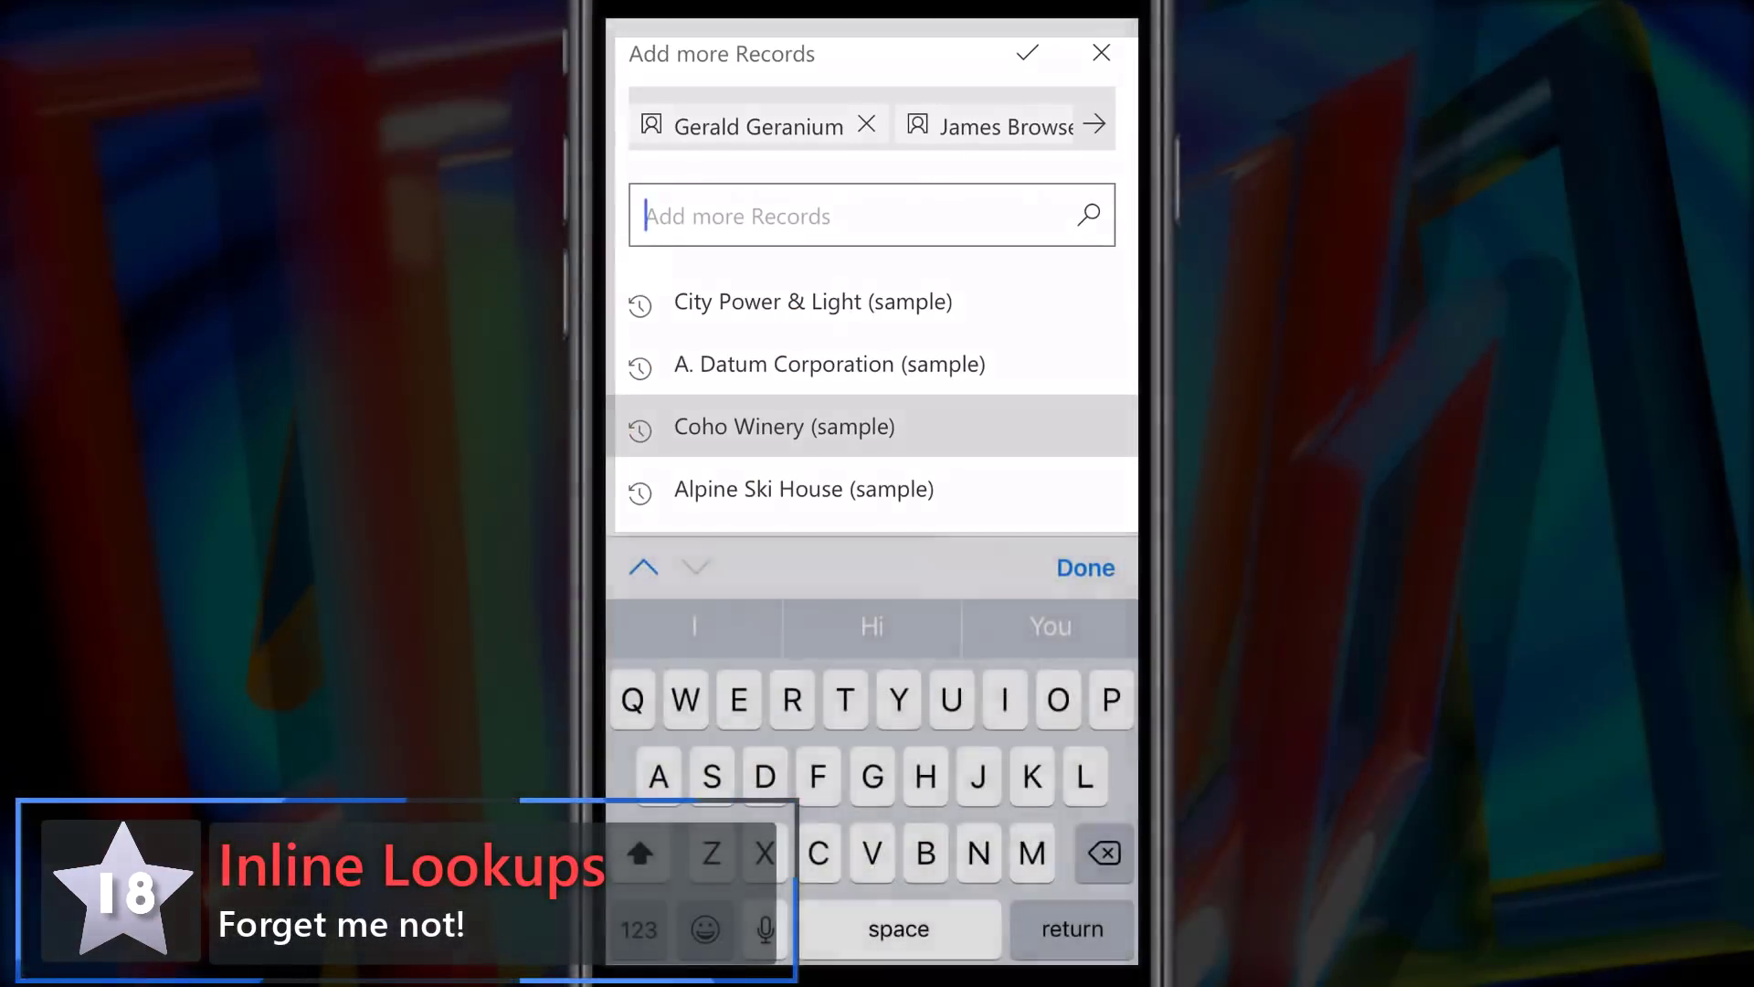
{"action": "type", "text": "J"}
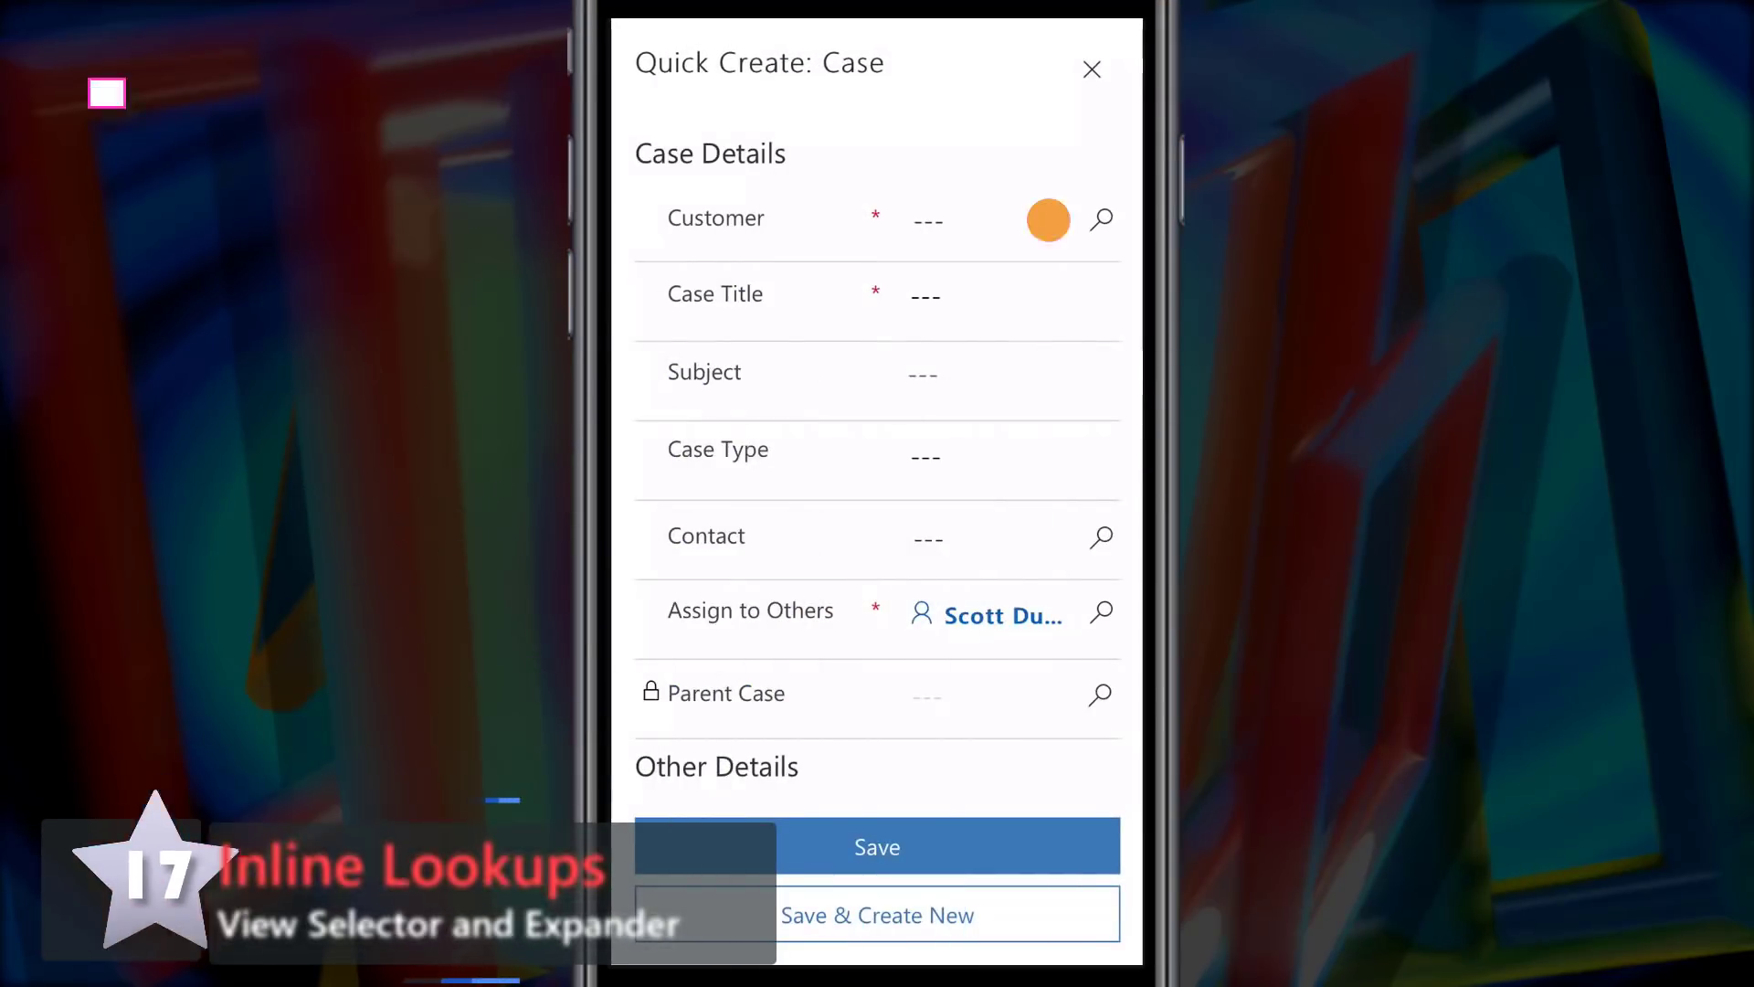
Search the new case's Customer lookup for records matching 'Li'
{"action": "left_click", "coordinate": [1100, 220]}
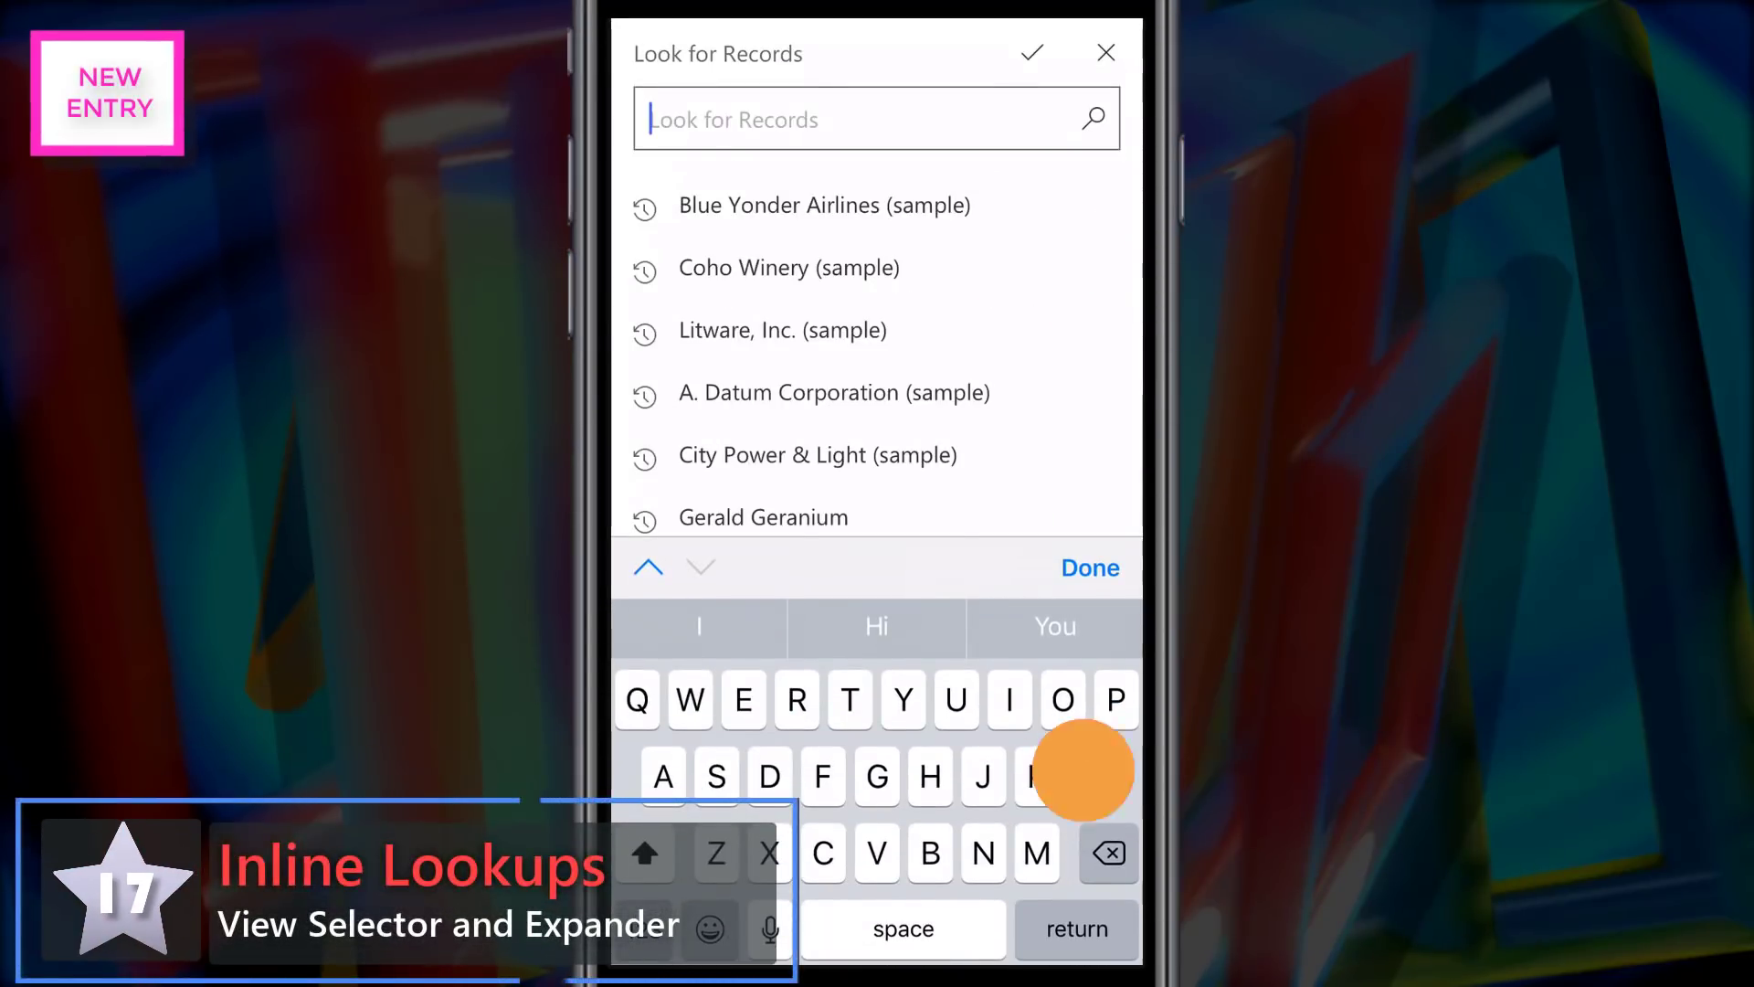
{"action": "type", "text": "Li"}
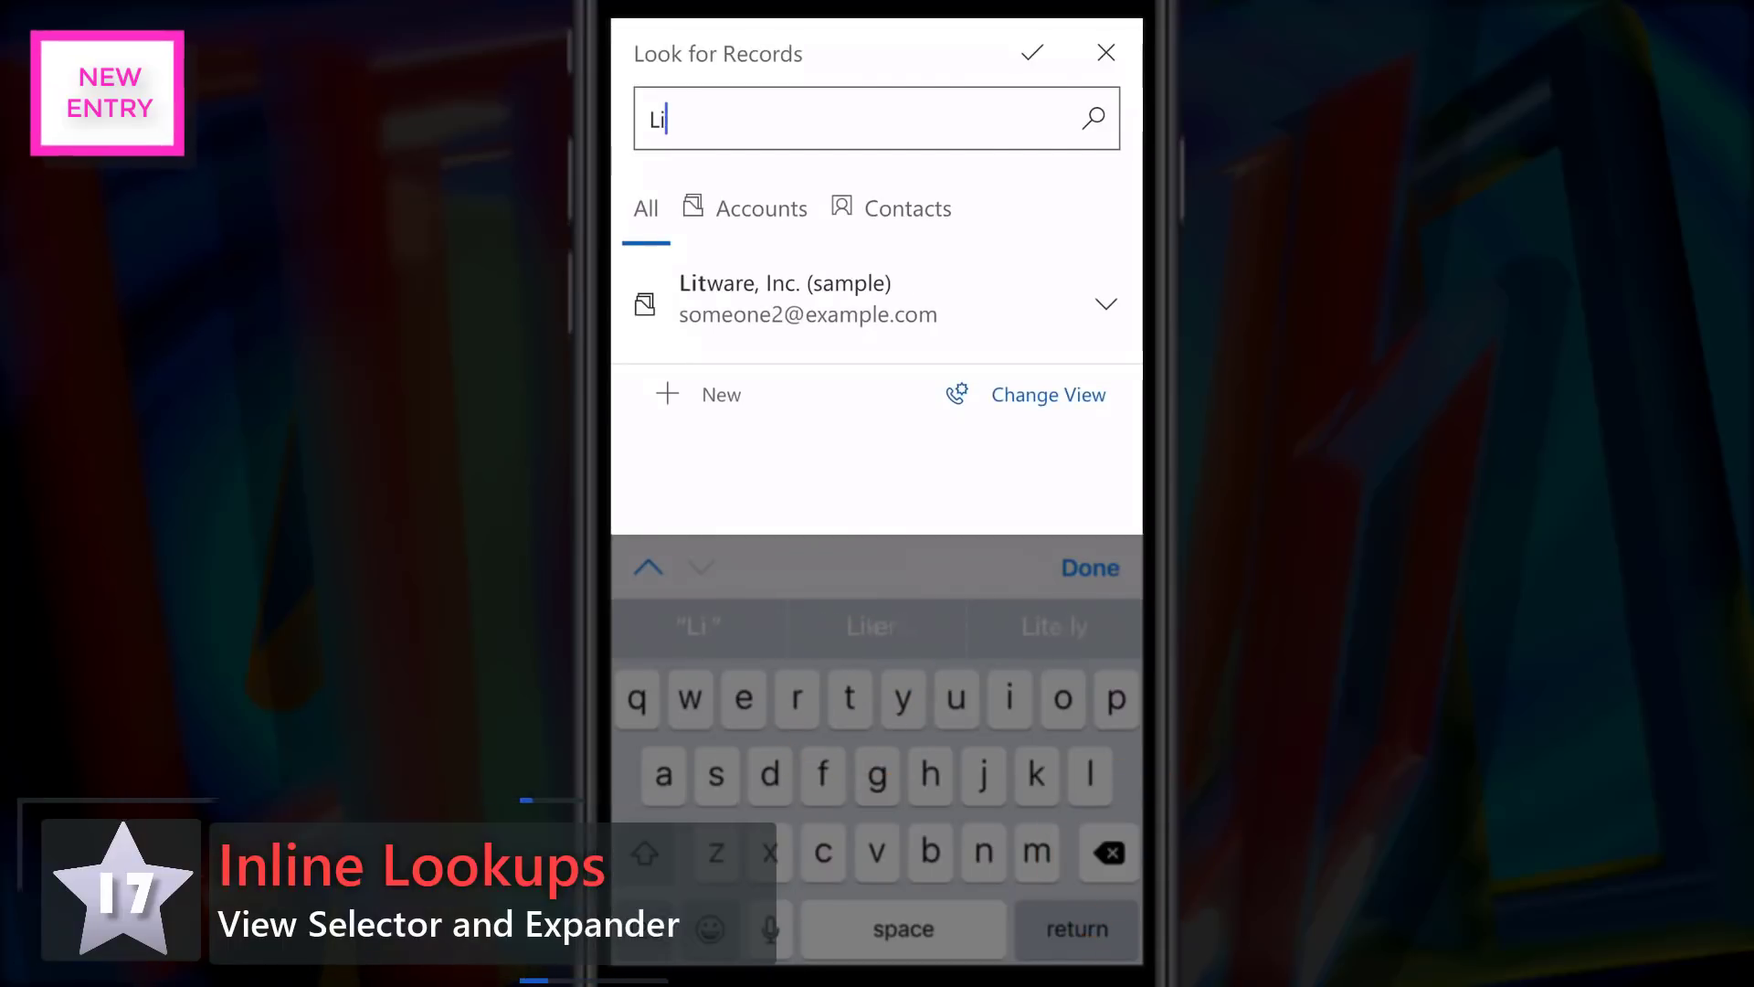
{"action": "left_click", "coordinate": [1093, 119]}
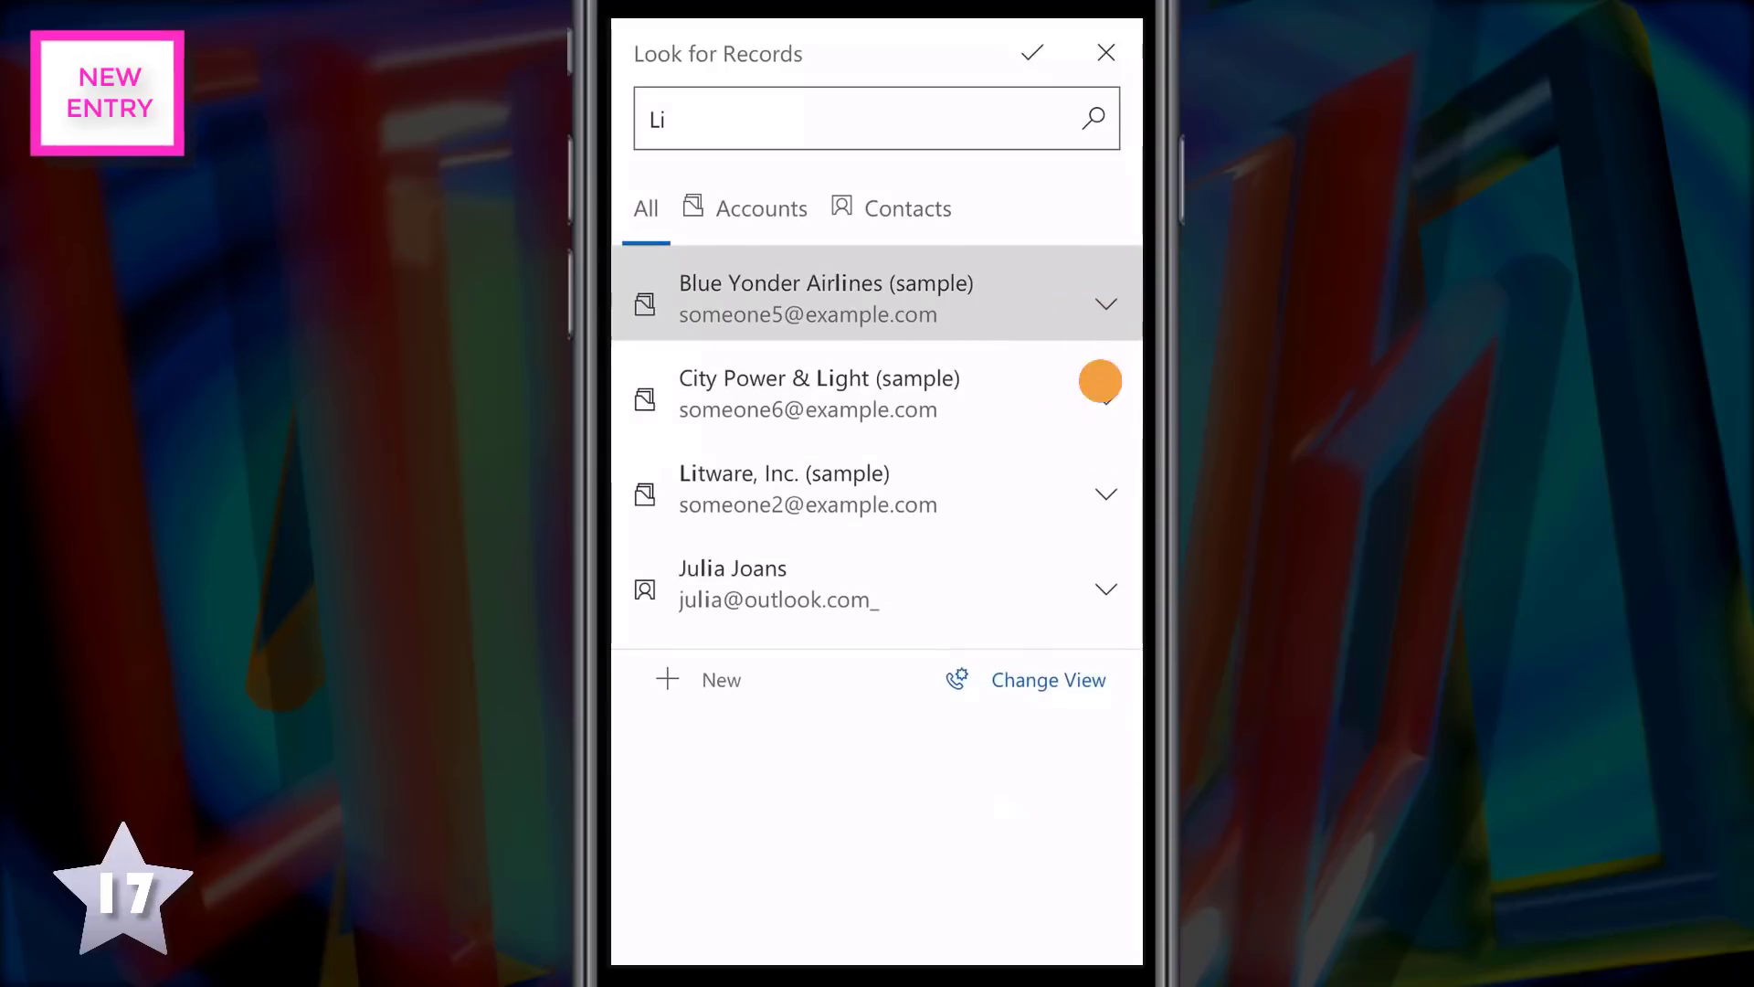
{"action": "mouse_move", "coordinate": [819, 393]}
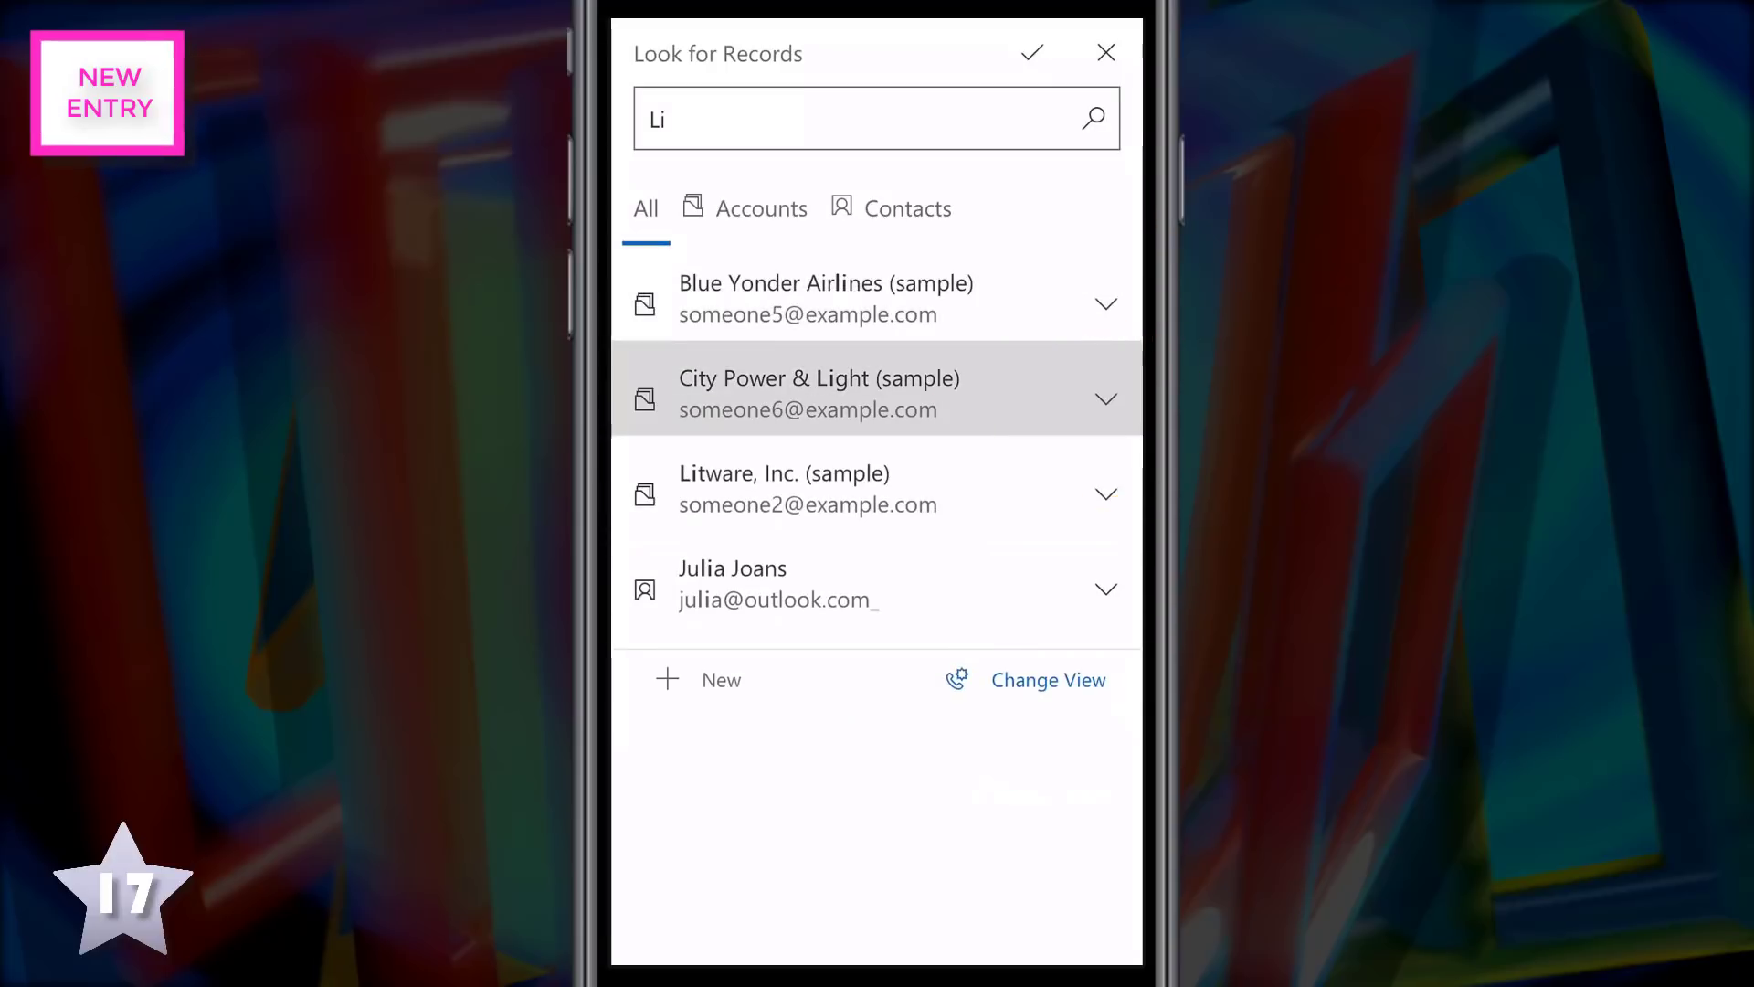
Narrow the Li matches to contacts, then accounts, and choose a different results view
{"action": "left_click", "coordinate": [908, 208]}
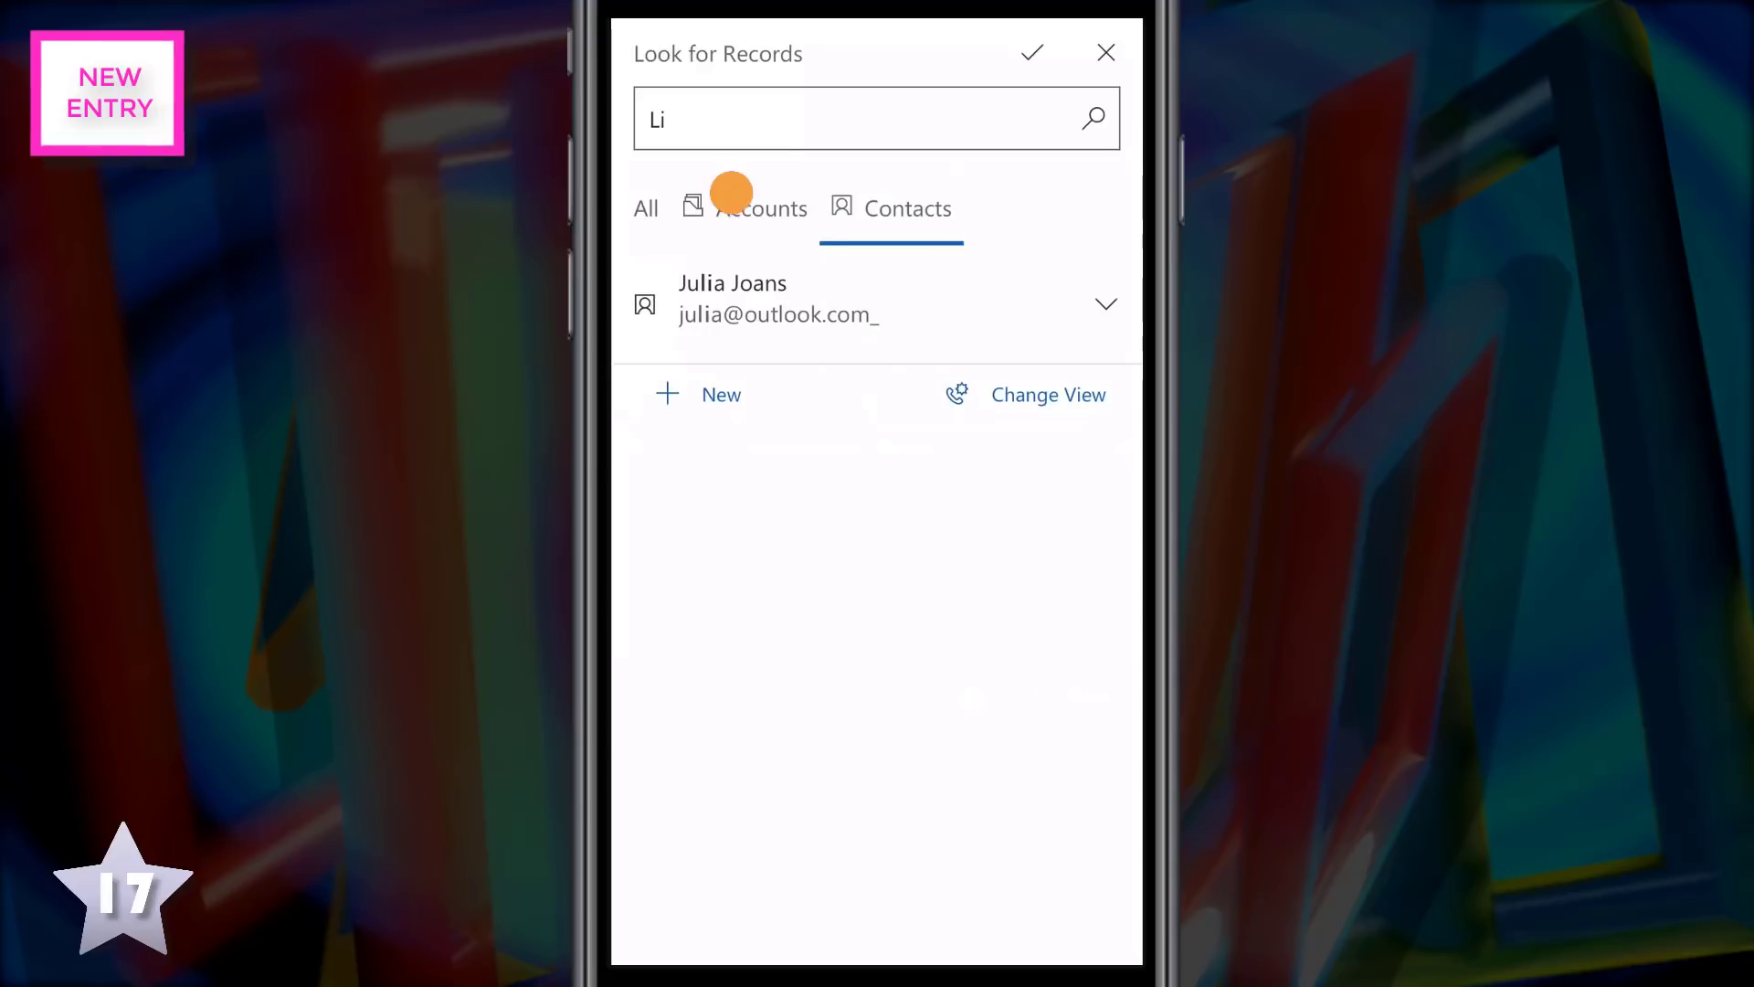
{"action": "left_click", "coordinate": [760, 209]}
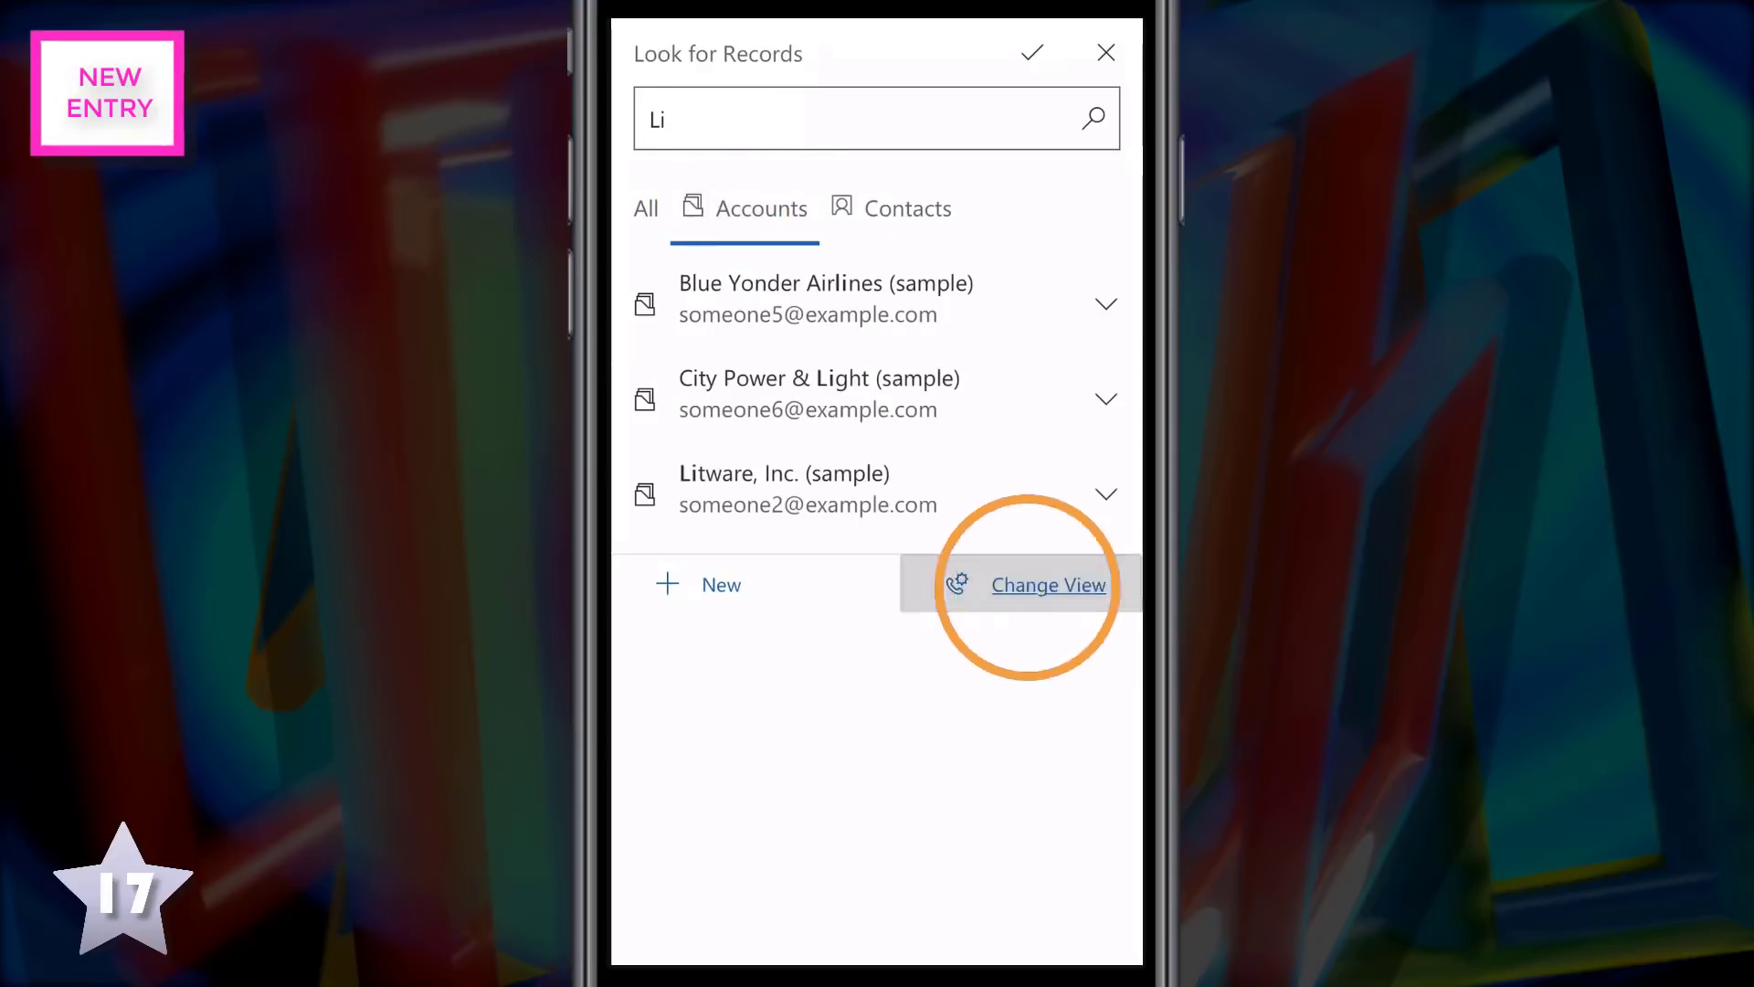
{"action": "left_click", "coordinate": [1047, 585]}
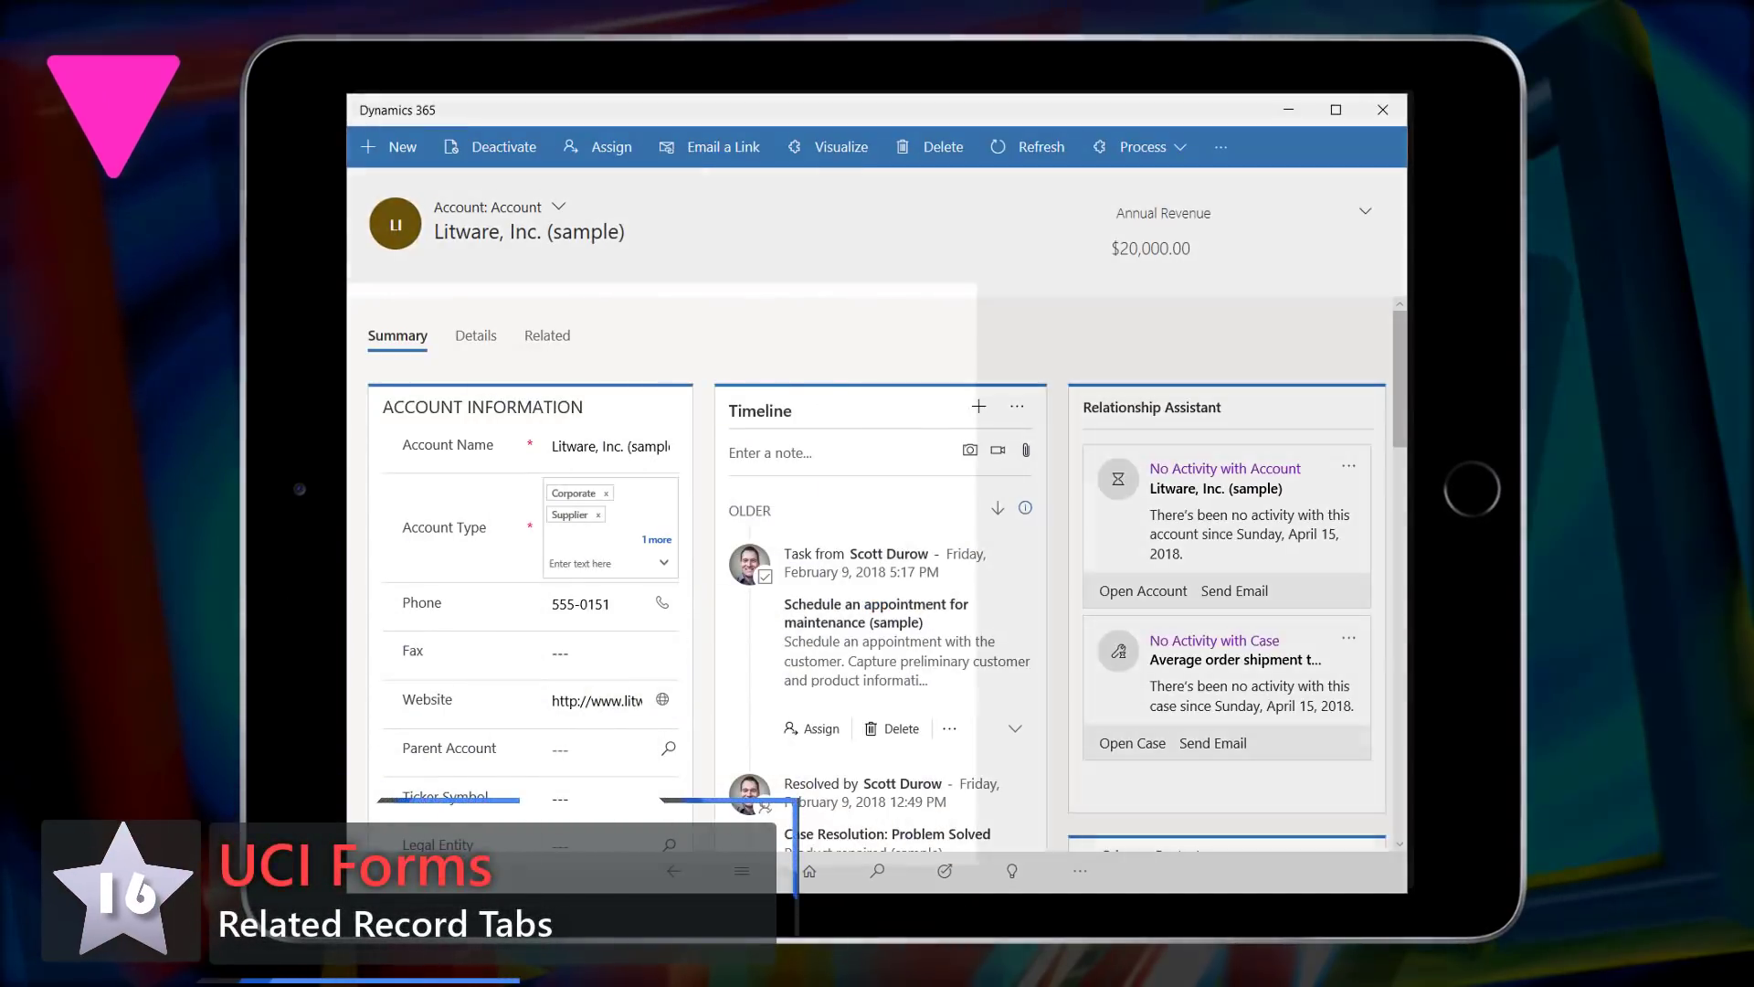
View Litware's related Contacts and Cases, then return to Details and the summary
{"action": "left_click", "coordinate": [547, 334]}
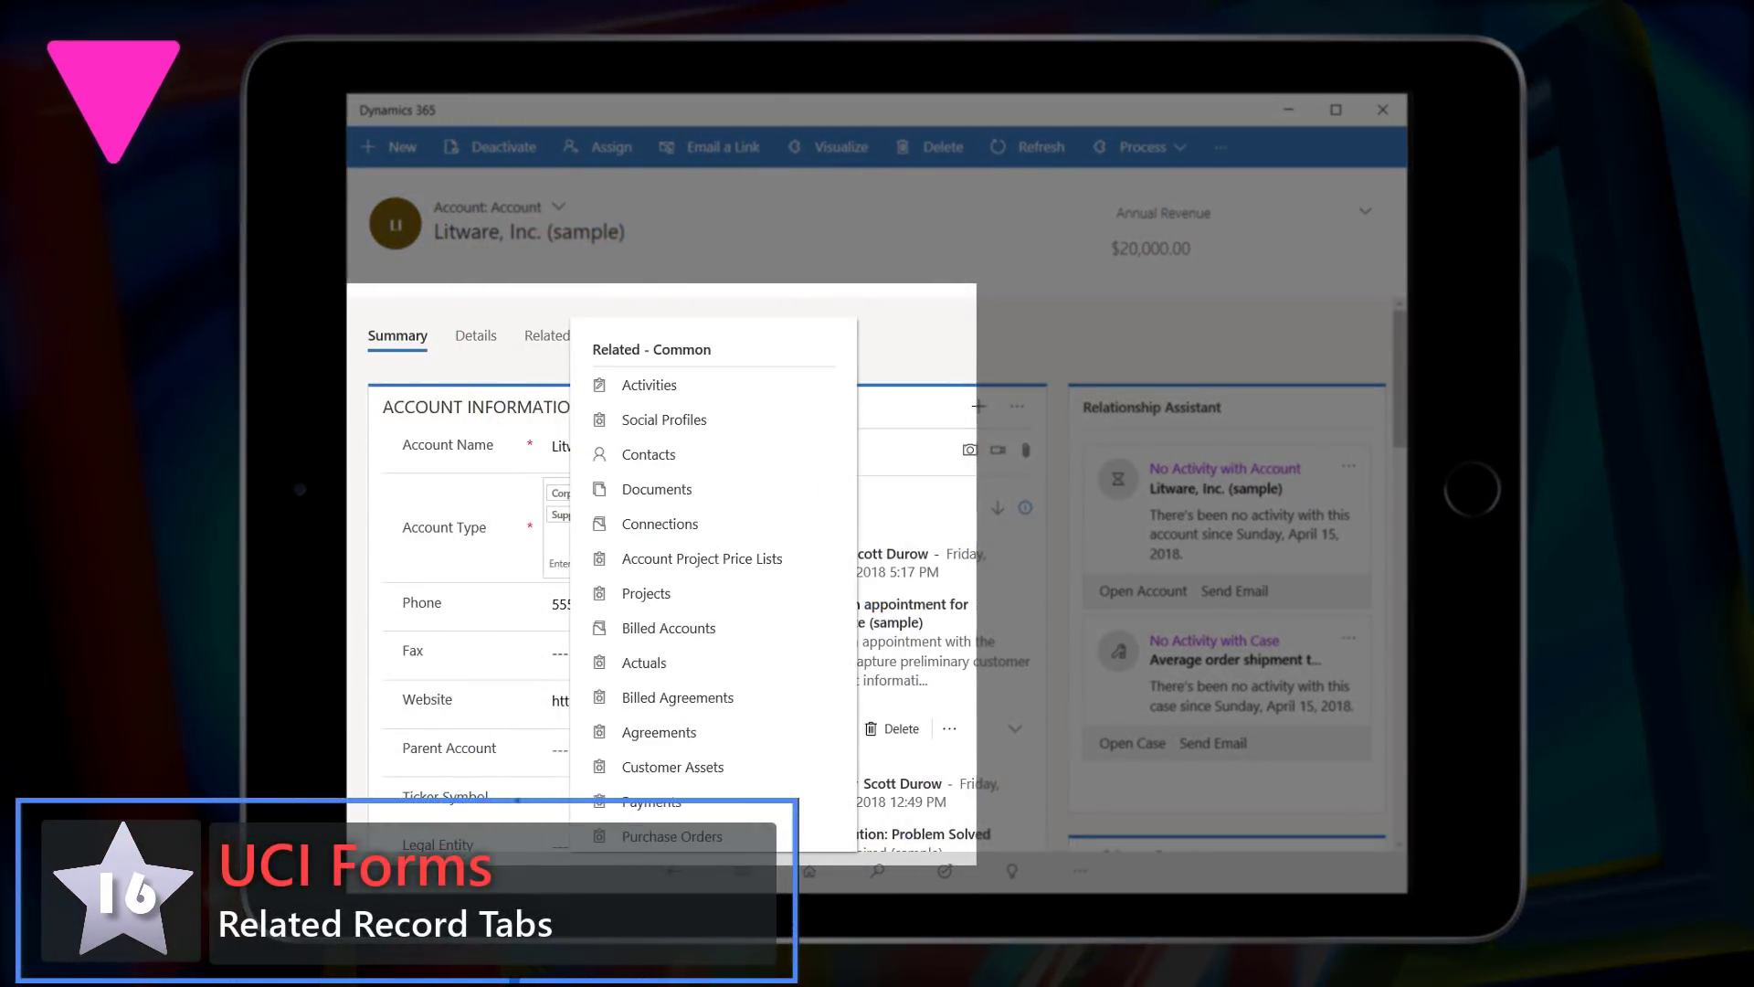
{"action": "left_click", "coordinate": [647, 453]}
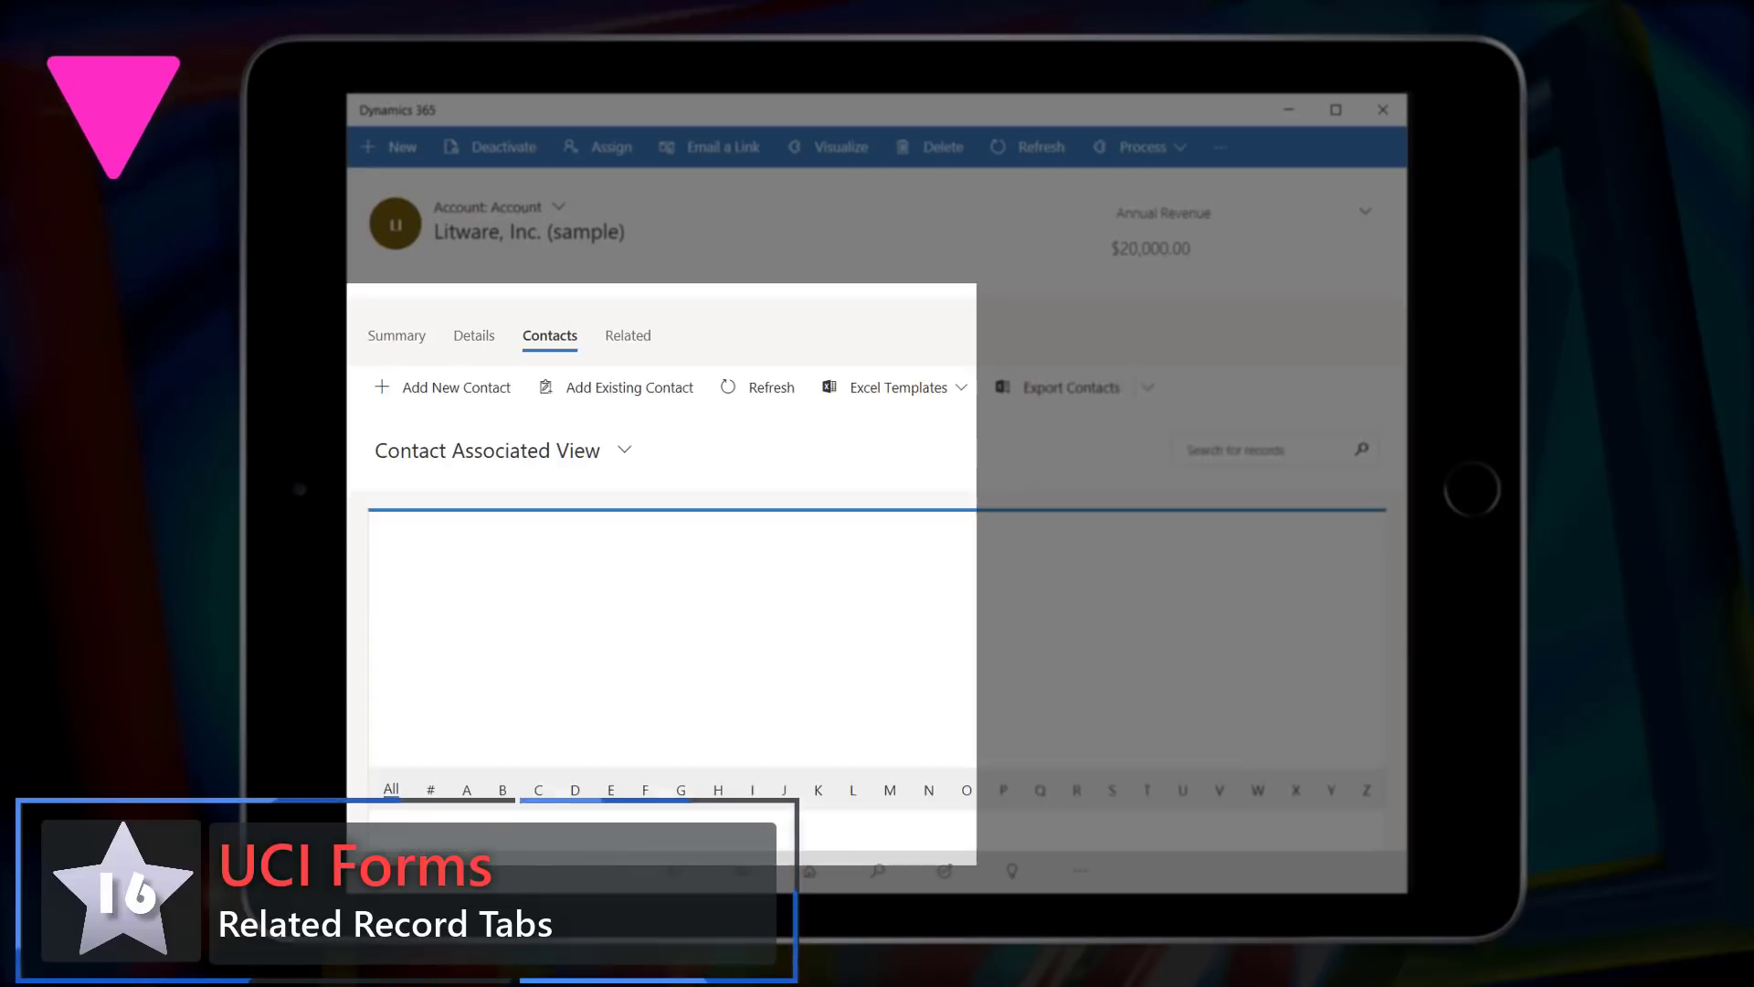
{"action": "left_click", "coordinate": [627, 336]}
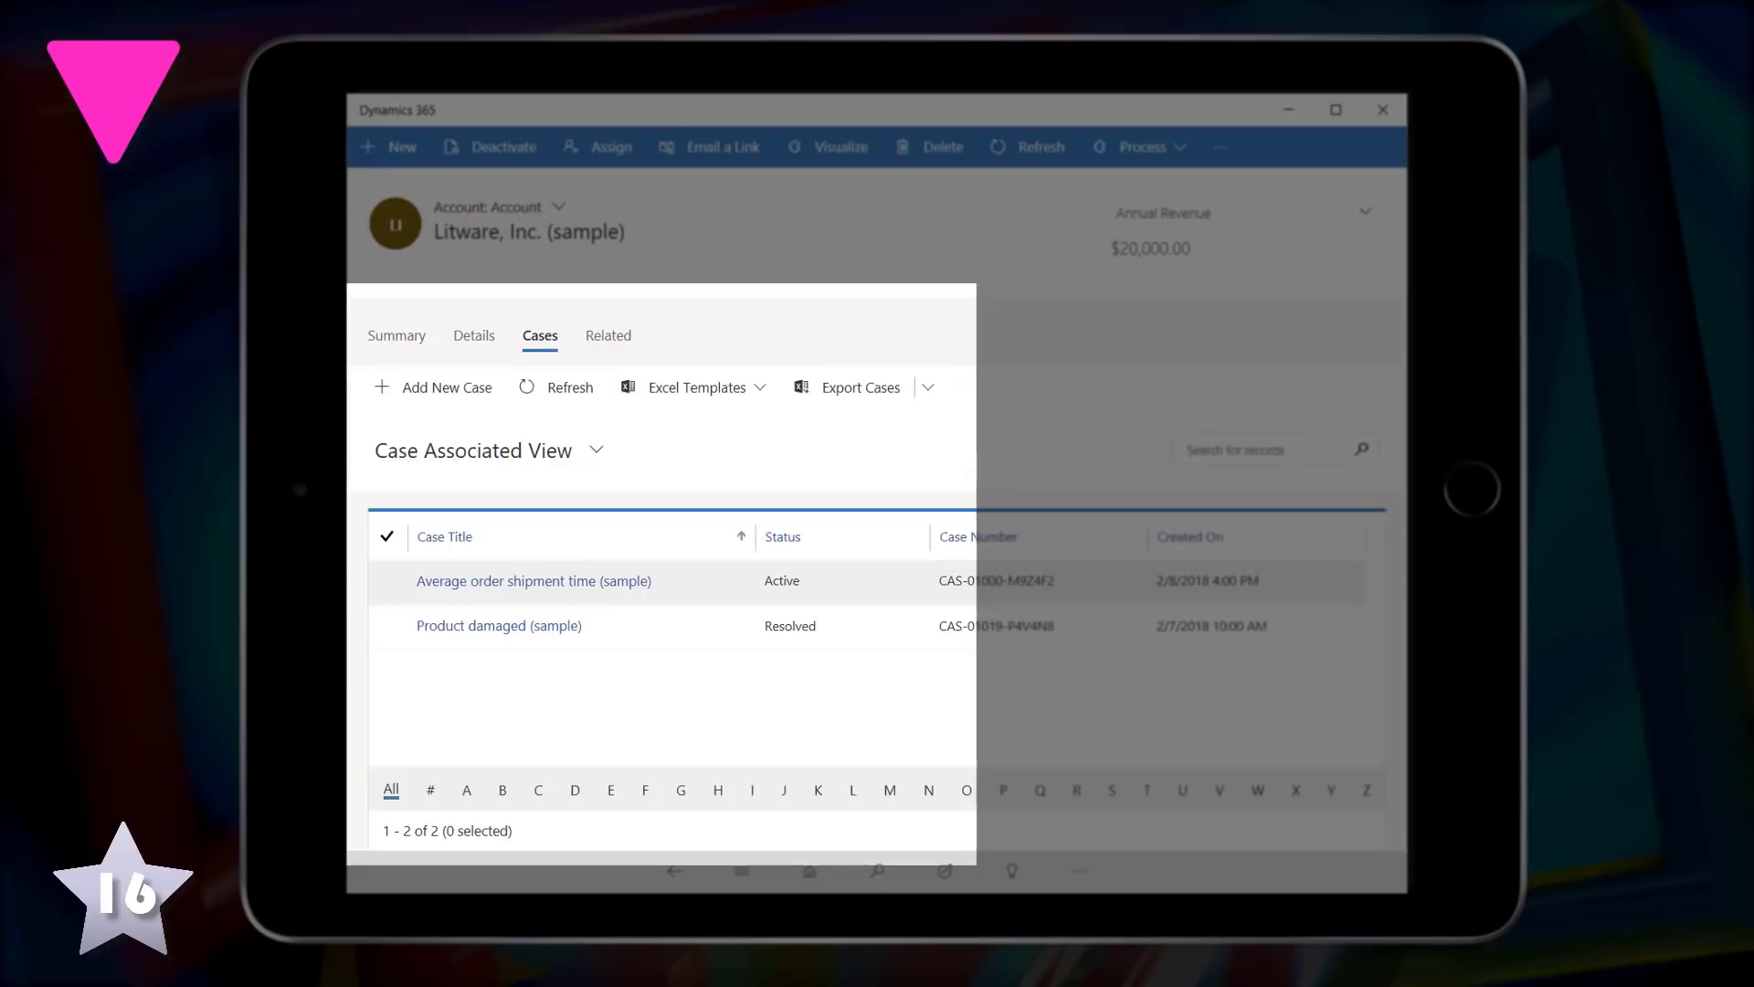
{"action": "left_click", "coordinate": [475, 336]}
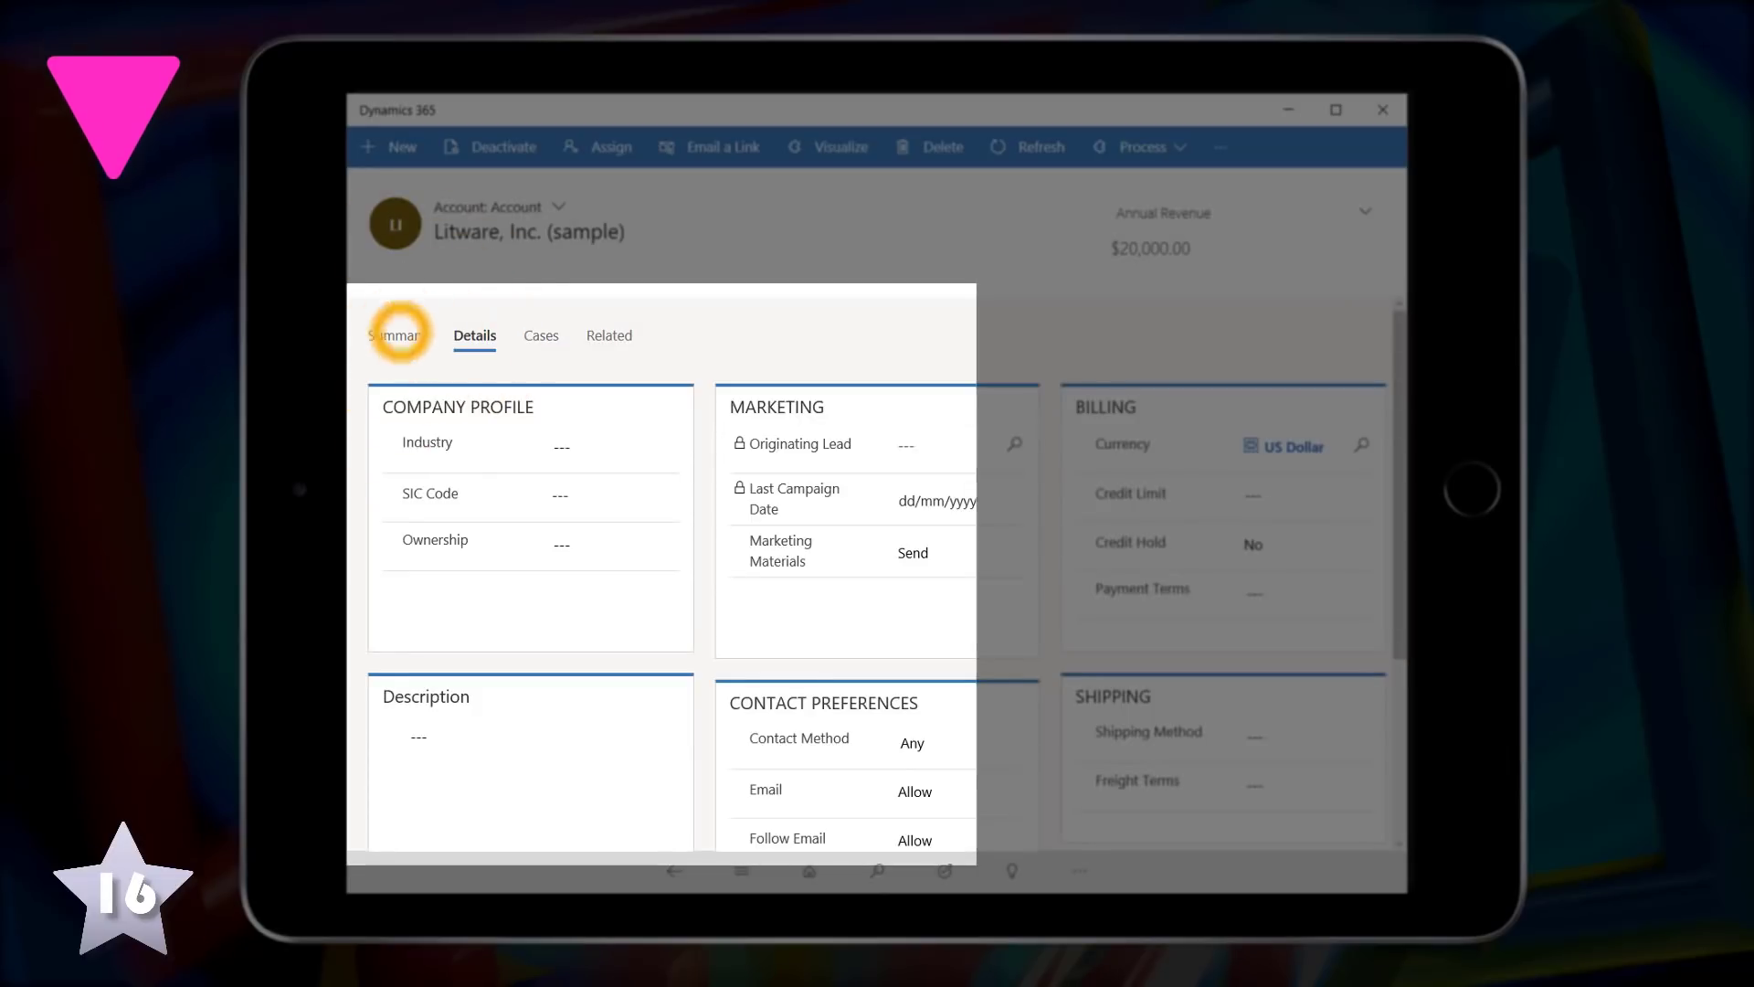
{"action": "left_click", "coordinate": [541, 337]}
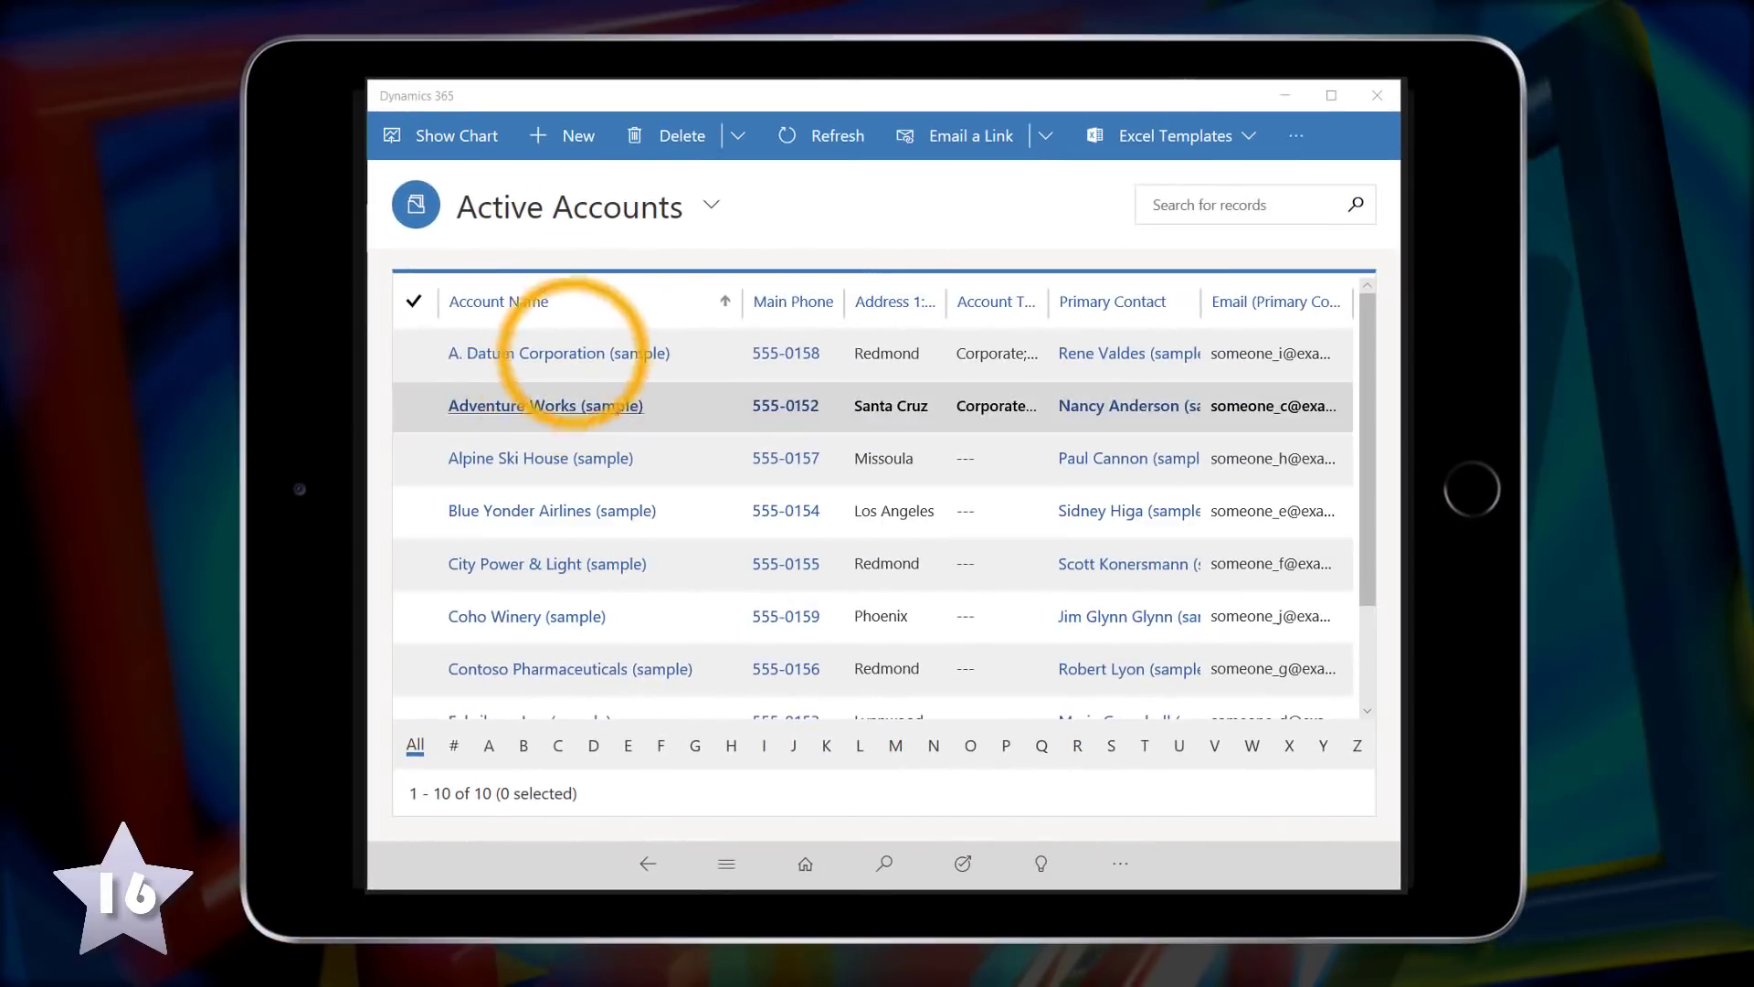
Open A. Datum Corporation (sample) and view a related contact alongside the account
{"action": "left_click", "coordinate": [558, 353]}
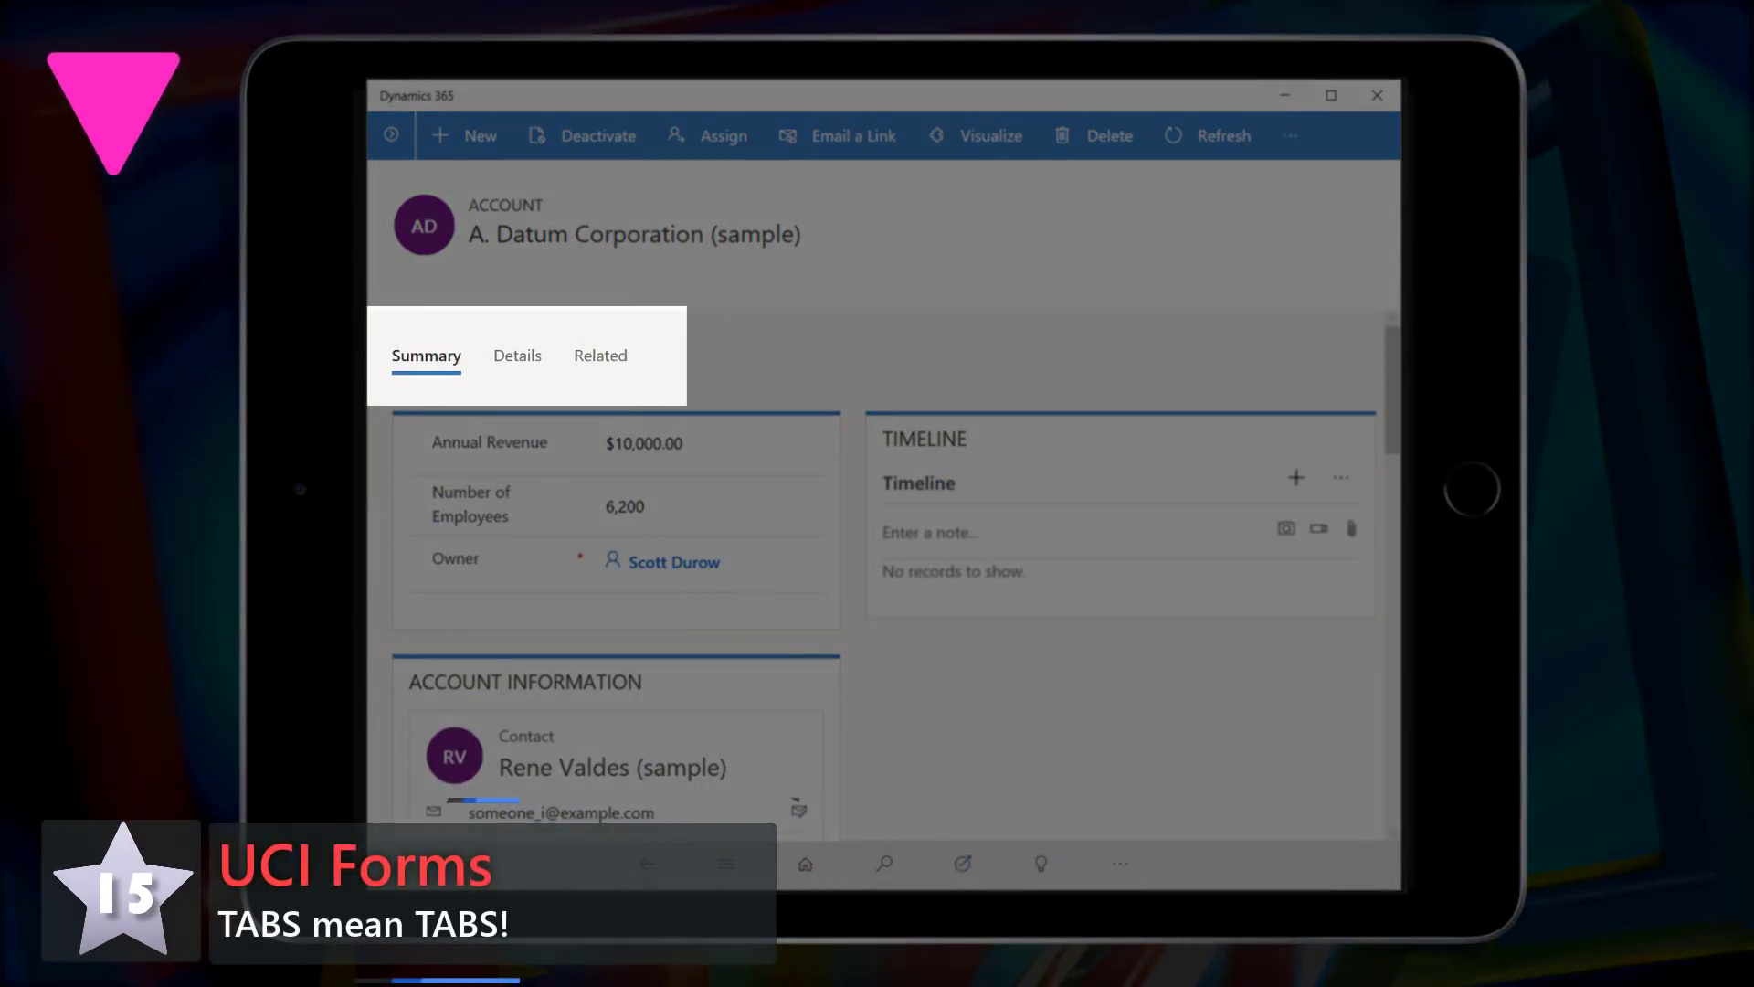
{"action": "left_click", "coordinate": [515, 356]}
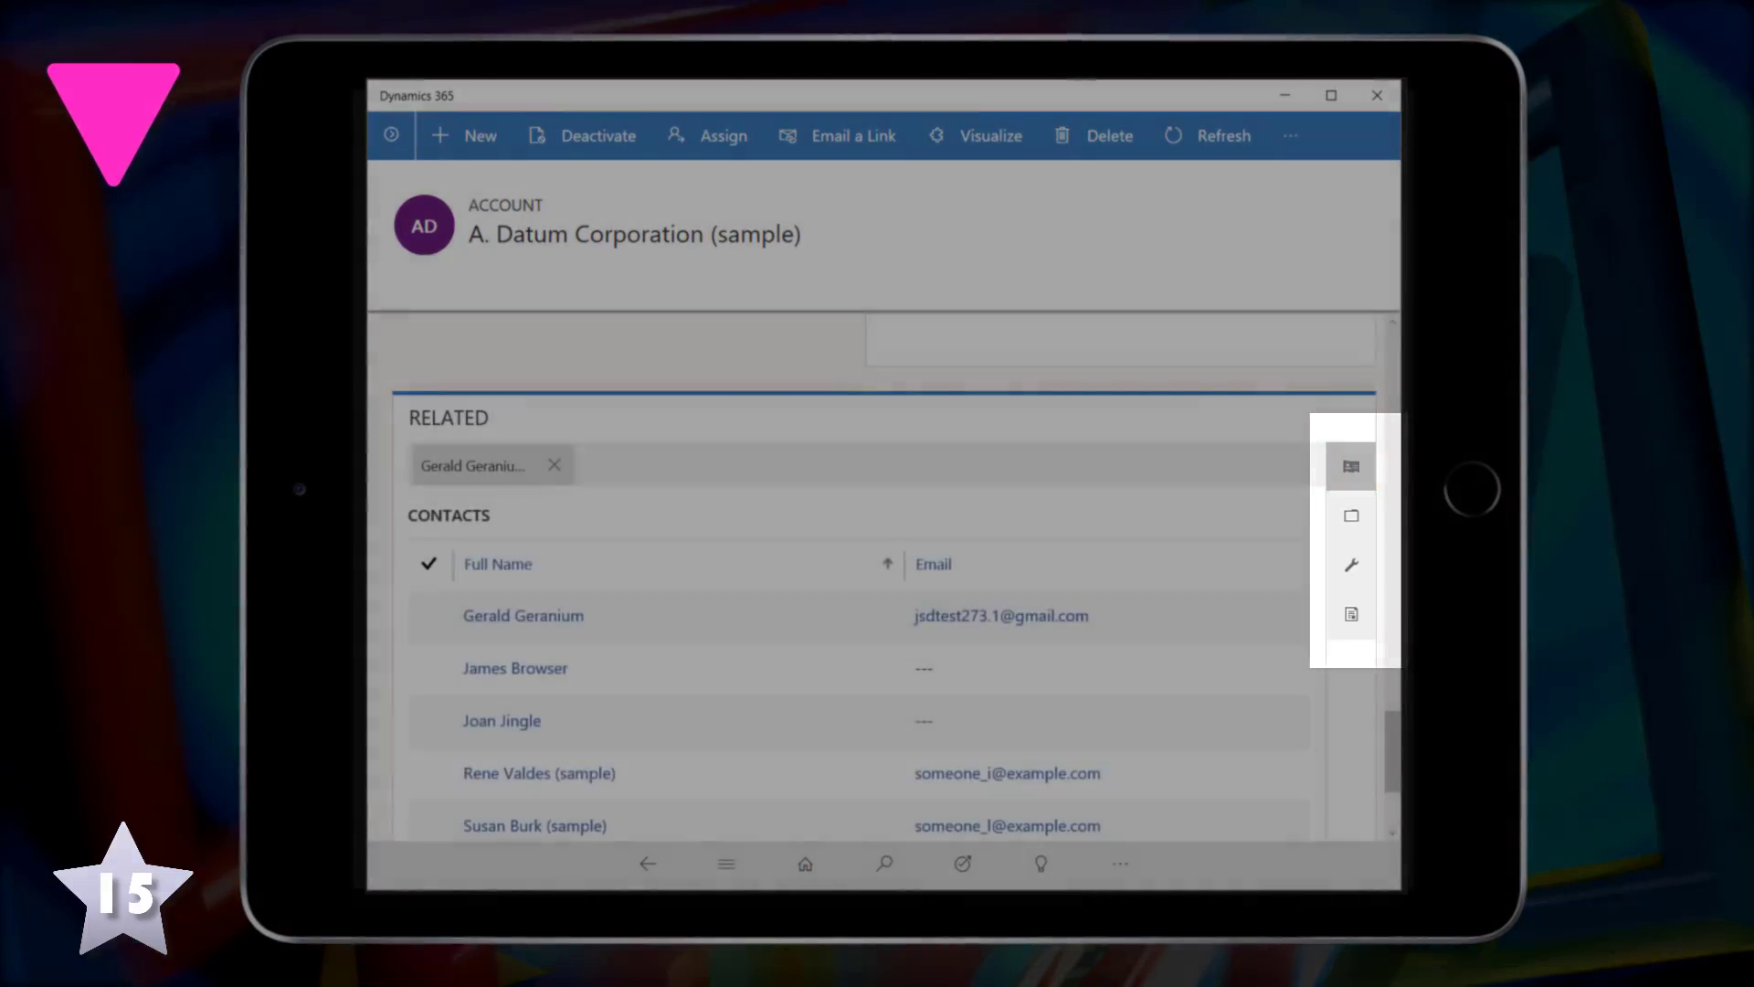
{"action": "left_click", "coordinate": [516, 668]}
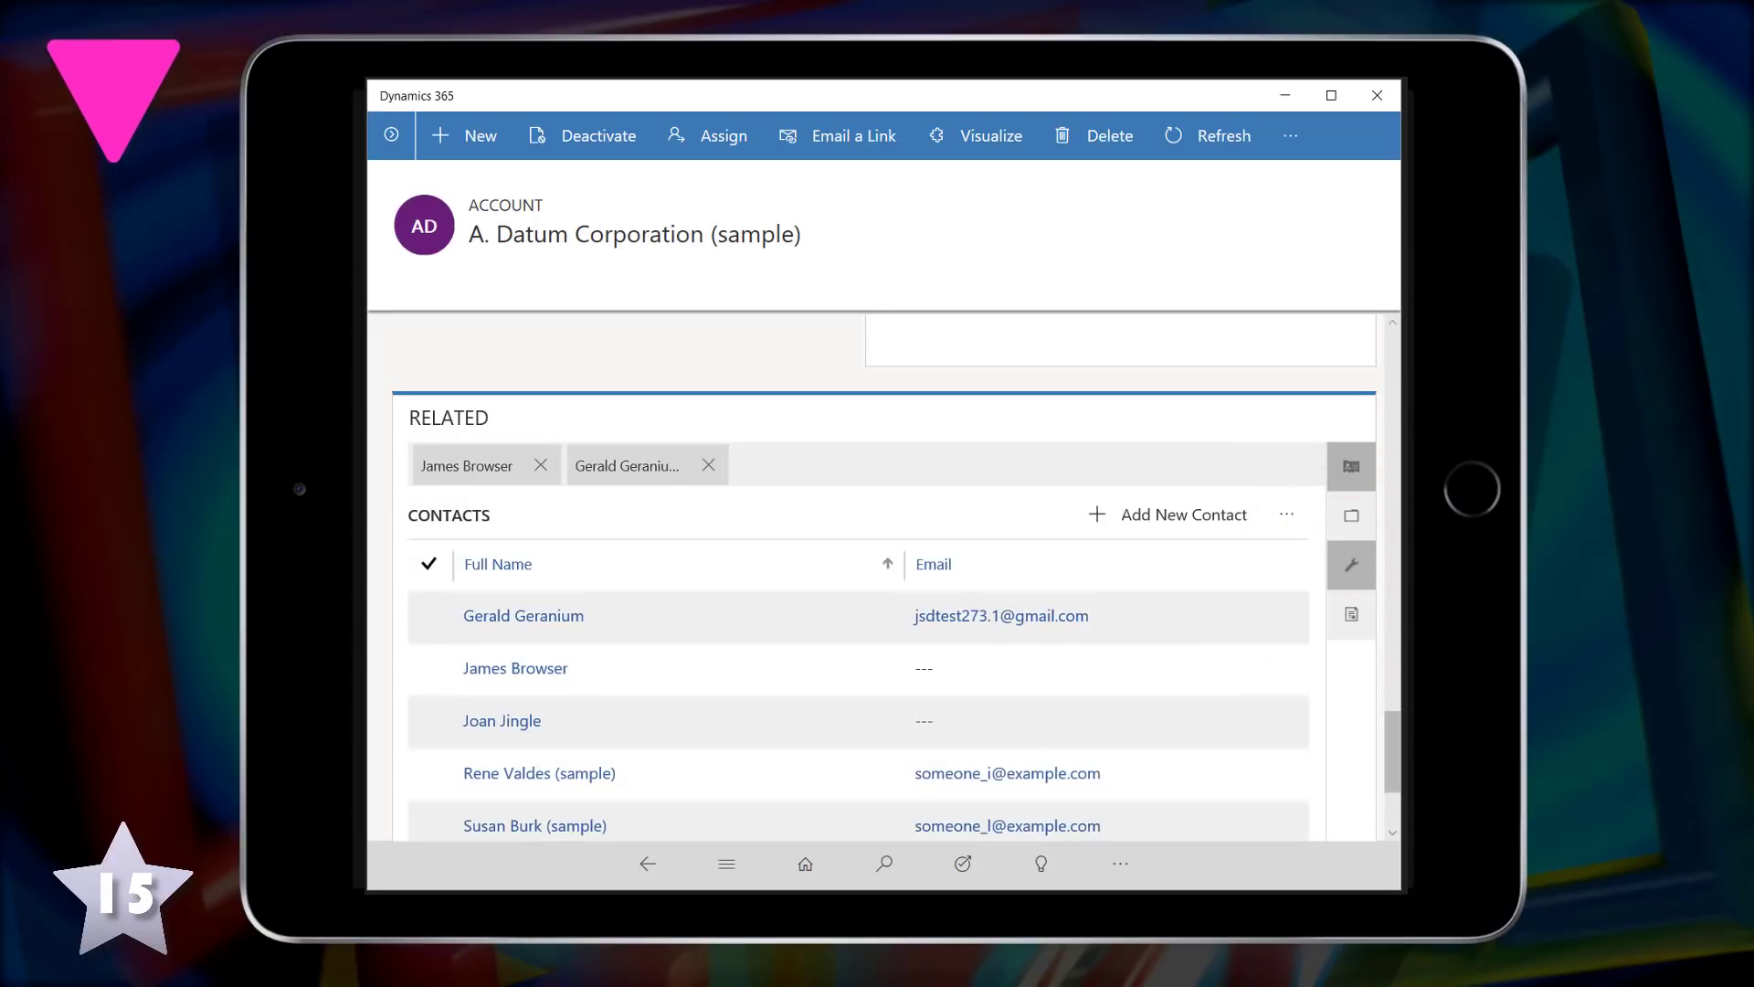
Show the account's recent cases and open Broken Widget, then Product not delivered
{"action": "left_click", "coordinate": [1350, 466]}
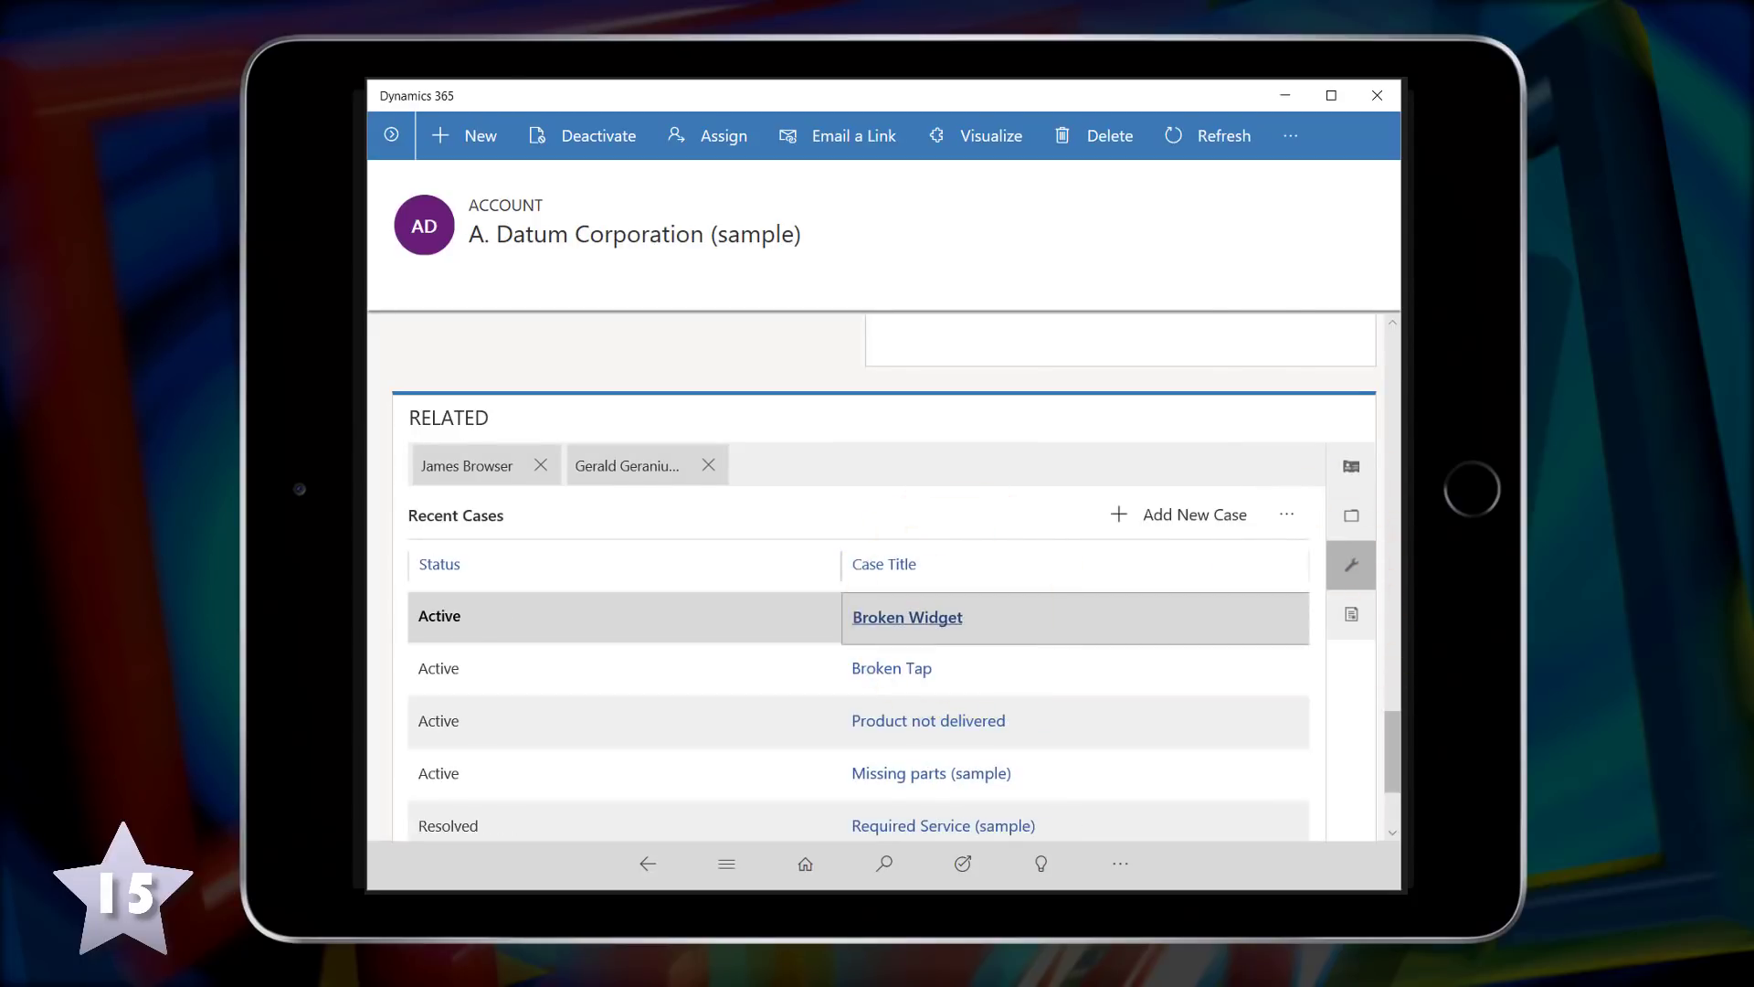
{"action": "left_click", "coordinate": [908, 616]}
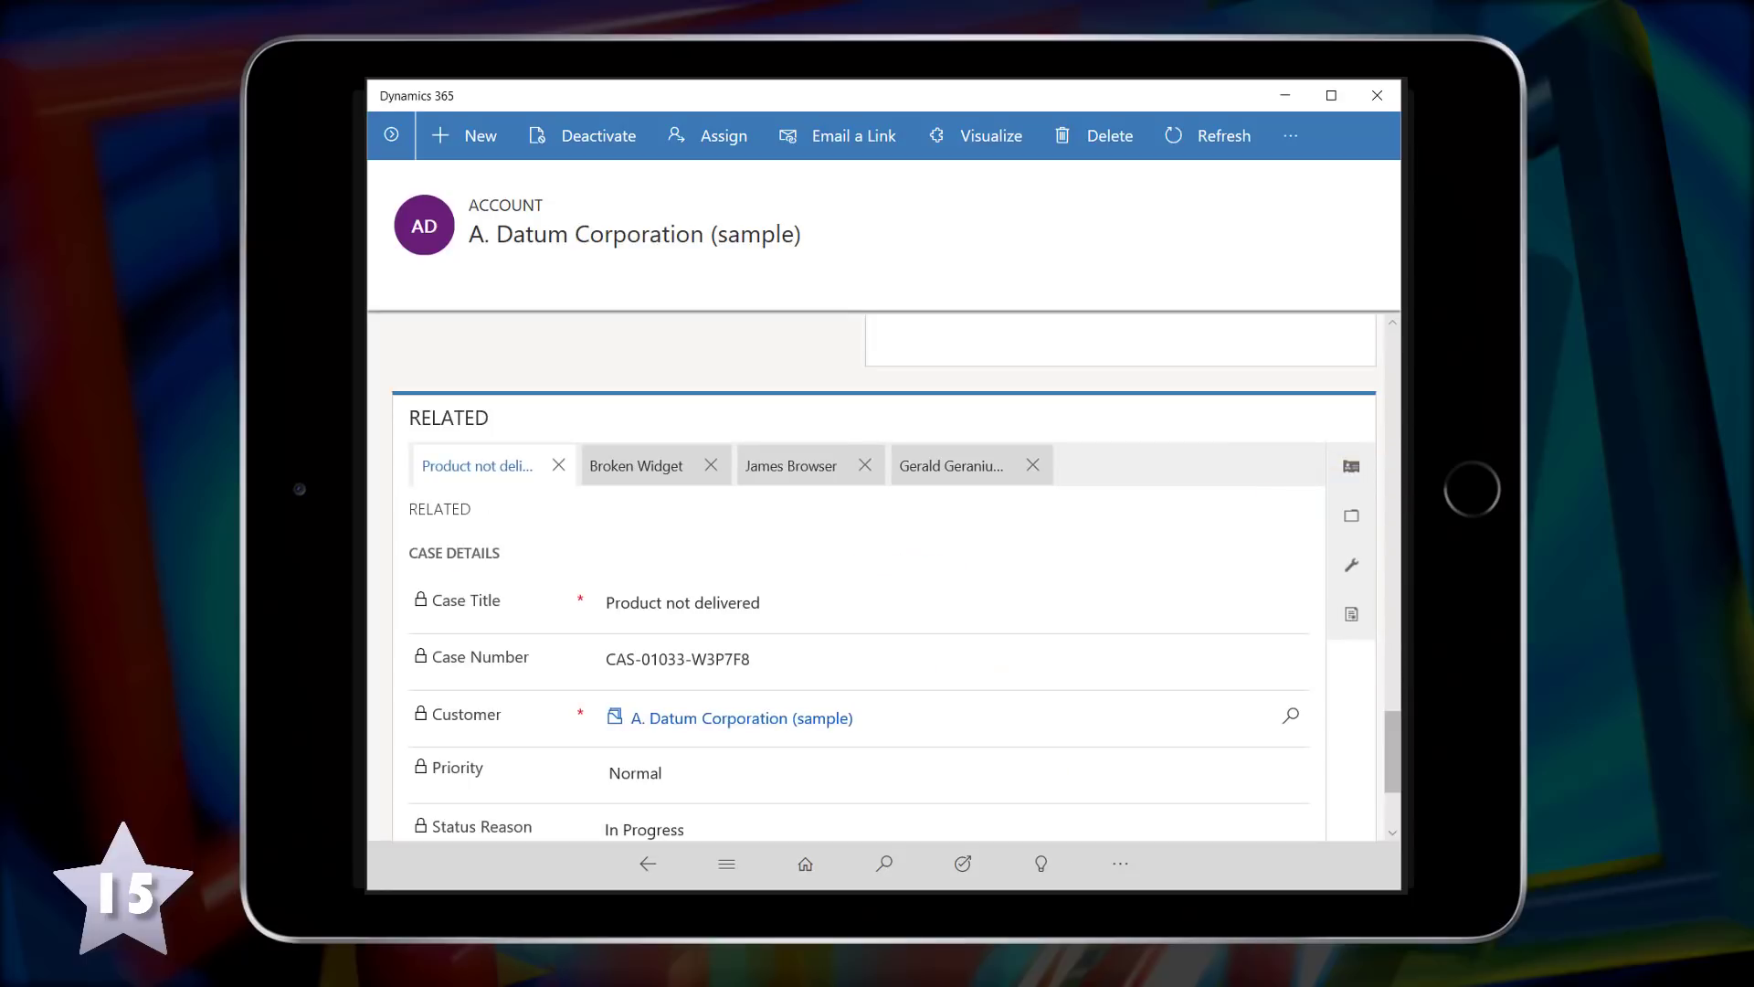
{"action": "left_click", "coordinate": [636, 466]}
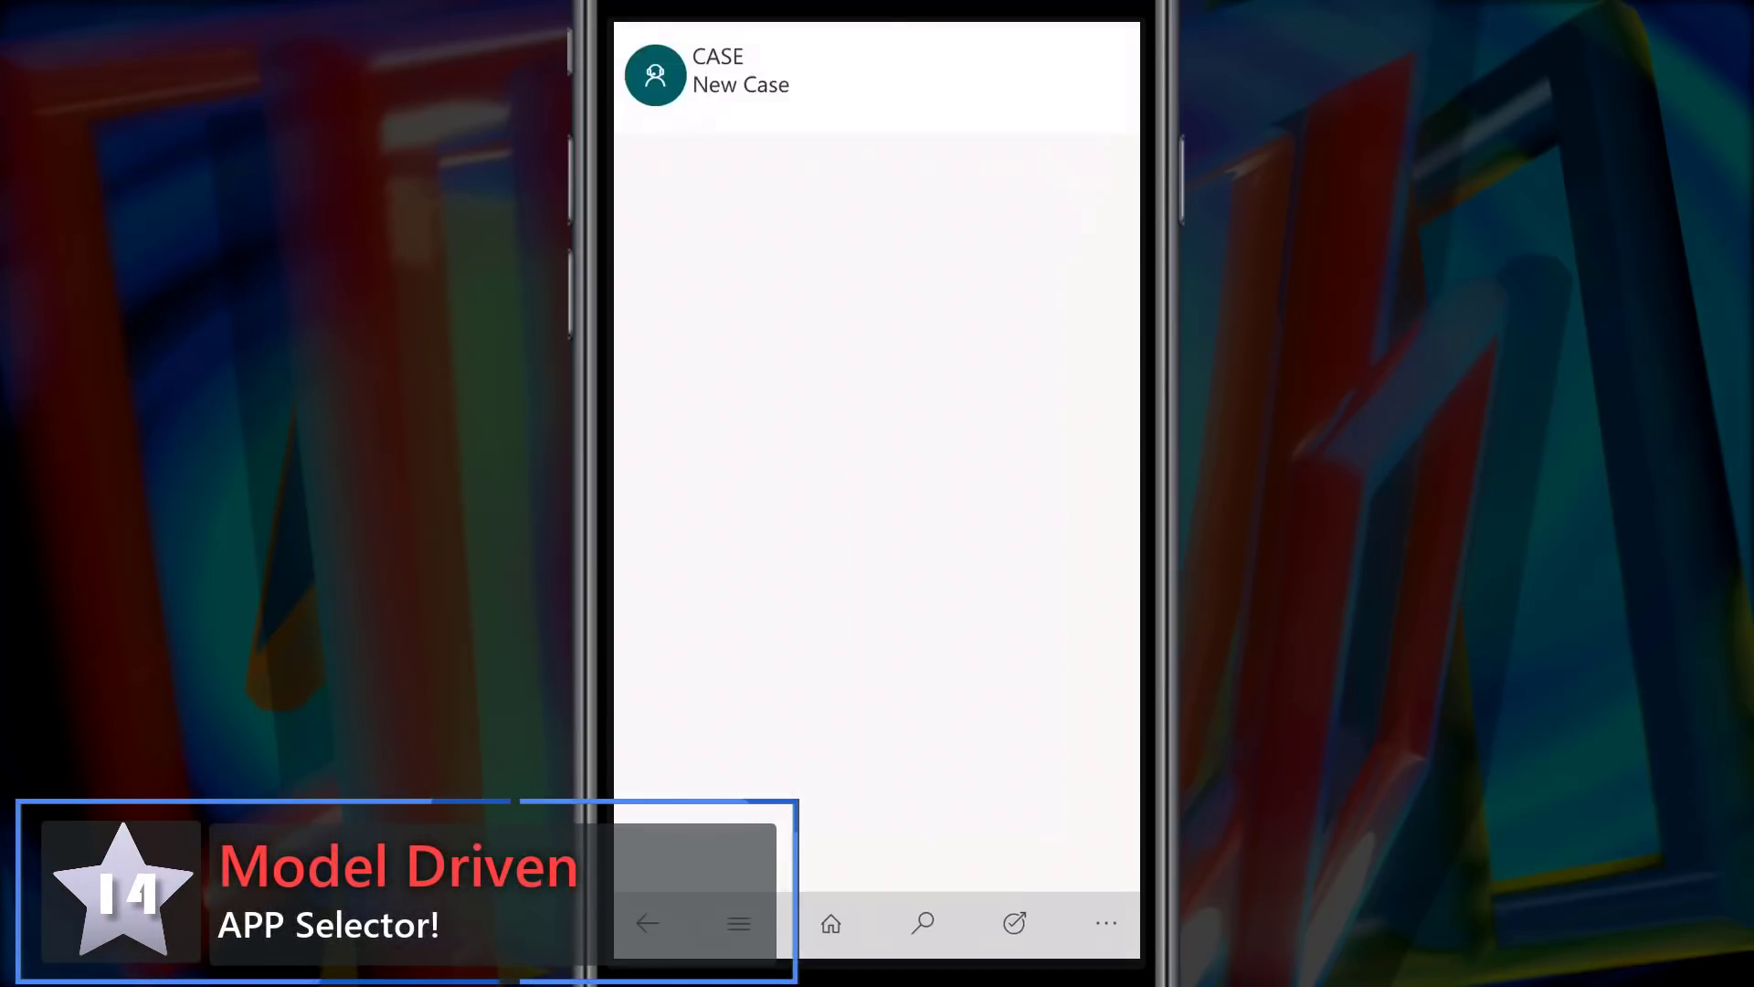
Start a blank New Case form from the Cases area
{"action": "left_click", "coordinate": [738, 920]}
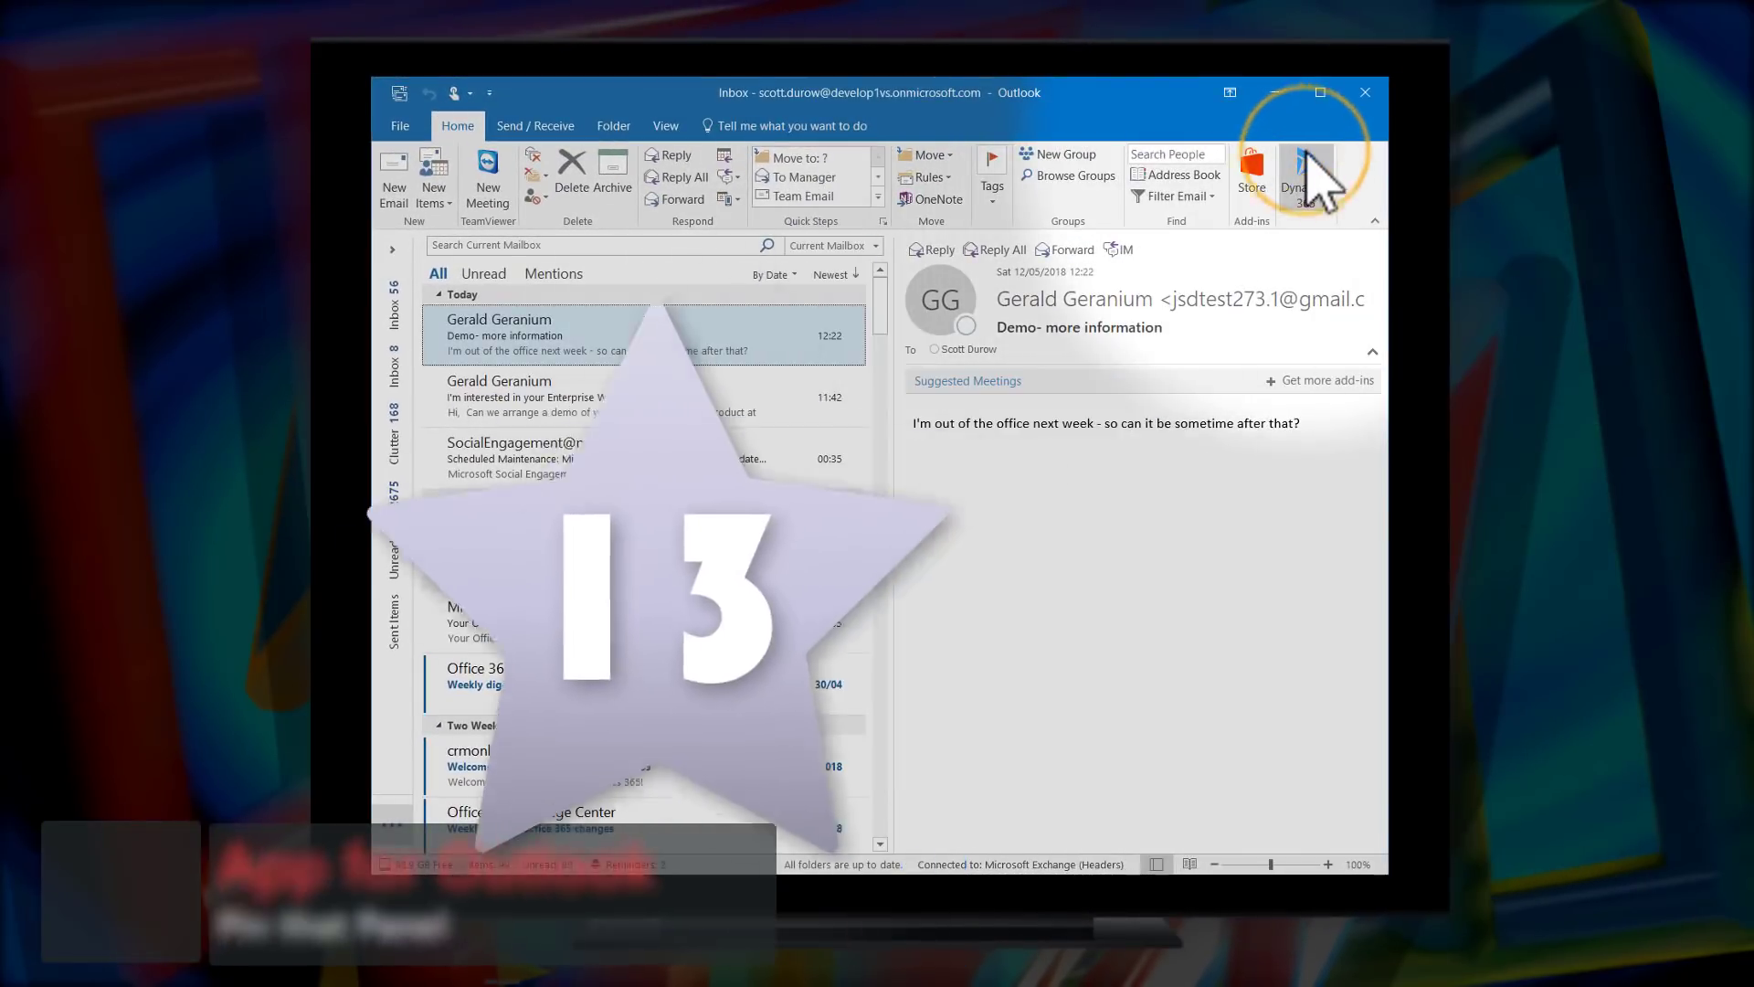
Bring up the Dynamics 365 add-in pane on the Enterprise Widgets email and pin it open
{"action": "left_click", "coordinate": [1304, 179]}
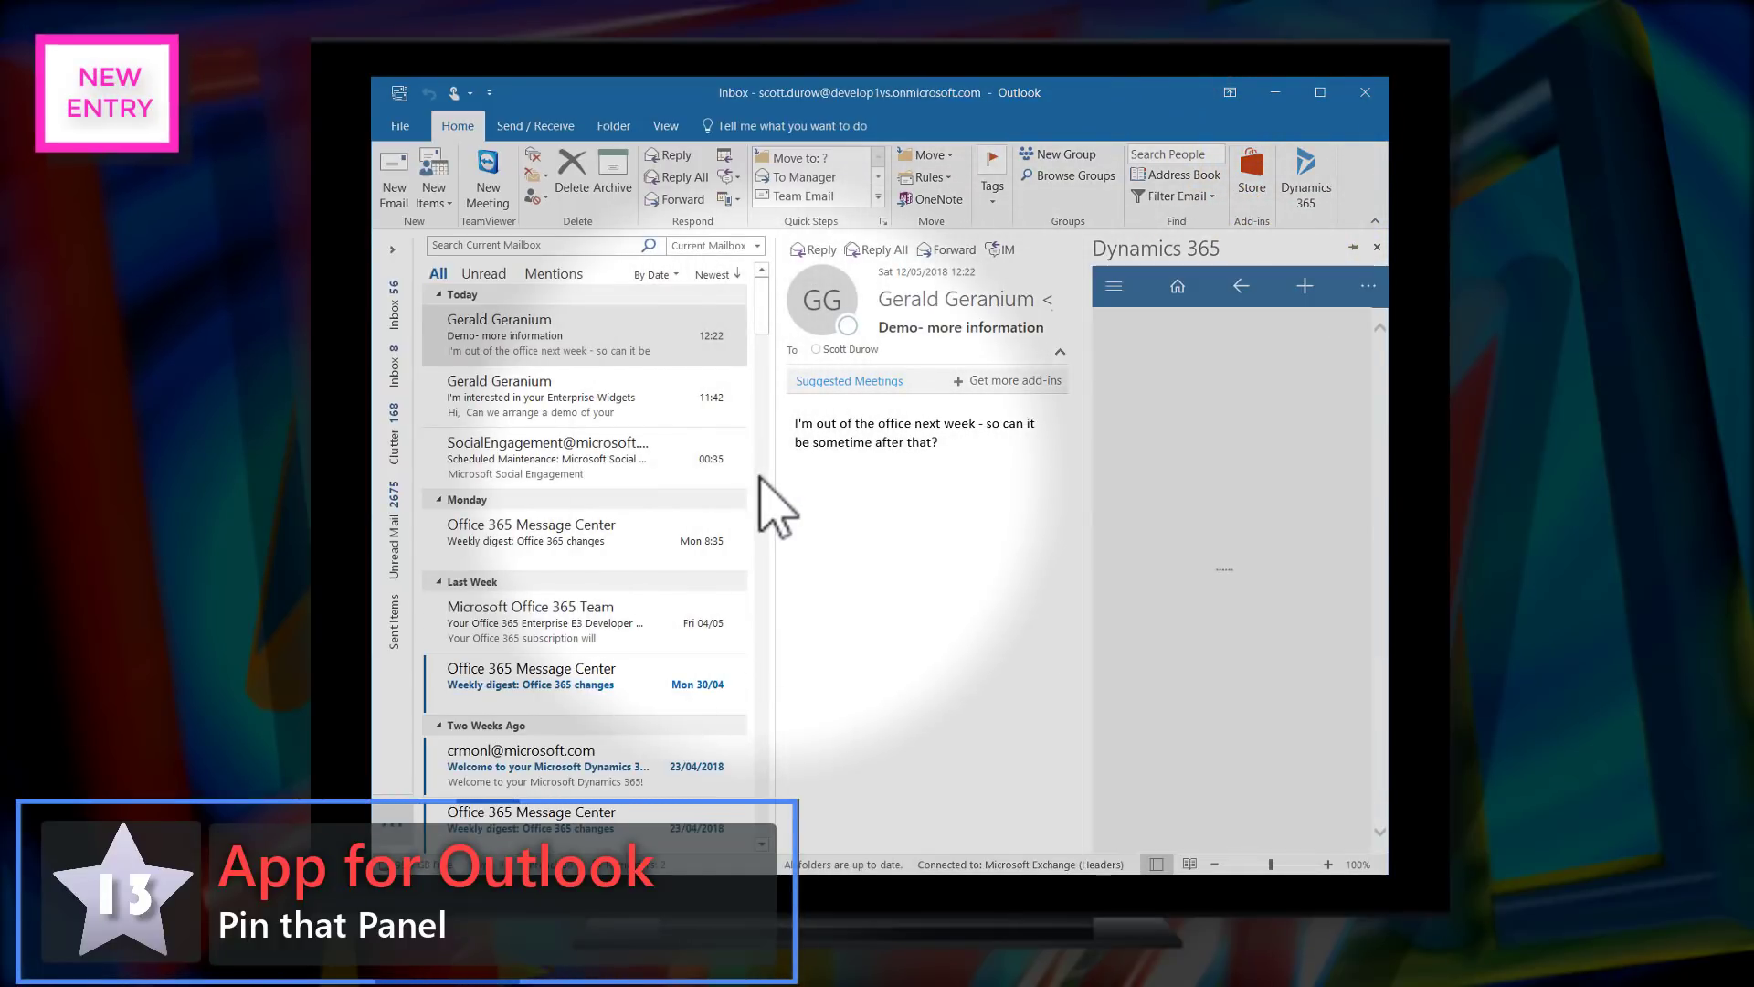
{"action": "left_click", "coordinate": [559, 397]}
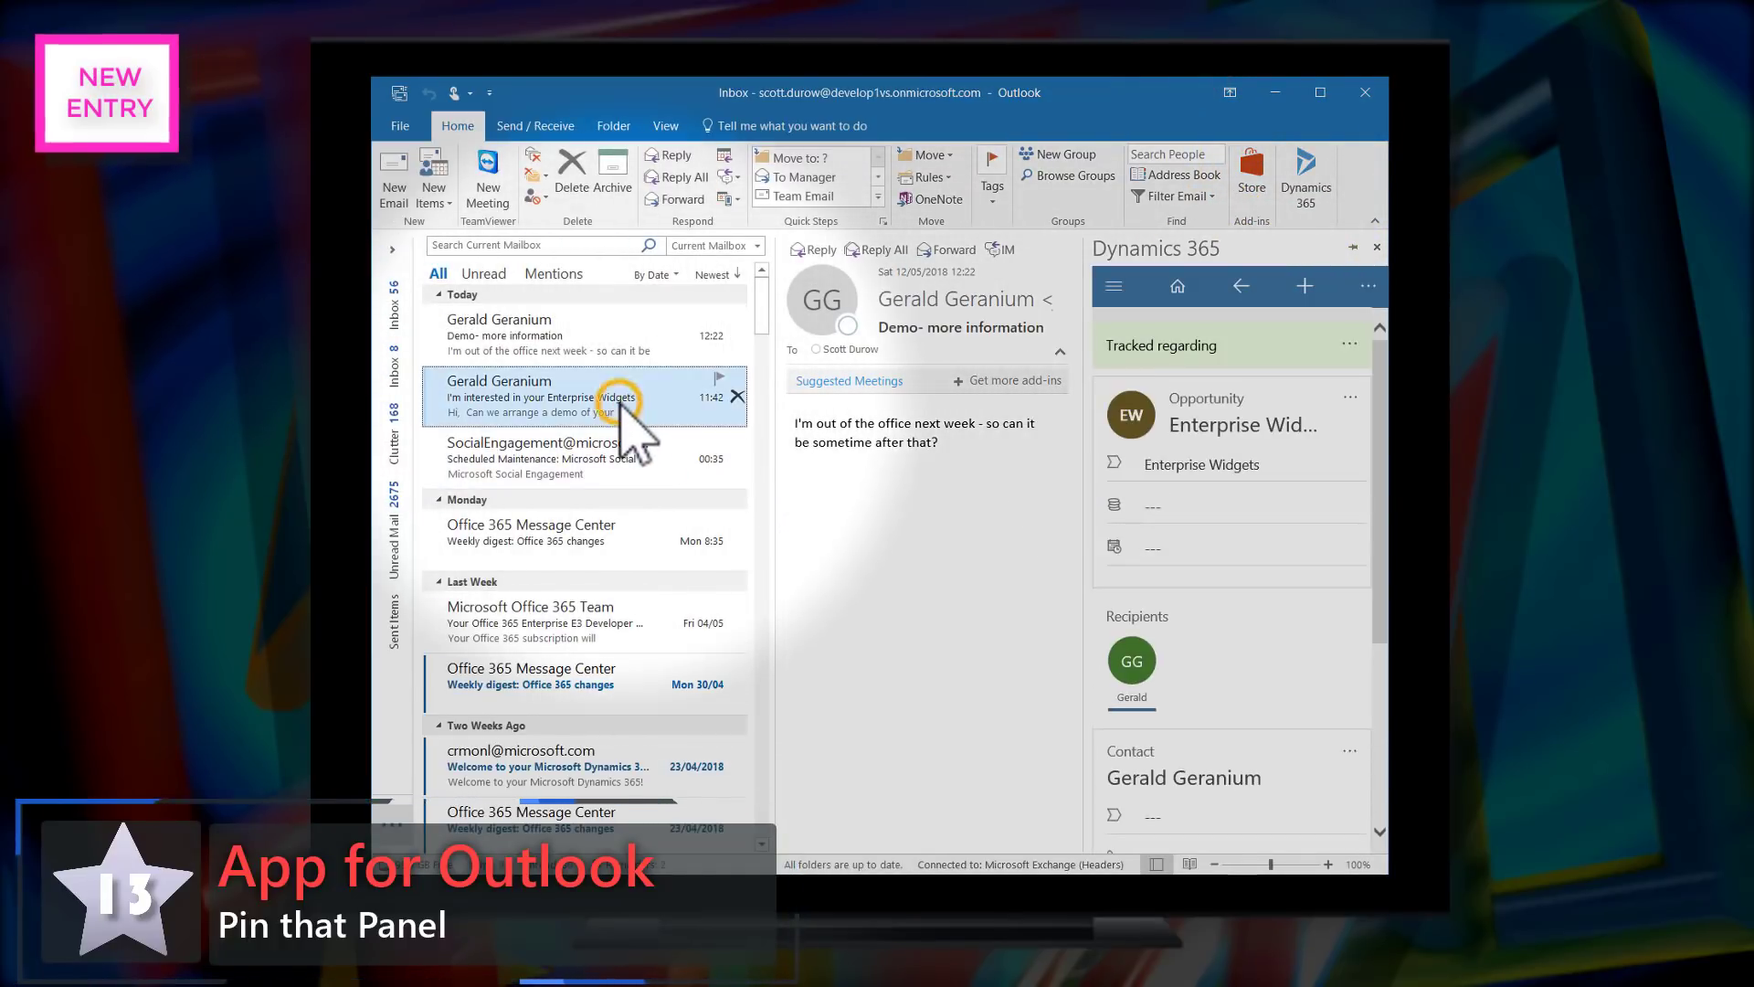
{"action": "left_click", "coordinate": [581, 397]}
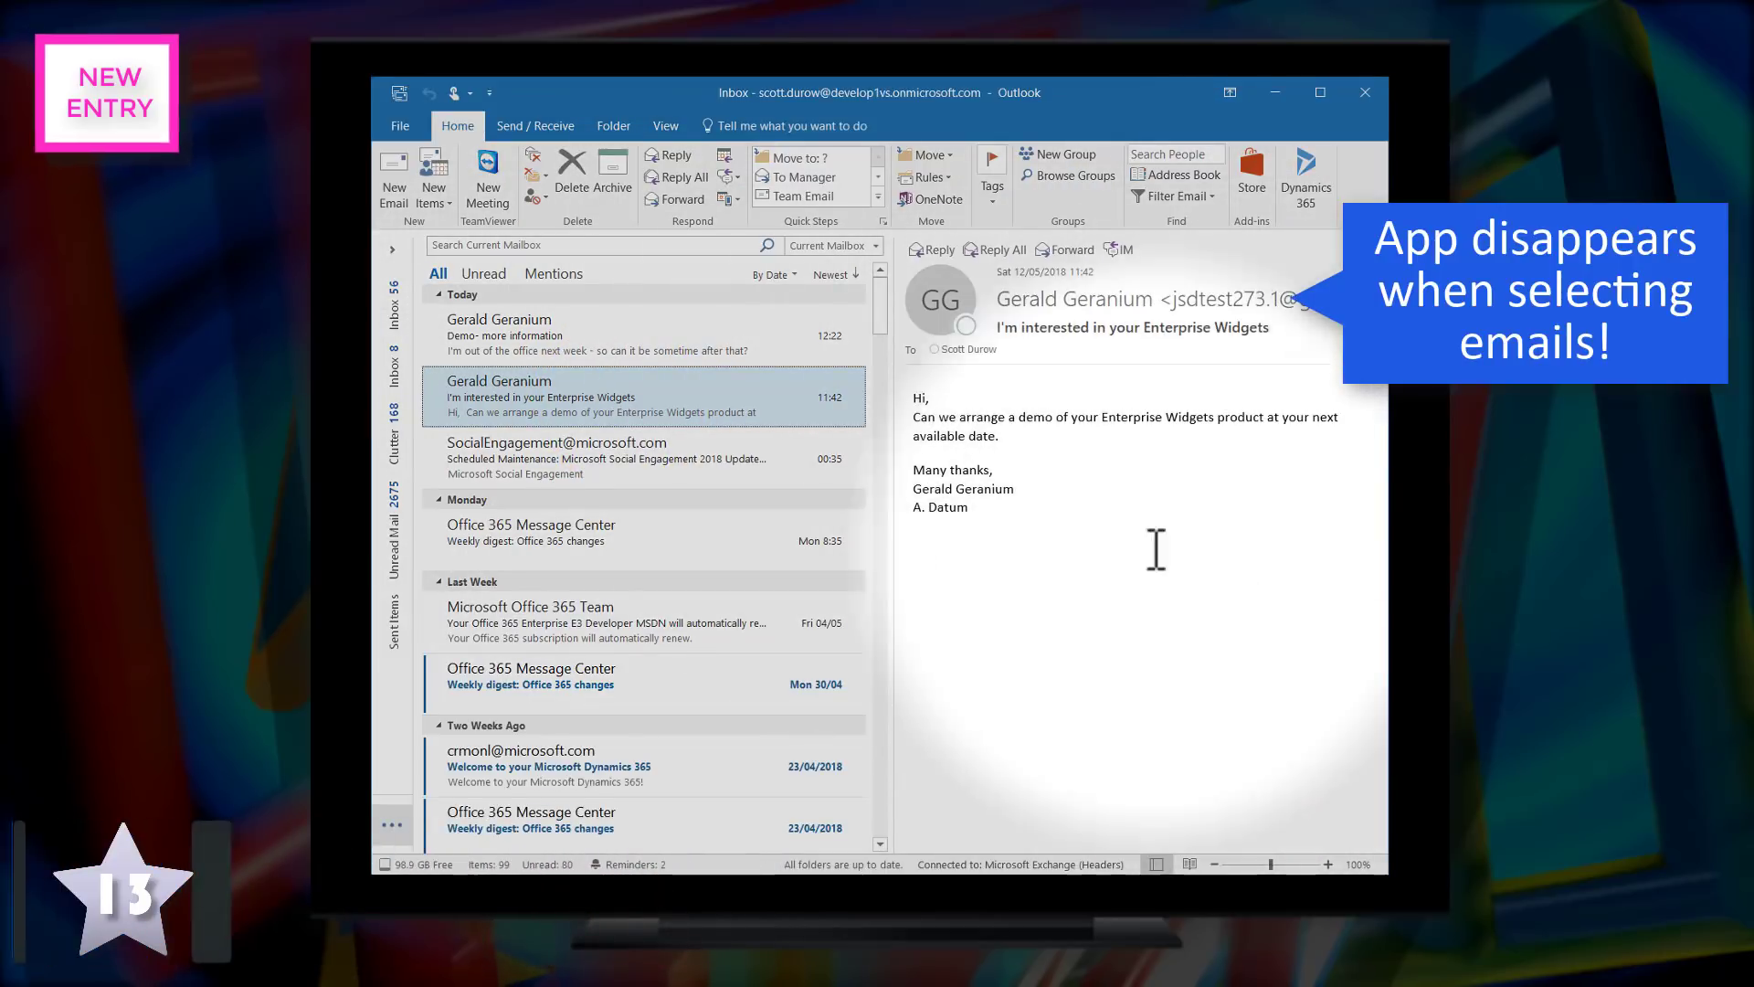
{"action": "left_click", "coordinate": [1304, 179]}
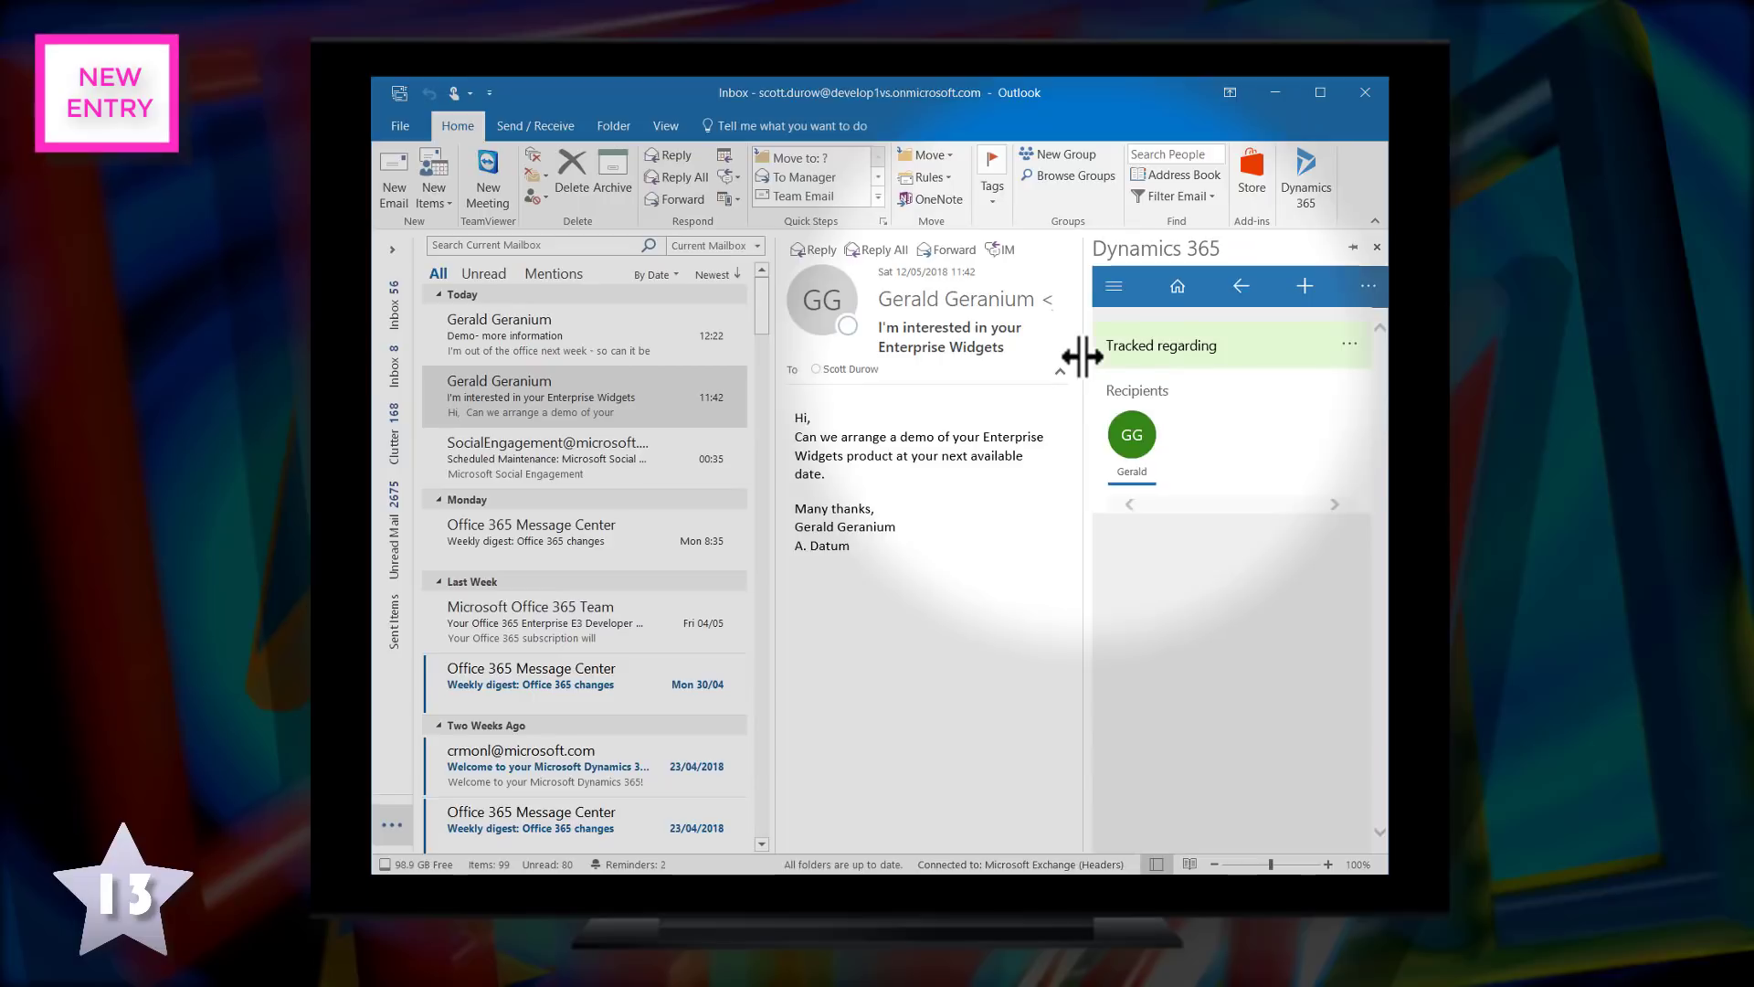
{"action": "left_click", "coordinate": [1352, 247]}
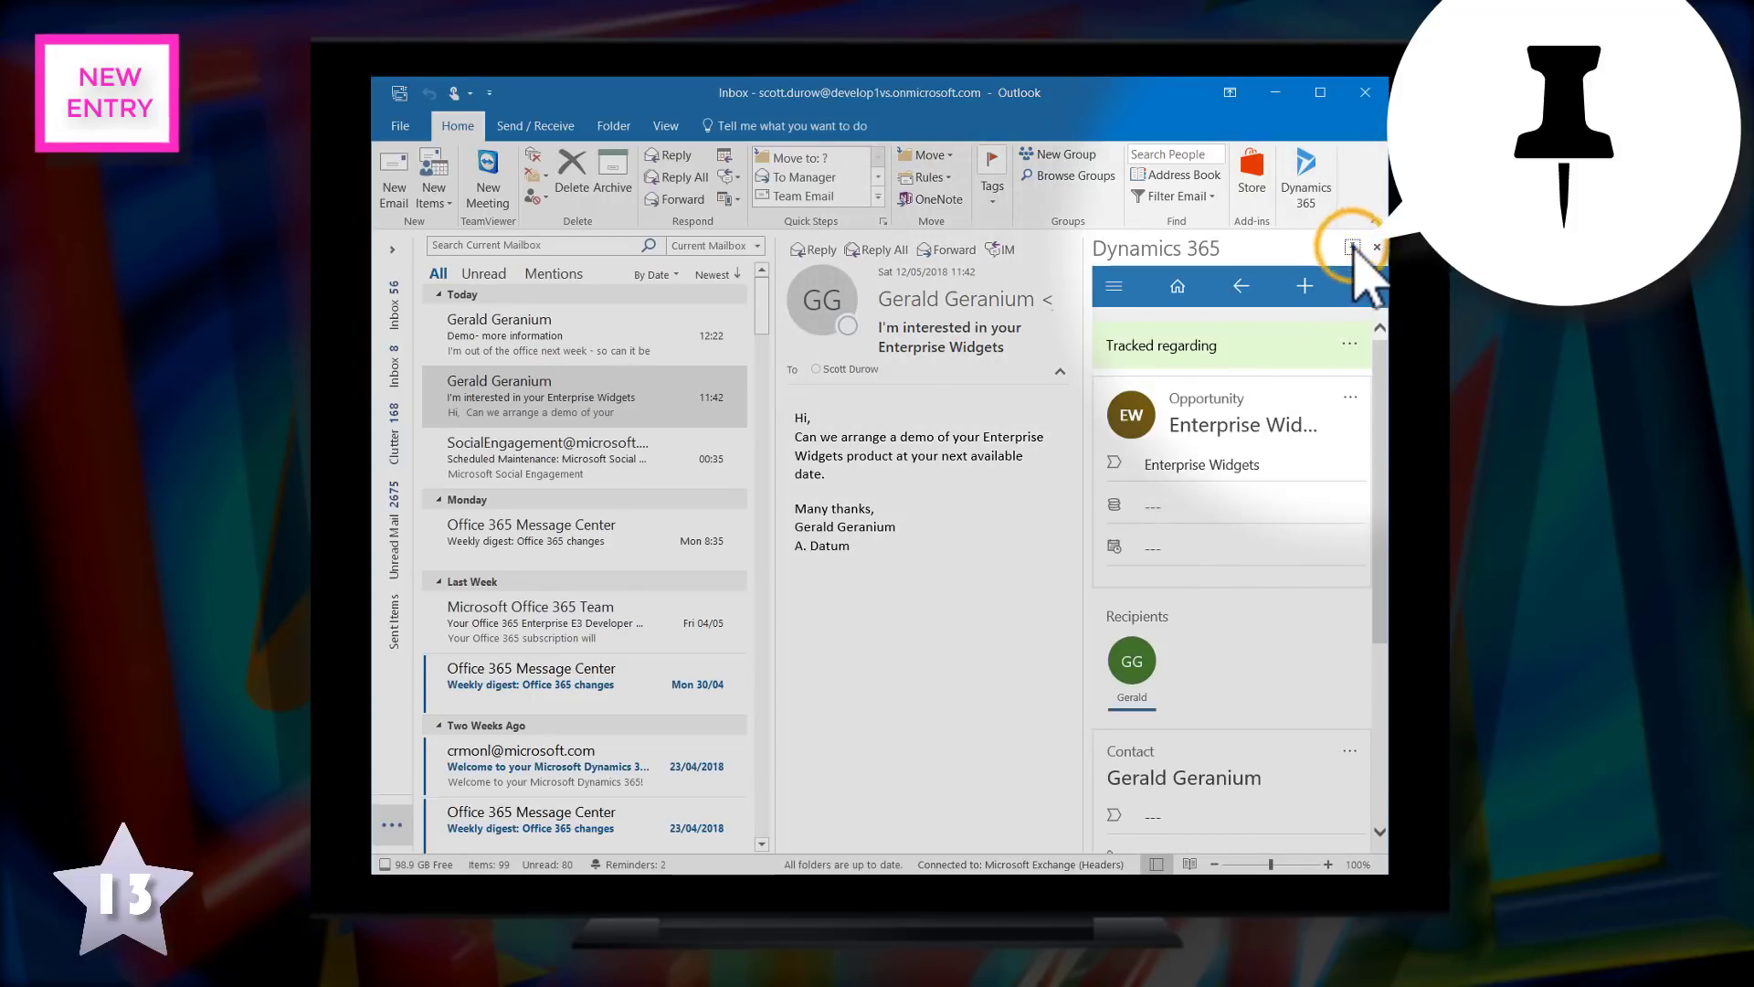
Switch between the Demo, Enterprise Widgets and scheduled maintenance emails with the pane pinned
{"action": "left_click", "coordinate": [549, 337]}
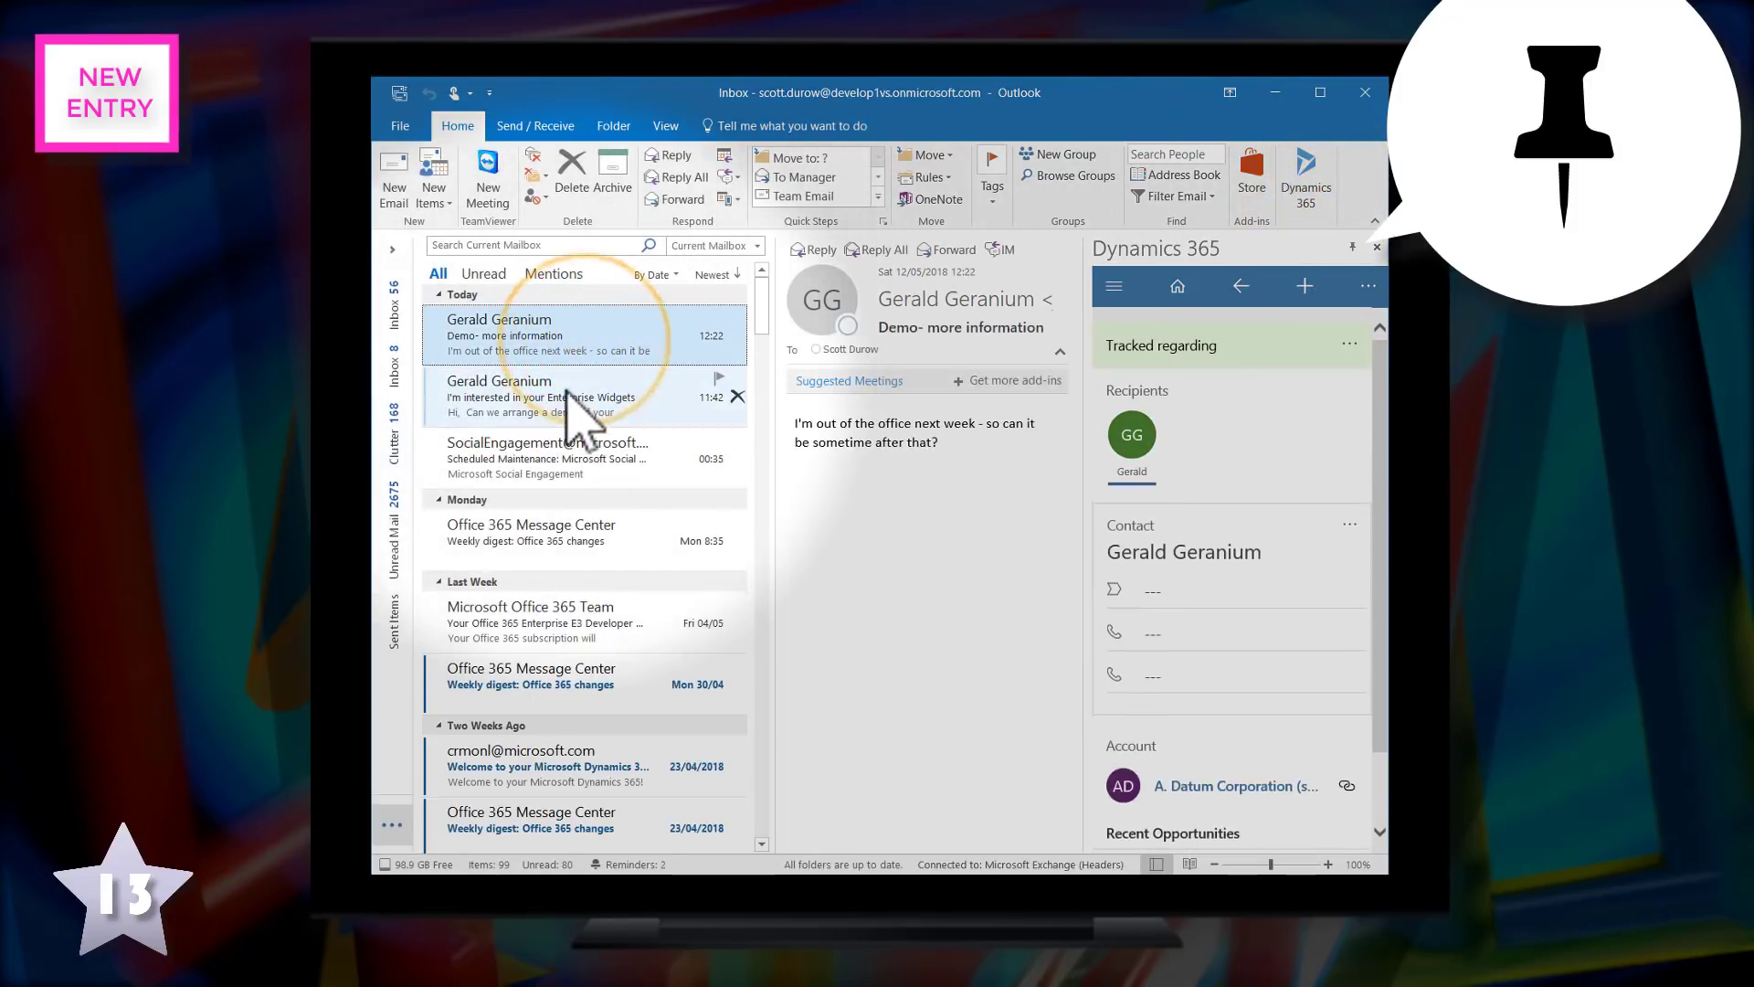
{"action": "left_click", "coordinate": [515, 396]}
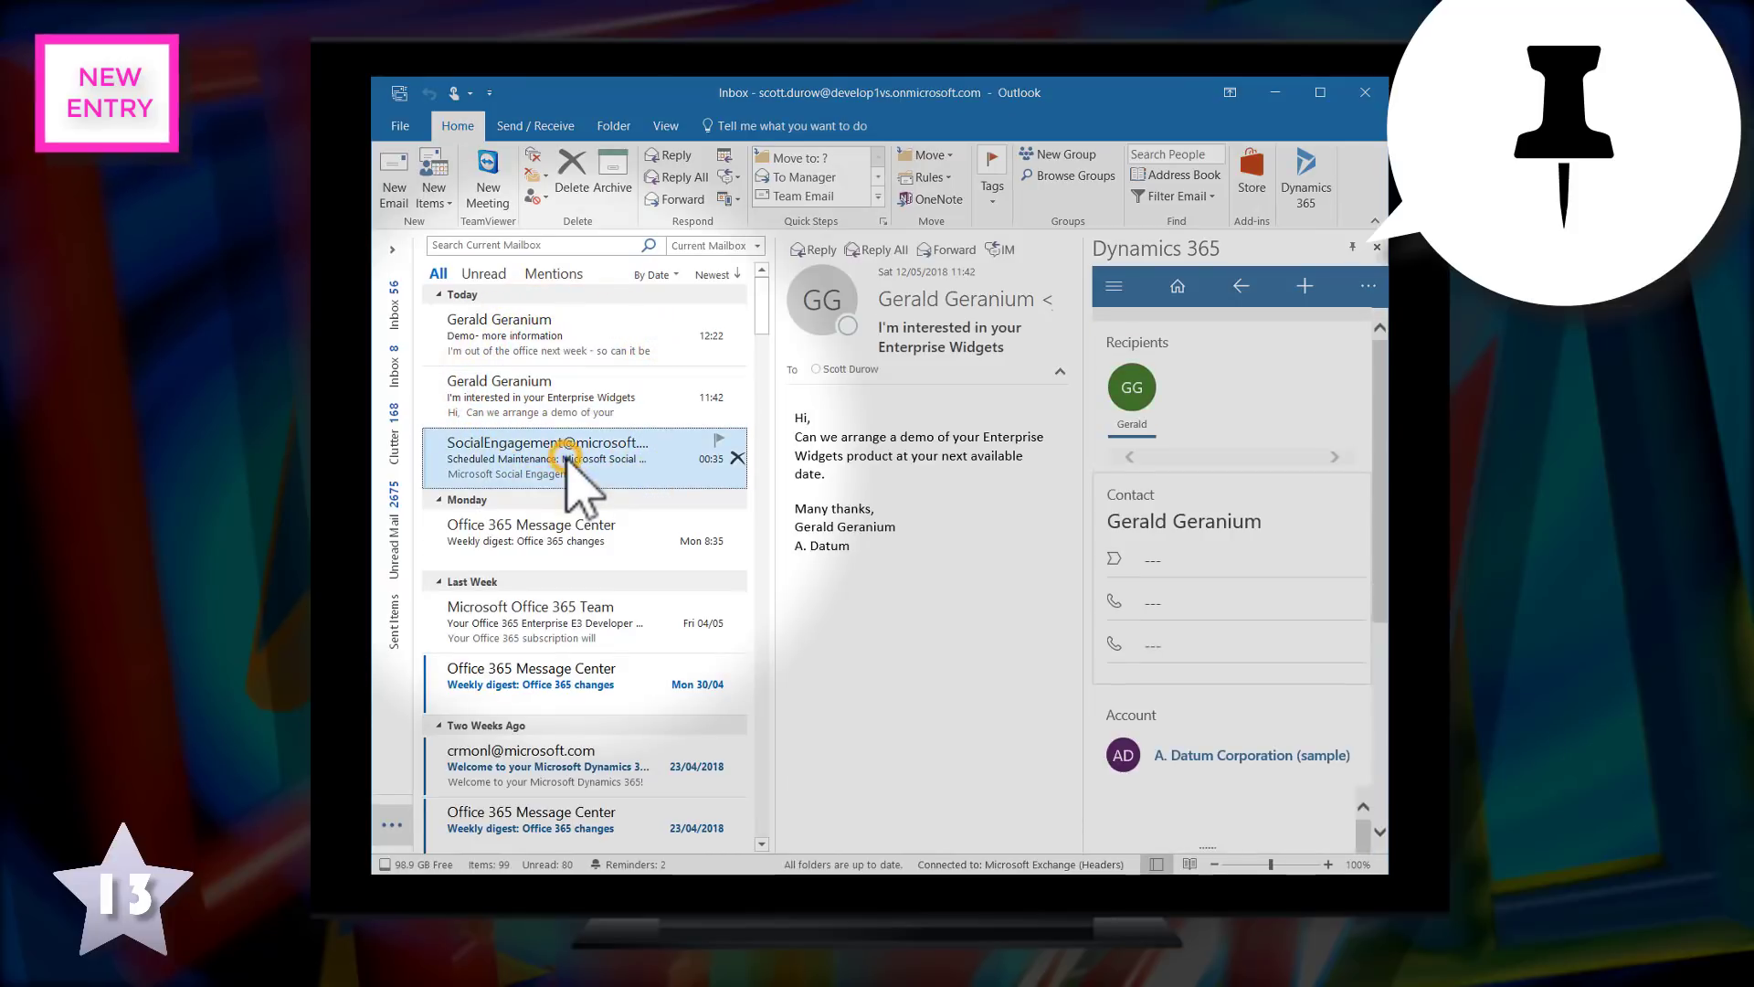
{"action": "left_click", "coordinate": [532, 539]}
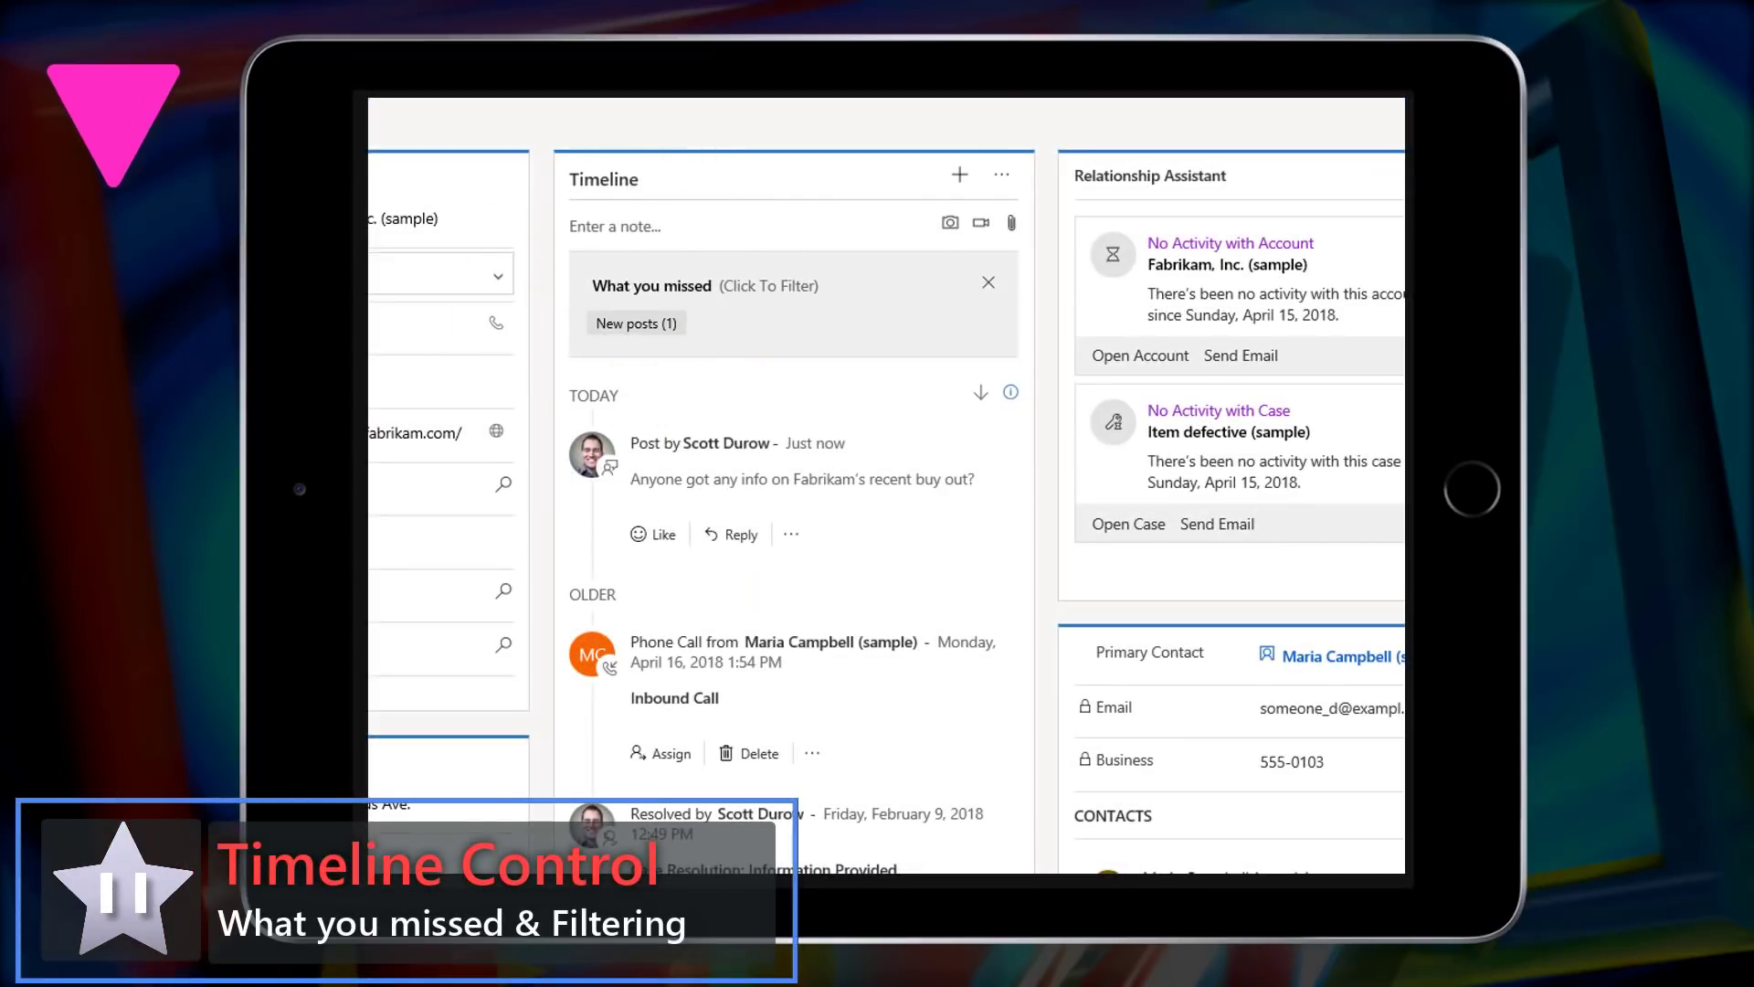
Dismiss What you missed and filter the timeline to closed activities
{"action": "left_click", "coordinate": [636, 323]}
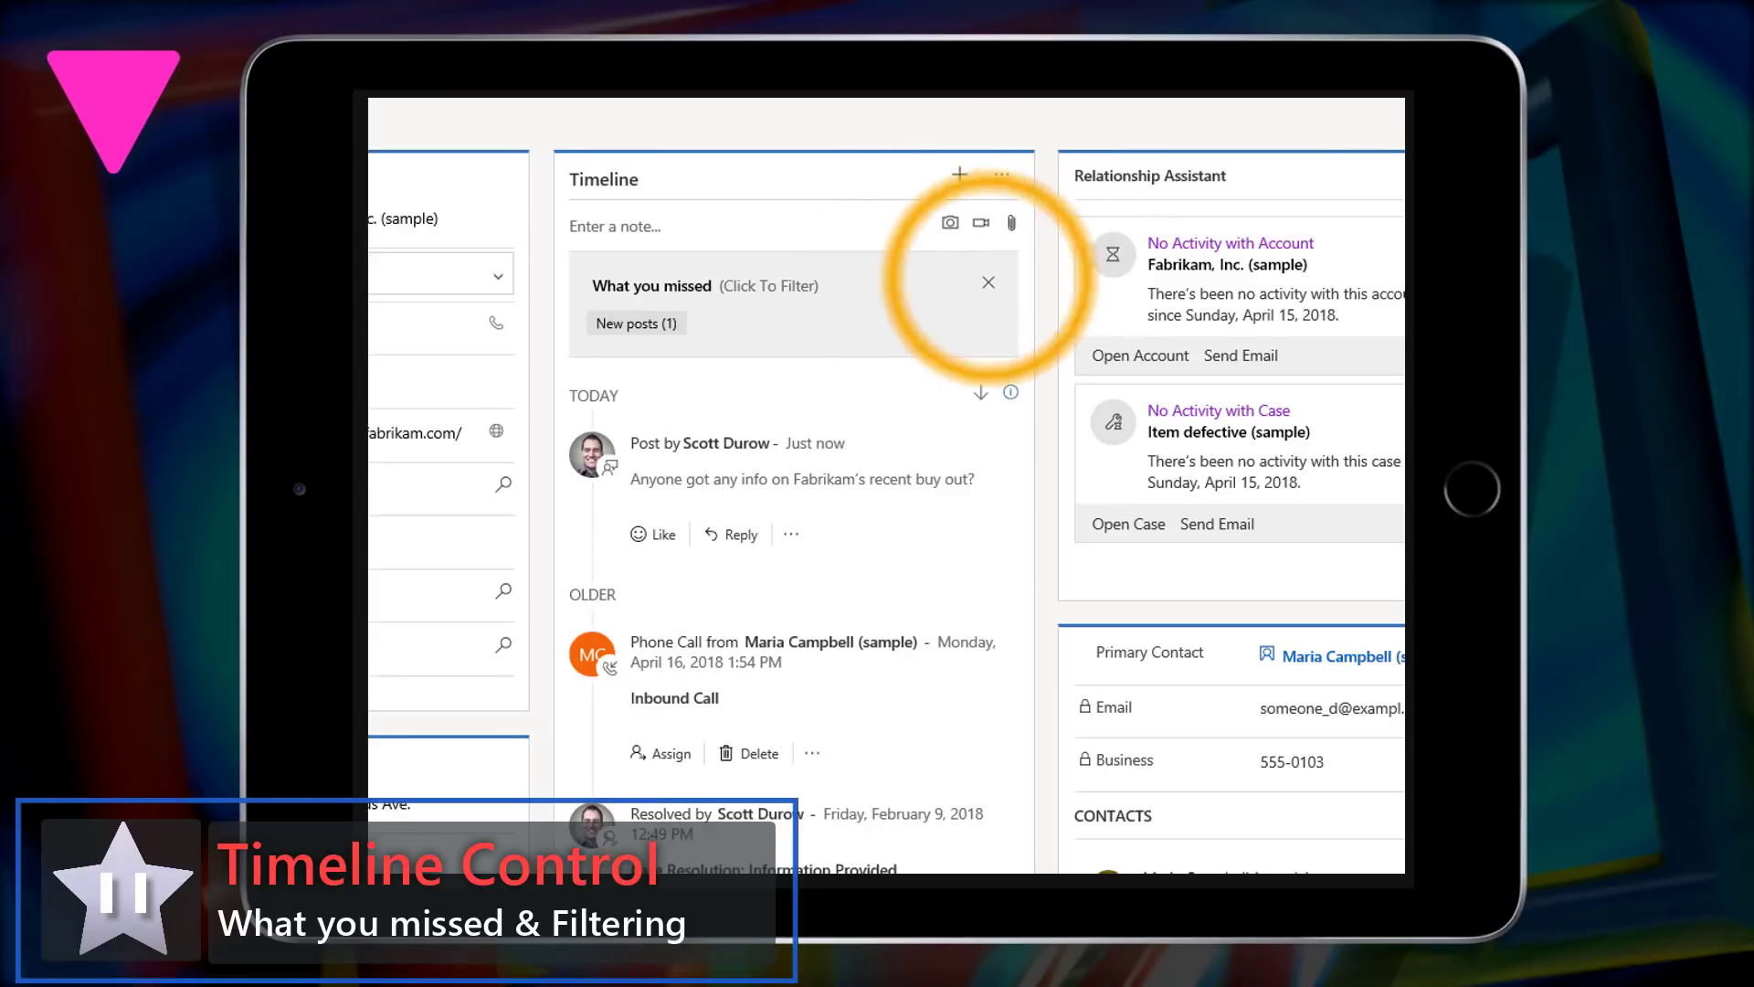
{"action": "left_click", "coordinate": [1000, 175]}
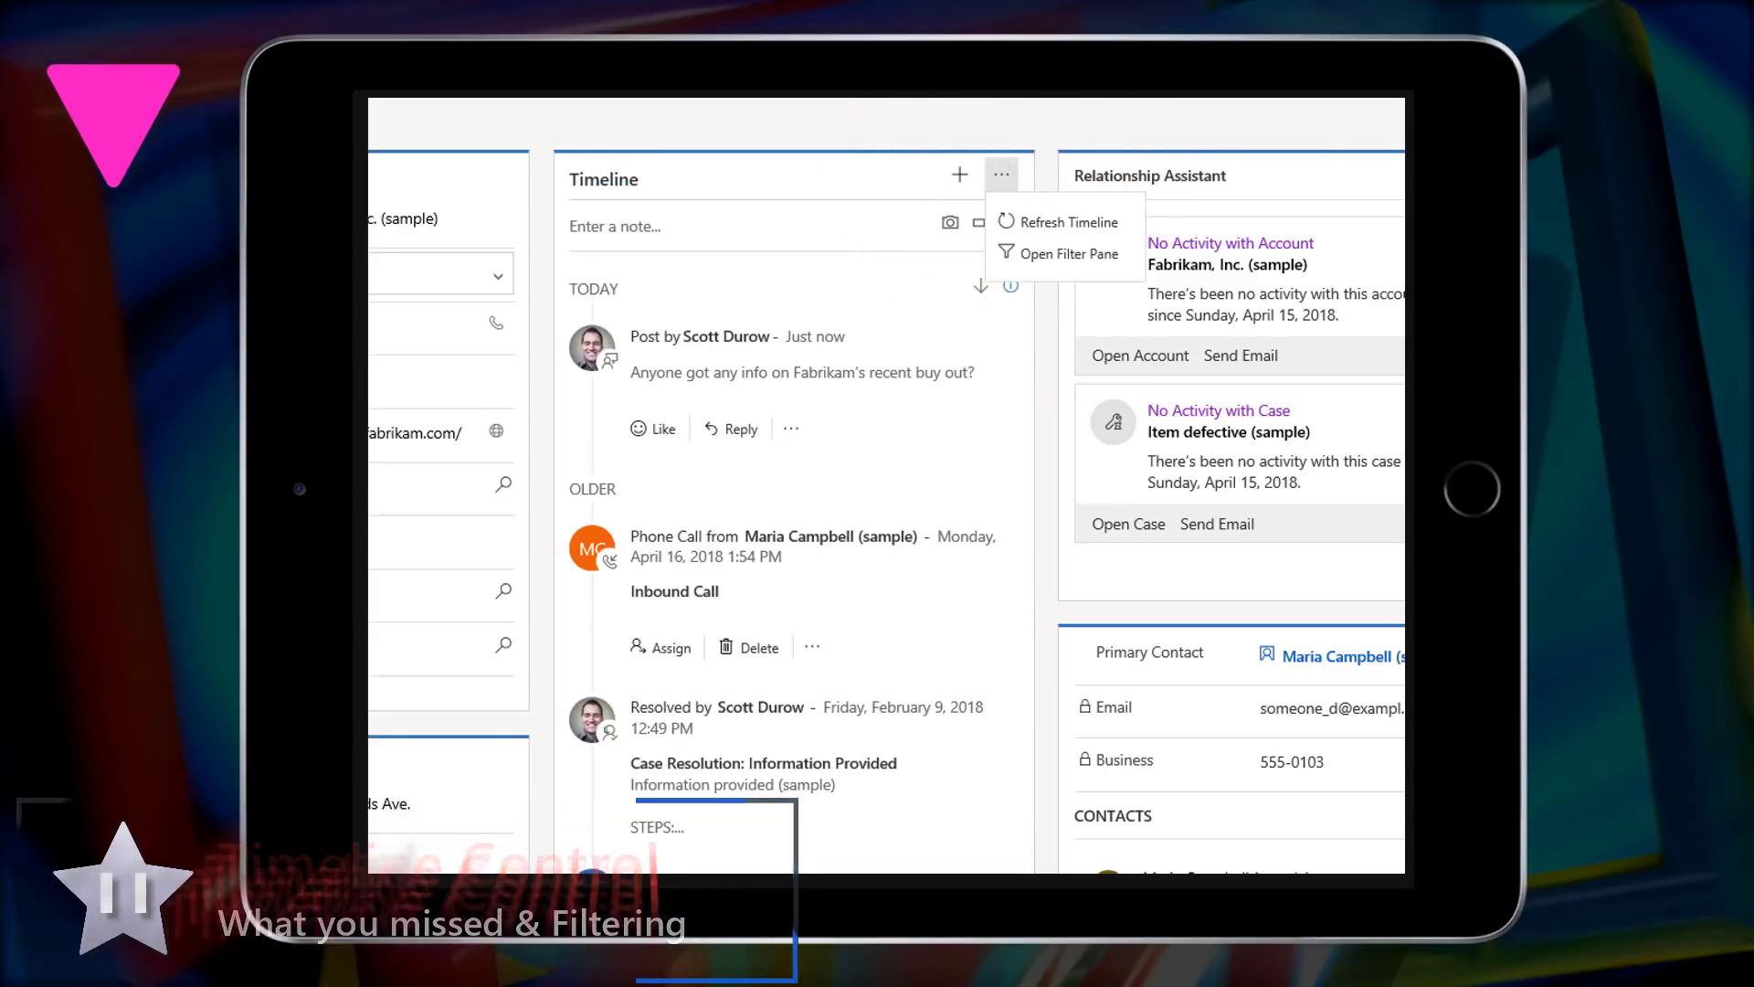
{"action": "left_click", "coordinate": [1069, 254]}
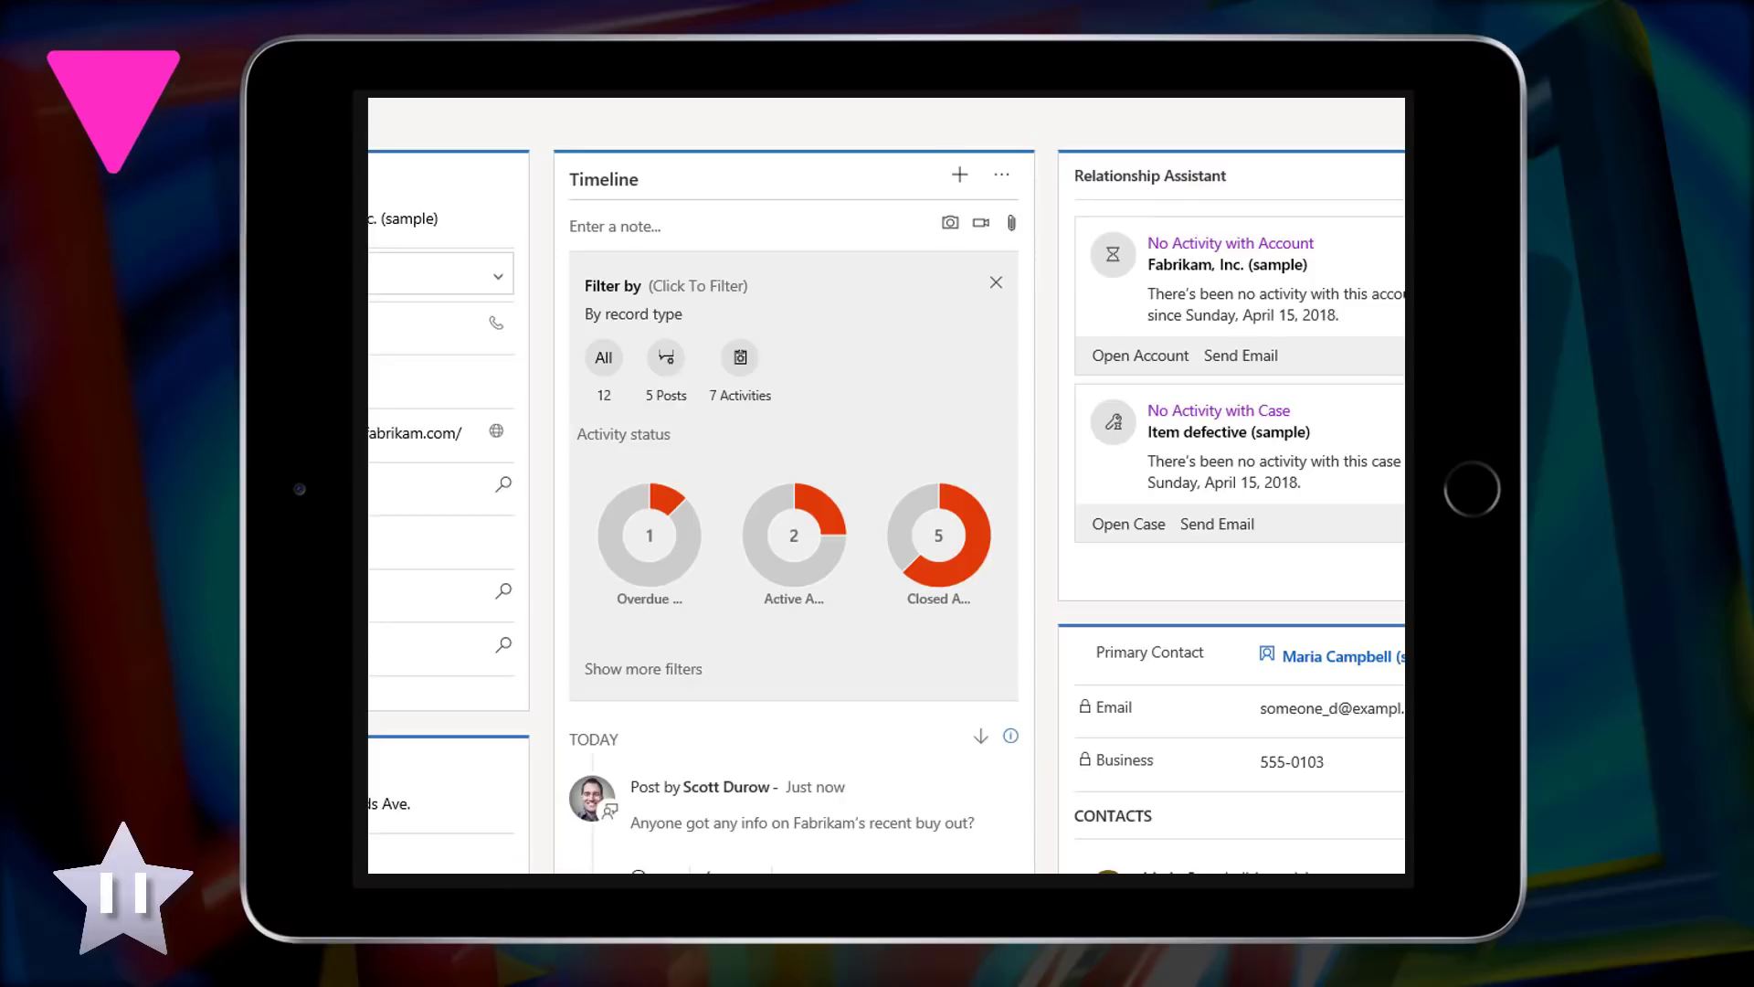
{"action": "left_click", "coordinate": [739, 357]}
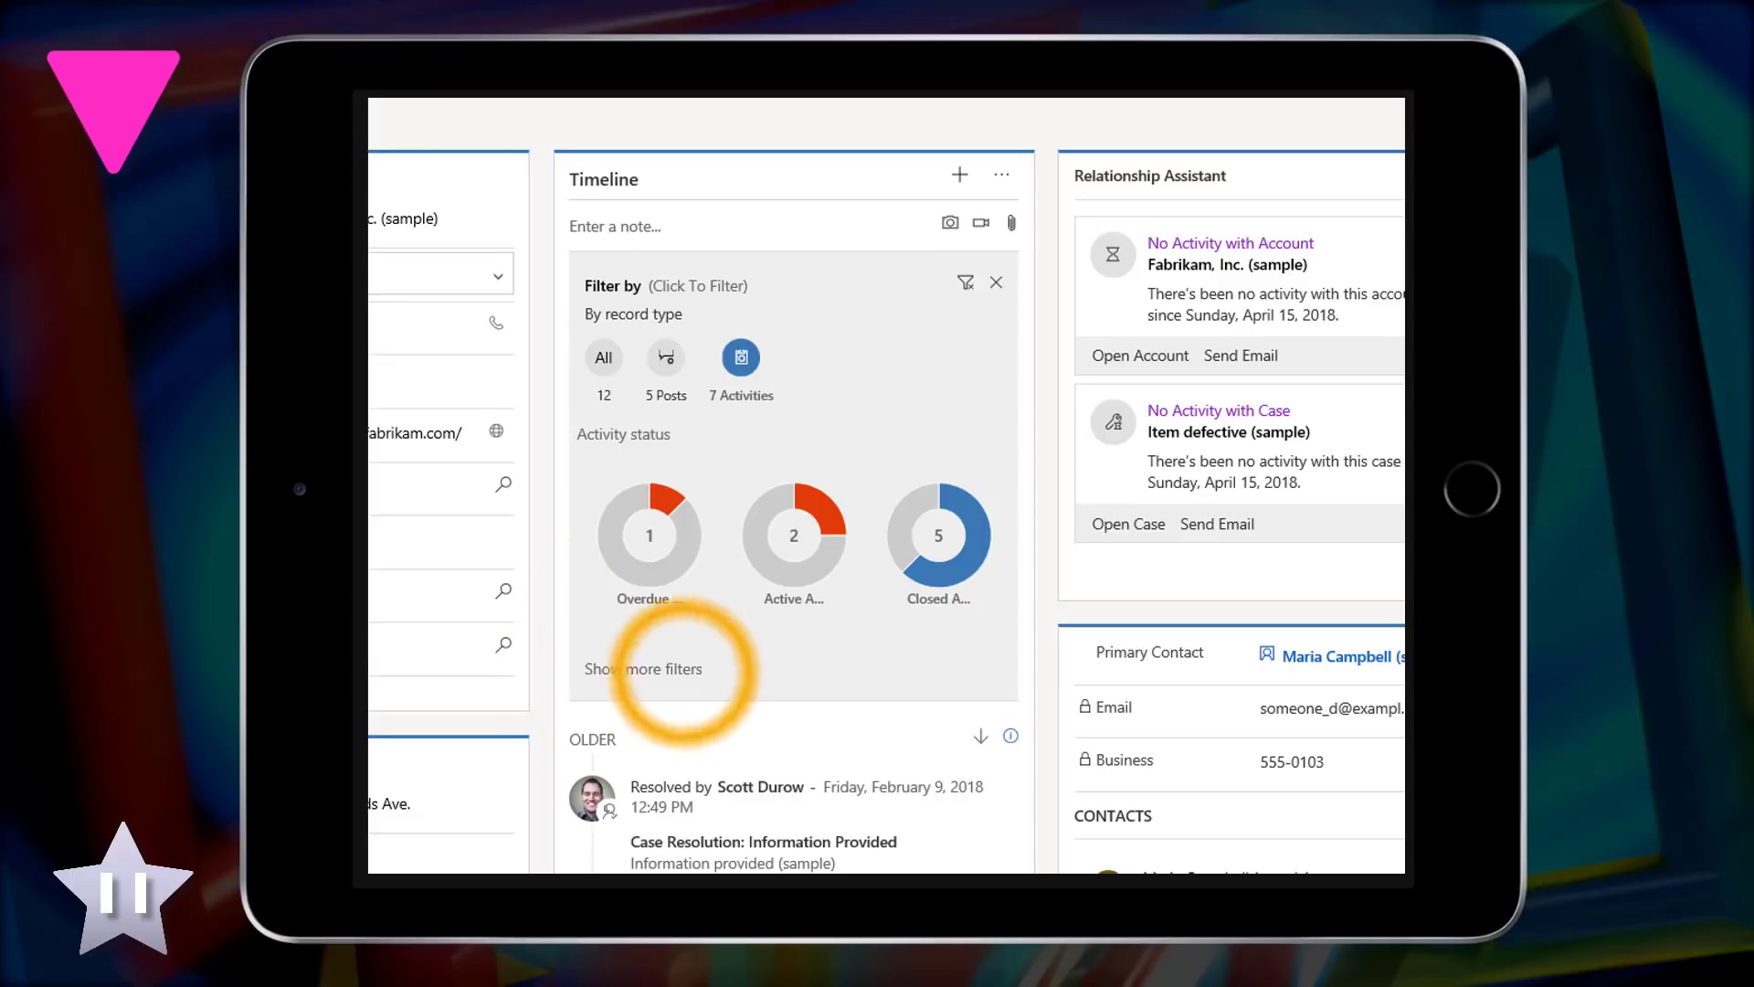
Reveal the additional timeline filters and choose the date range covered
{"action": "left_click", "coordinate": [642, 668]}
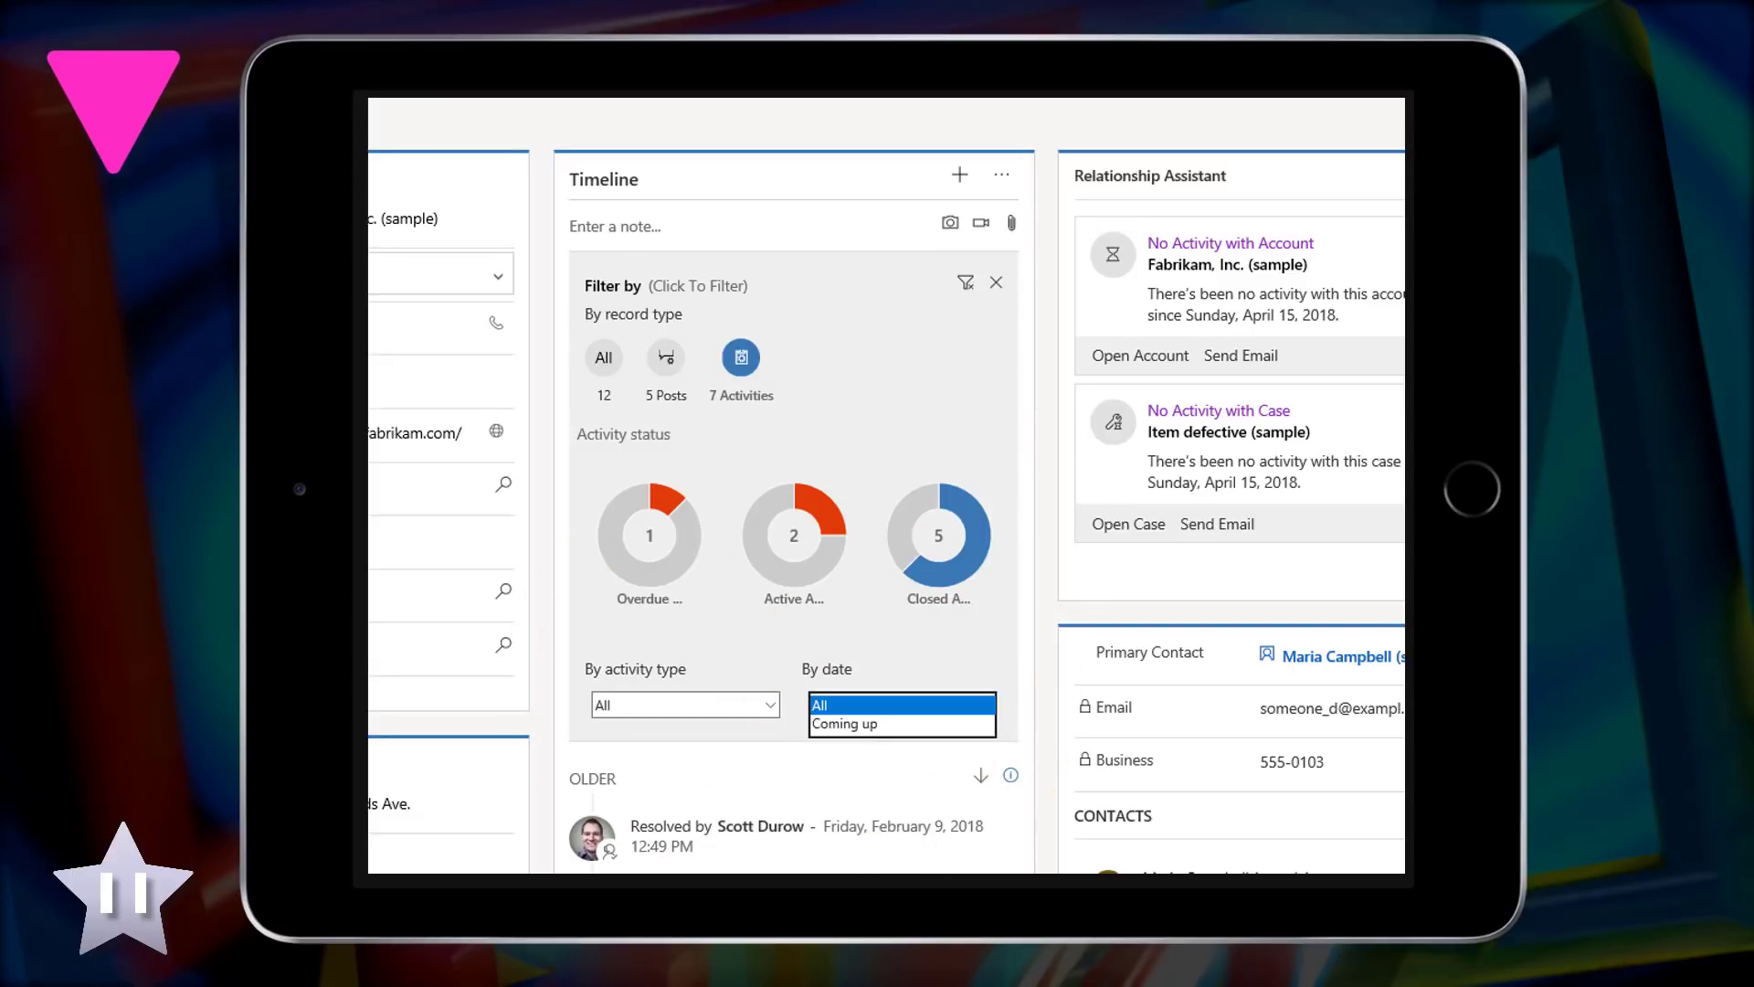
{"action": "left_click", "coordinate": [683, 705]}
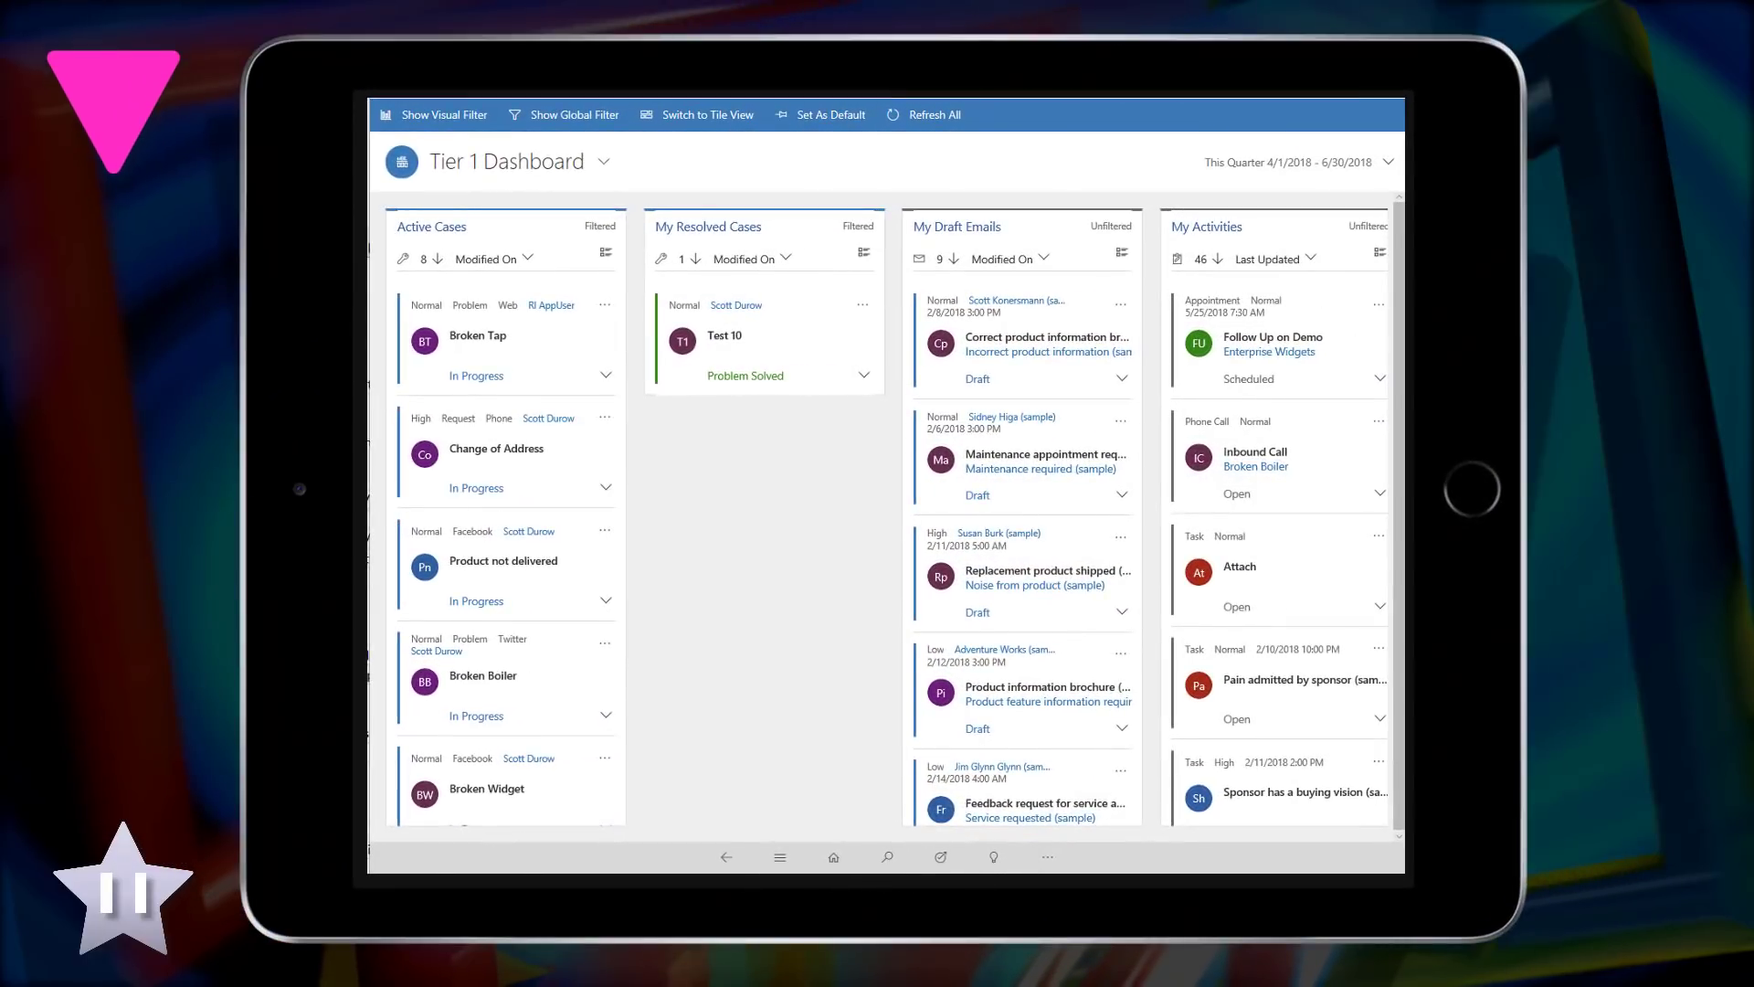
Set the Tier 1 Dashboard to Last Quarter and show its visual filter charts
{"action": "left_click", "coordinate": [1389, 163]}
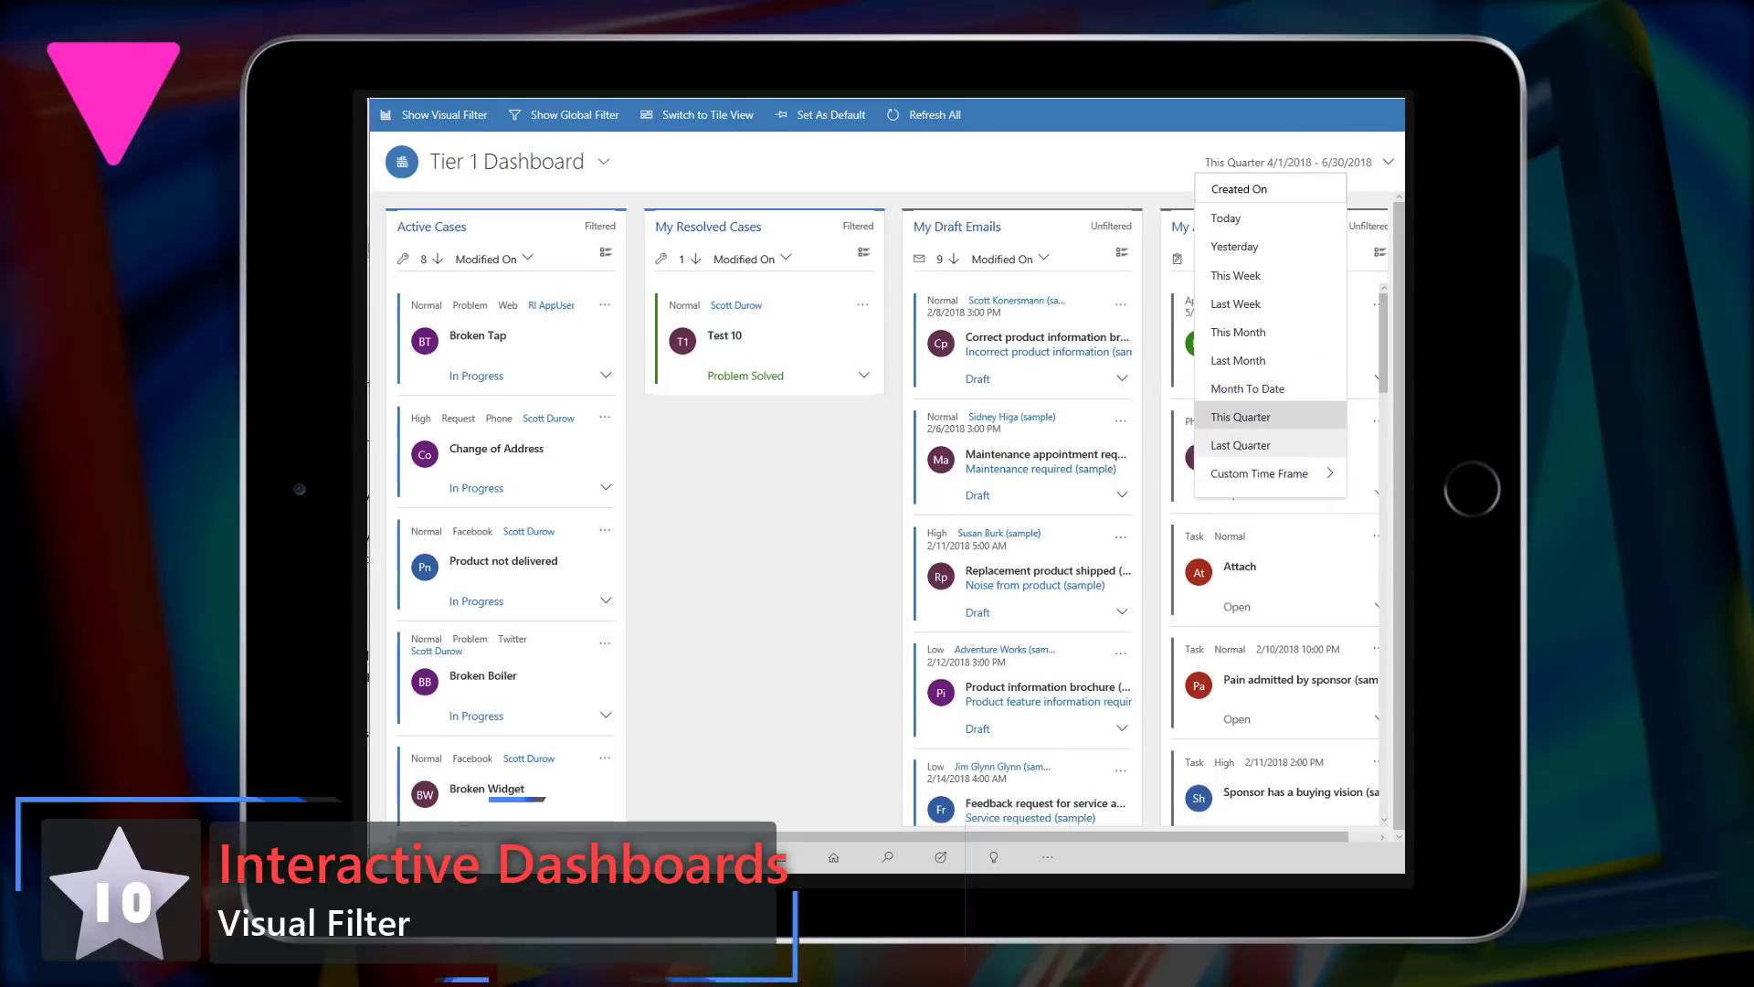
{"action": "left_click", "coordinate": [1239, 444]}
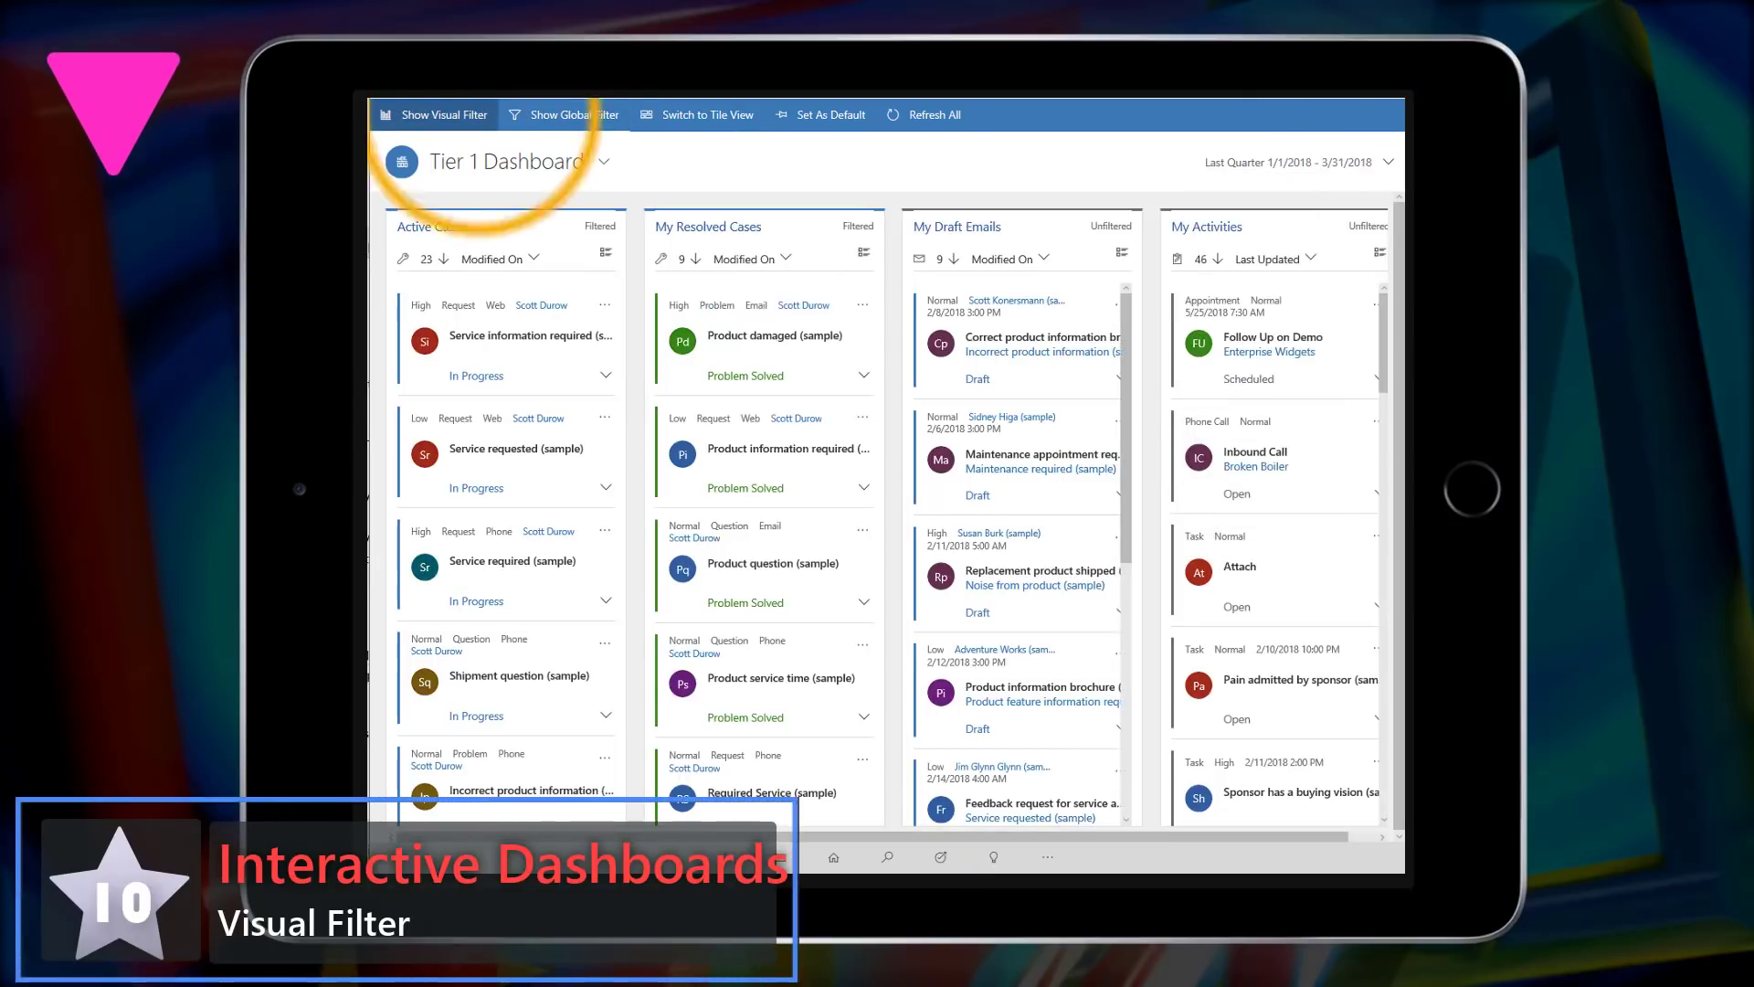
{"action": "left_click", "coordinate": [440, 113]}
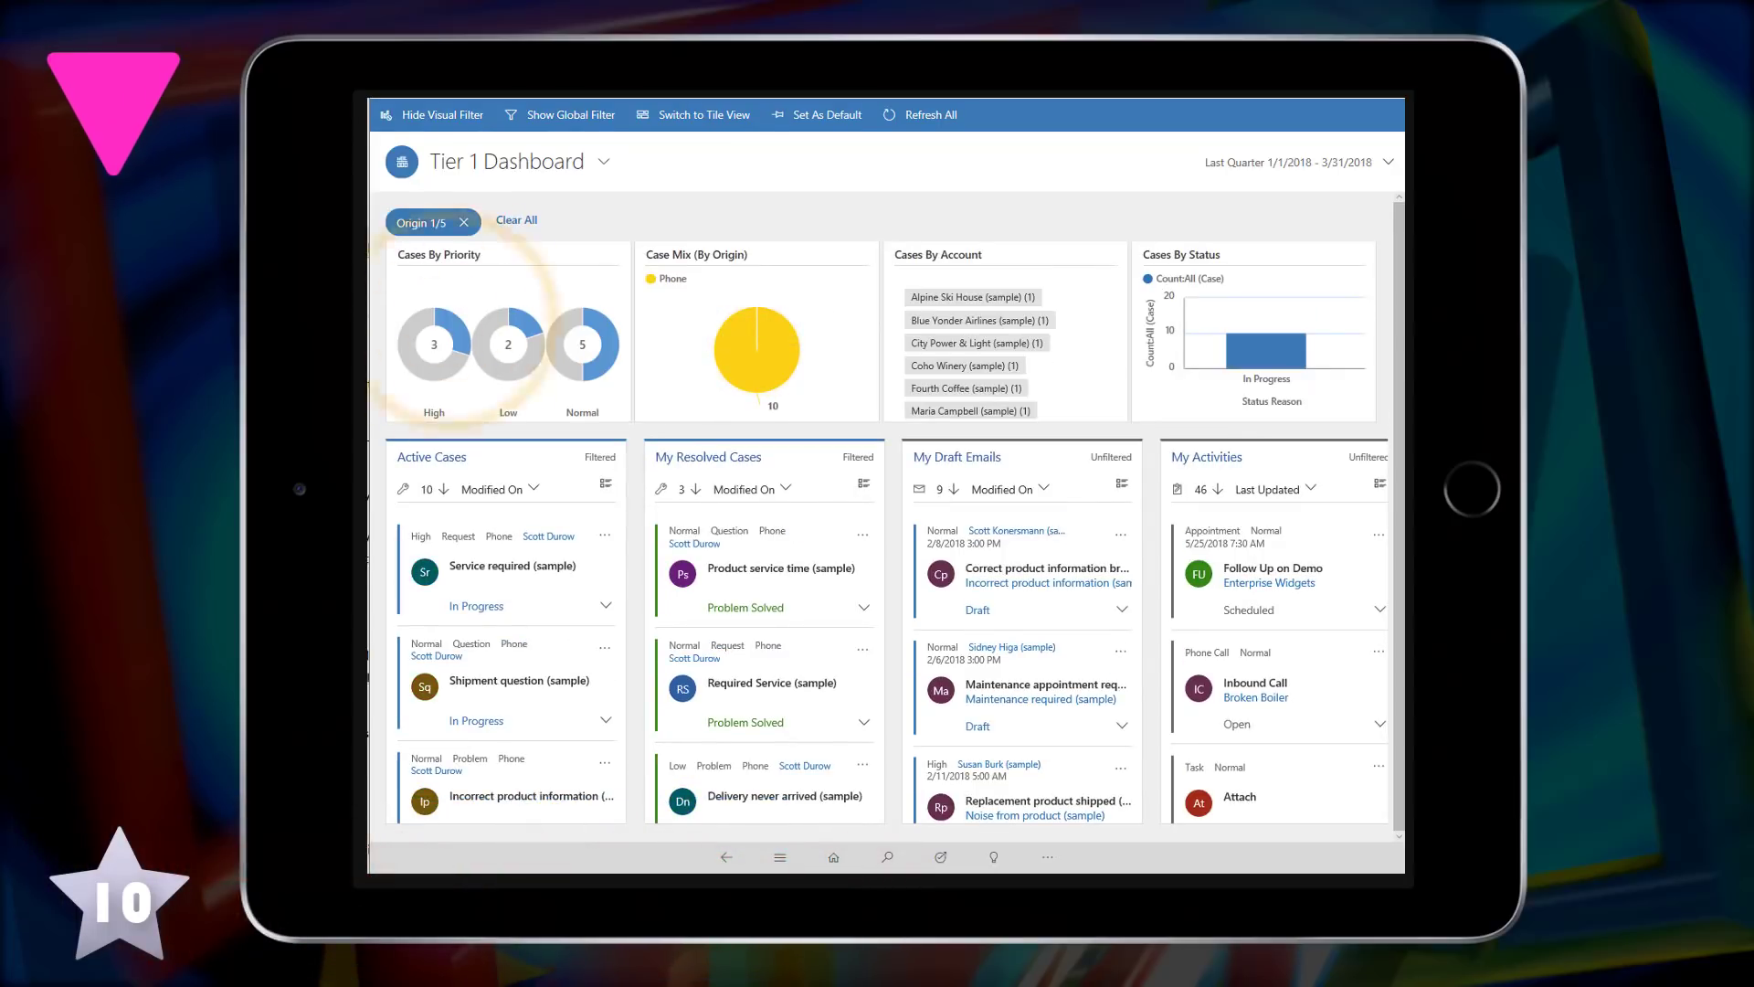
{"action": "left_click", "coordinate": [432, 343]}
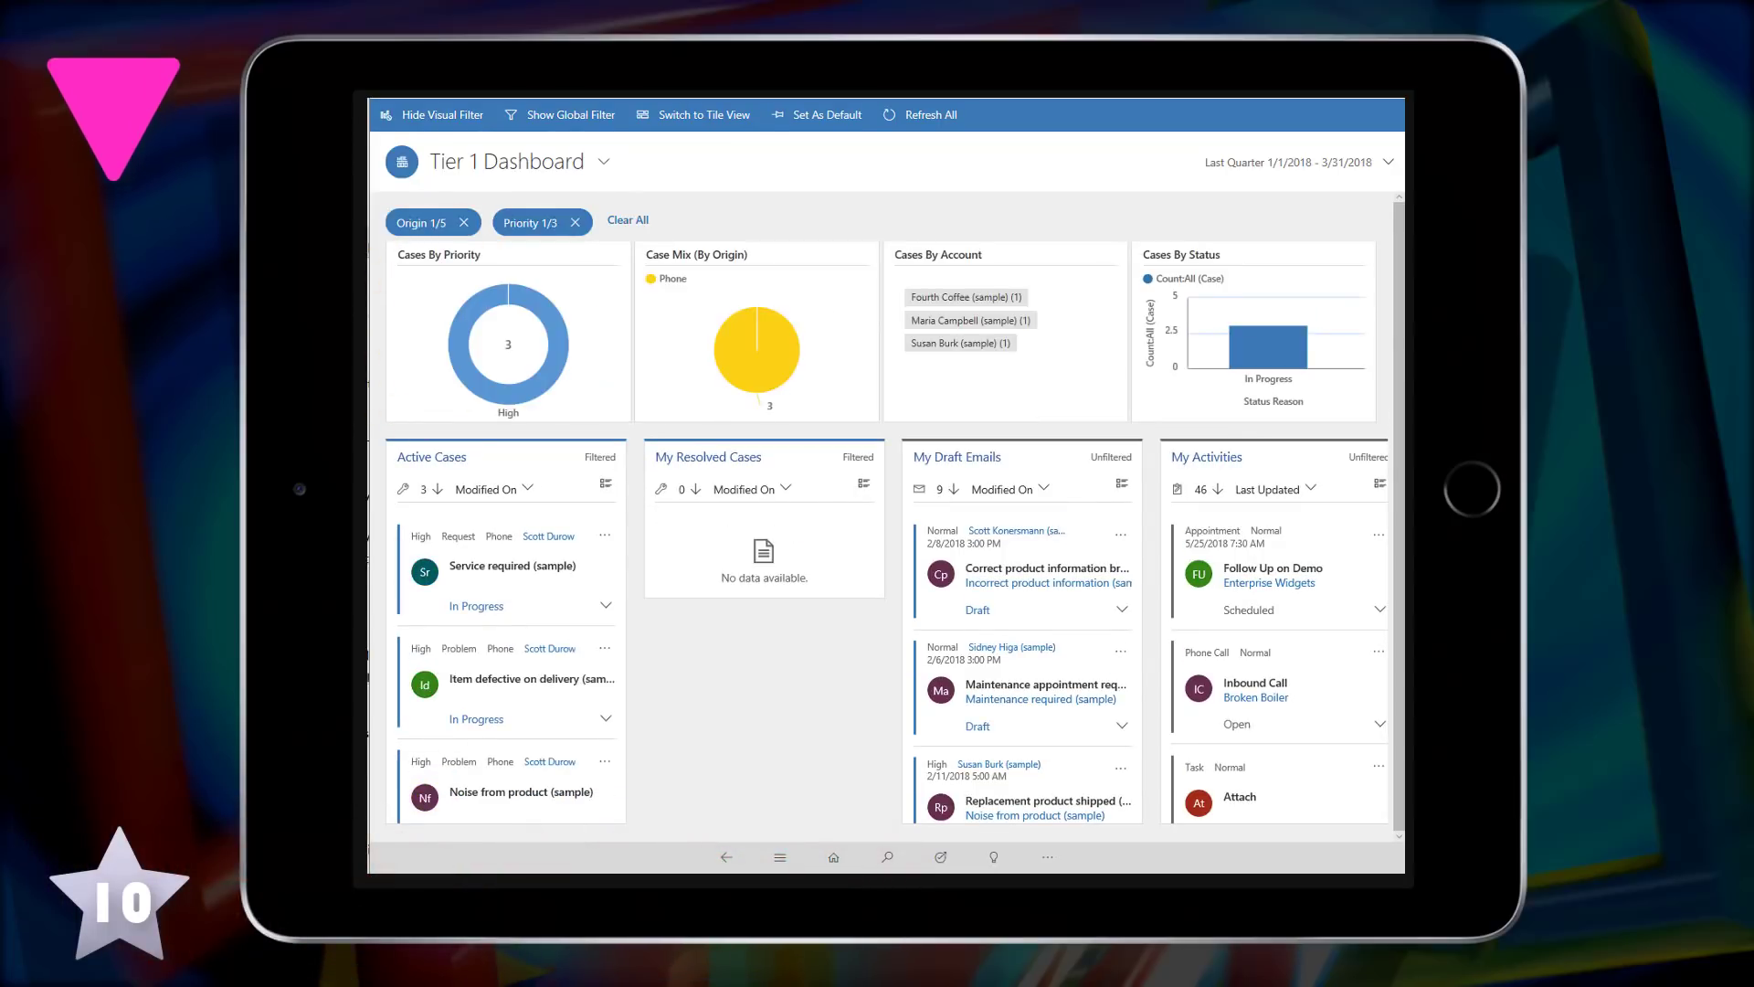
{"action": "left_click", "coordinate": [968, 318]}
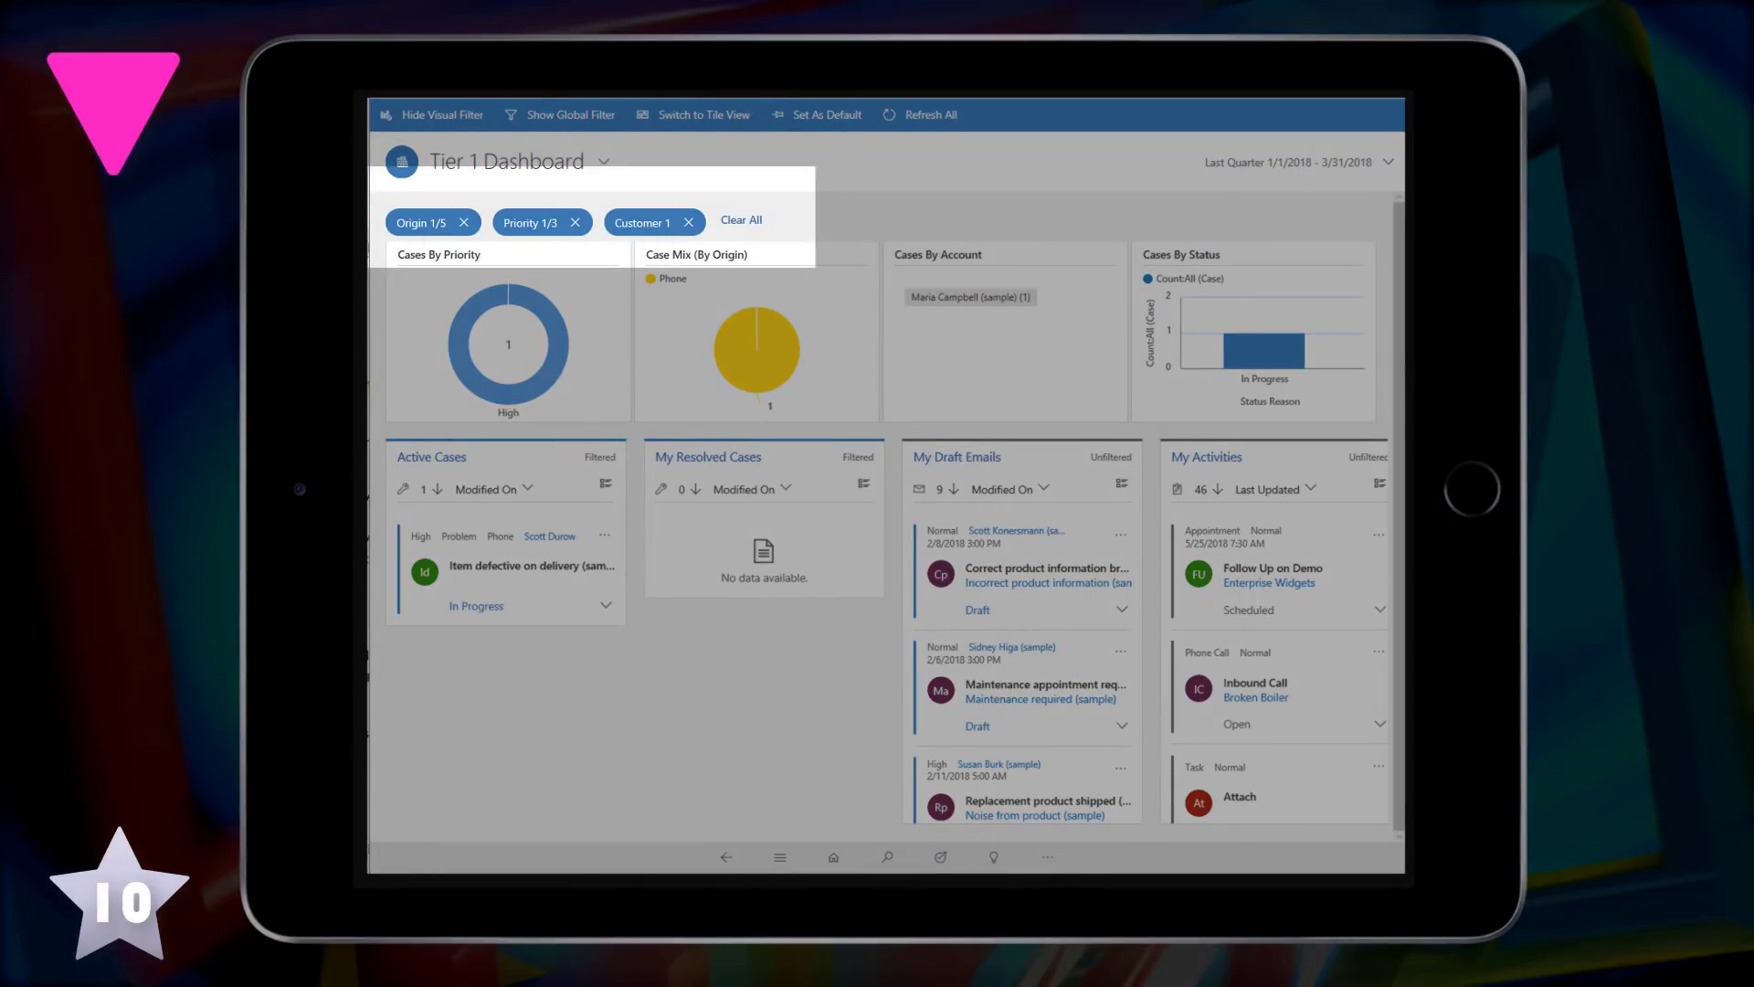
{"action": "left_click", "coordinate": [575, 221]}
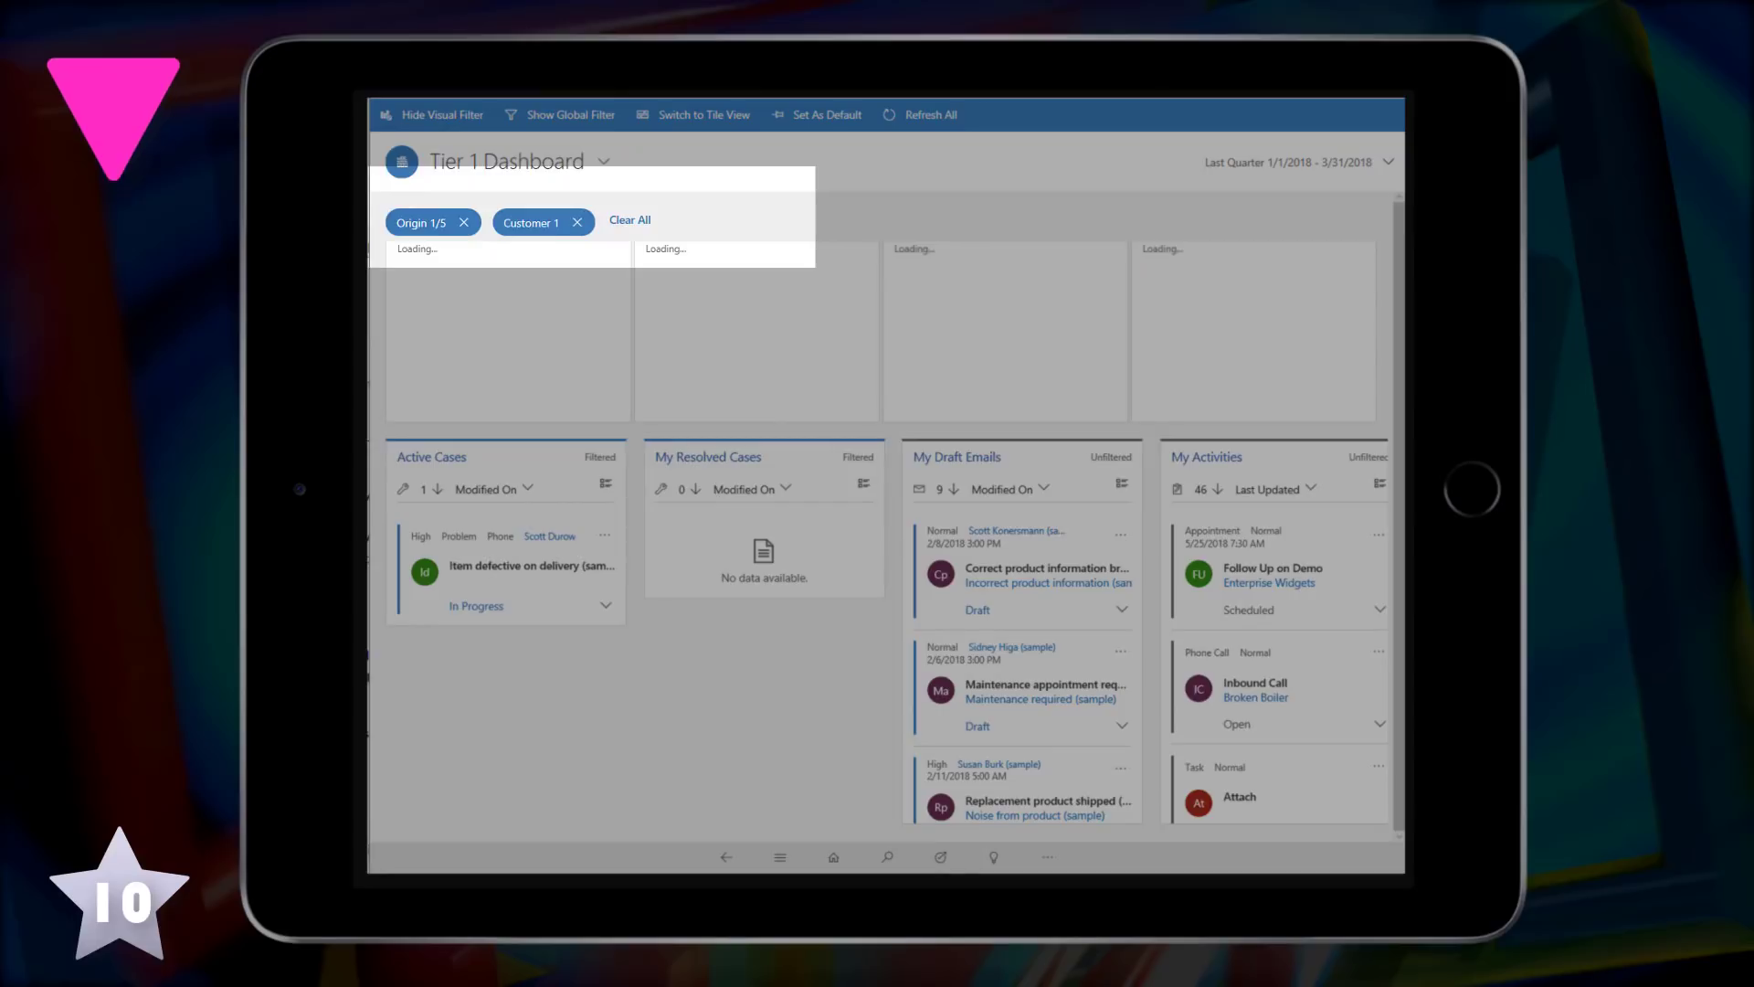
{"action": "left_click", "coordinate": [462, 221]}
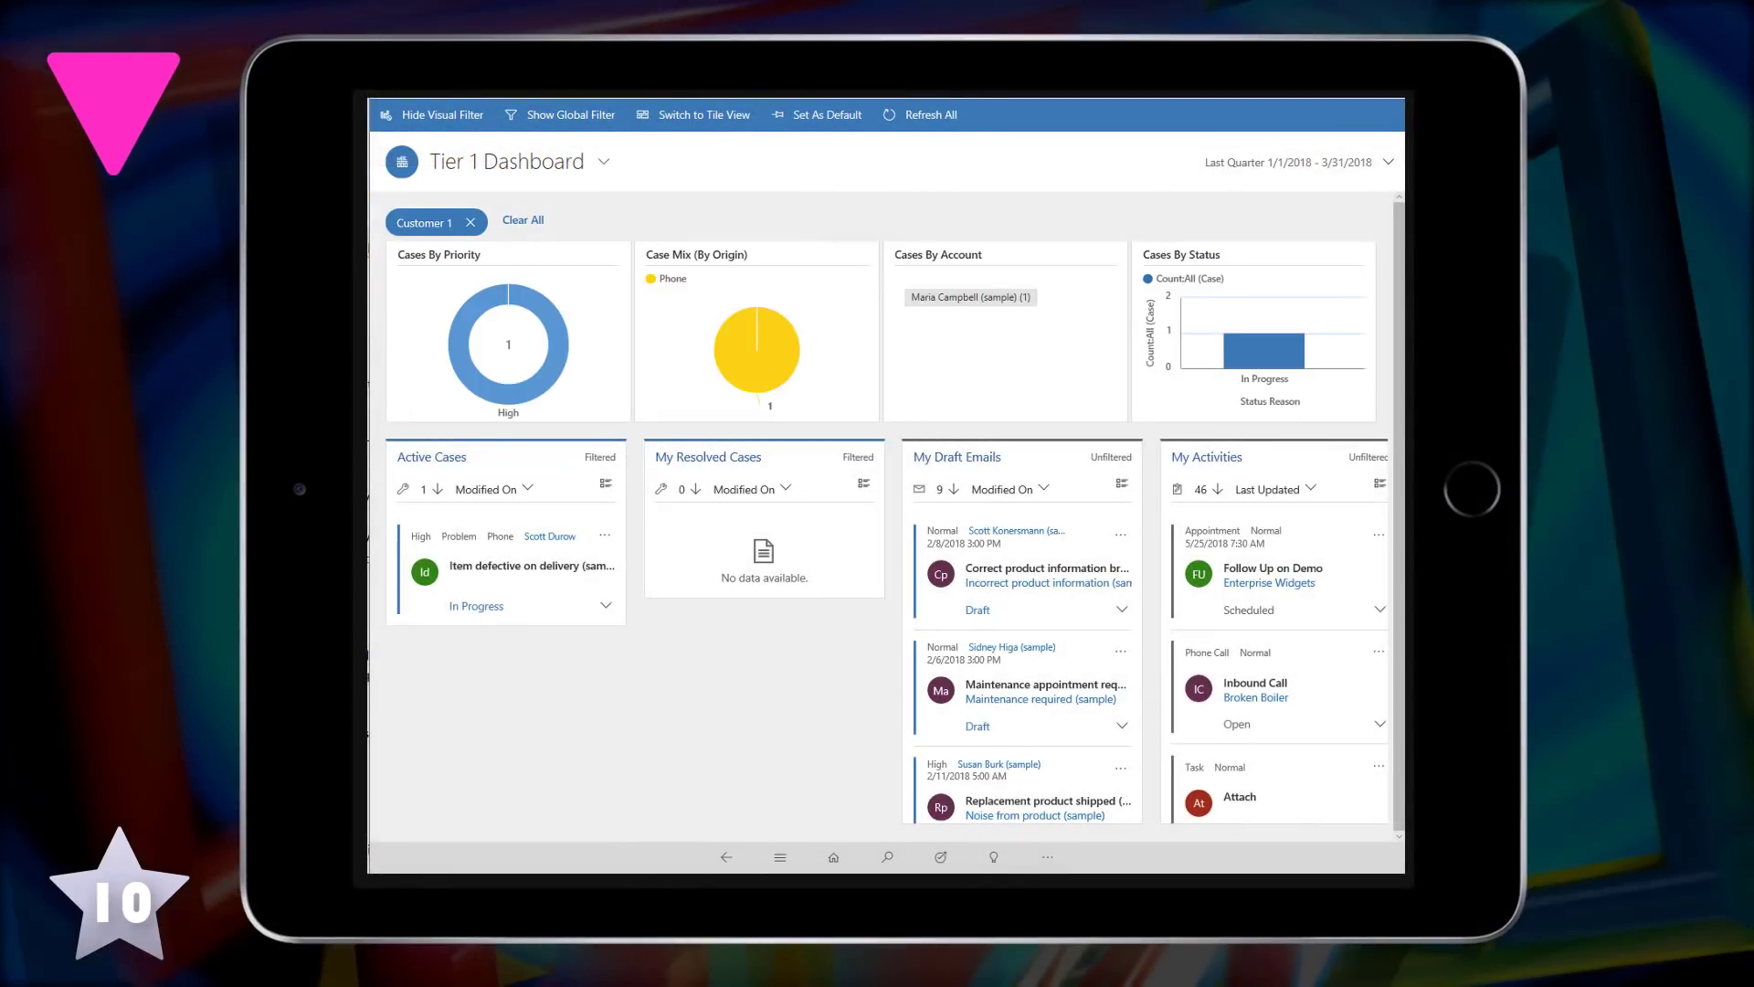
{"action": "left_click", "coordinate": [570, 113]}
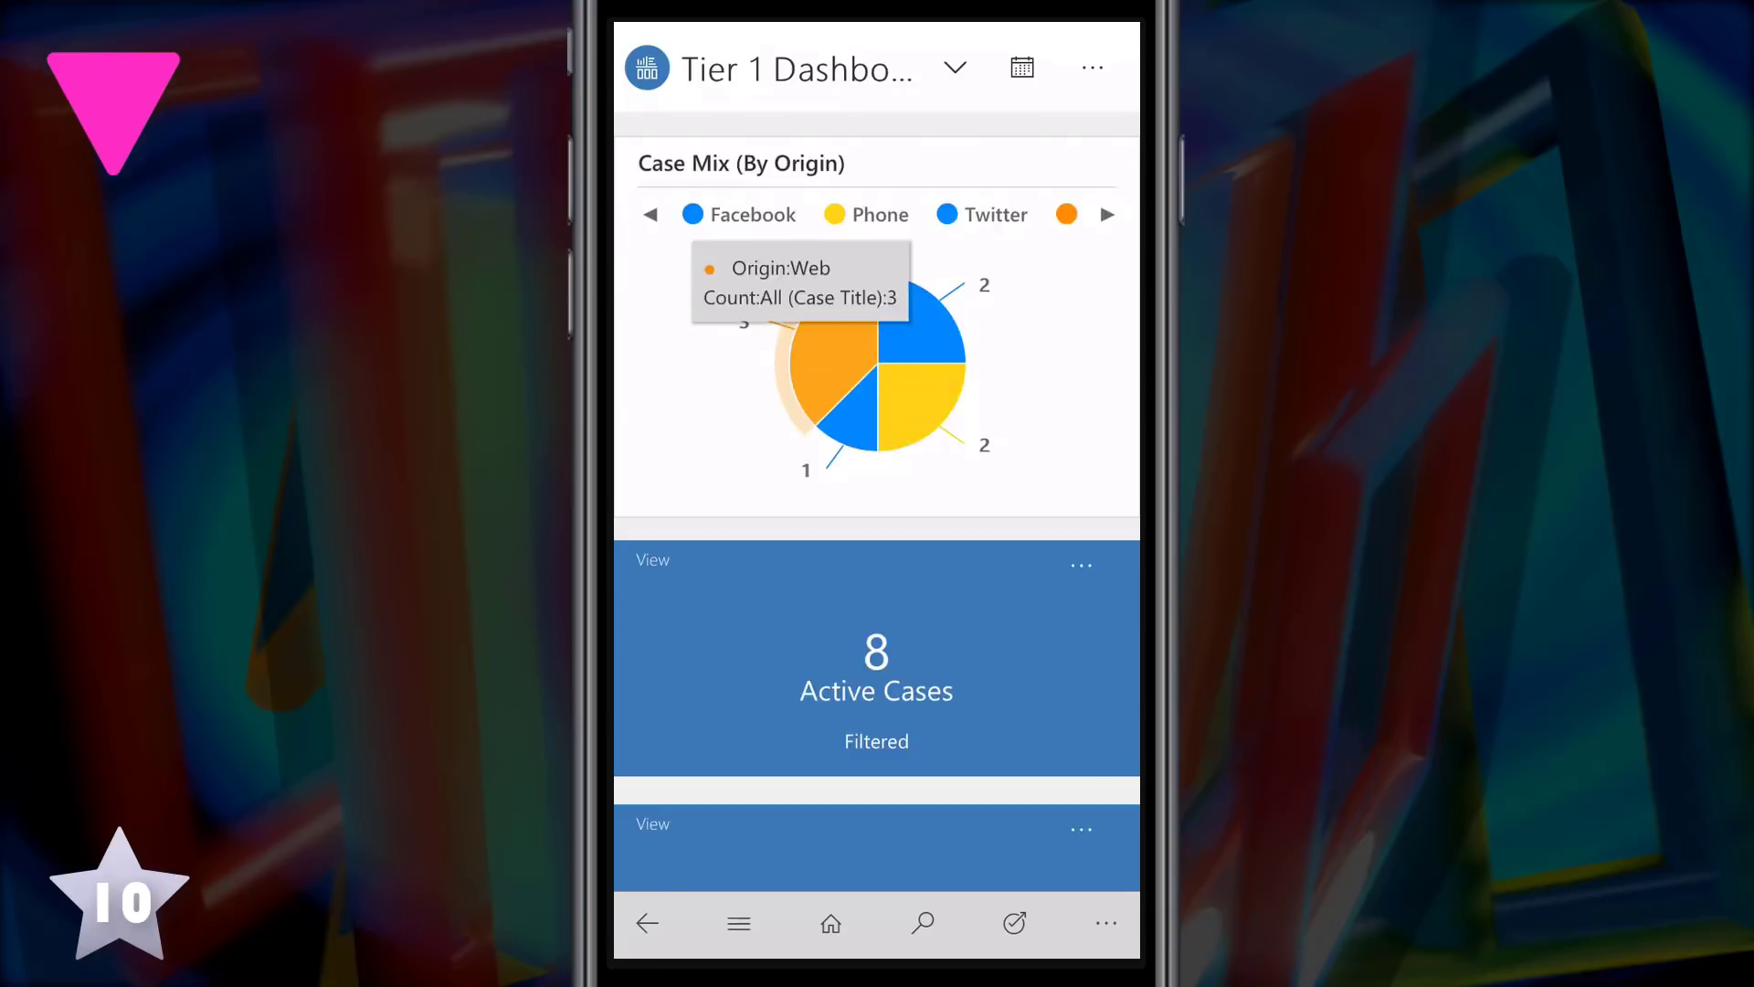
Show the case count tooltip for the Web slice of the Case Mix (By Origin) chart
{"action": "left_click", "coordinate": [817, 358]}
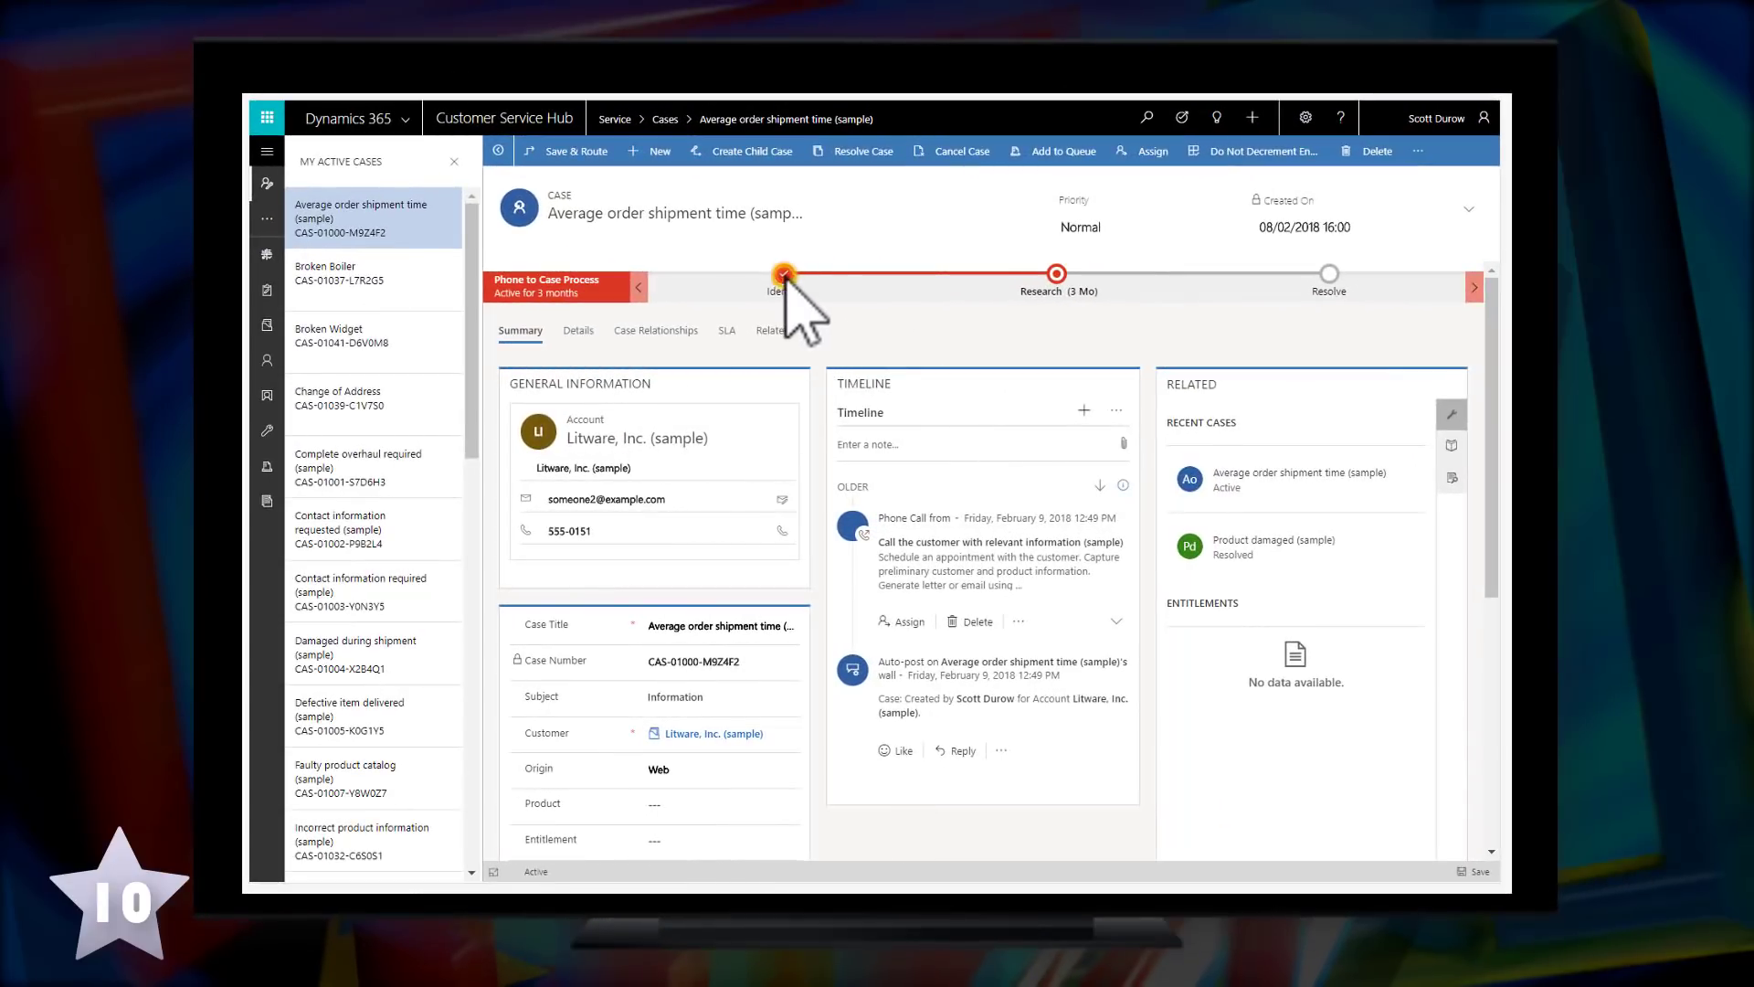
Advance the Average order shipment time case from Research to Resolve and dock the stage panel
{"action": "left_click", "coordinate": [1054, 274]}
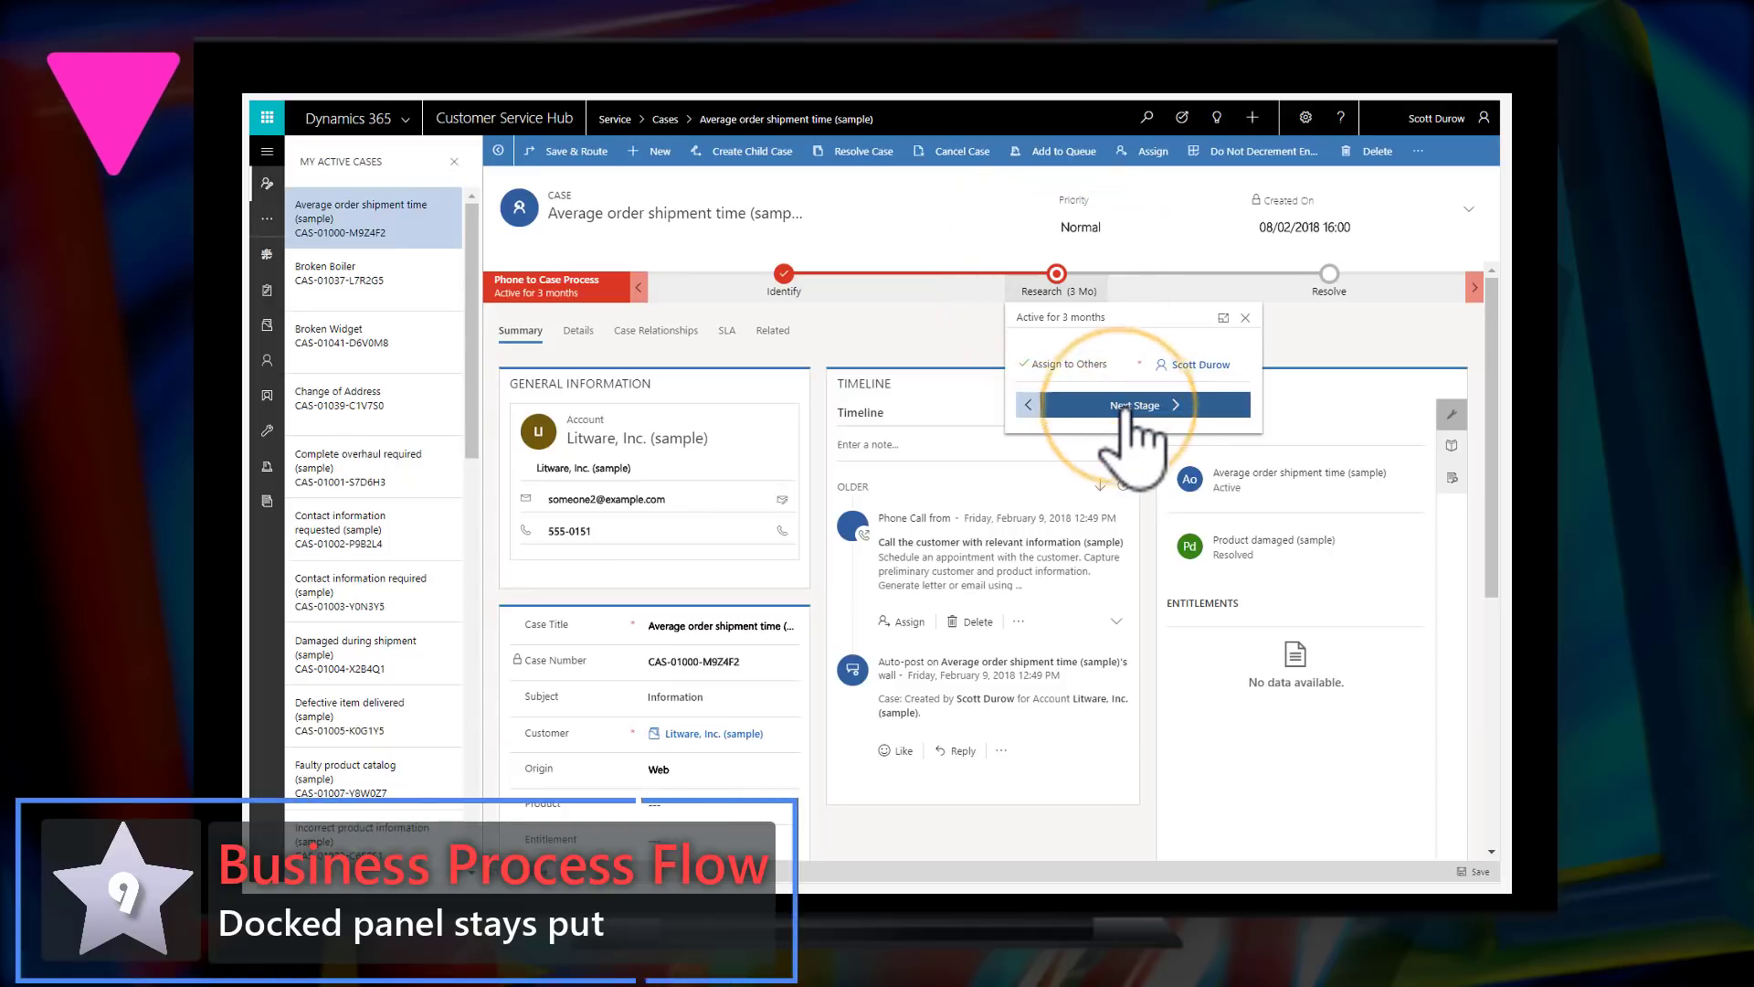
{"action": "left_click", "coordinate": [1131, 404]}
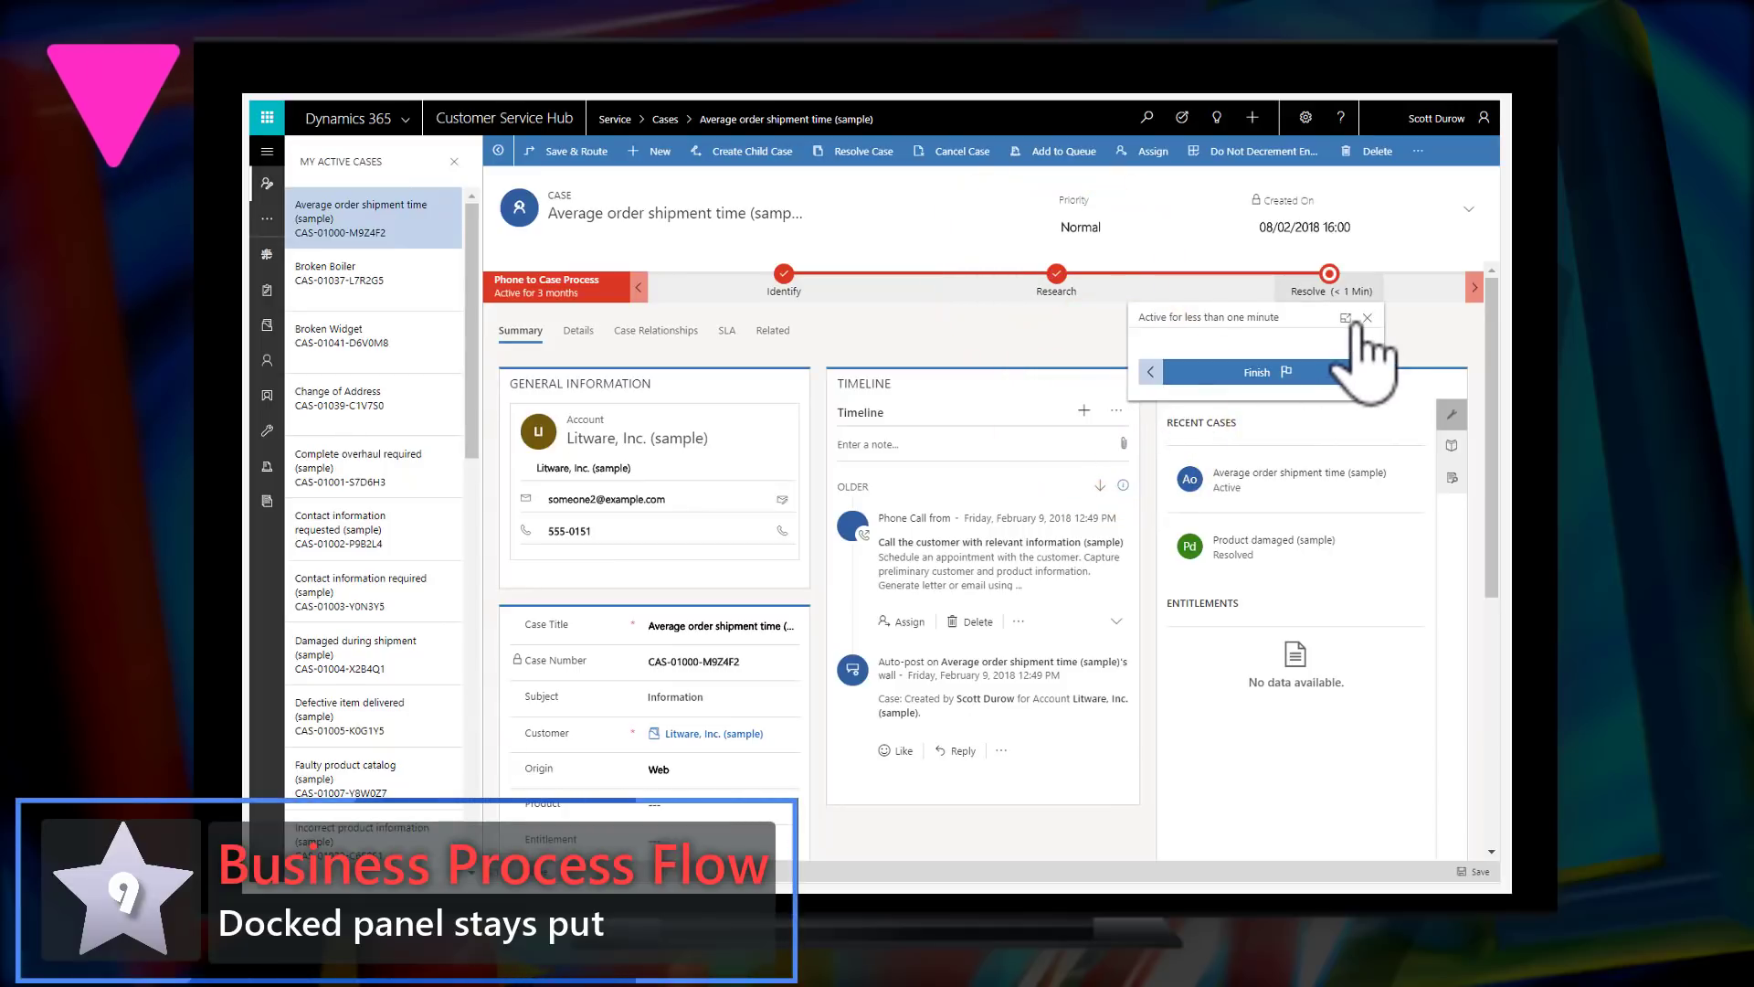
{"action": "left_click", "coordinate": [1345, 318]}
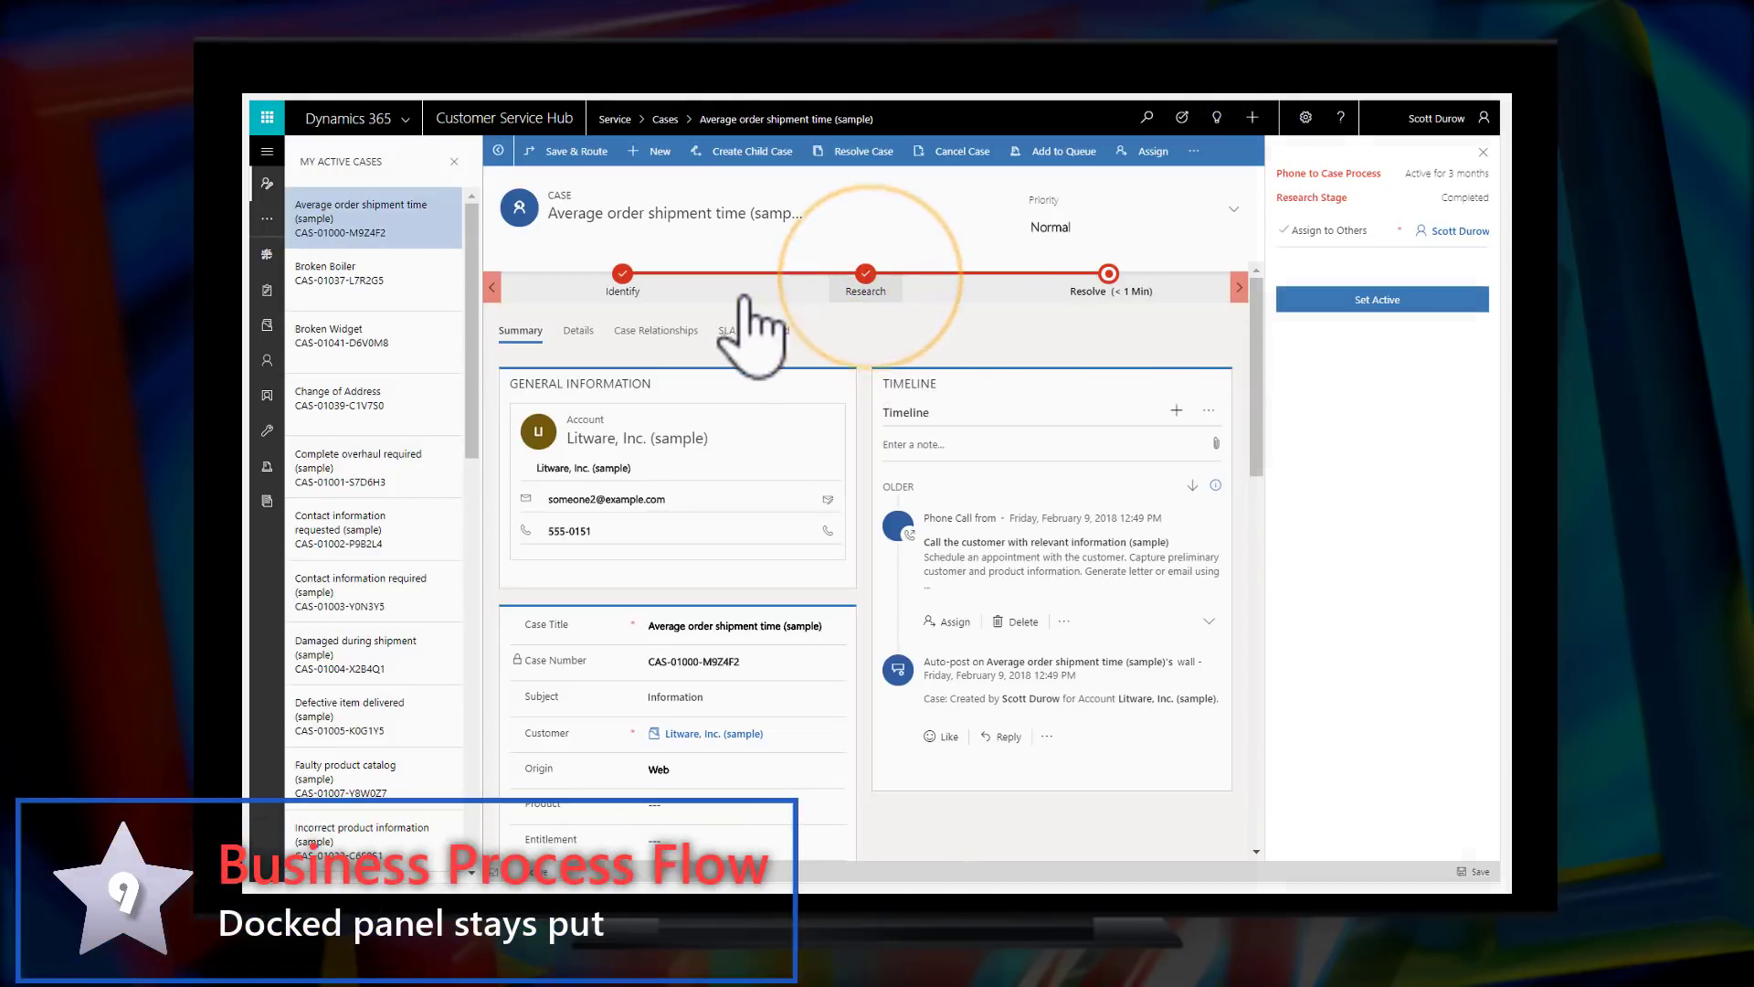
{"action": "left_click", "coordinate": [621, 272]}
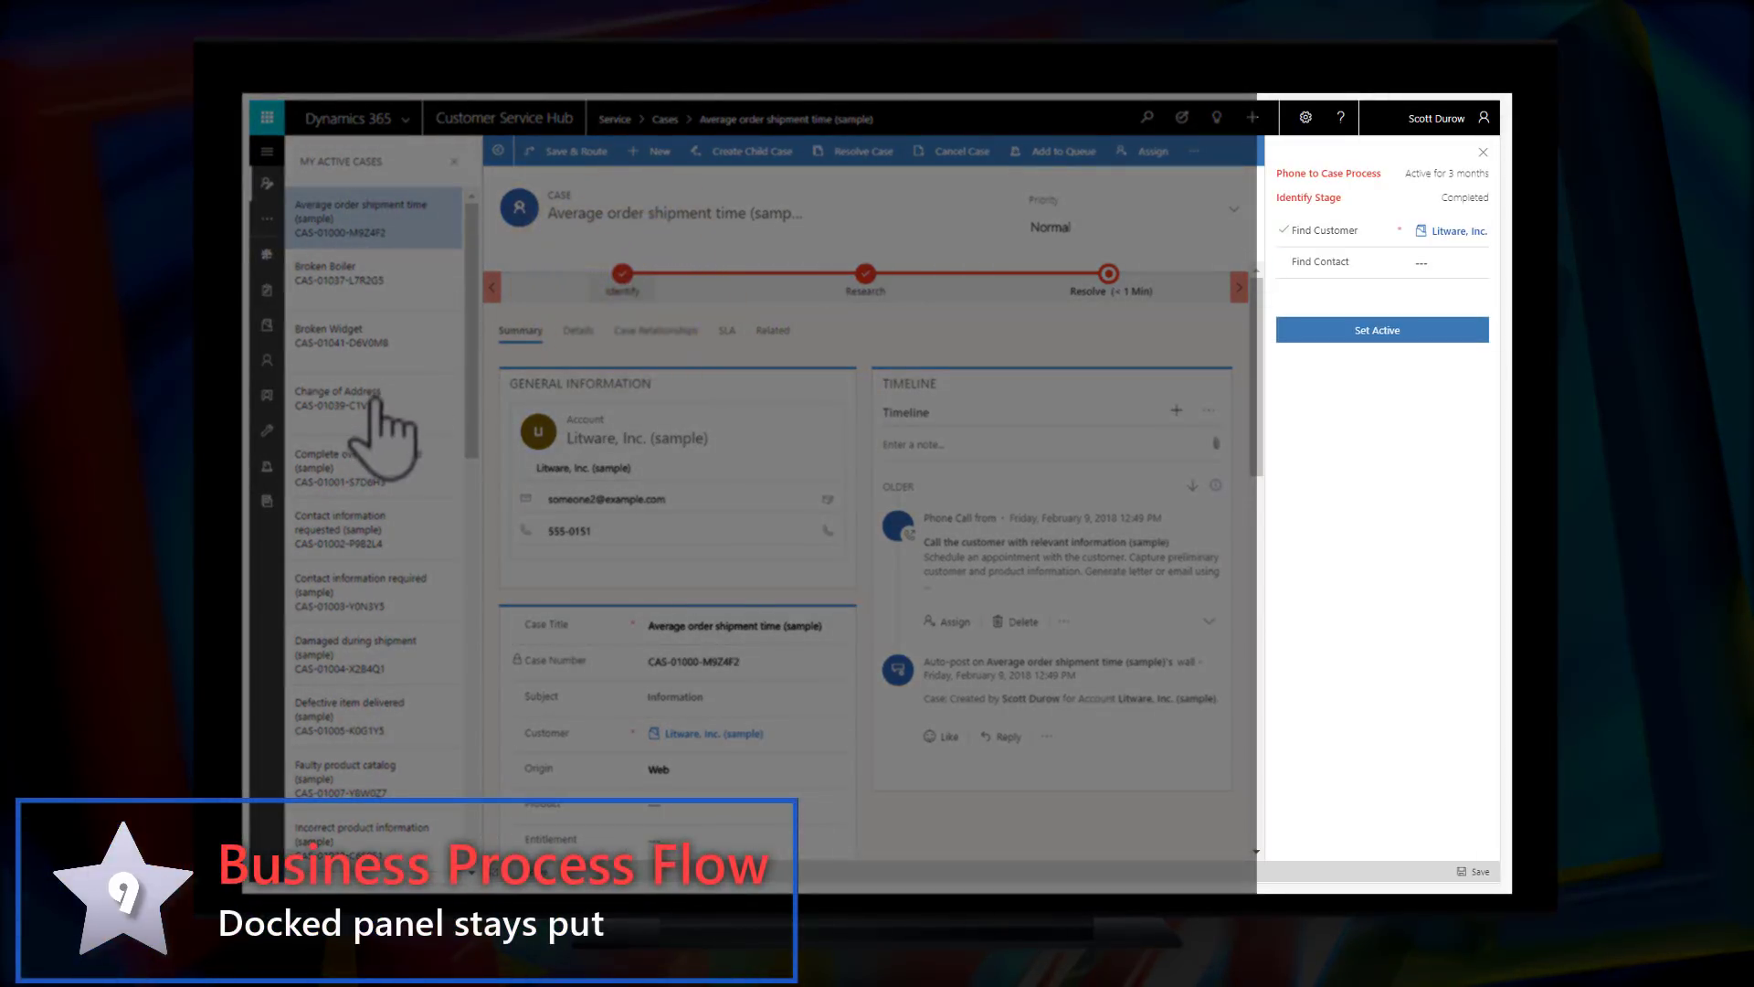
Switch through side-list cases to Contact information requested and advance it to Resolve
{"action": "left_click", "coordinate": [340, 397]}
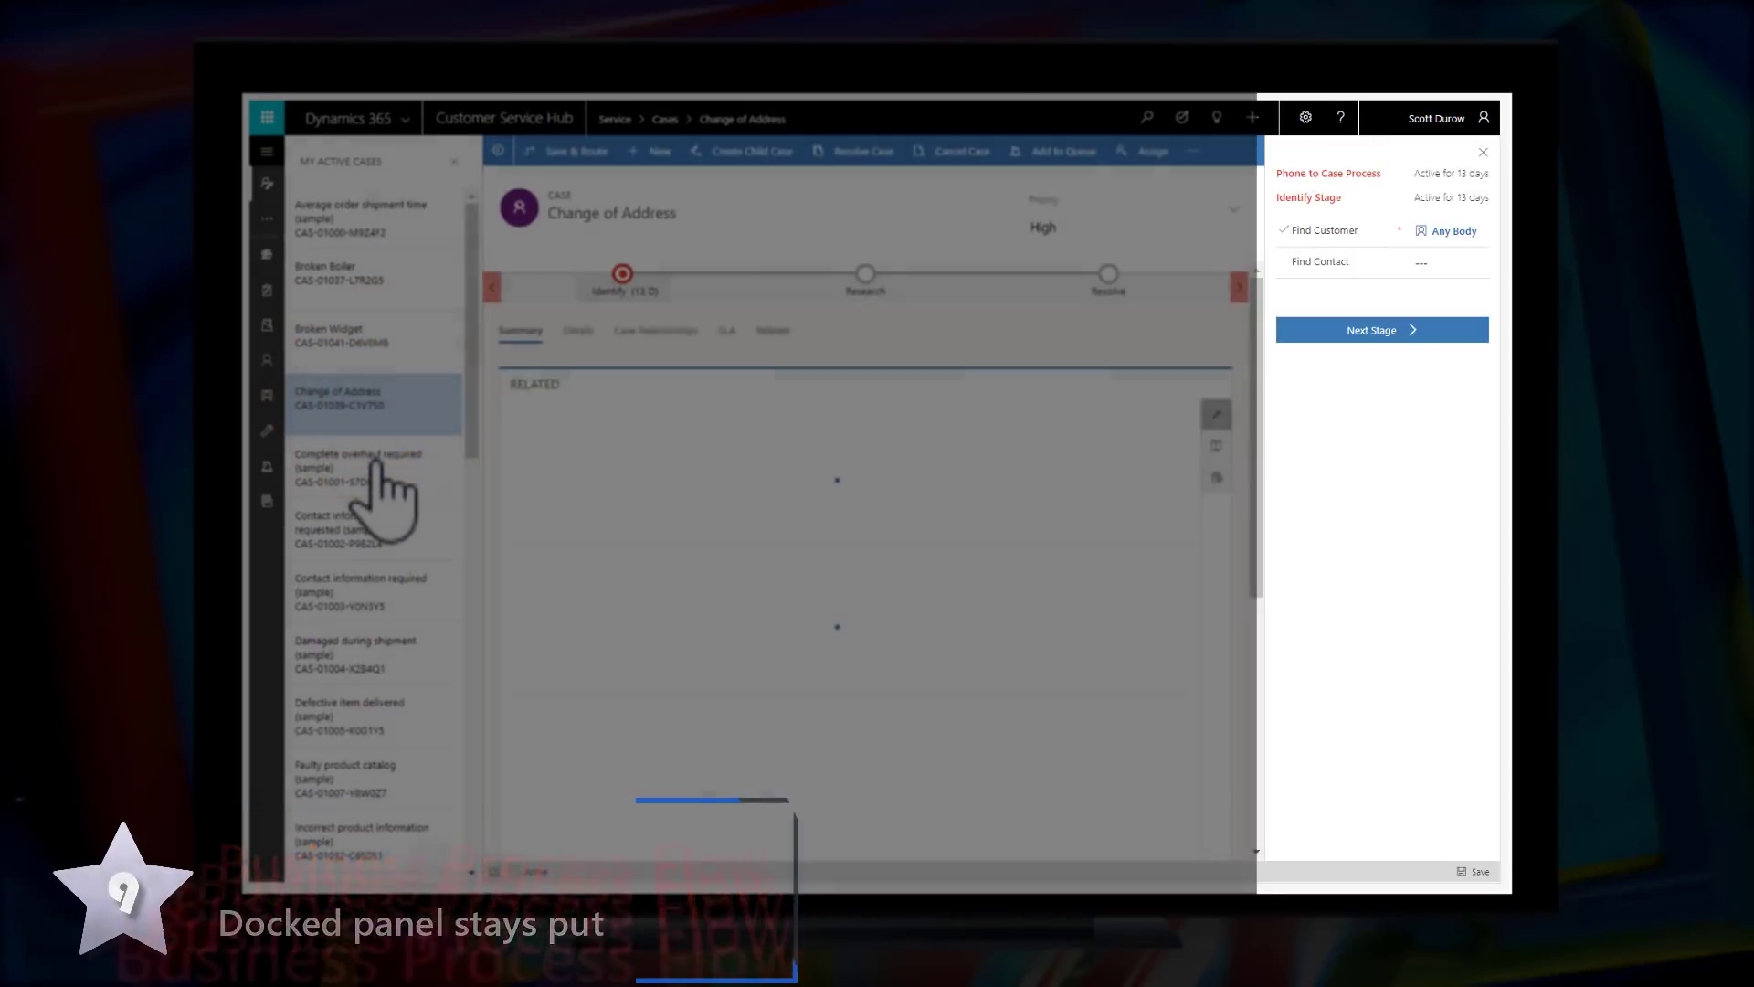
{"action": "left_click", "coordinate": [359, 468]}
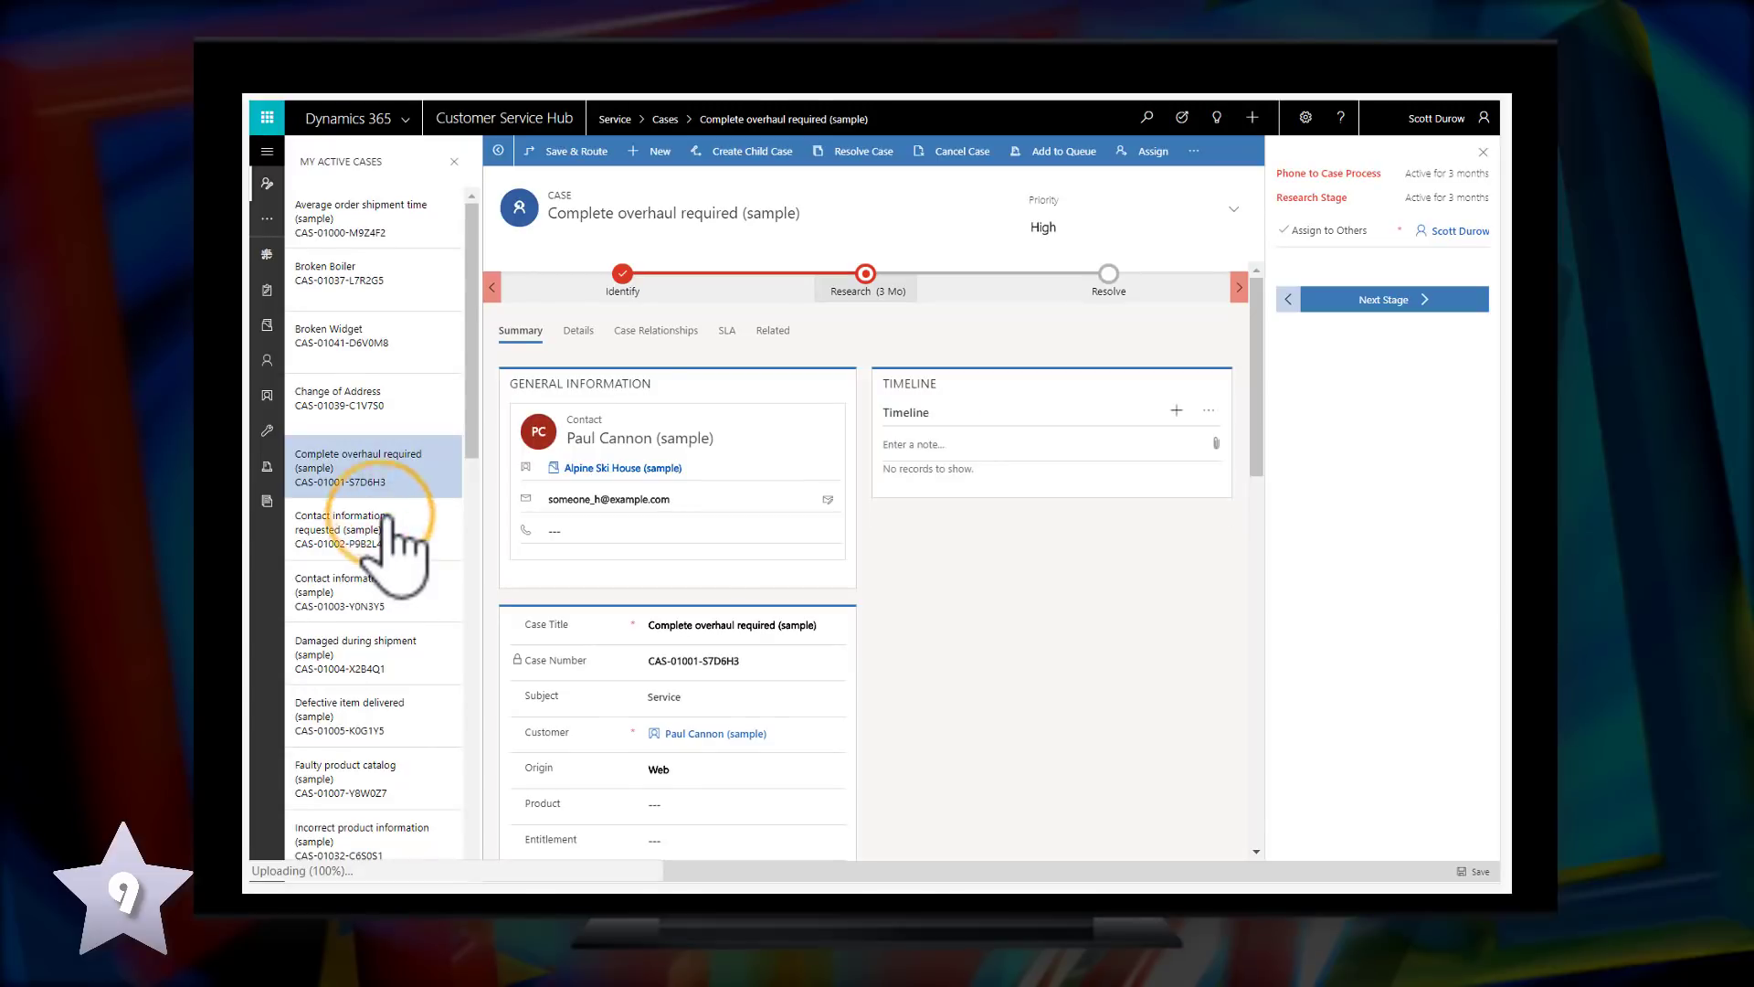
{"action": "left_click", "coordinate": [340, 529]}
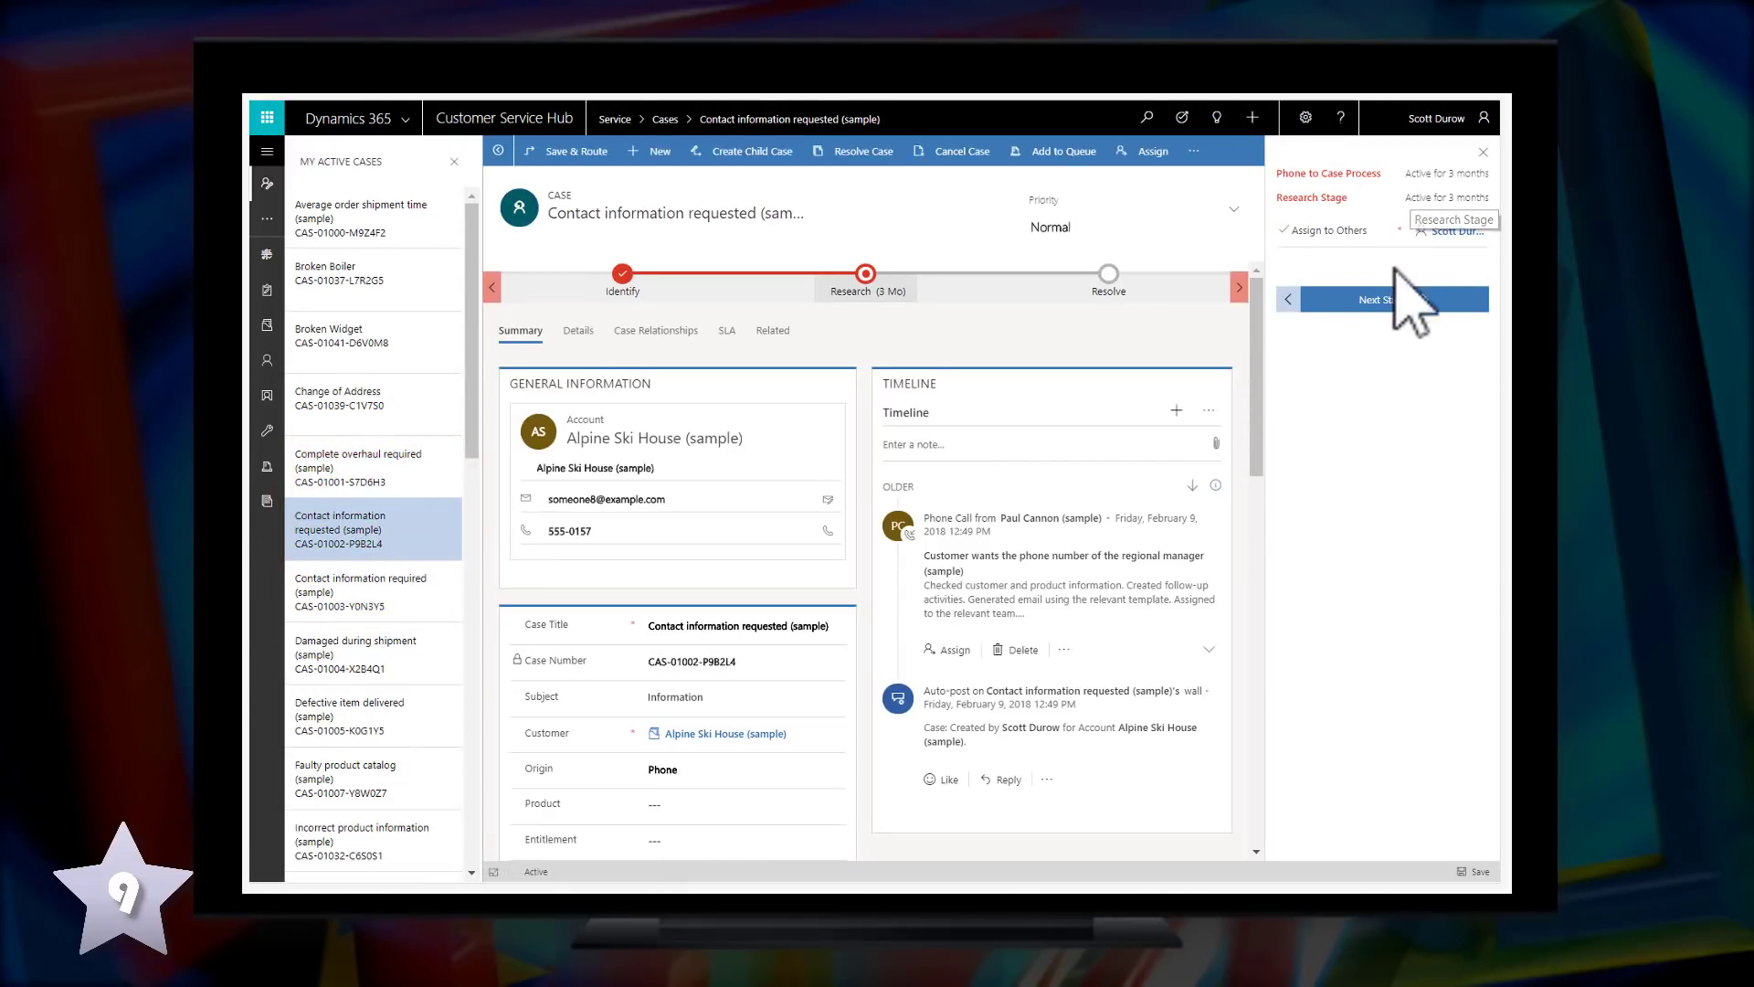
{"action": "left_click", "coordinate": [1379, 298]}
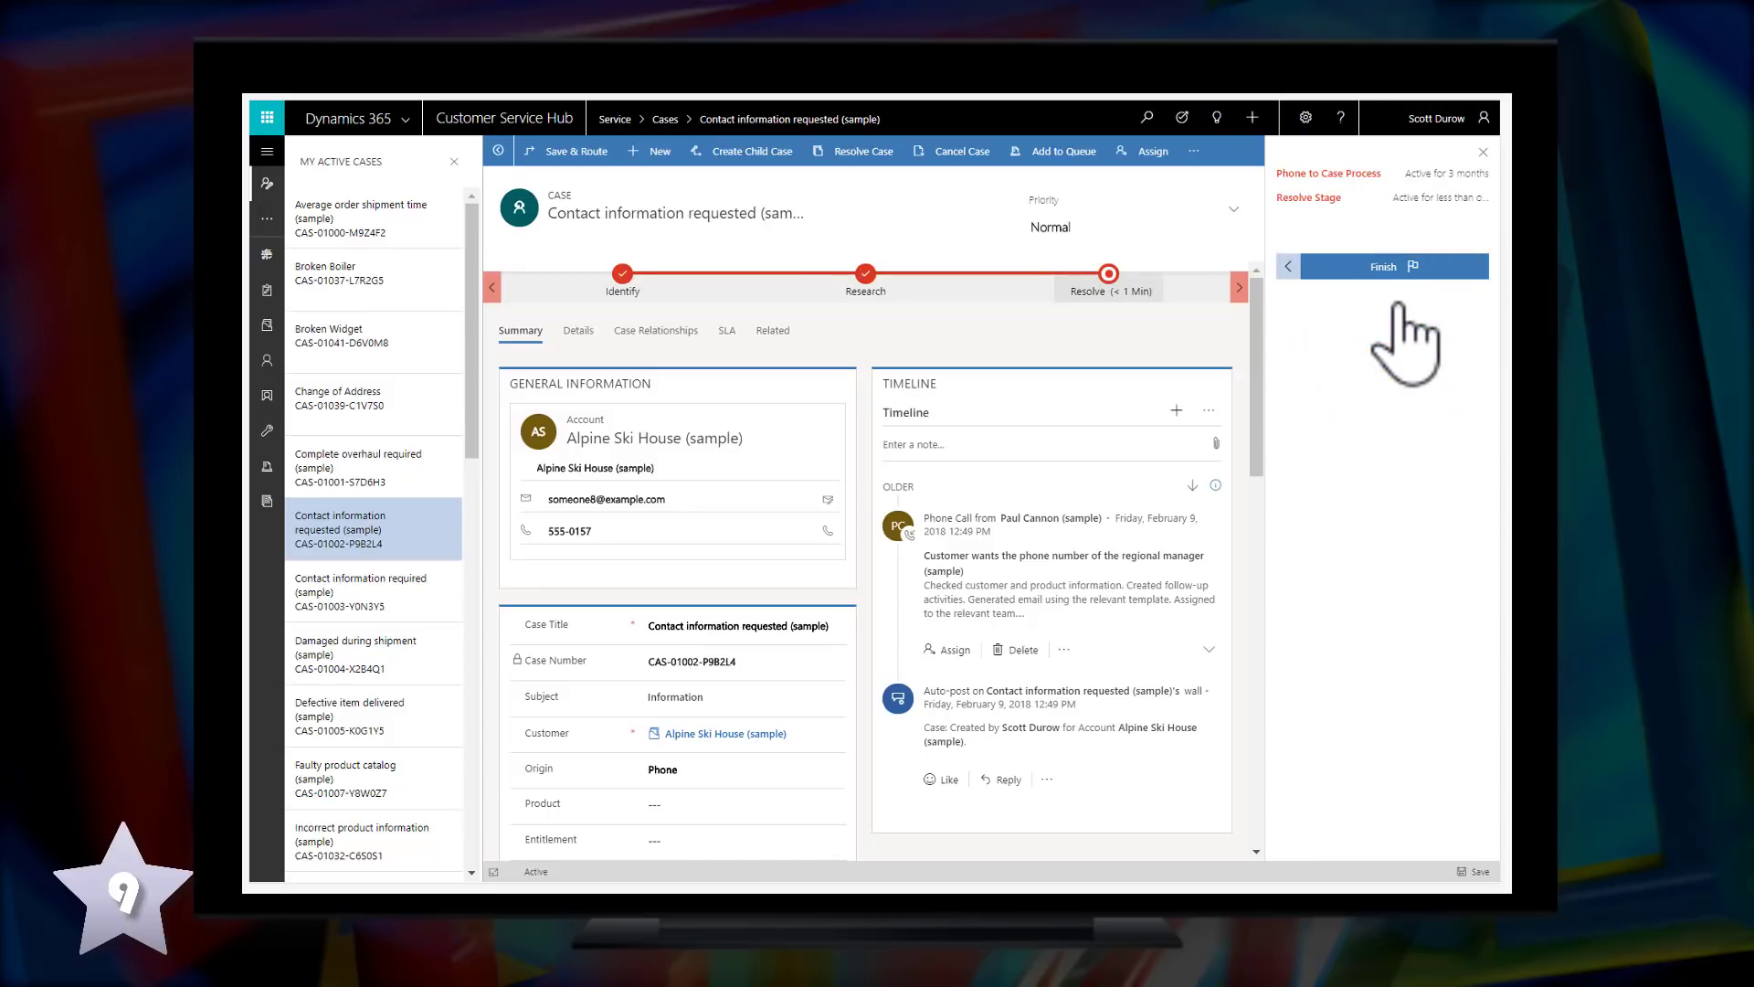
{"action": "left_click", "coordinate": [1381, 267]}
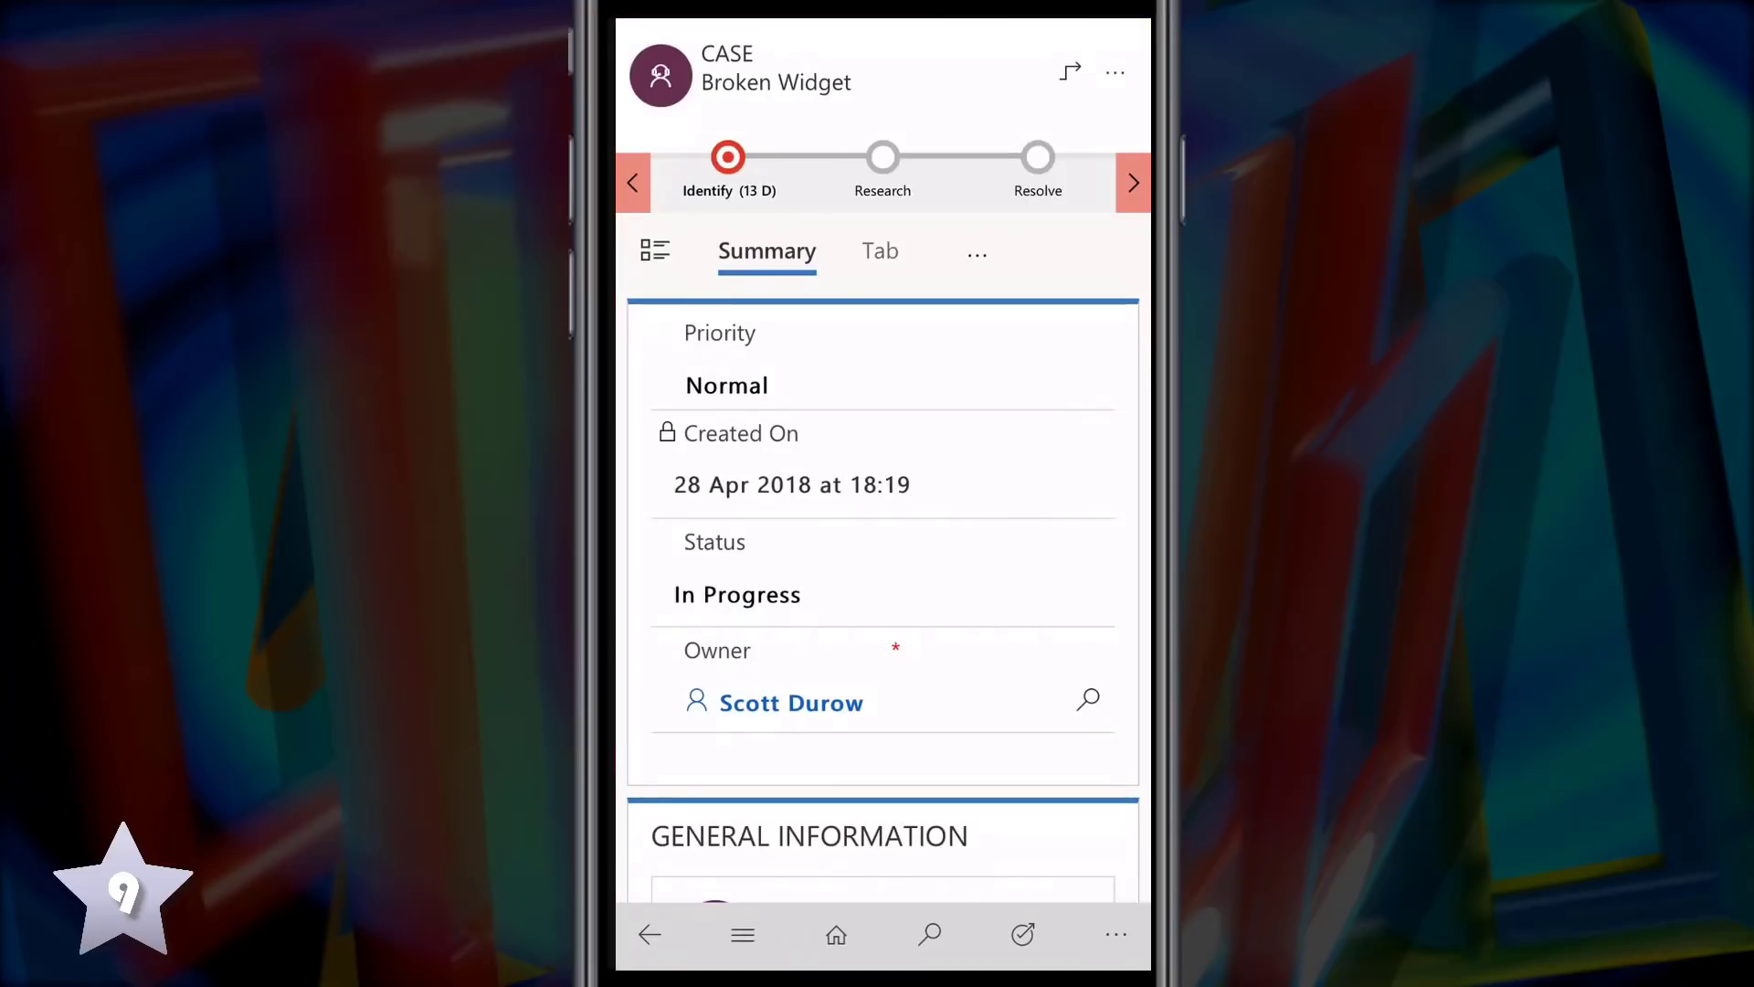
Show the Identify stage flyout of the Broken Widget case's business process flow
{"action": "left_click", "coordinate": [727, 168]}
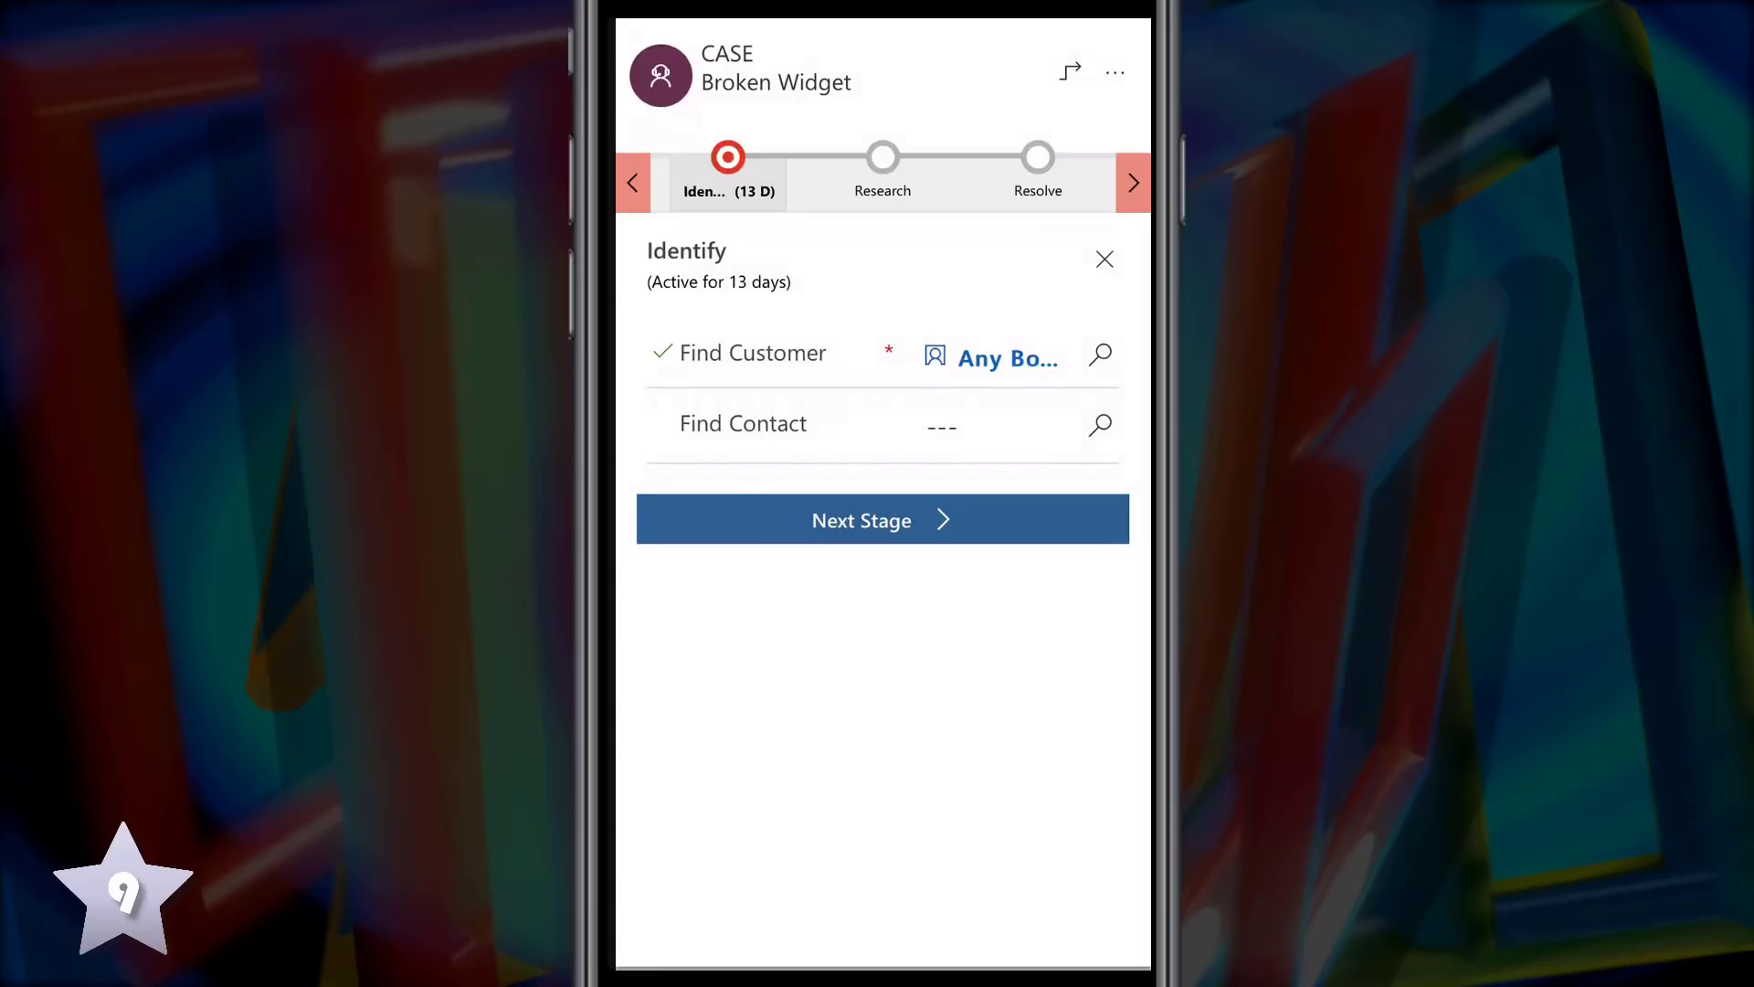
{"action": "left_click", "coordinate": [883, 519]}
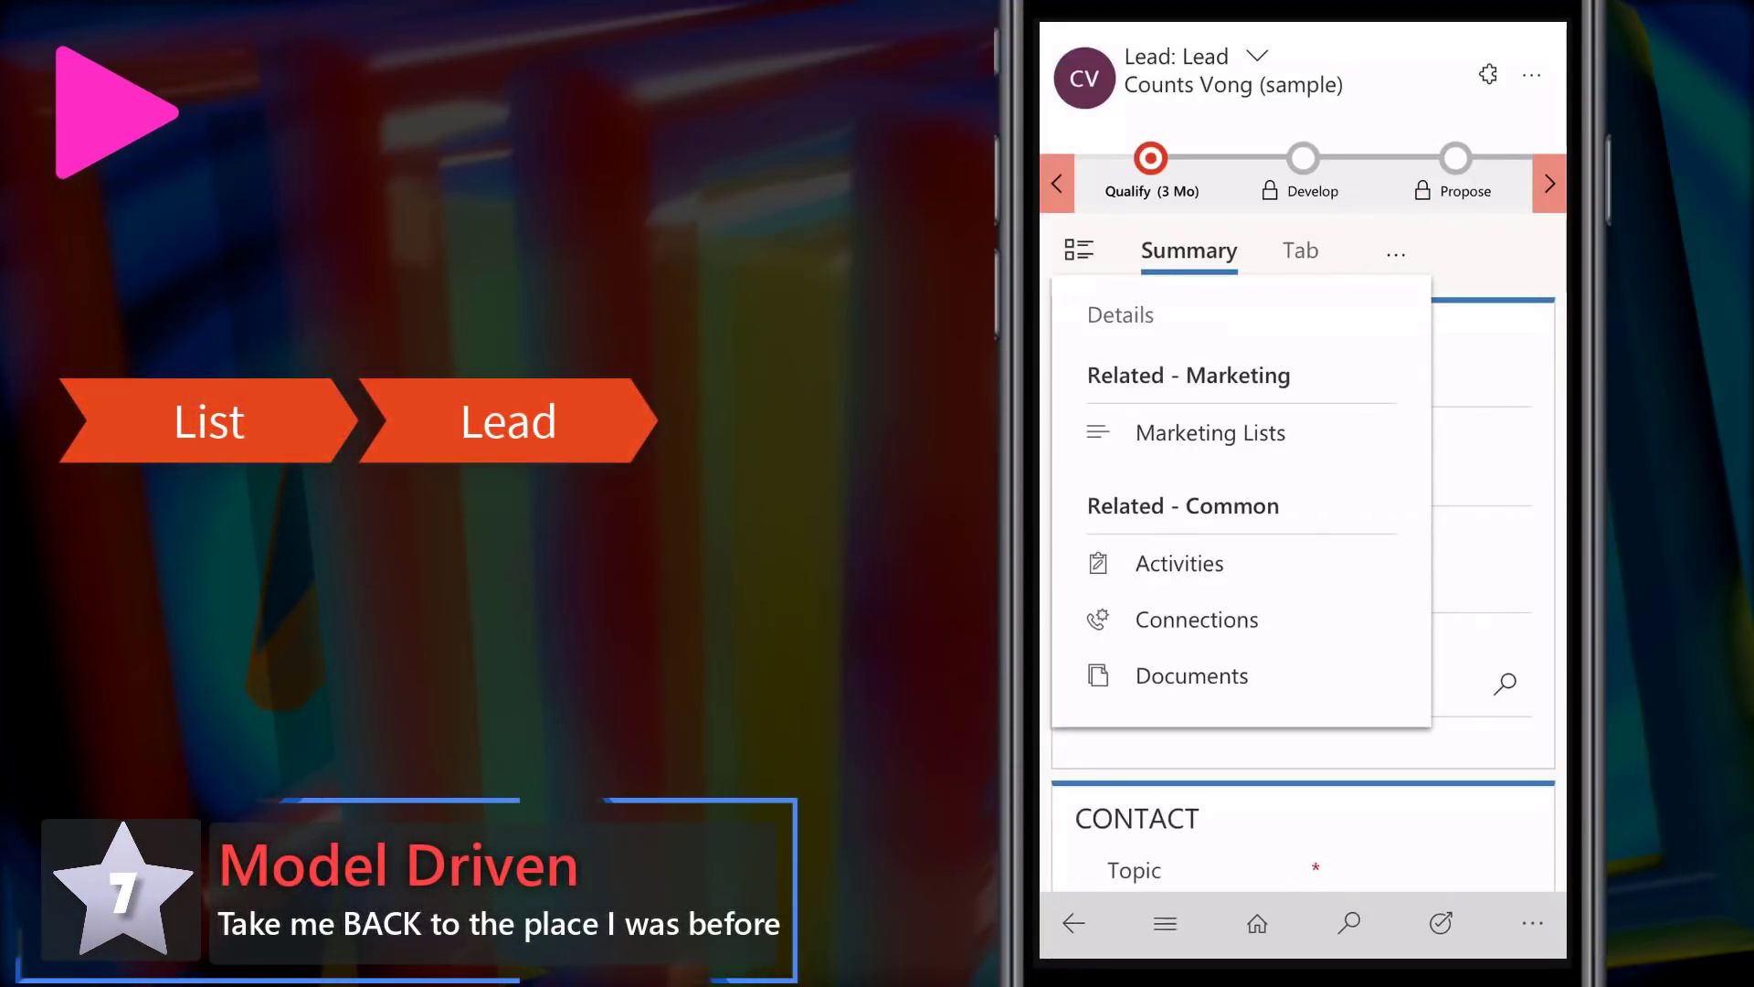
{"action": "left_click", "coordinate": [1176, 563]}
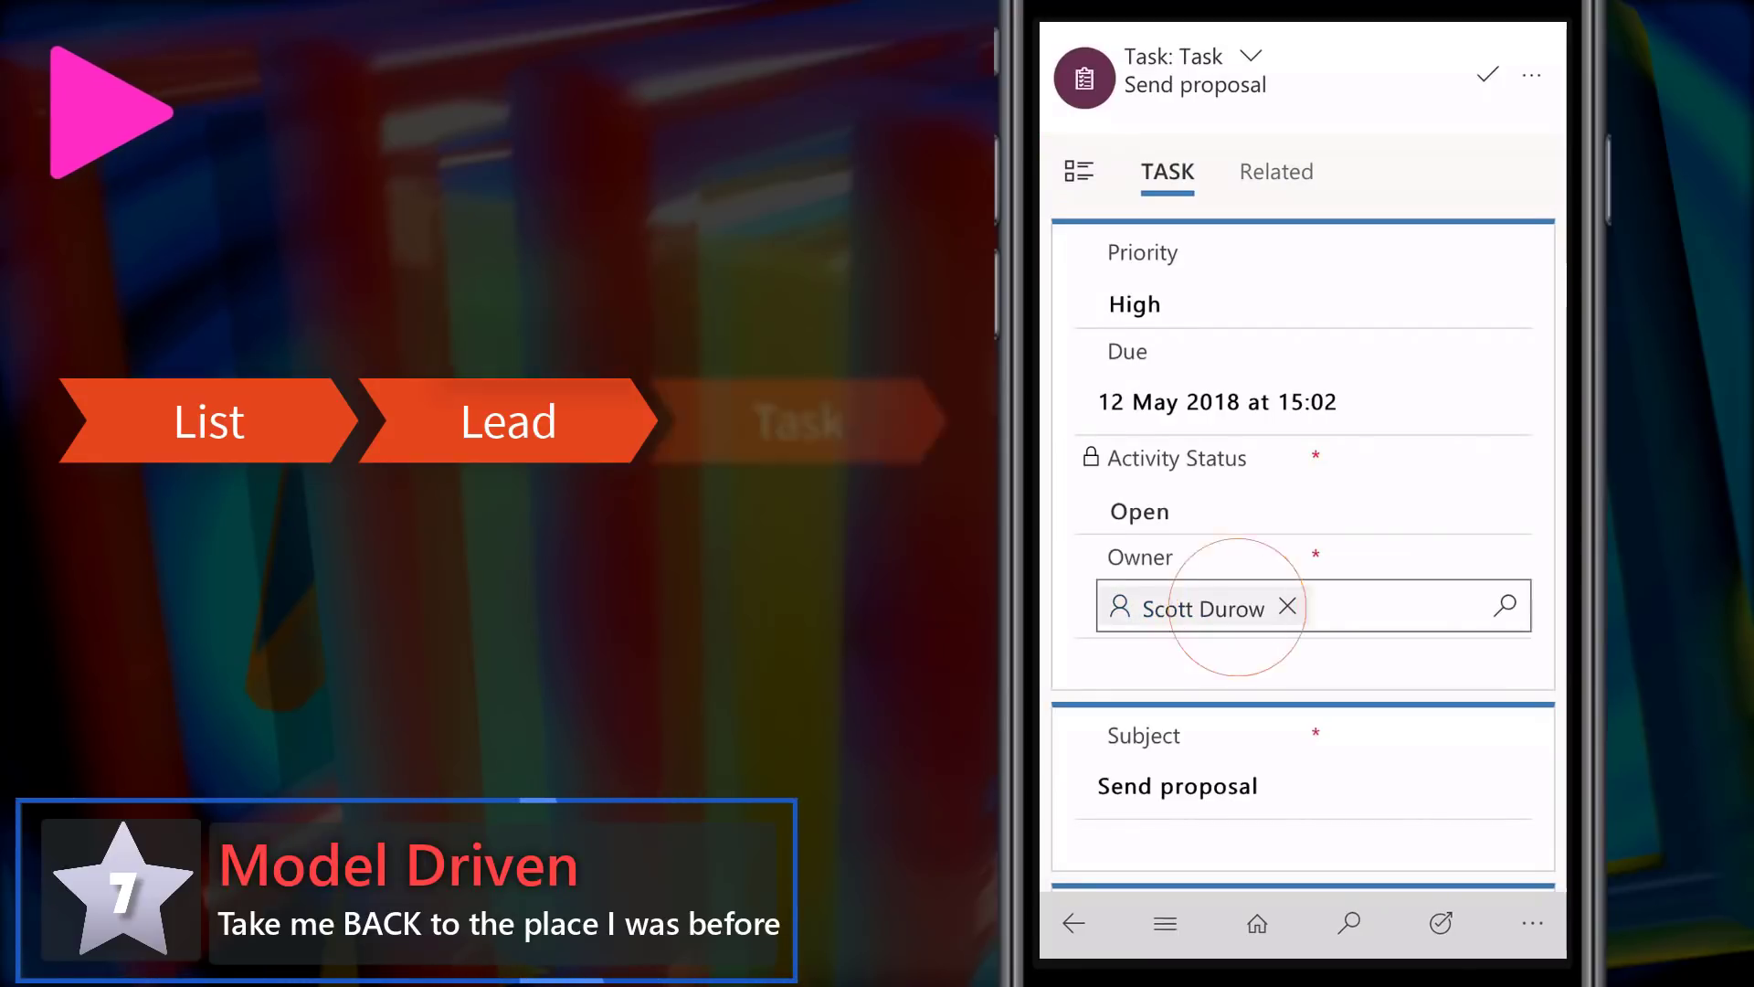
{"action": "left_click", "coordinate": [1186, 606]}
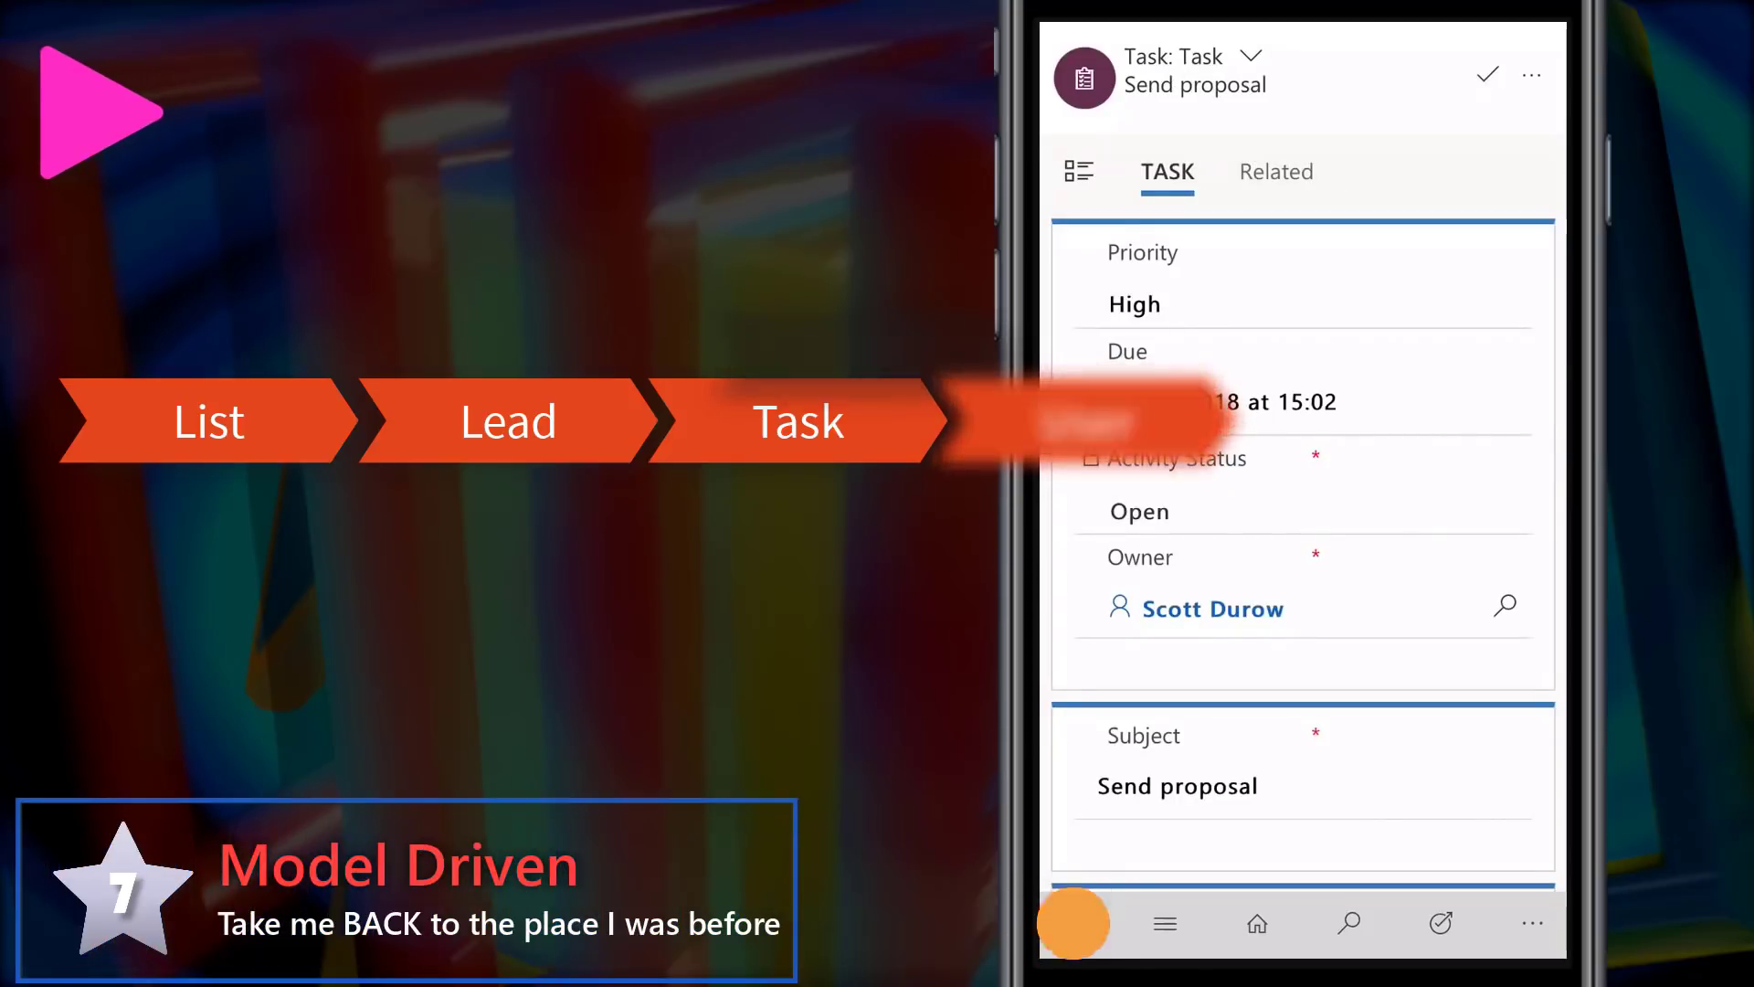
{"action": "left_click", "coordinate": [1071, 922]}
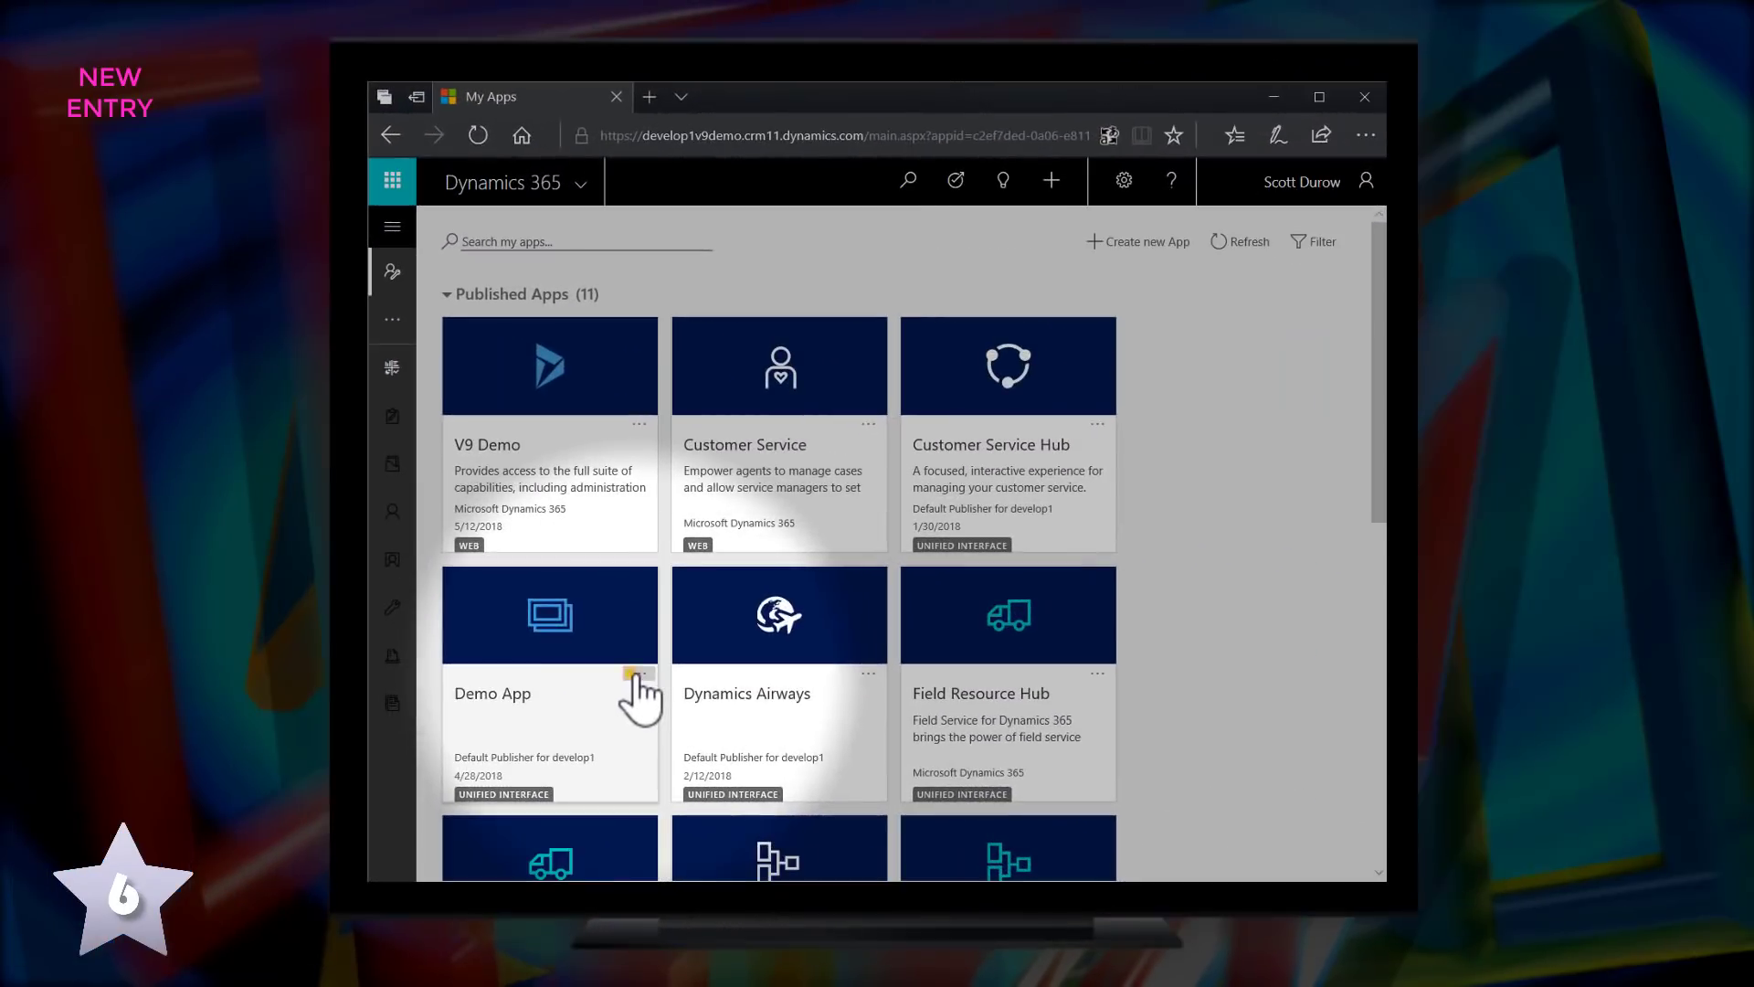
Review Demo App's Account forms in App Designer, then show A. Datum Corporation (sample) on the Account Demo Form
{"action": "left_click", "coordinate": [639, 674]}
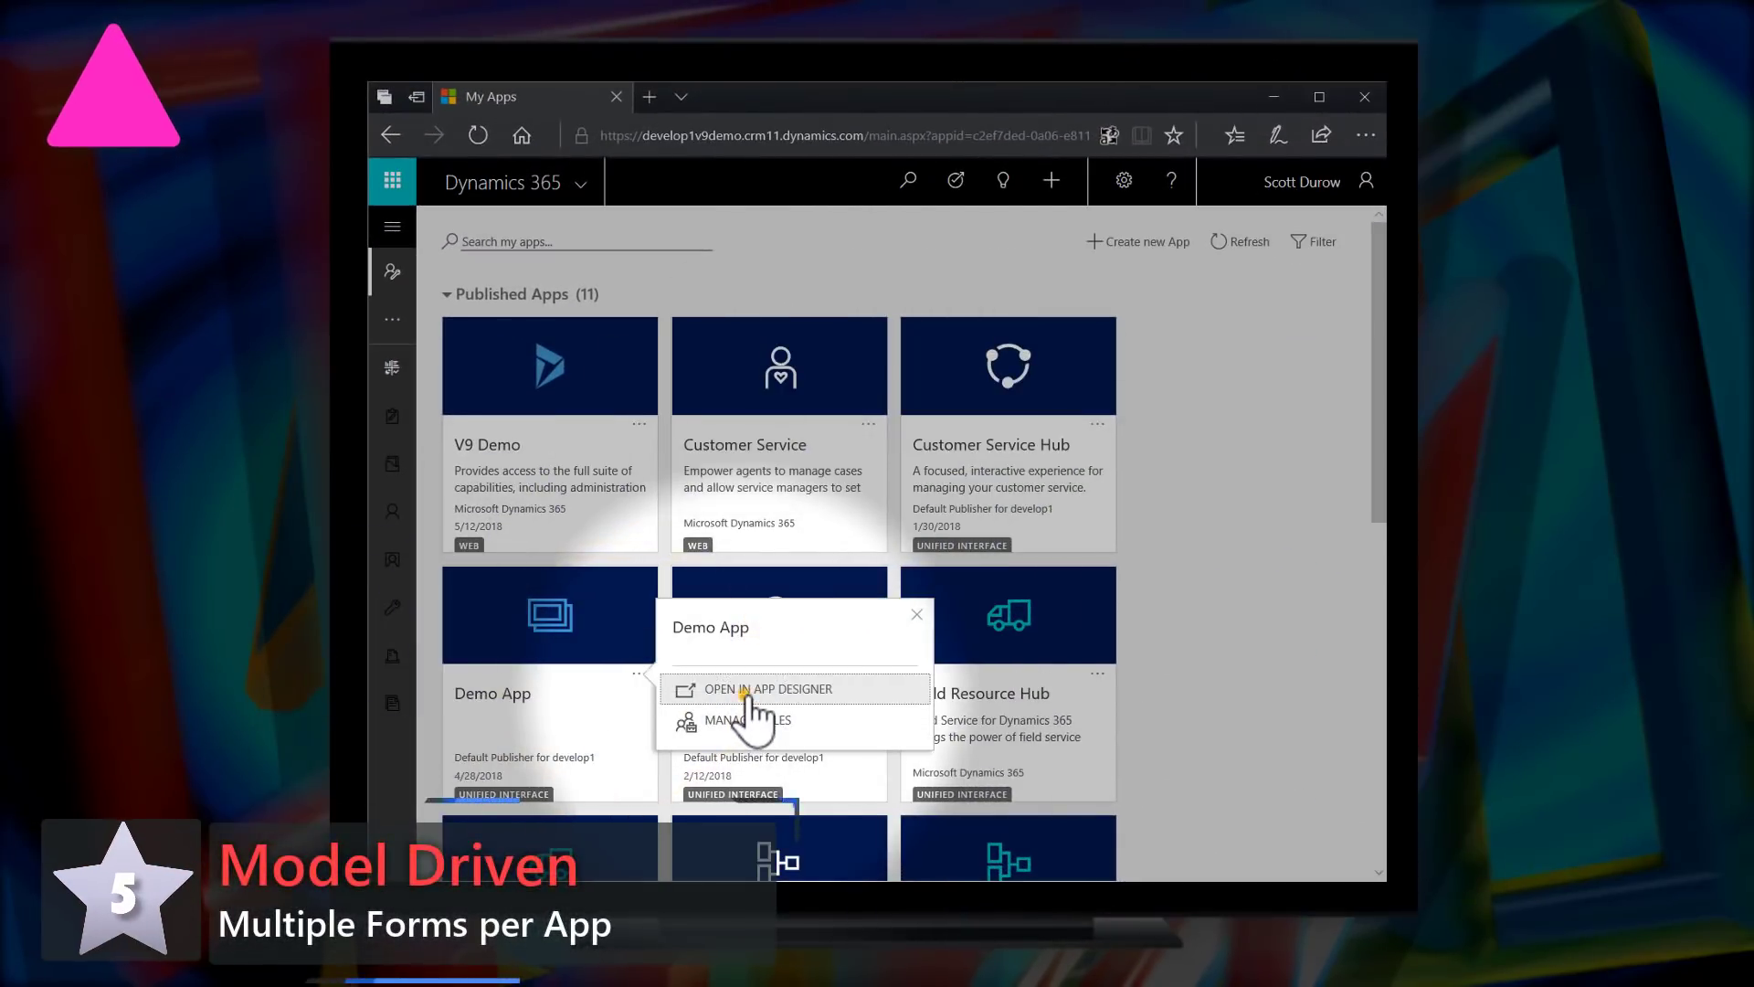
{"action": "left_click", "coordinate": [767, 689]}
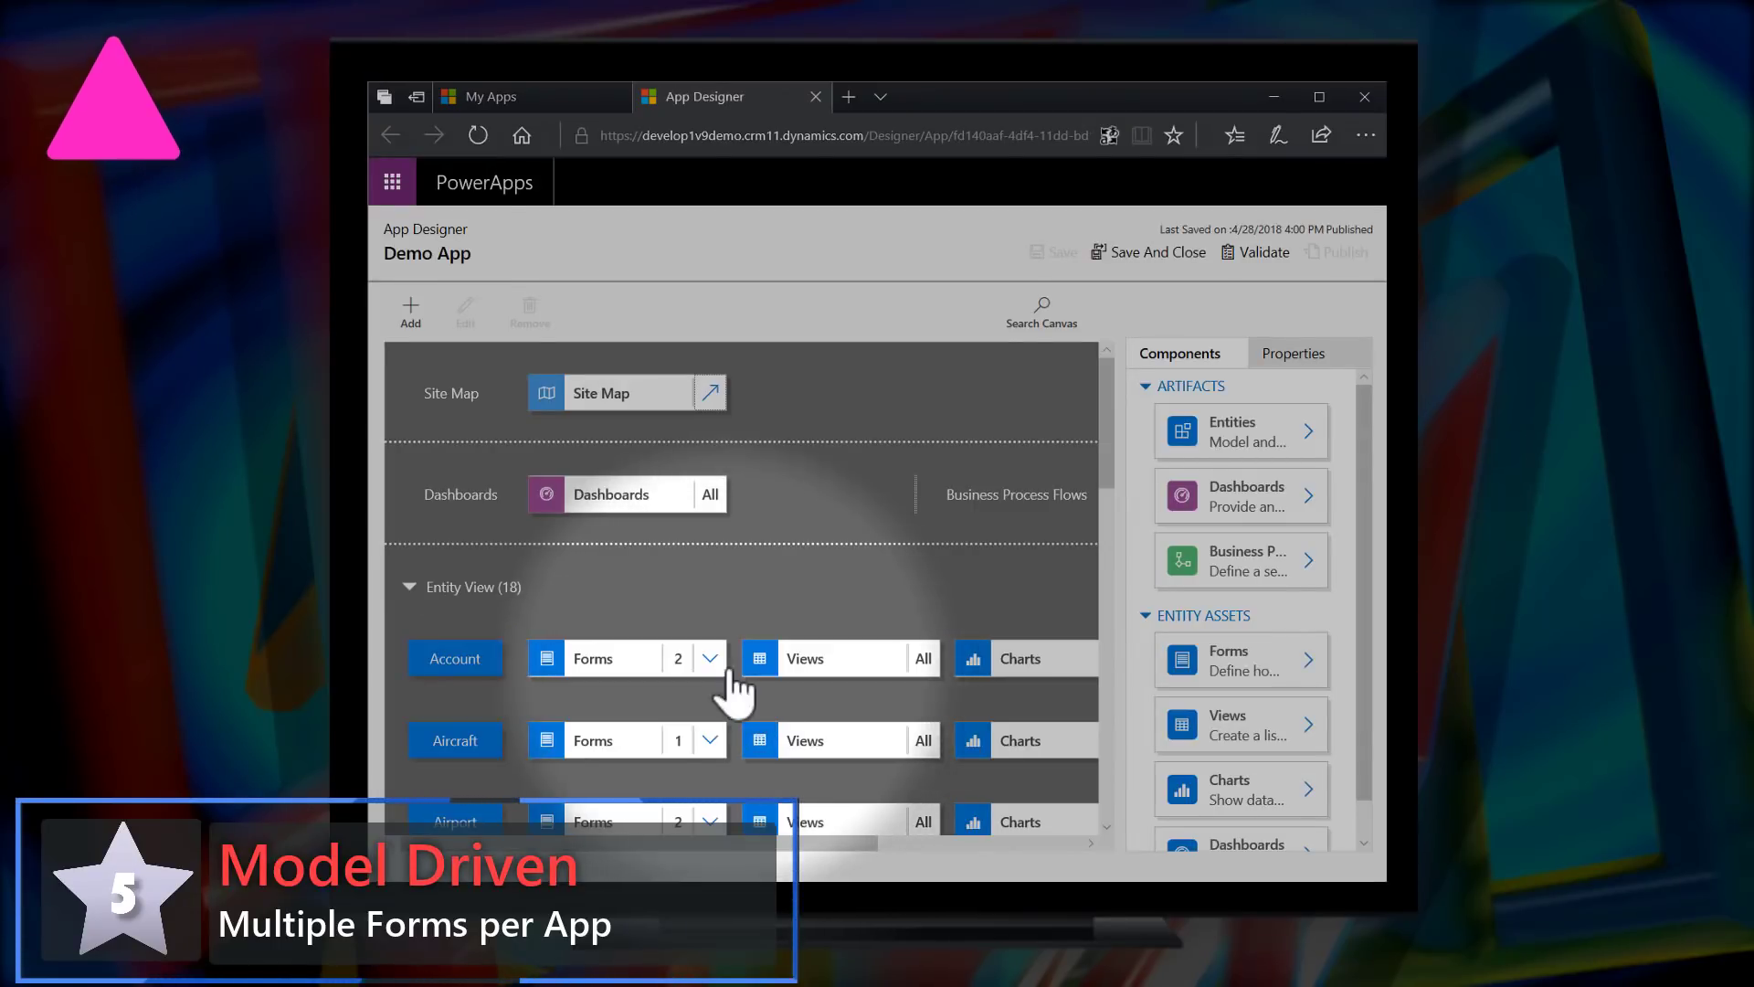
{"action": "left_click", "coordinate": [709, 658]}
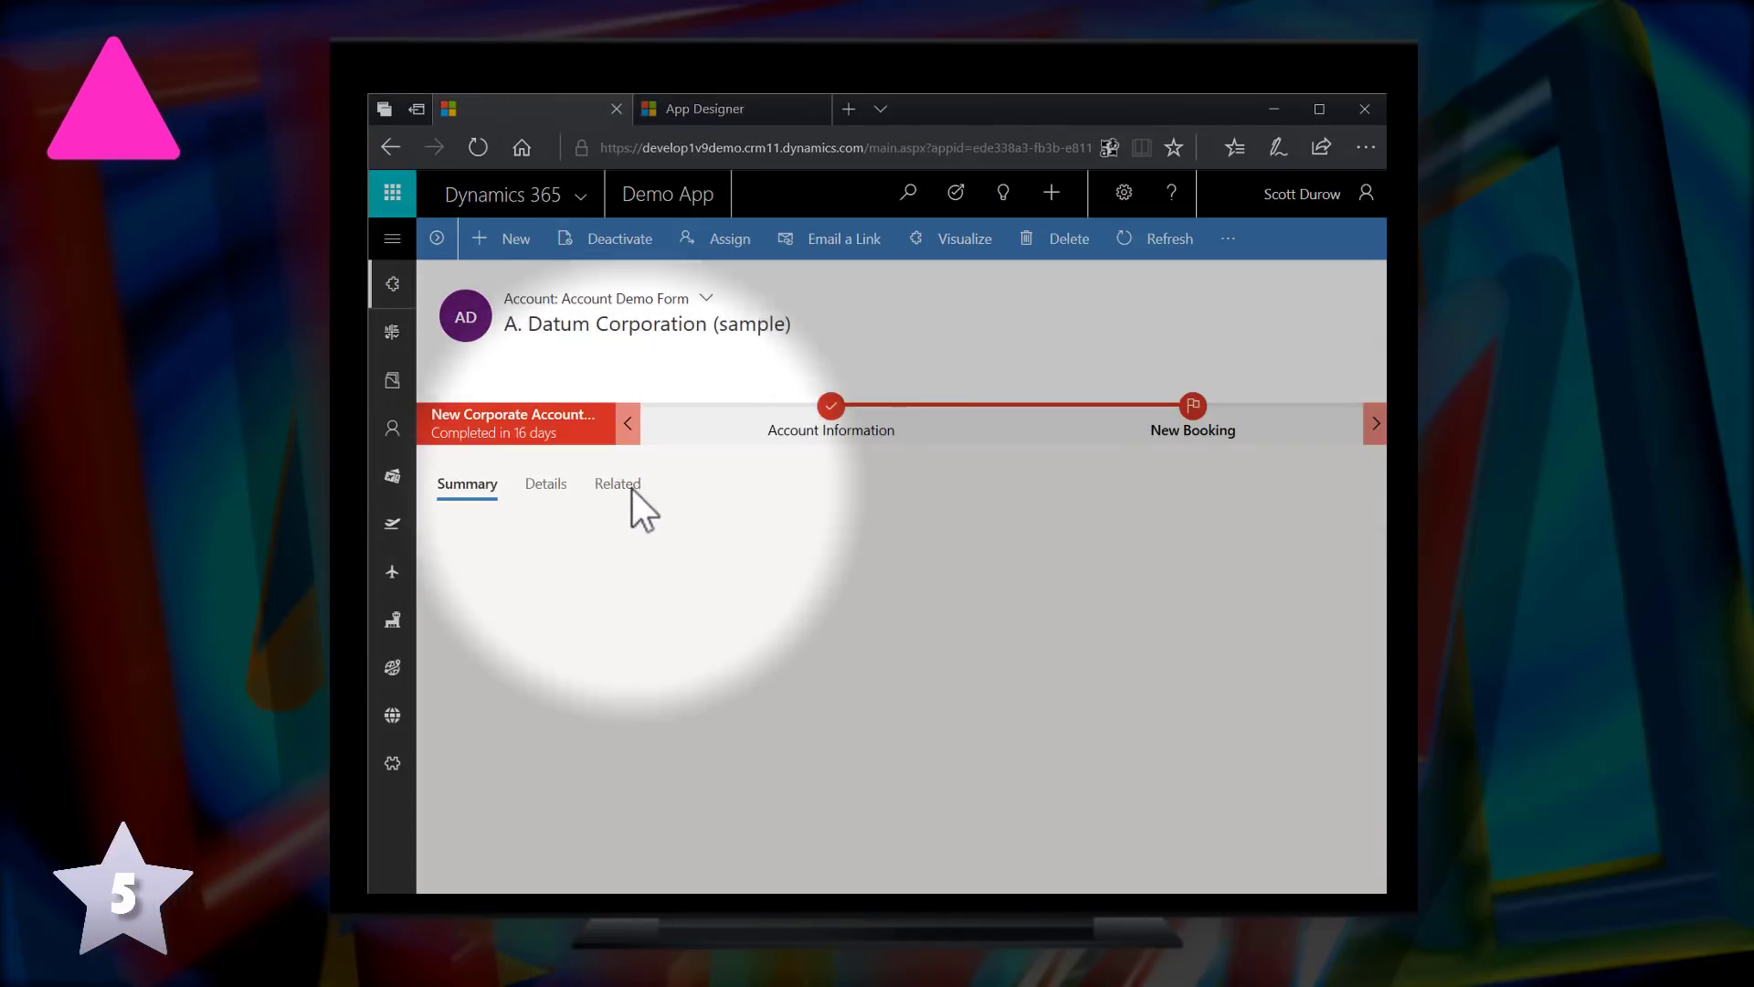
{"action": "left_click", "coordinate": [705, 297]}
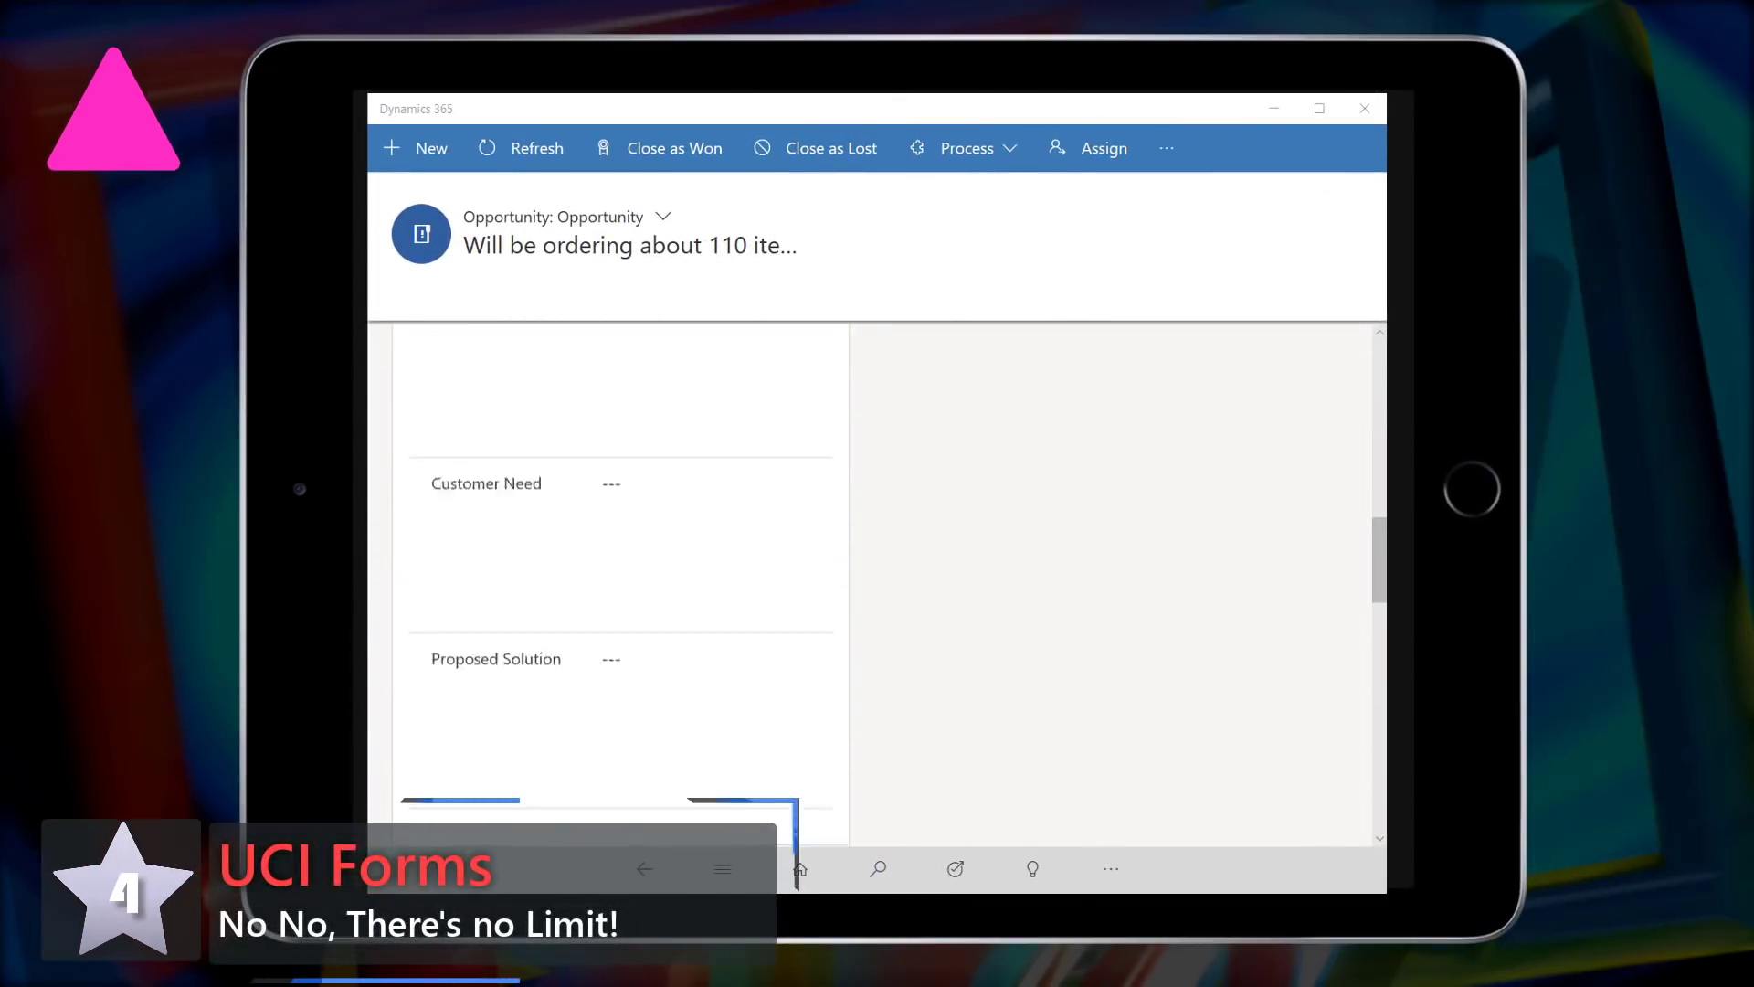
Scroll the tablet opportunity form through its Sales Team and Competitors subgrids and back up
{"action": "scroll", "scroll_direction": "down", "scroll_amount": 3}
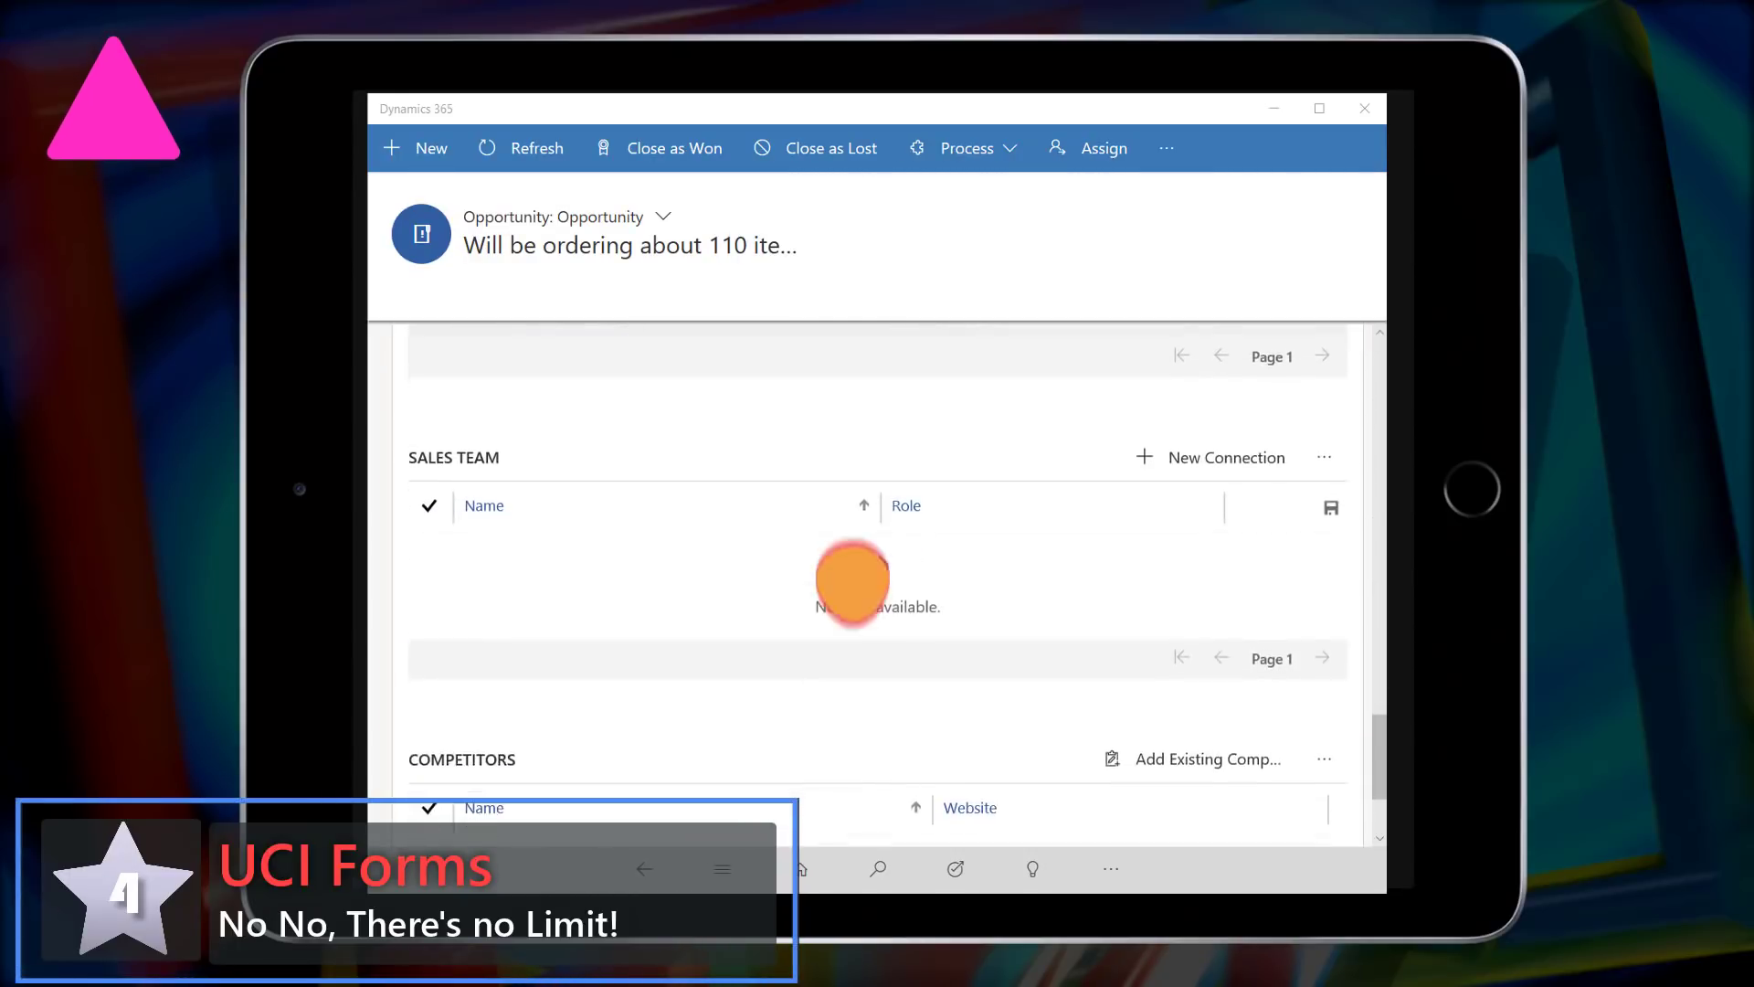
{"action": "scroll", "scroll_direction": "up", "scroll_amount": 3}
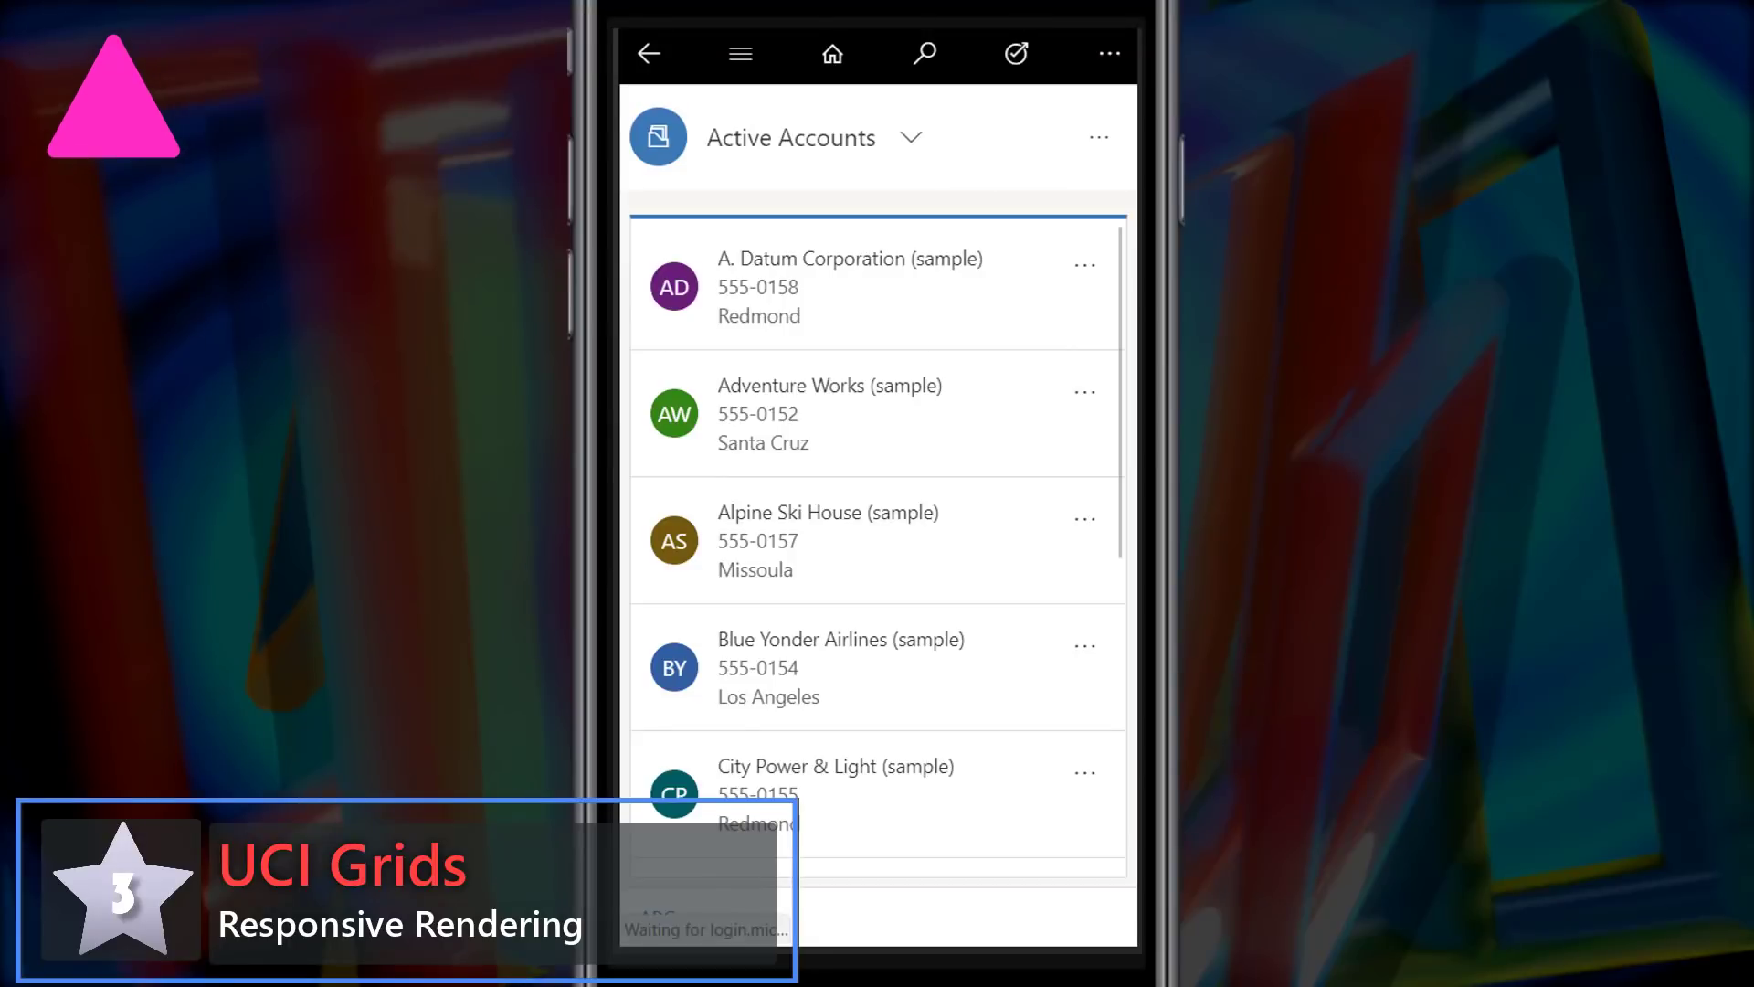
{"action": "left_click", "coordinate": [740, 53]}
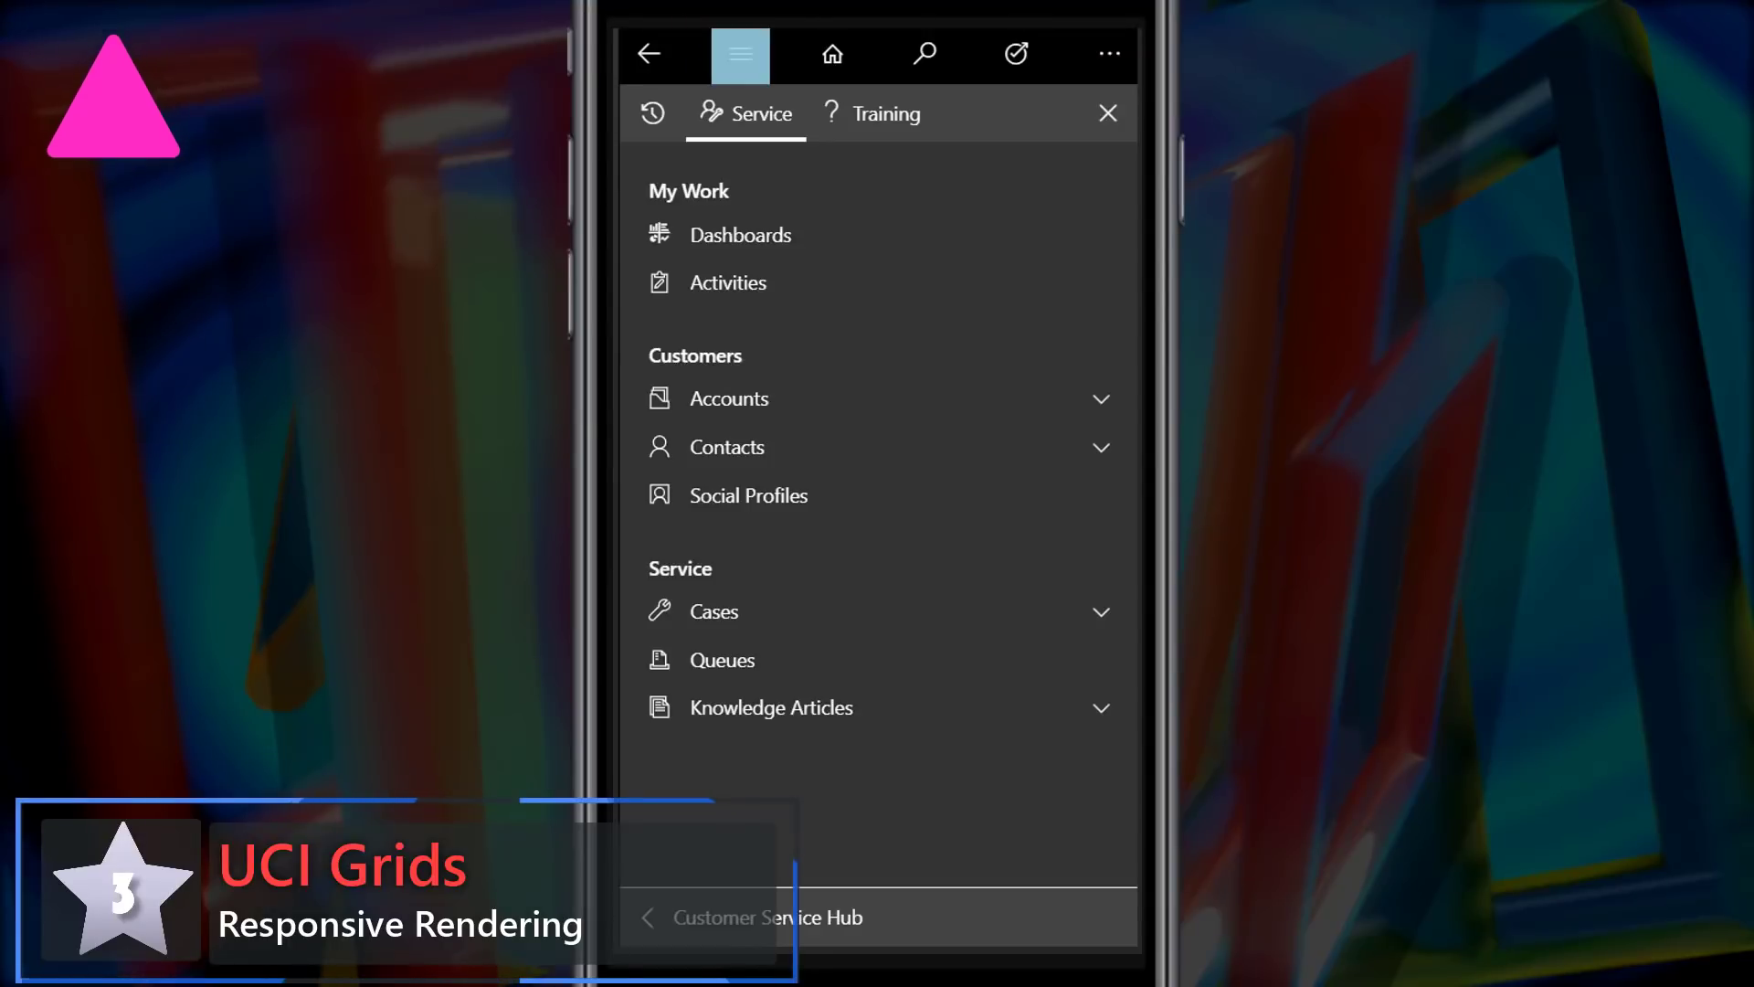
{"action": "left_click", "coordinate": [729, 398]}
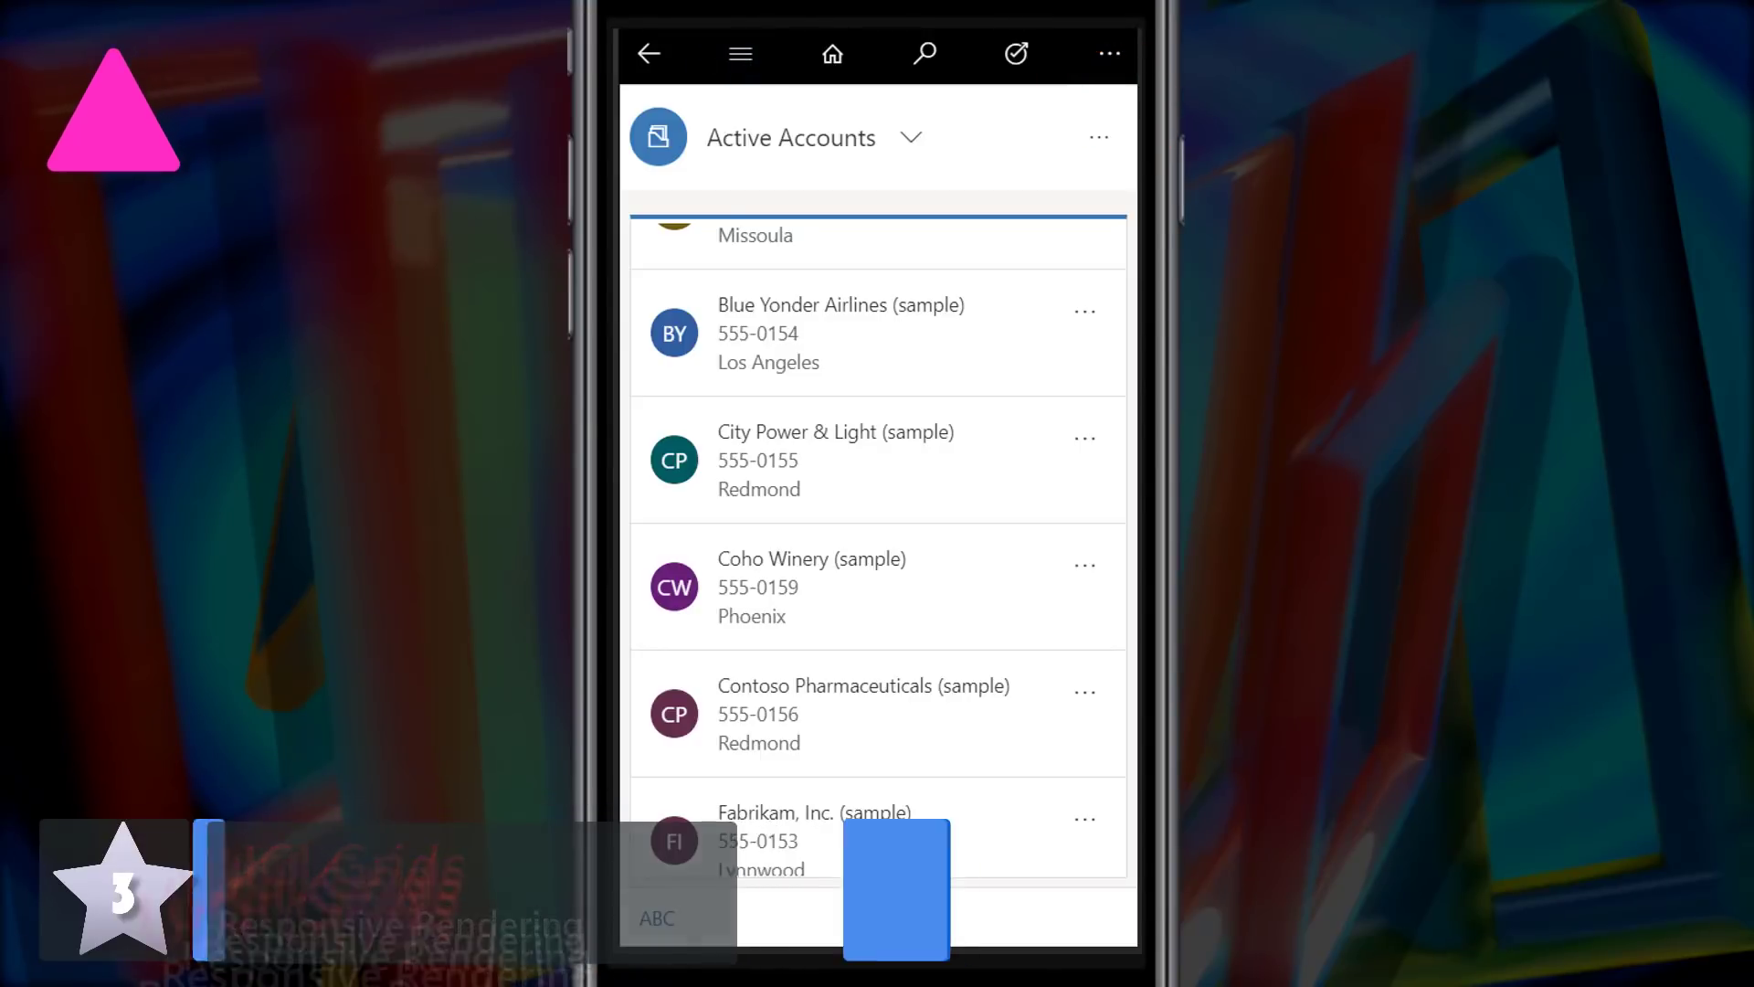
{"action": "left_click", "coordinate": [656, 917]}
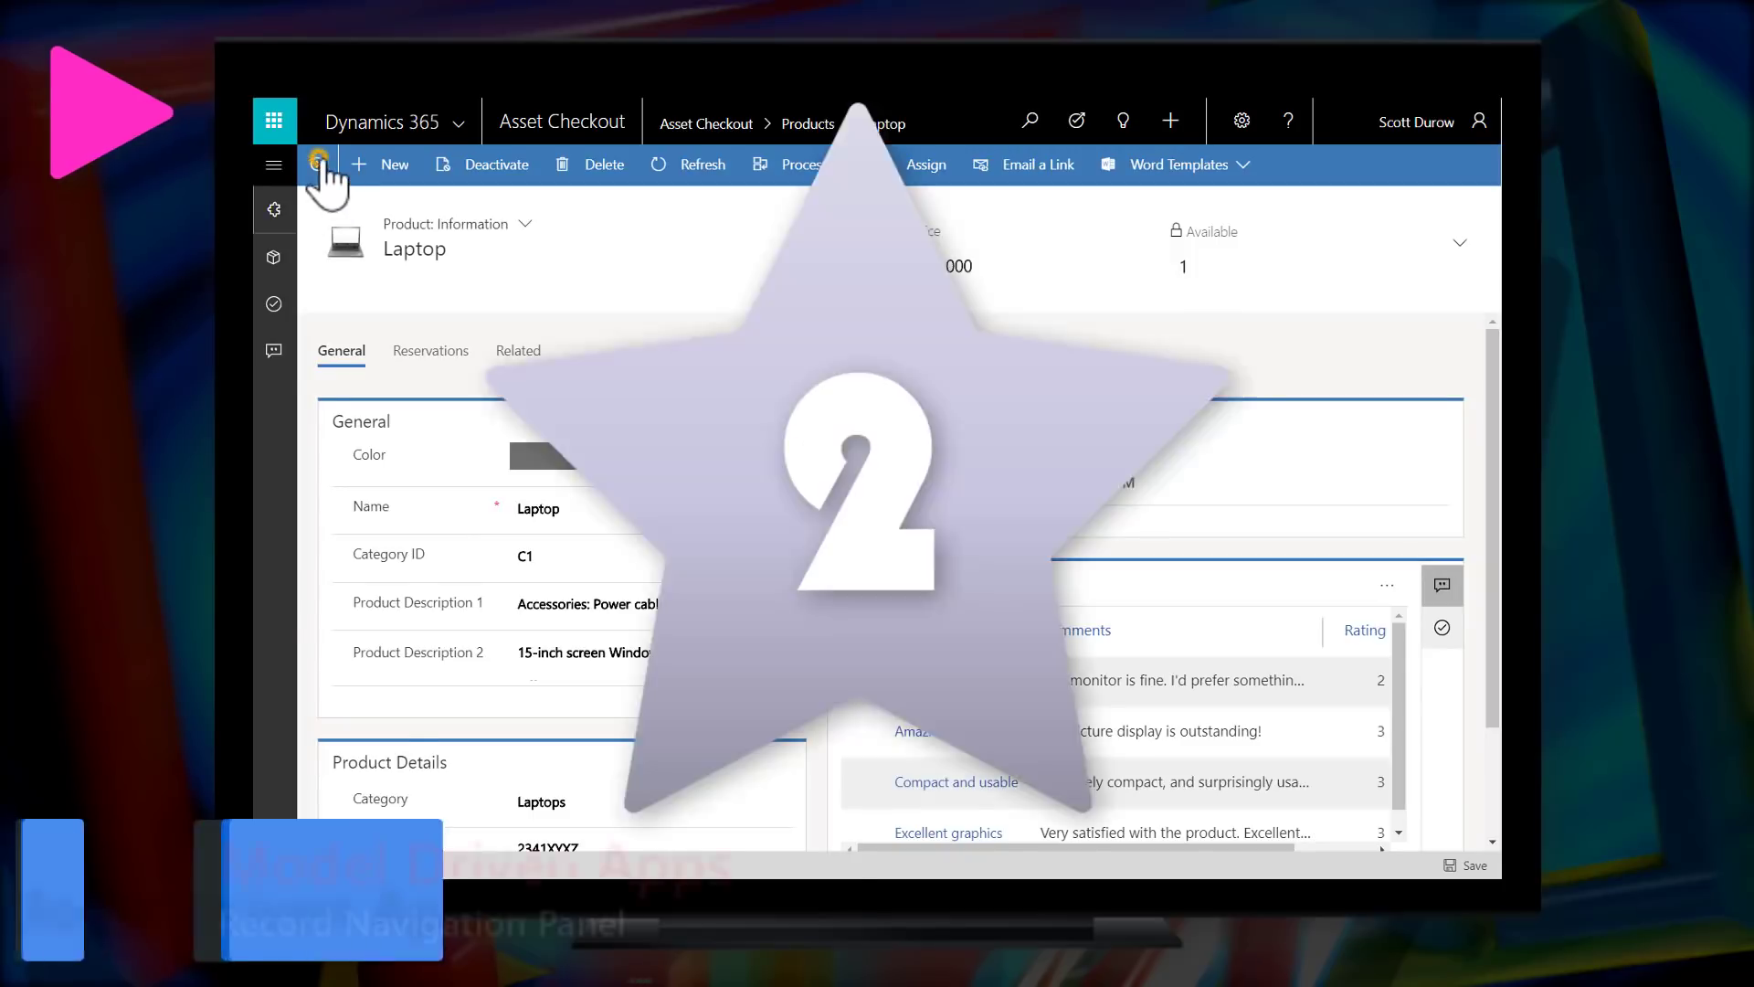
Browse LED Monitor, Wired mouse and its reservations, Wired keyboard and Notebook from the record navigation panel
{"action": "left_click", "coordinate": [323, 165]}
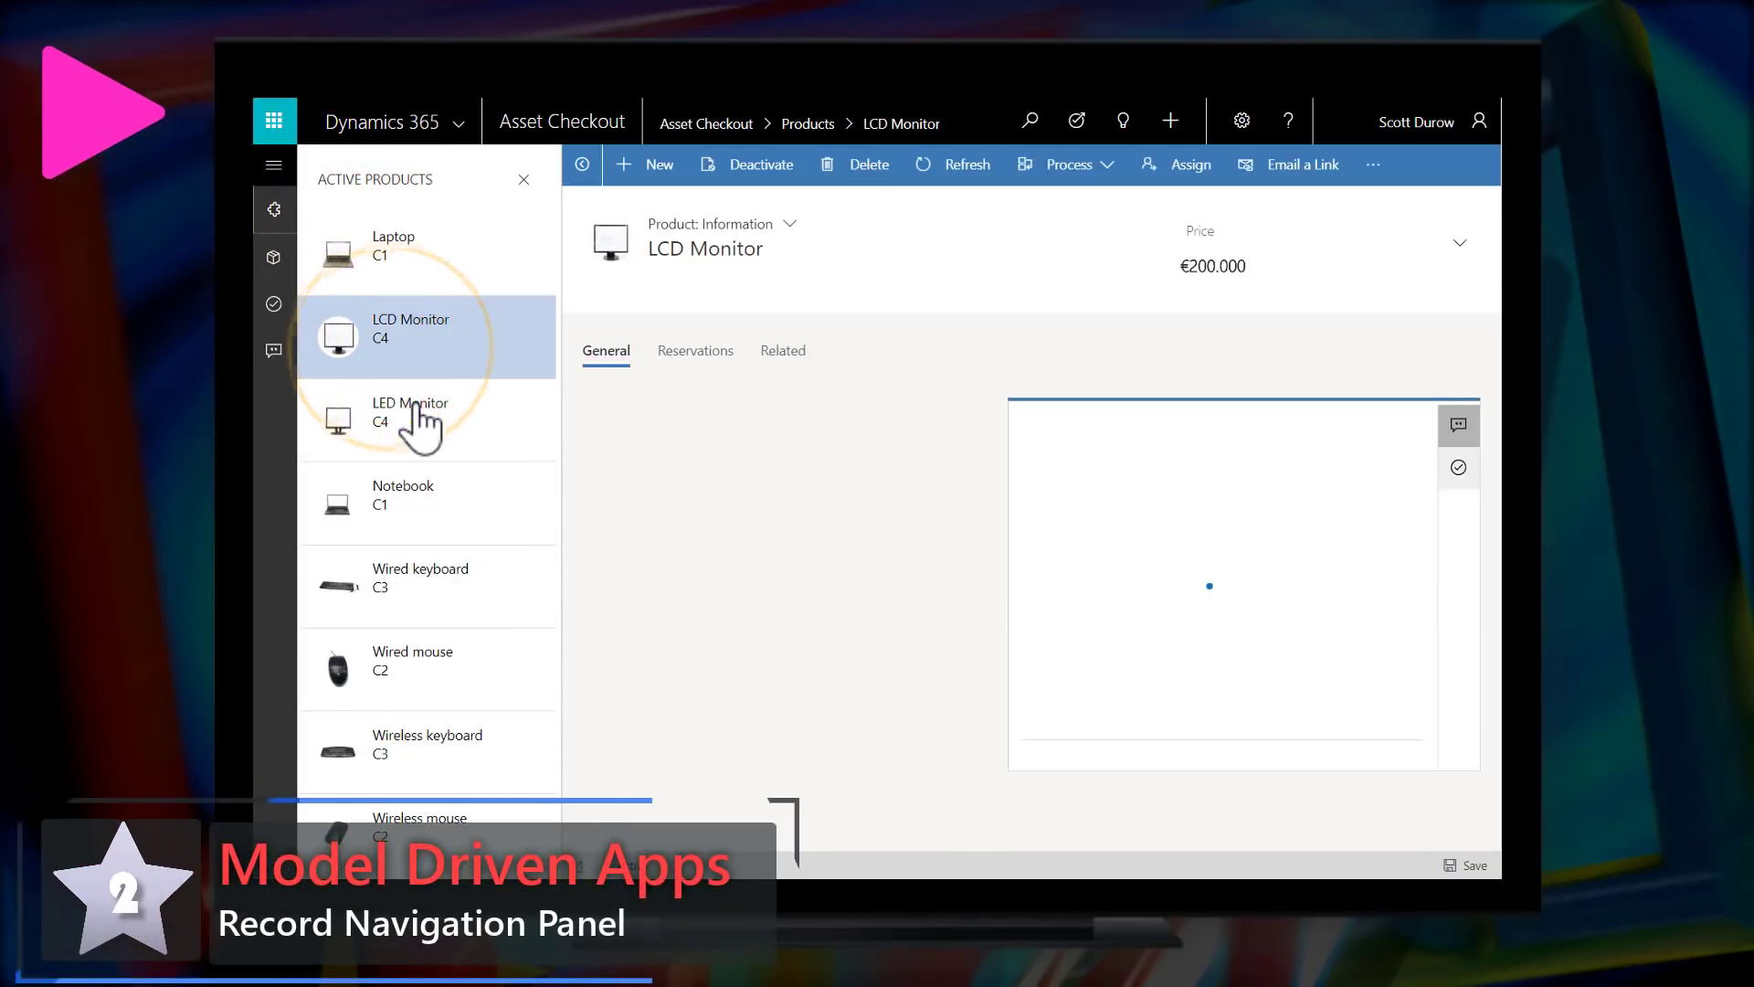
{"action": "left_click", "coordinate": [426, 420]}
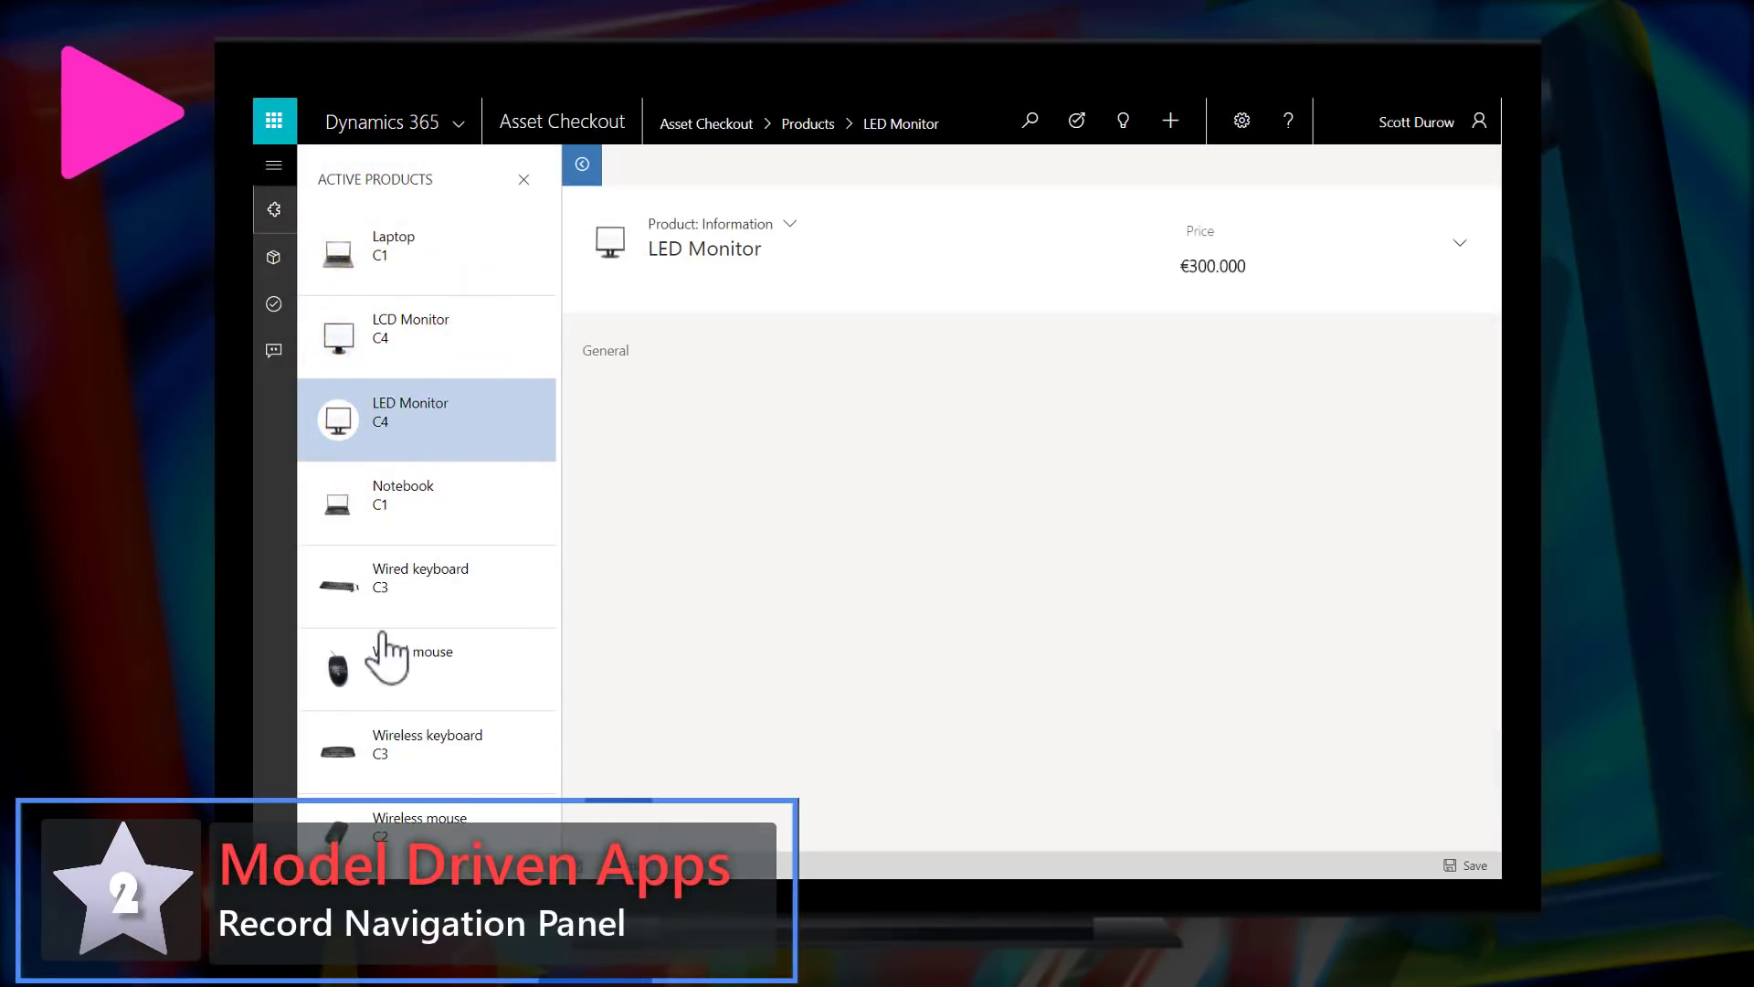
{"action": "left_click", "coordinate": [425, 660]}
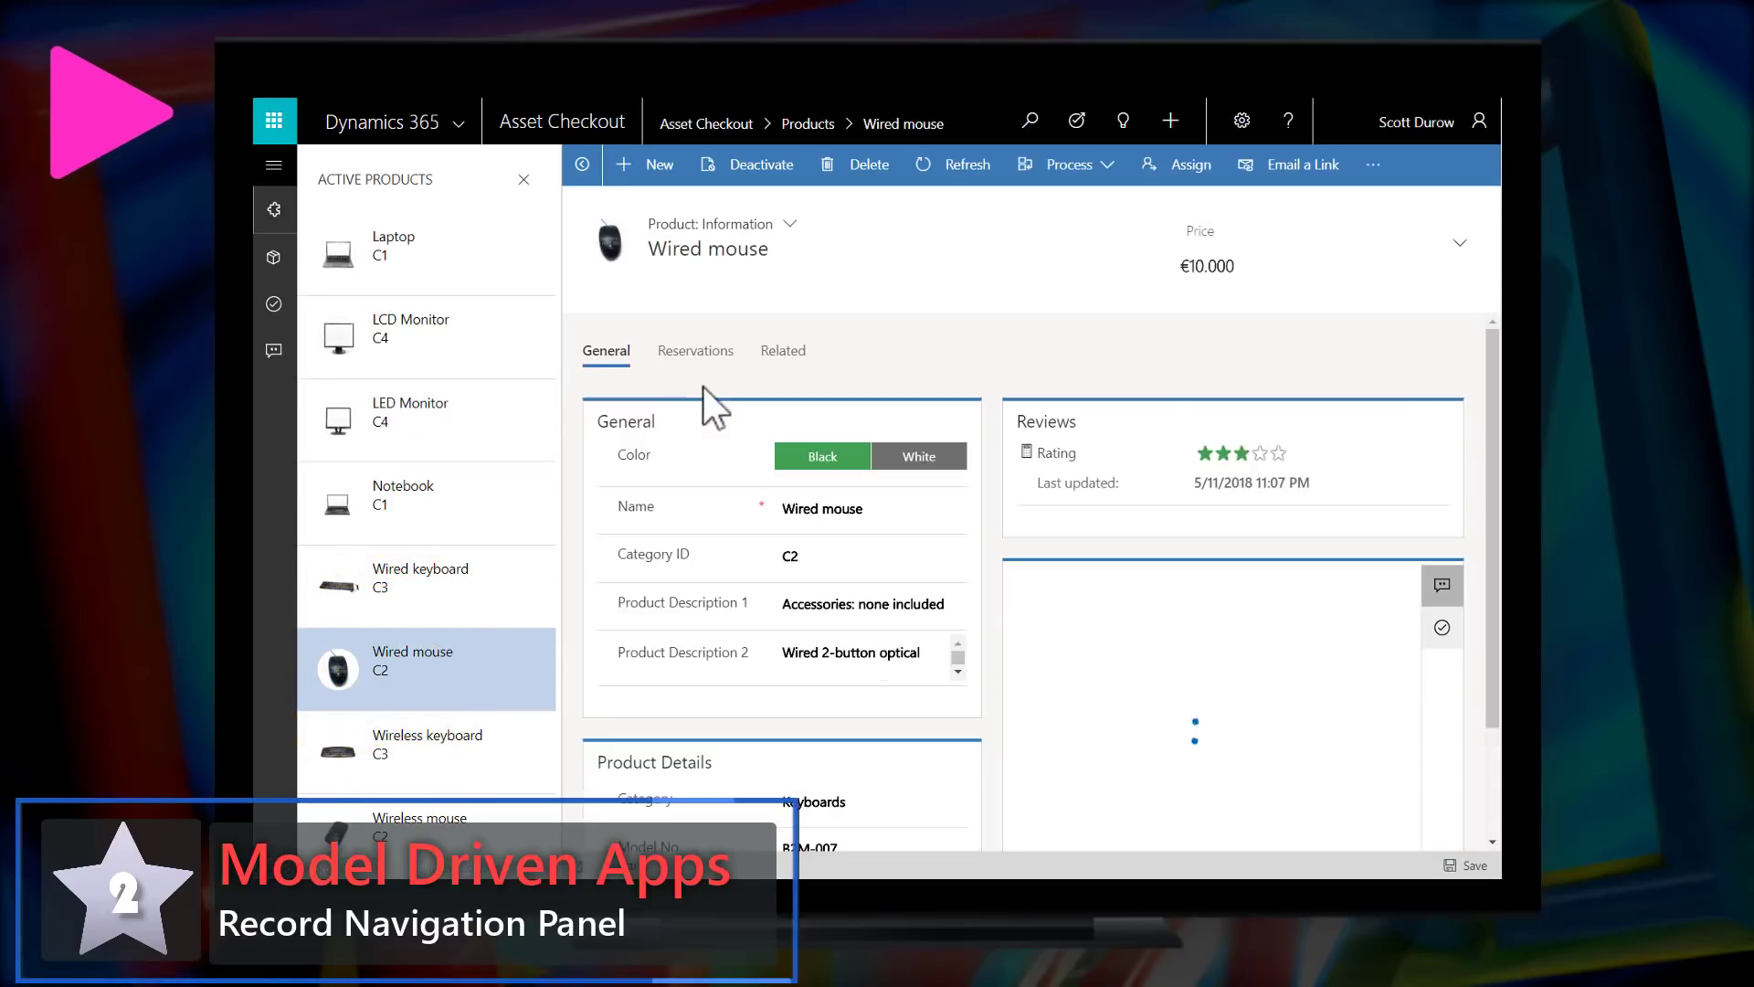
{"action": "left_click", "coordinate": [695, 350]}
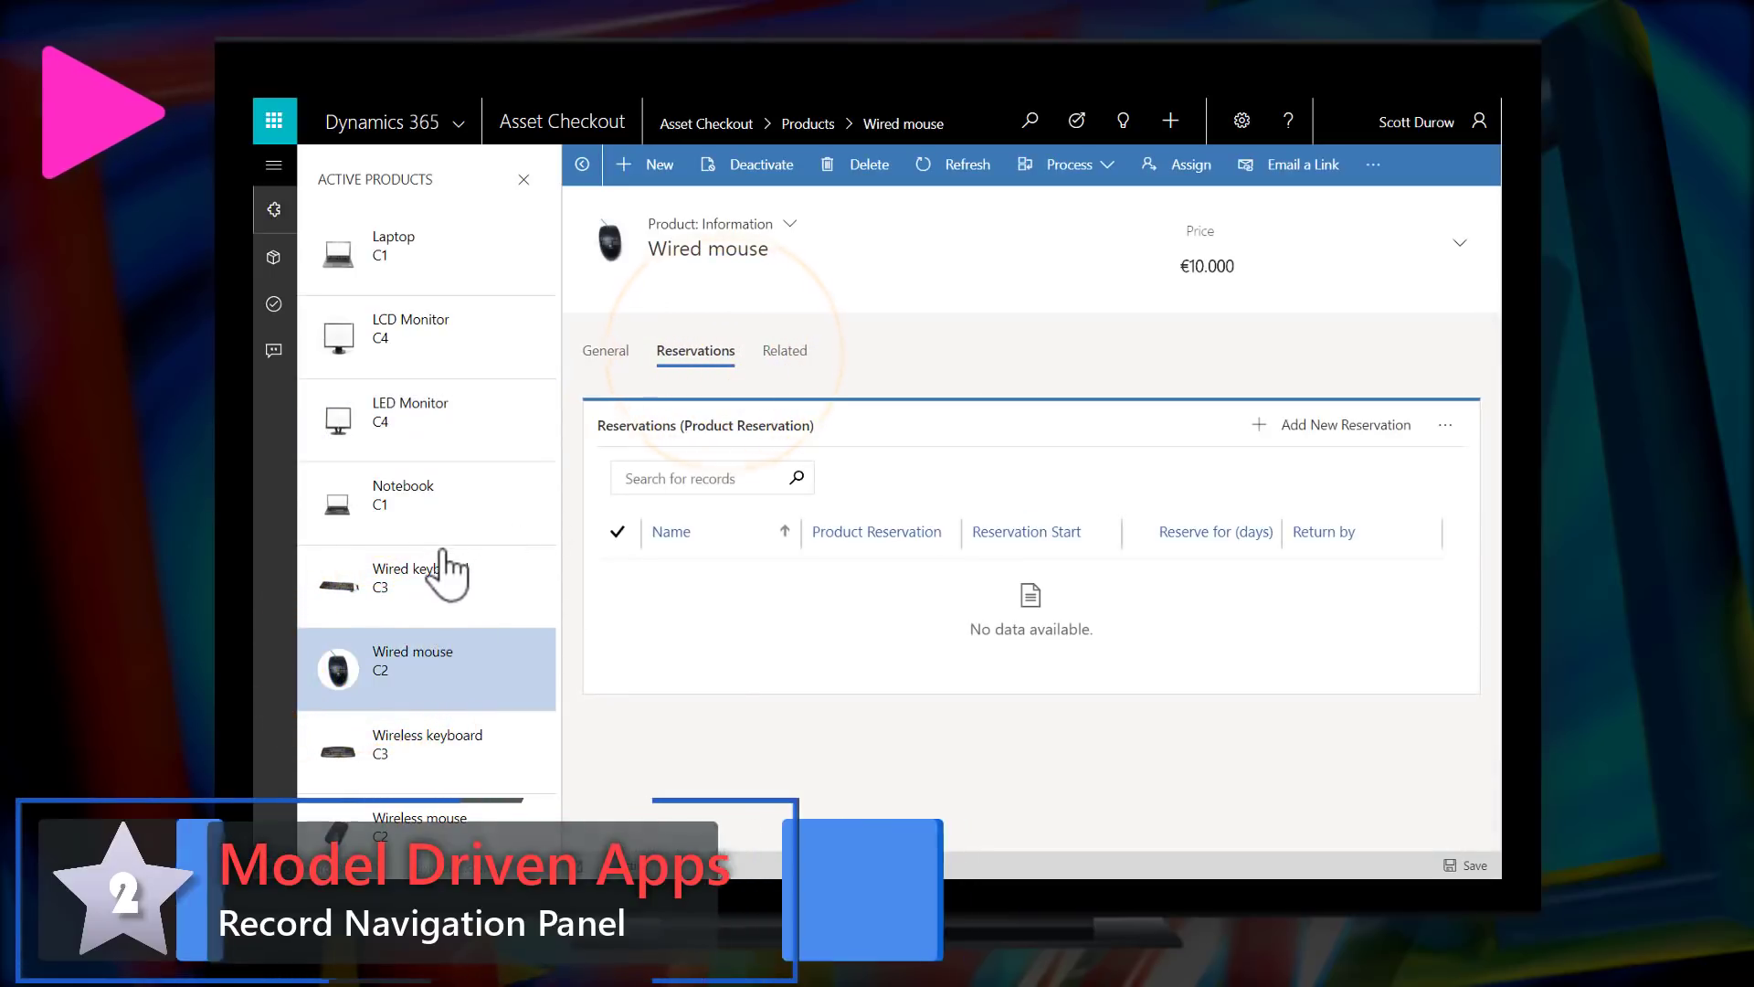
{"action": "left_click", "coordinate": [422, 575]}
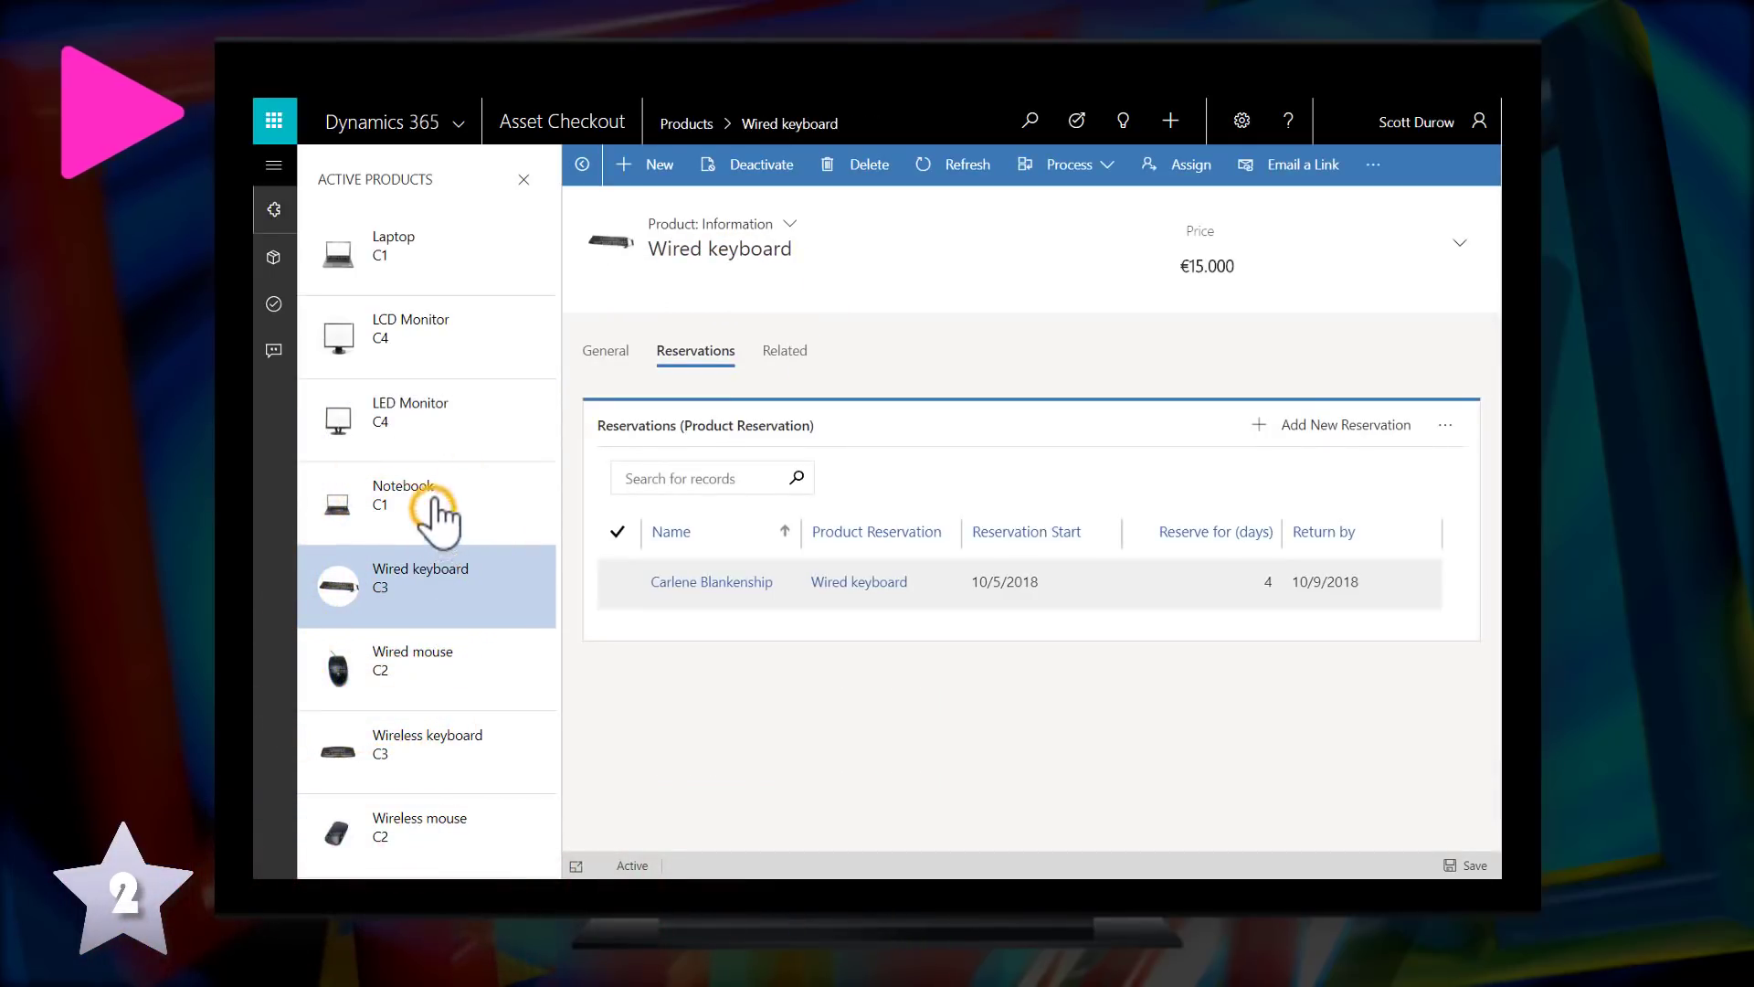
{"action": "left_click", "coordinate": [402, 495]}
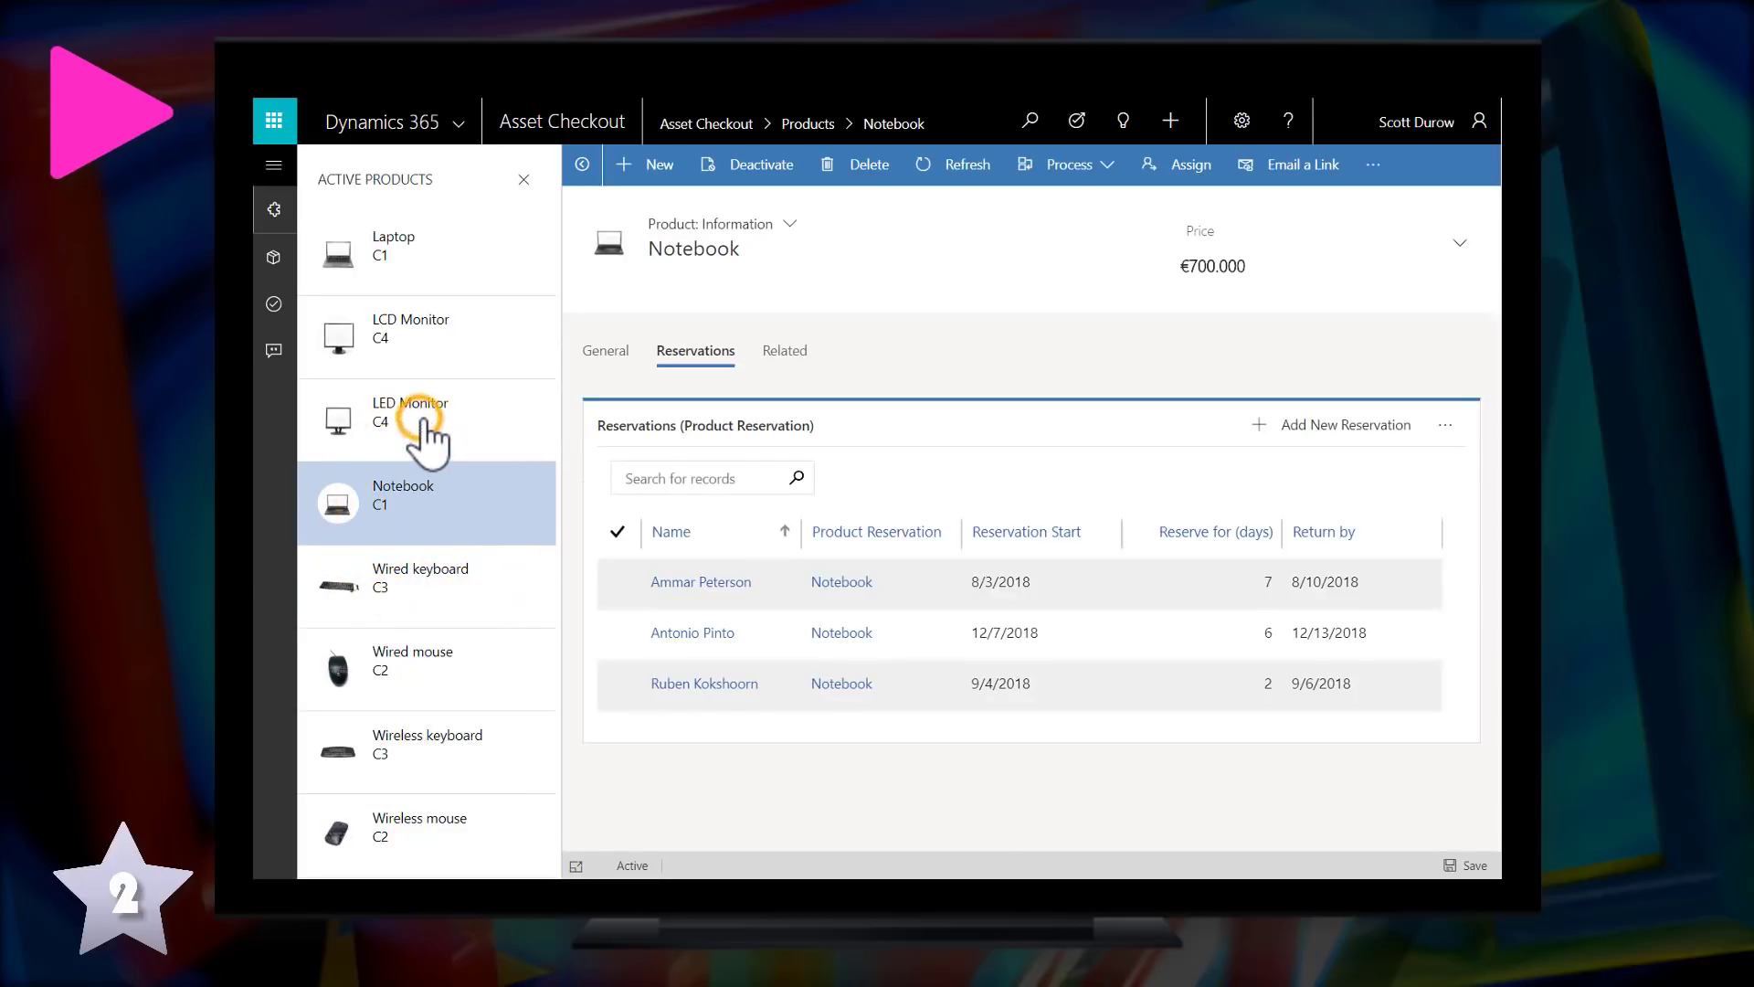
{"action": "left_click", "coordinate": [410, 411]}
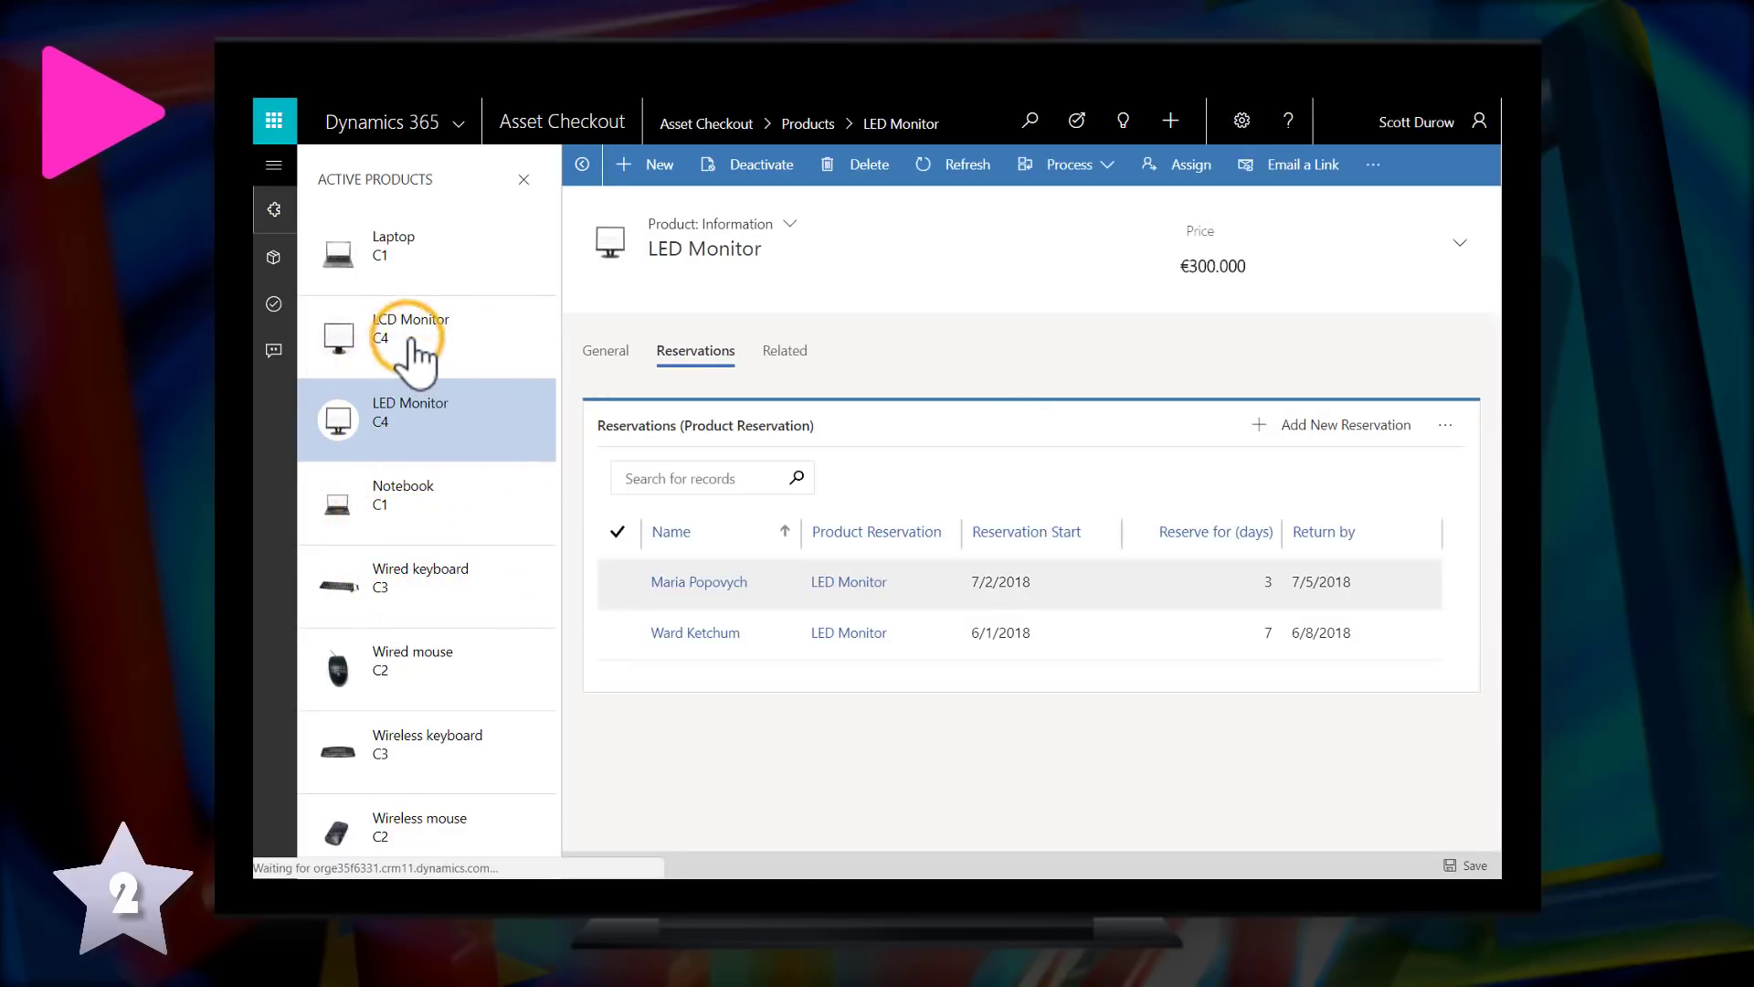
{"action": "left_click", "coordinate": [393, 245]}
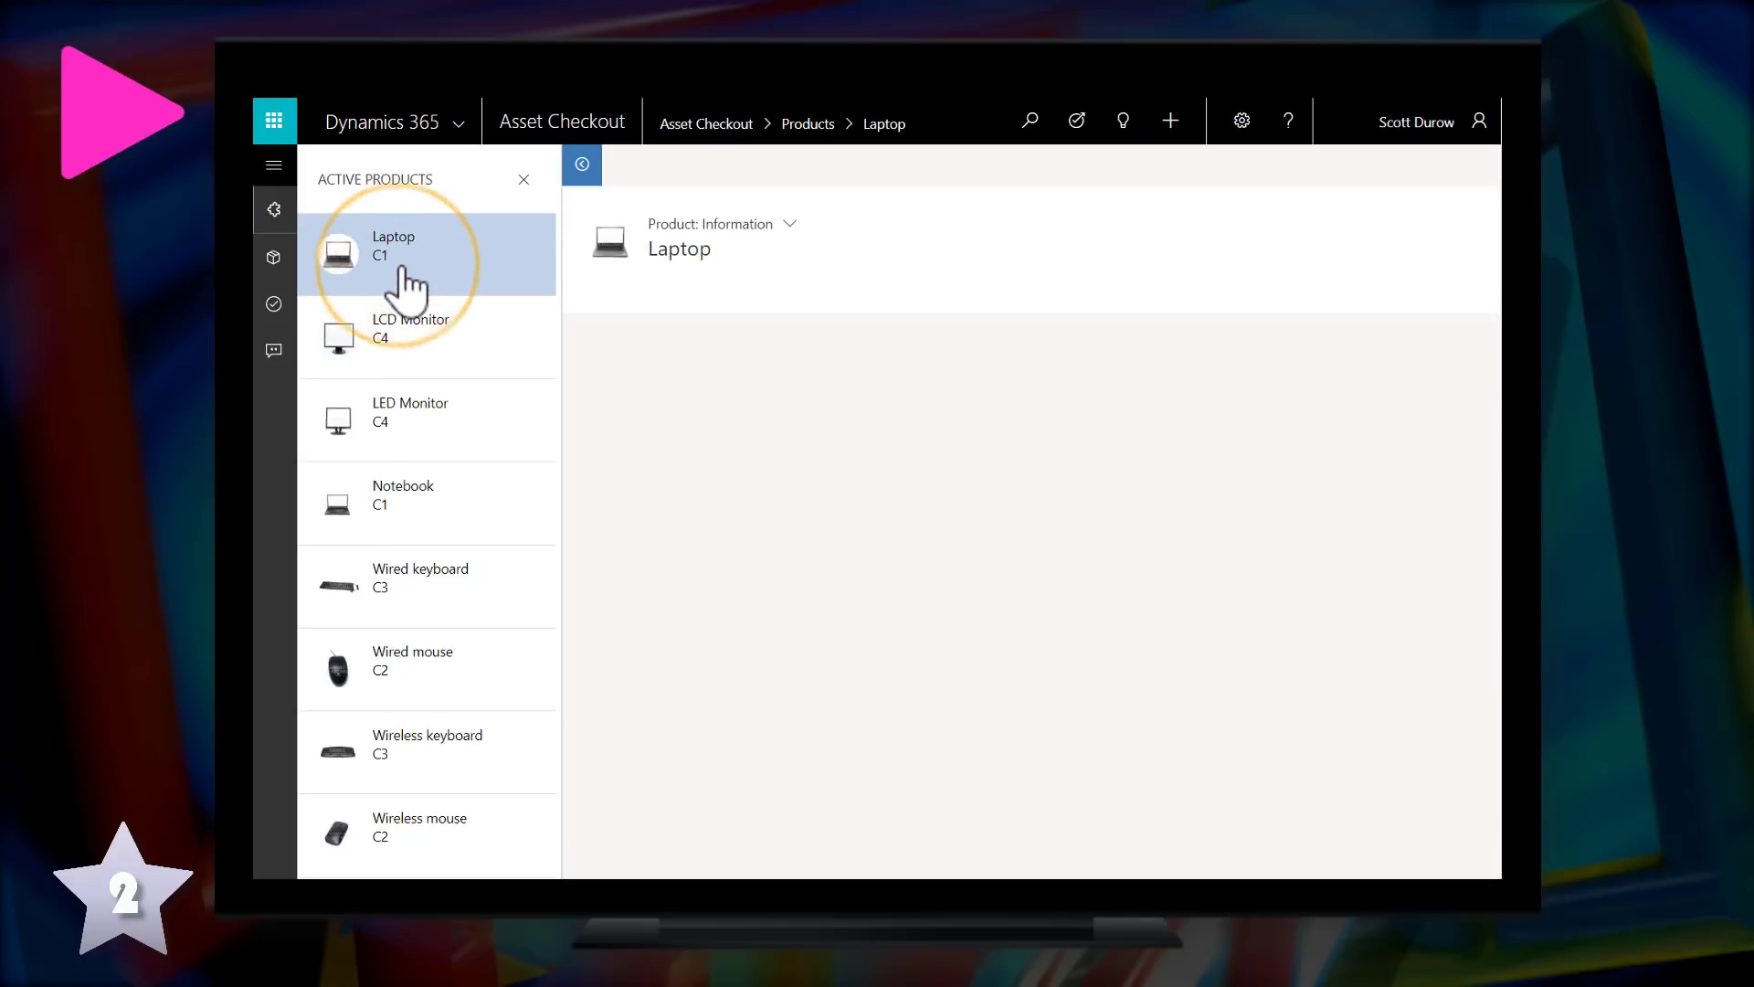
{"action": "left_click", "coordinate": [392, 243]}
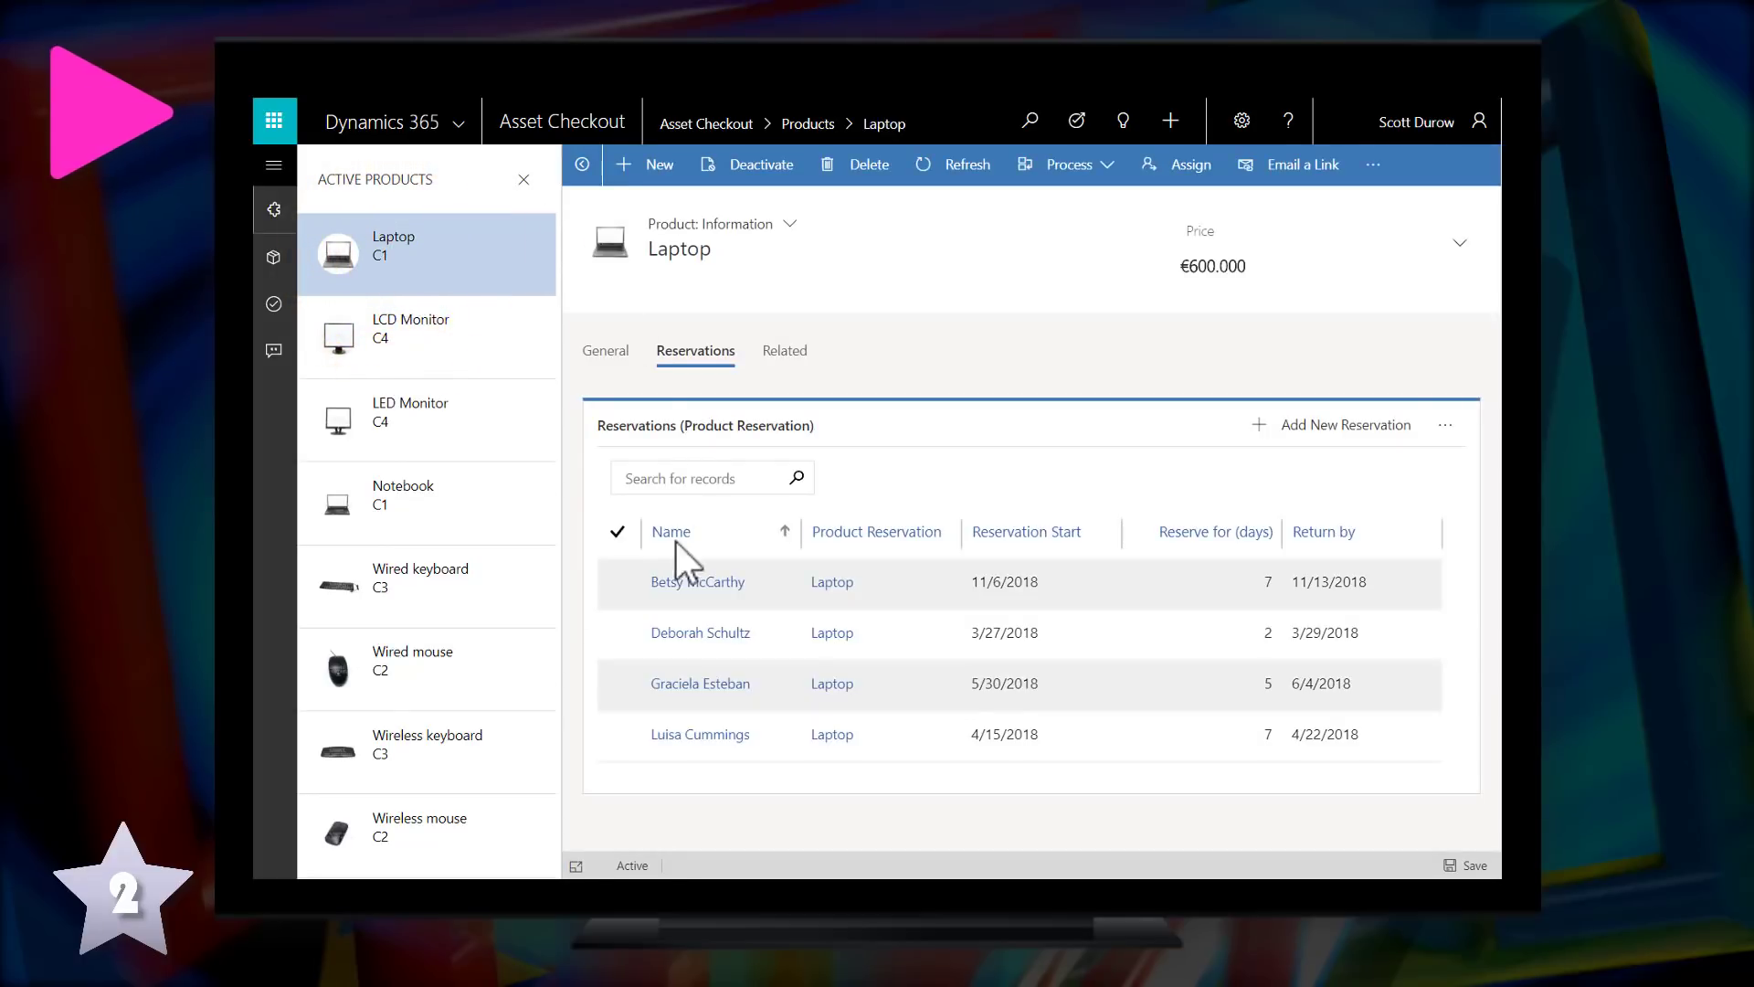
{"action": "left_click", "coordinate": [696, 581]}
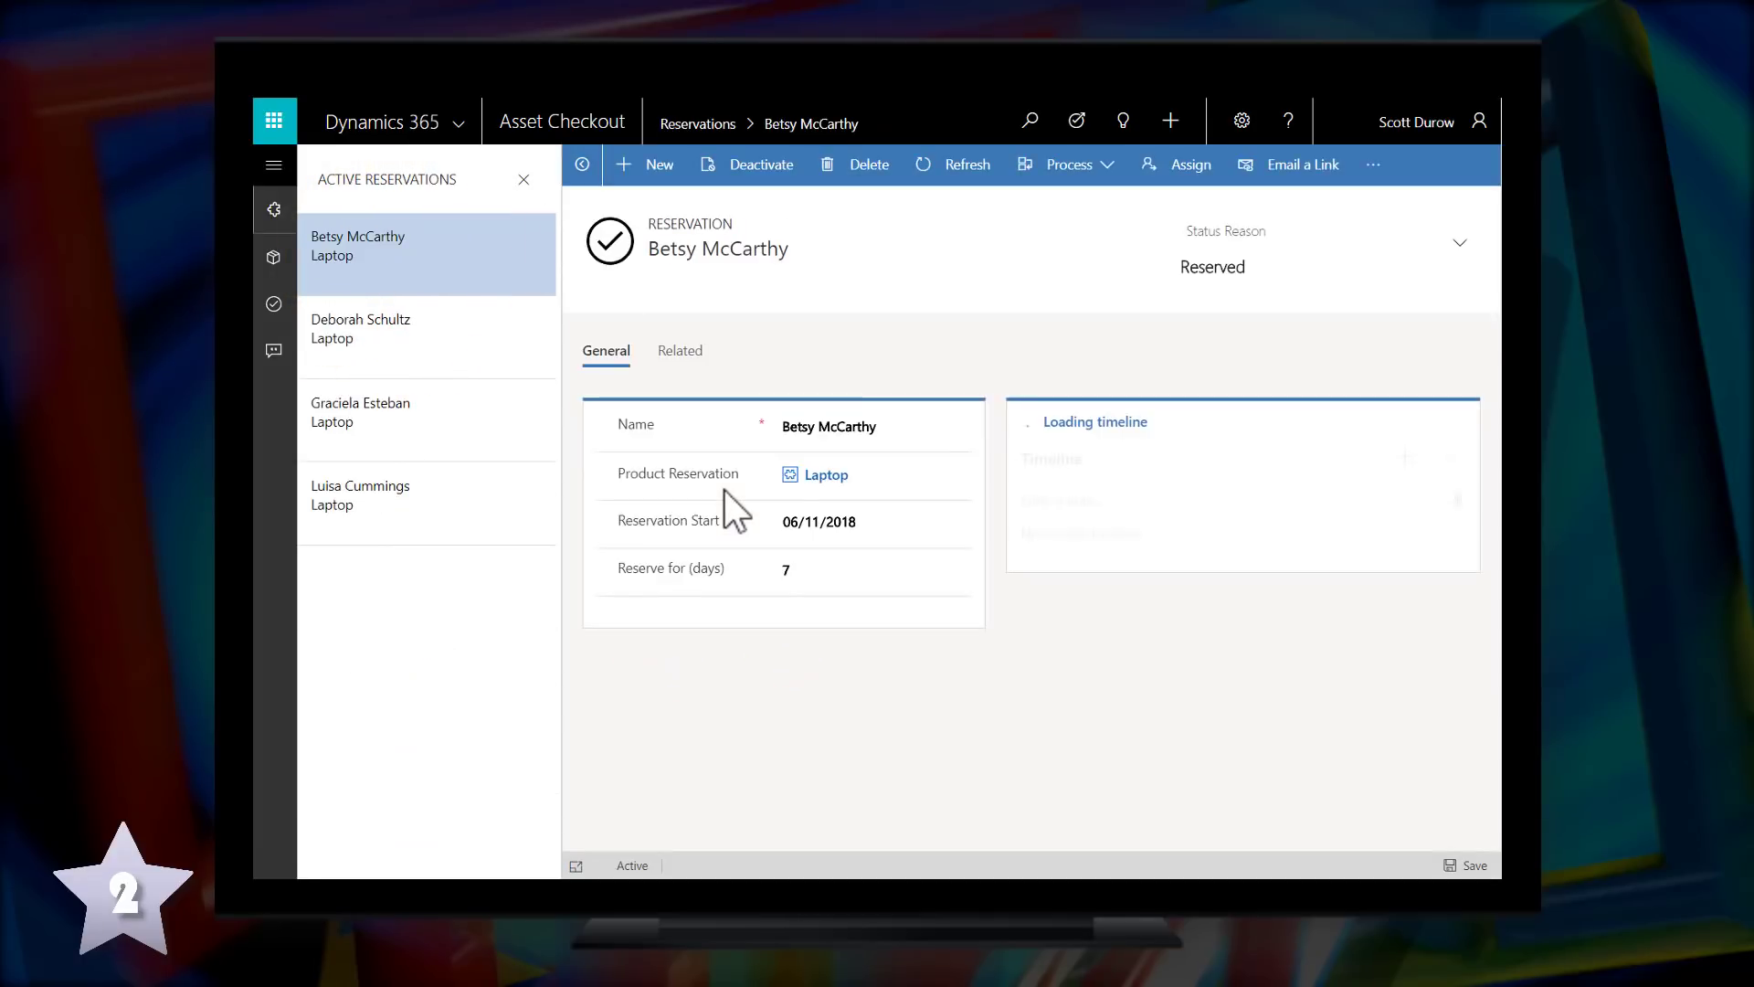
{"action": "left_click", "coordinate": [360, 329]}
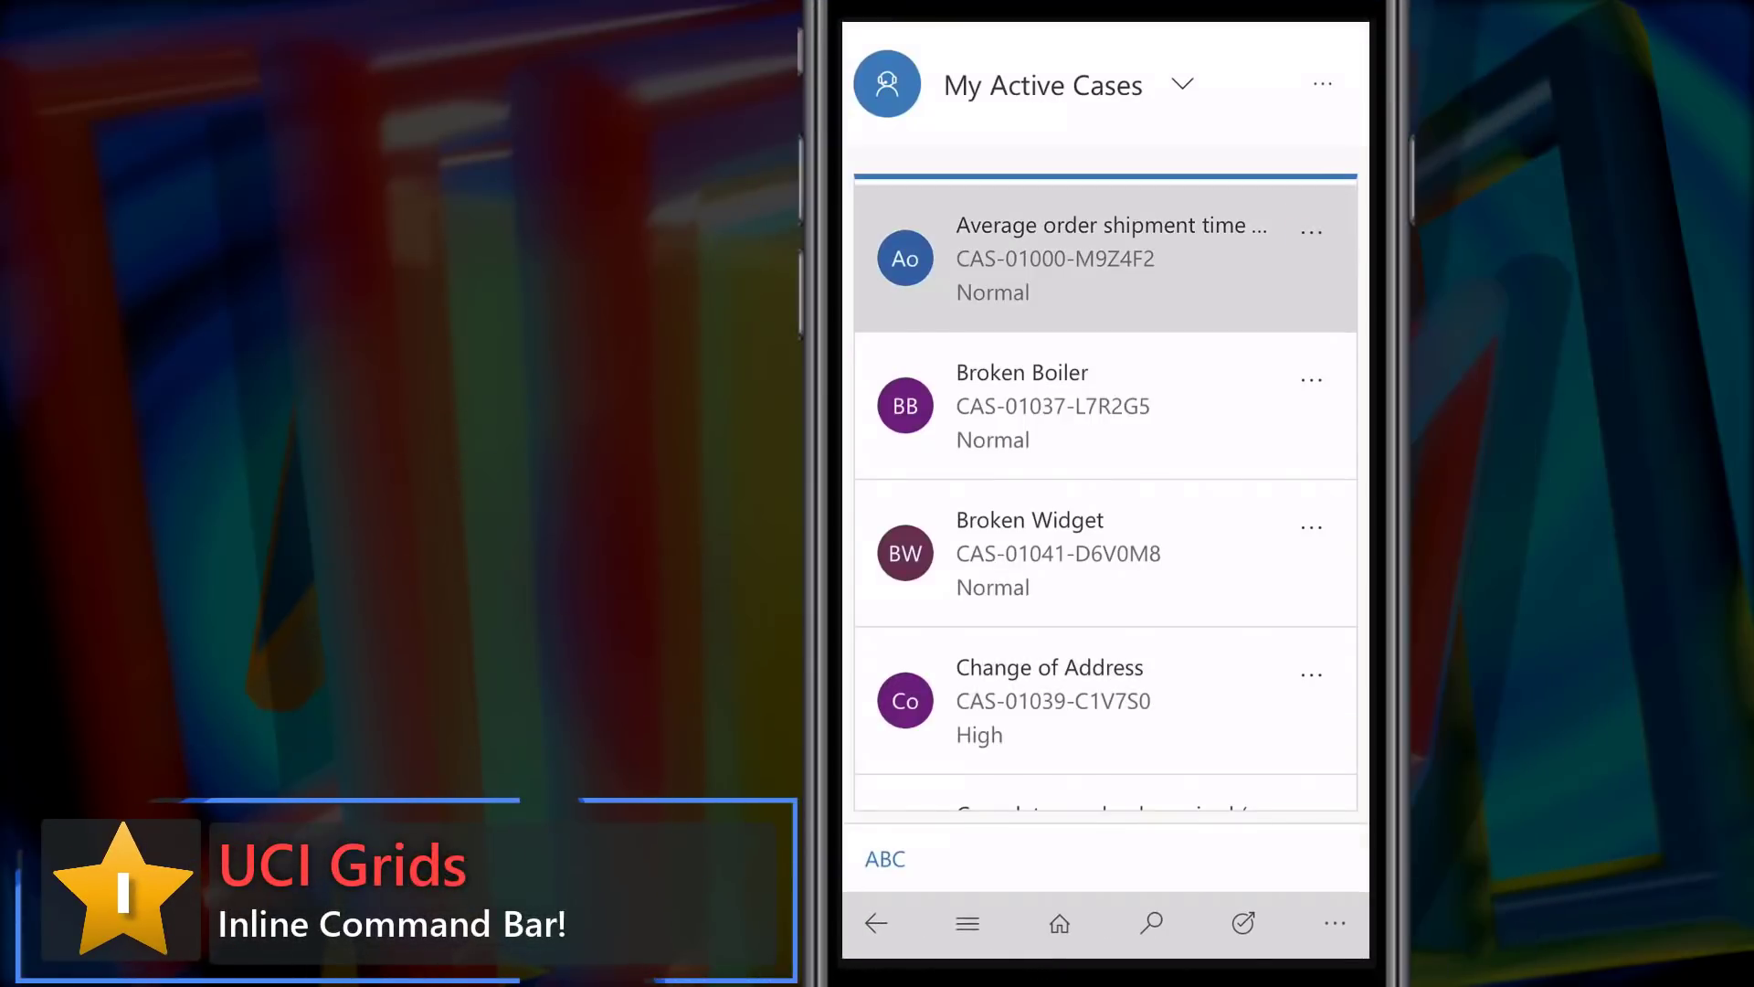
Mark the Broken Boiler case's inbound phone call activity complete and close it
{"action": "left_click", "coordinate": [1312, 230]}
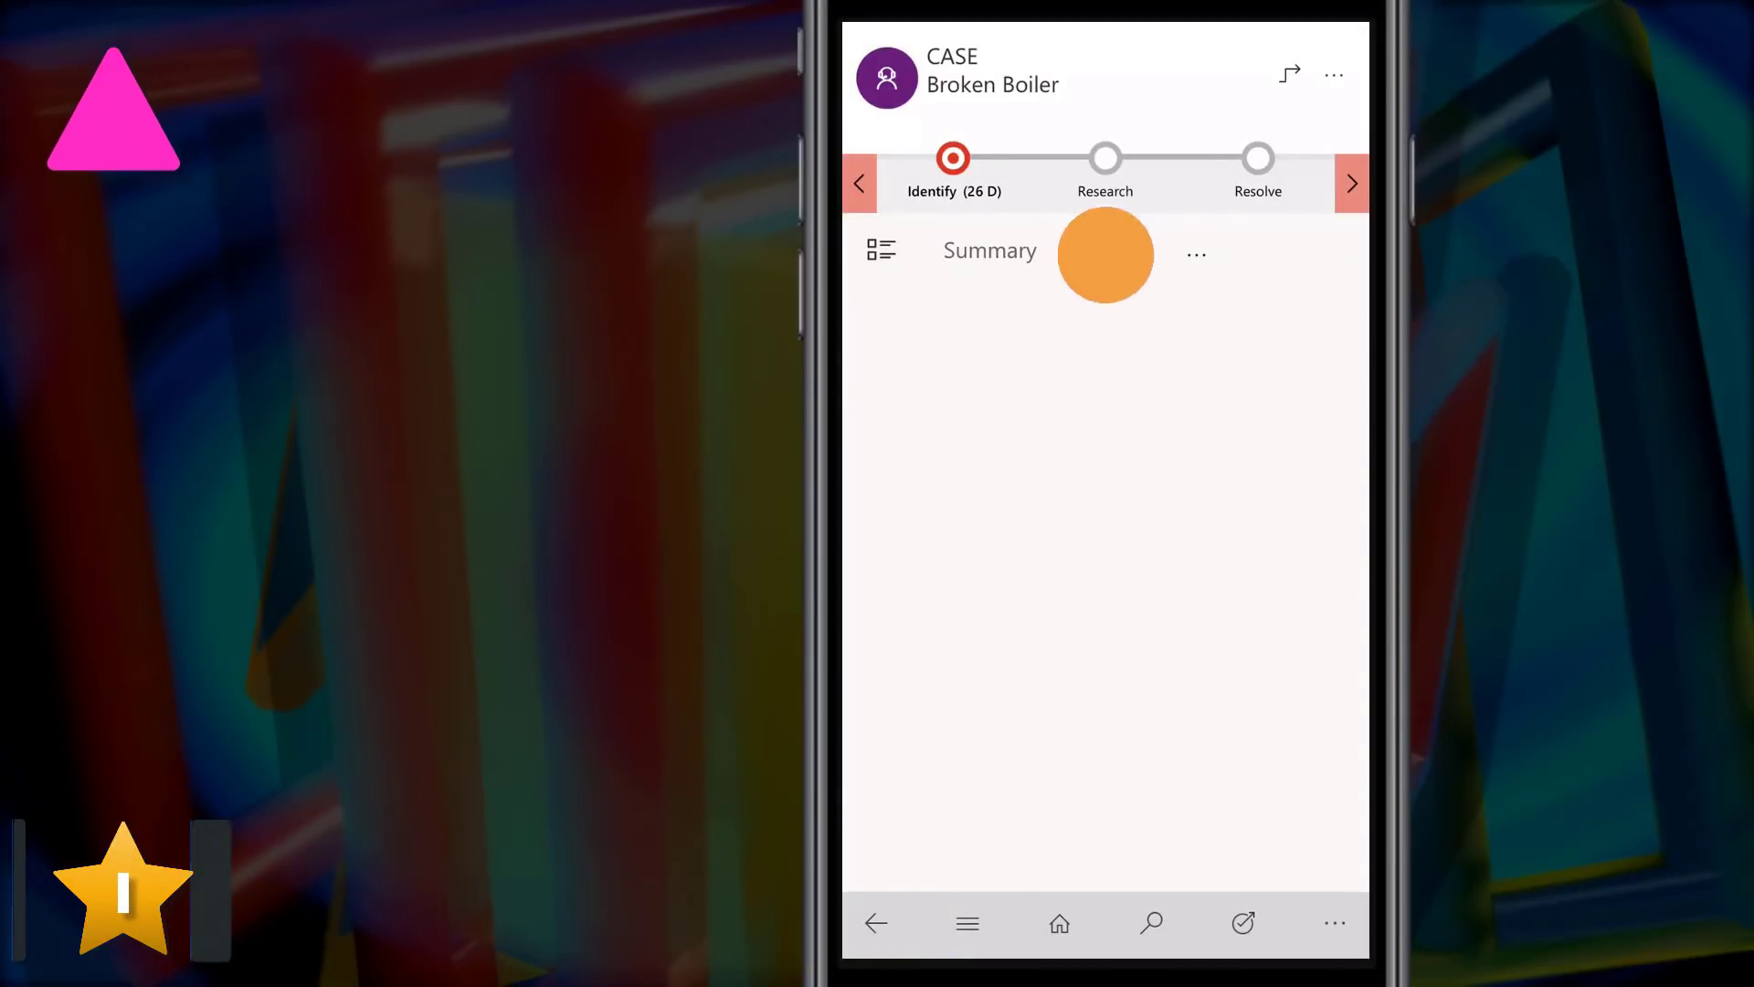
{"action": "left_click", "coordinate": [1100, 152]}
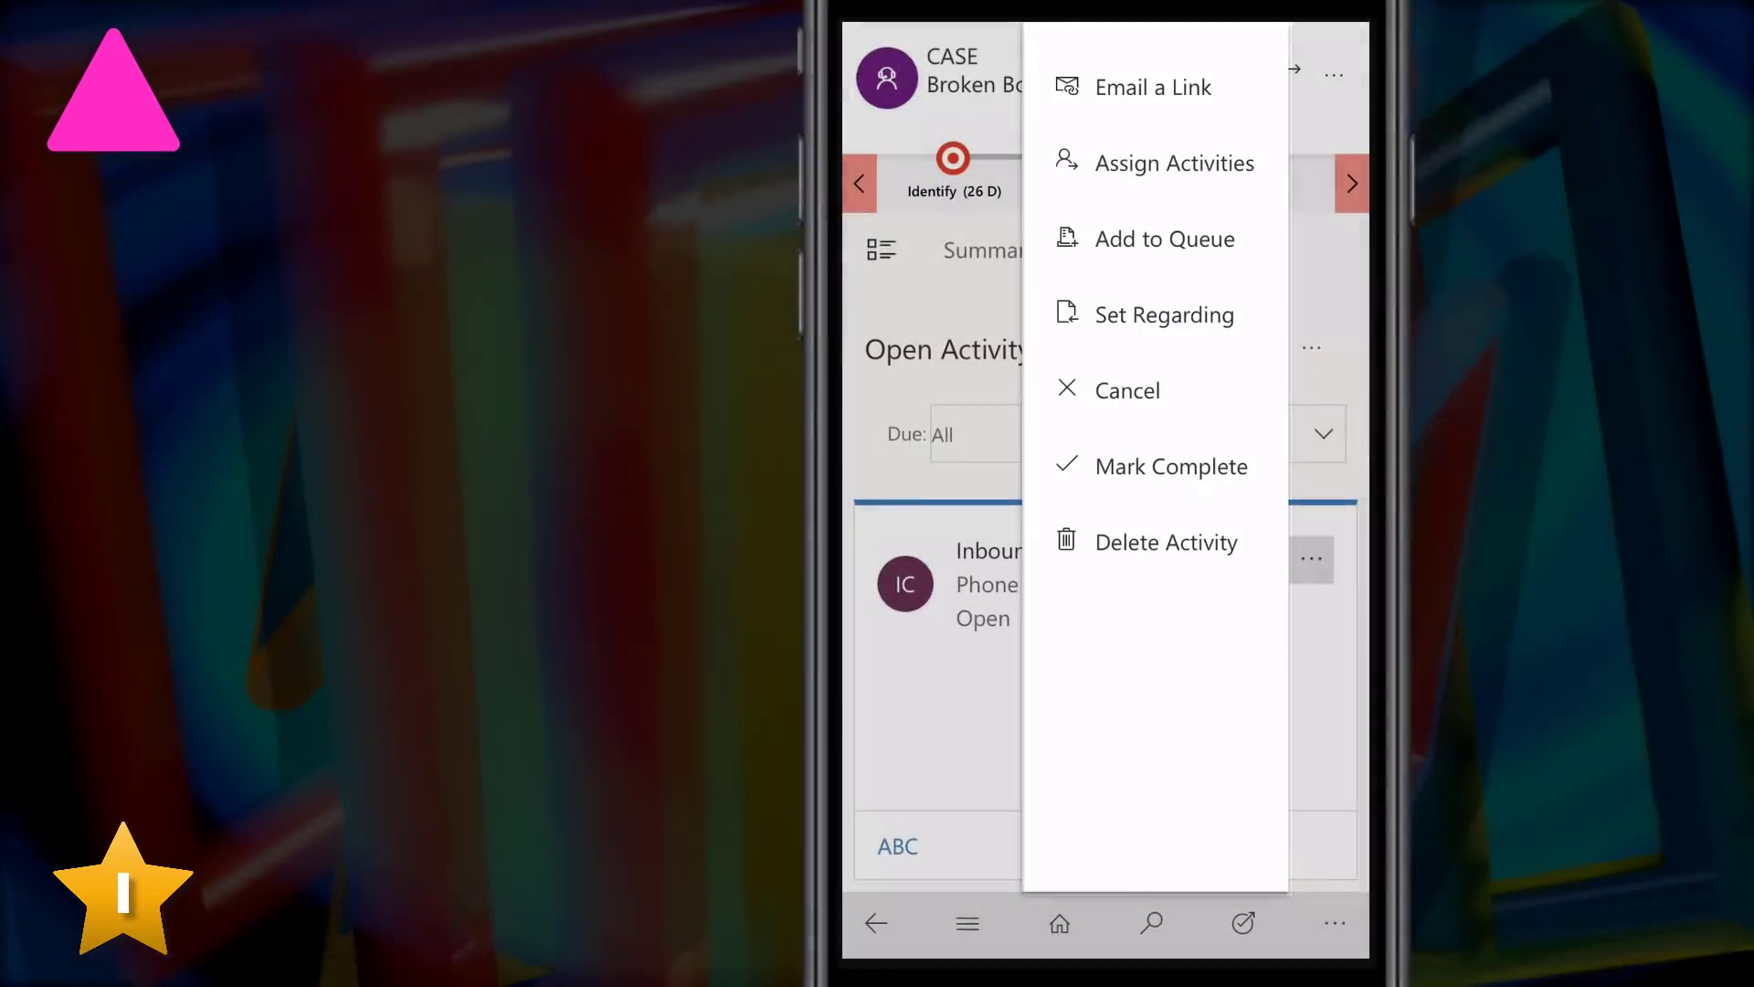
{"action": "left_click", "coordinate": [1171, 466]}
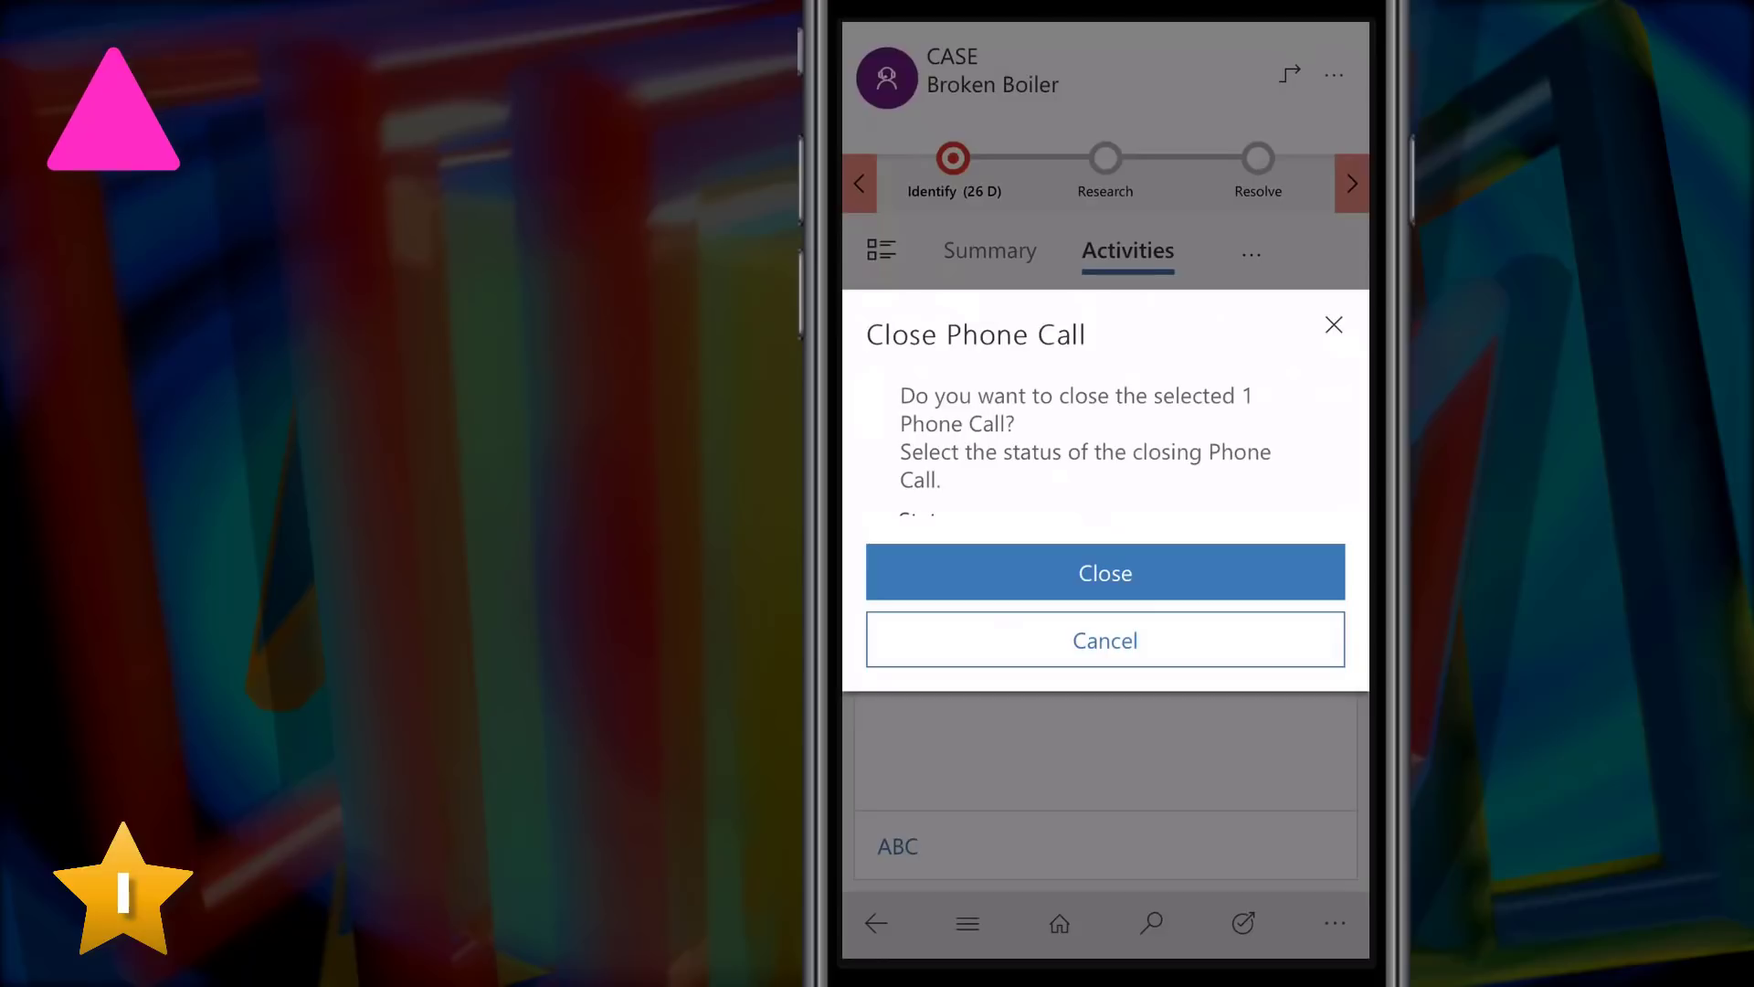
{"action": "left_click", "coordinate": [1104, 572]}
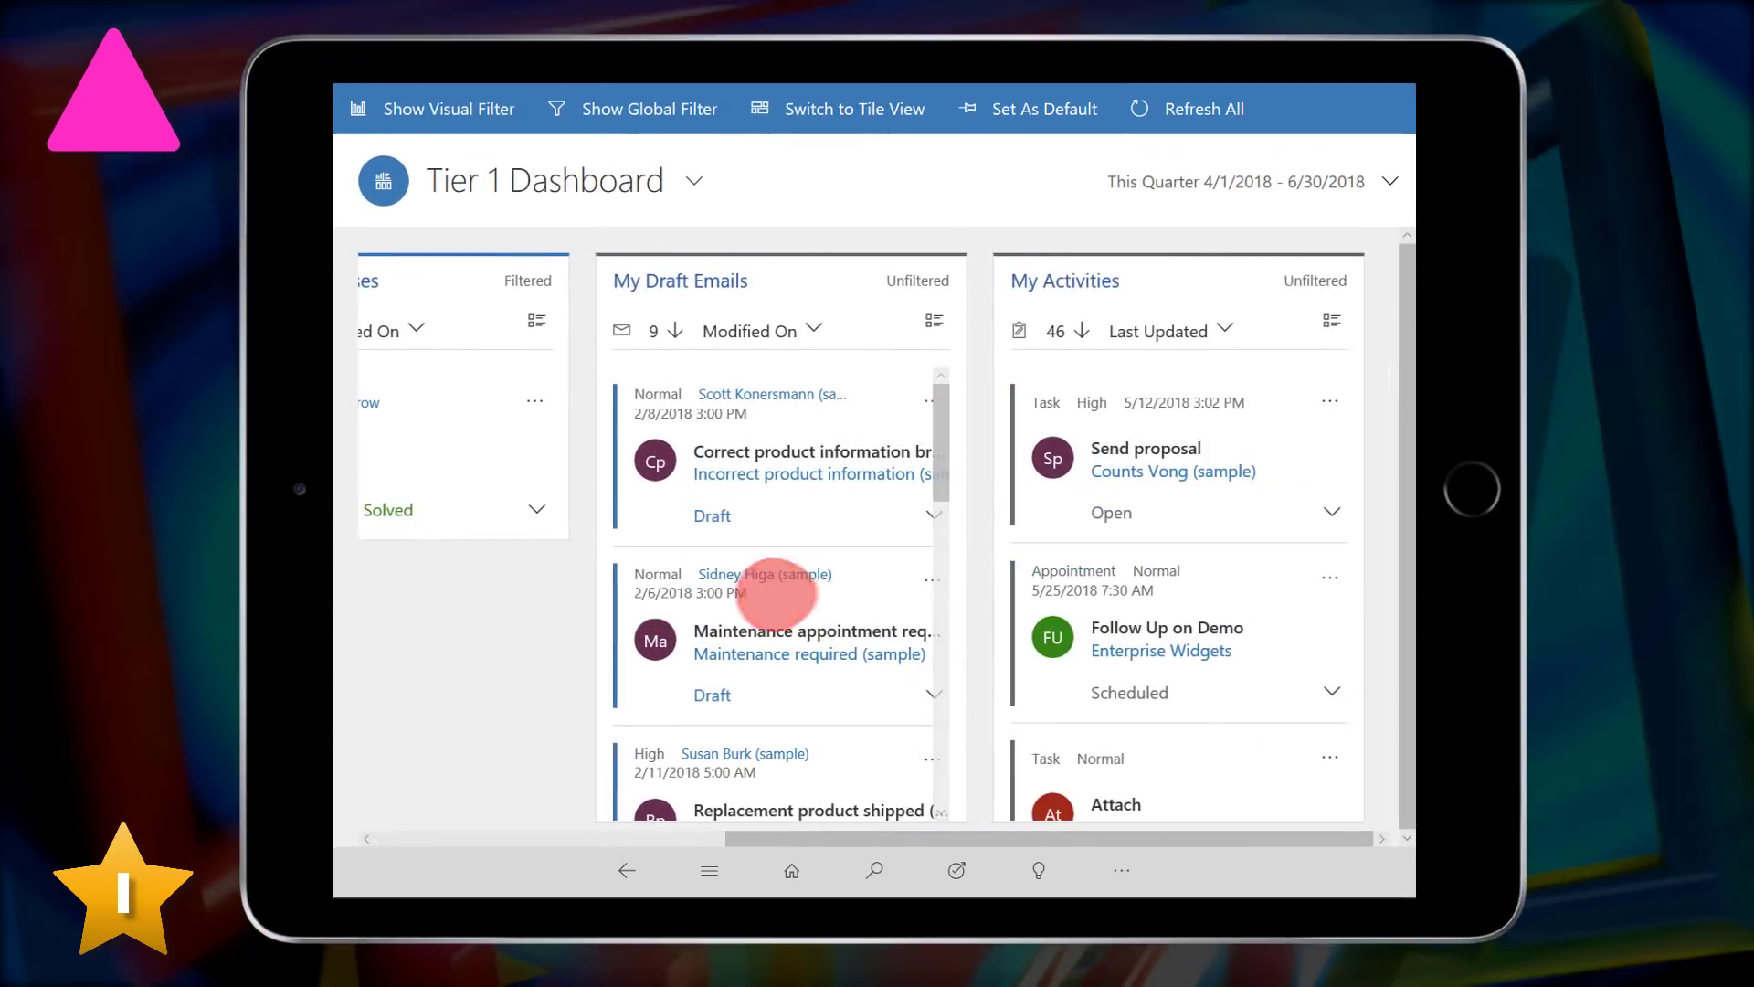
Scroll to My Resolved Cases and show the actions menu for the Test 10 card
{"action": "scroll", "scroll_direction": "left", "scroll_amount": 3}
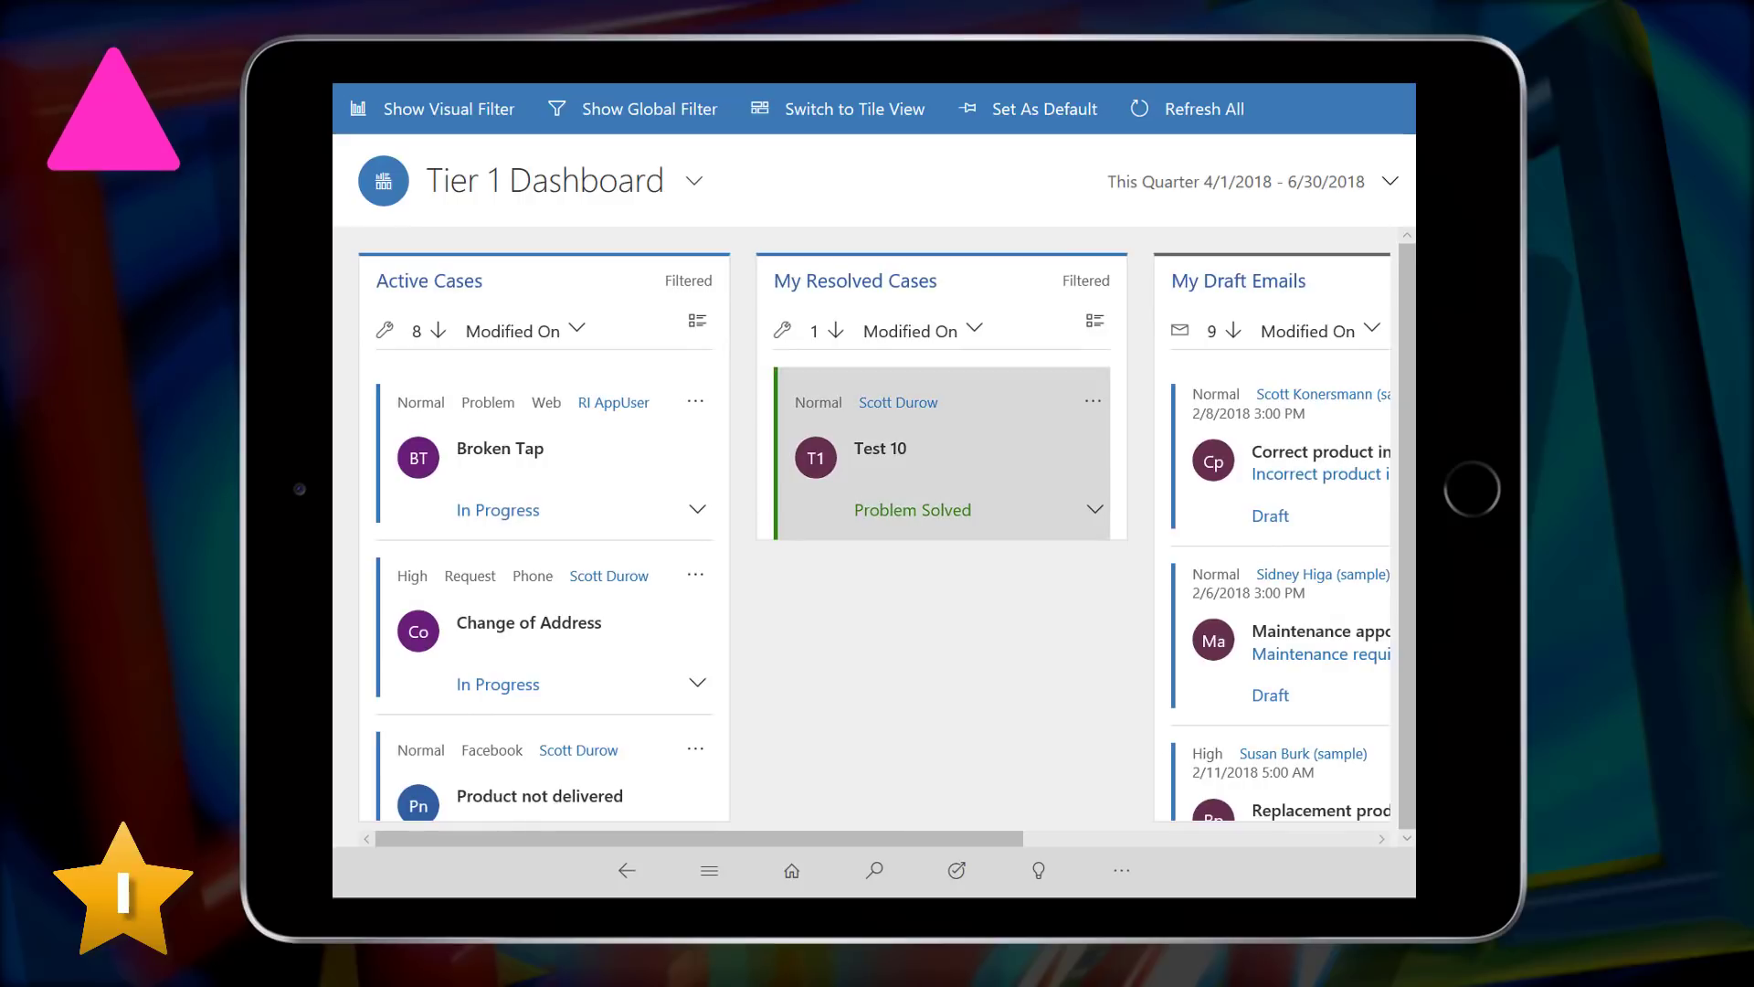
{"action": "left_click", "coordinate": [1093, 400]}
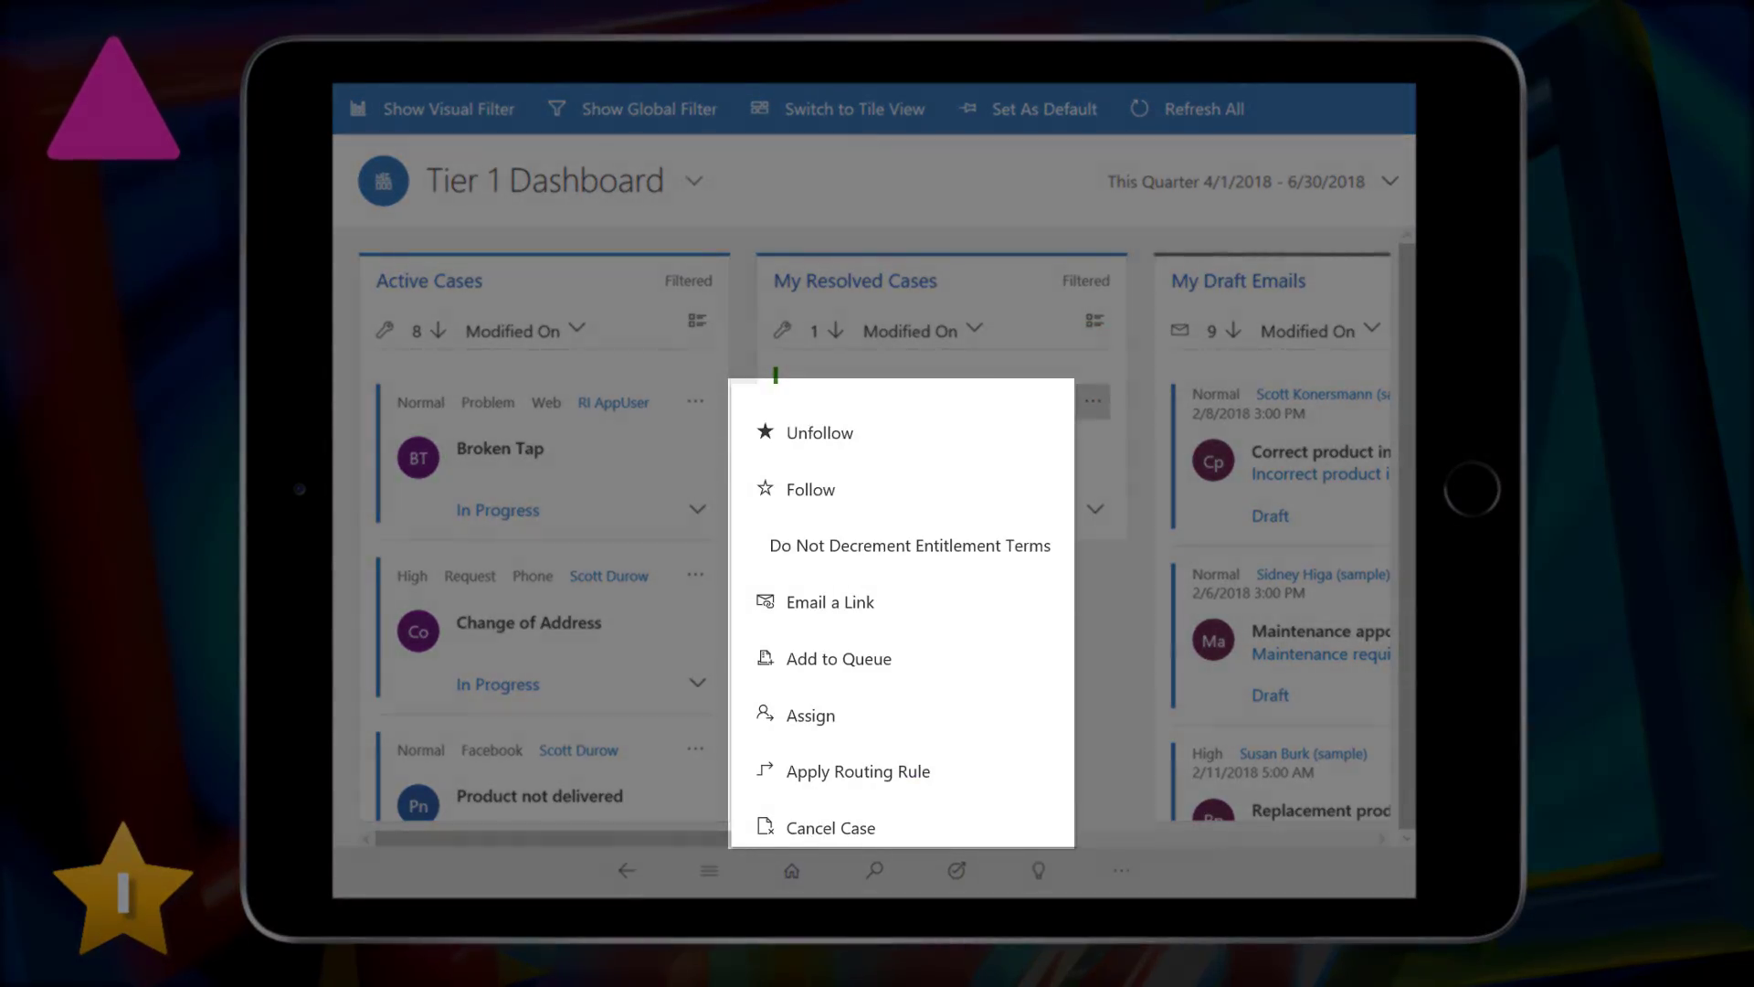